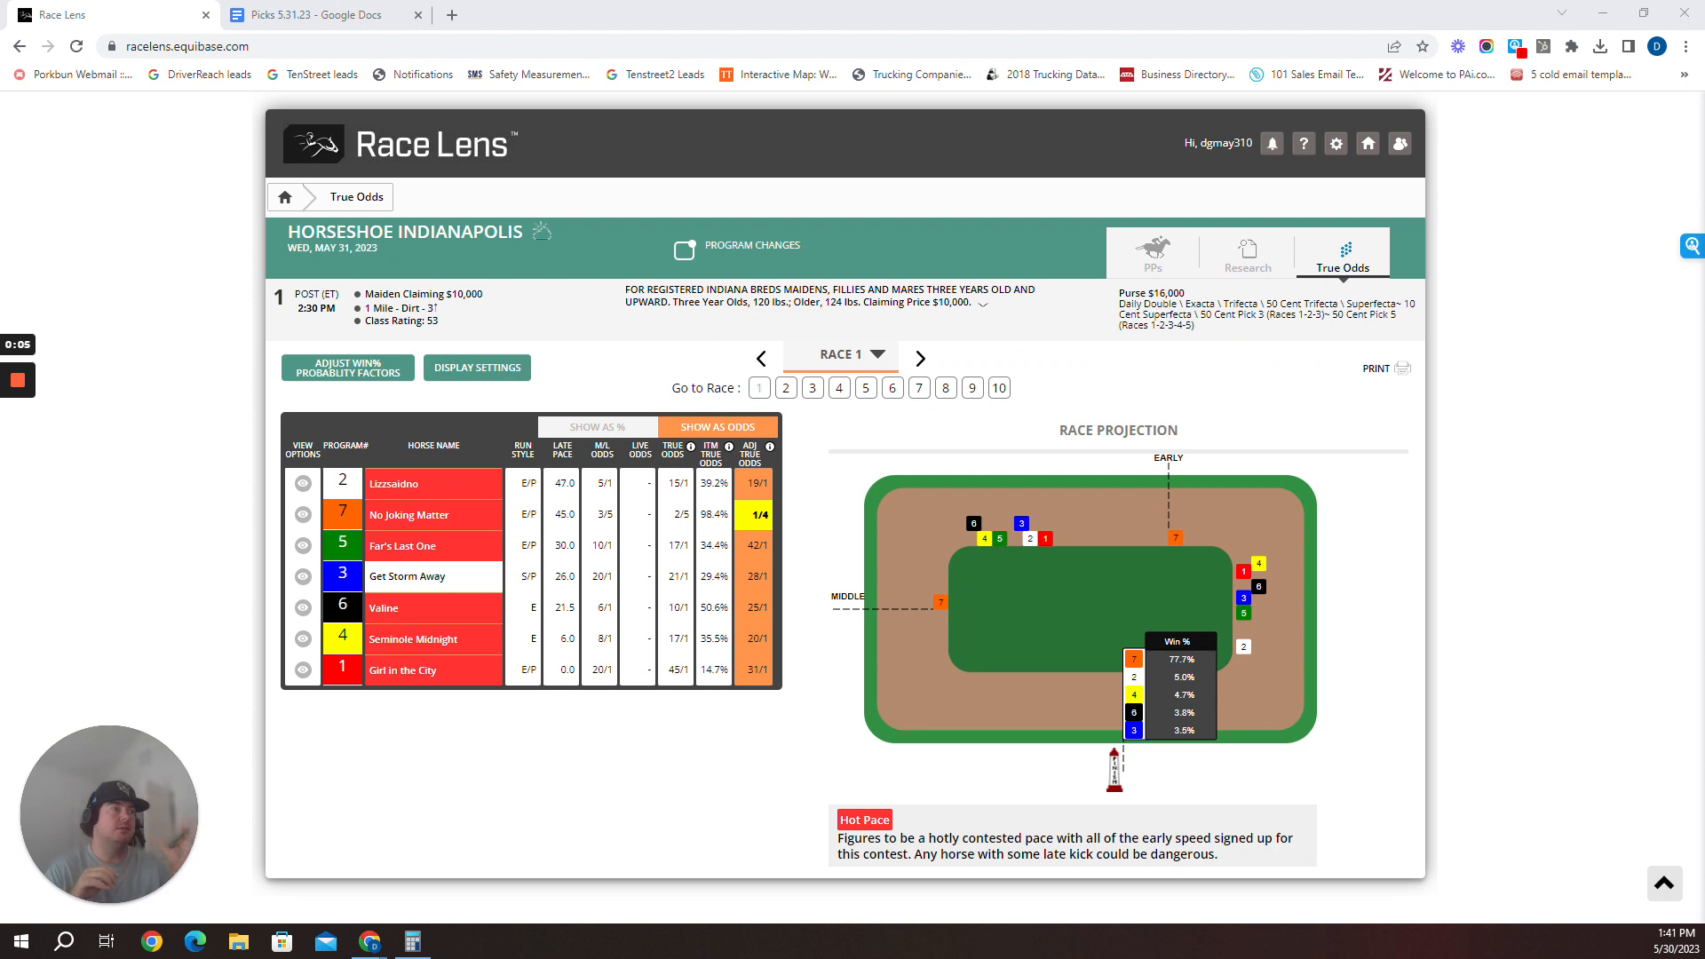
mouse_move(222, 585)
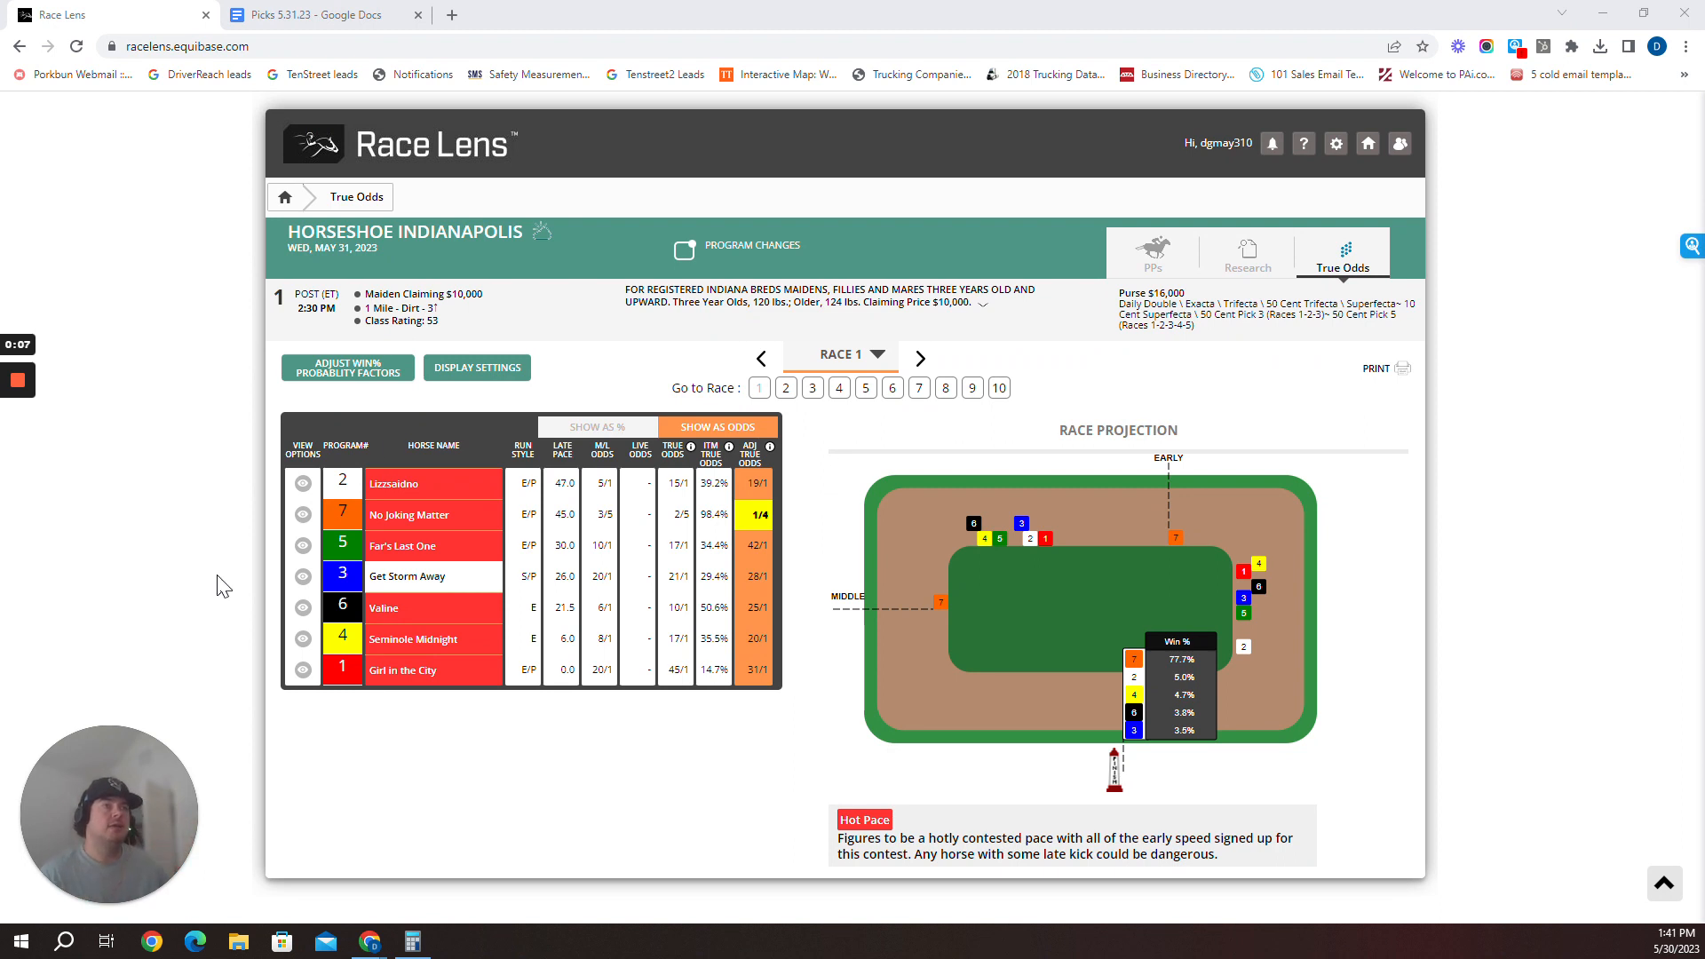
Compare Race 1's true odds and pace projection with its pick, ending on Picks 5.31.23
left_click(321, 14)
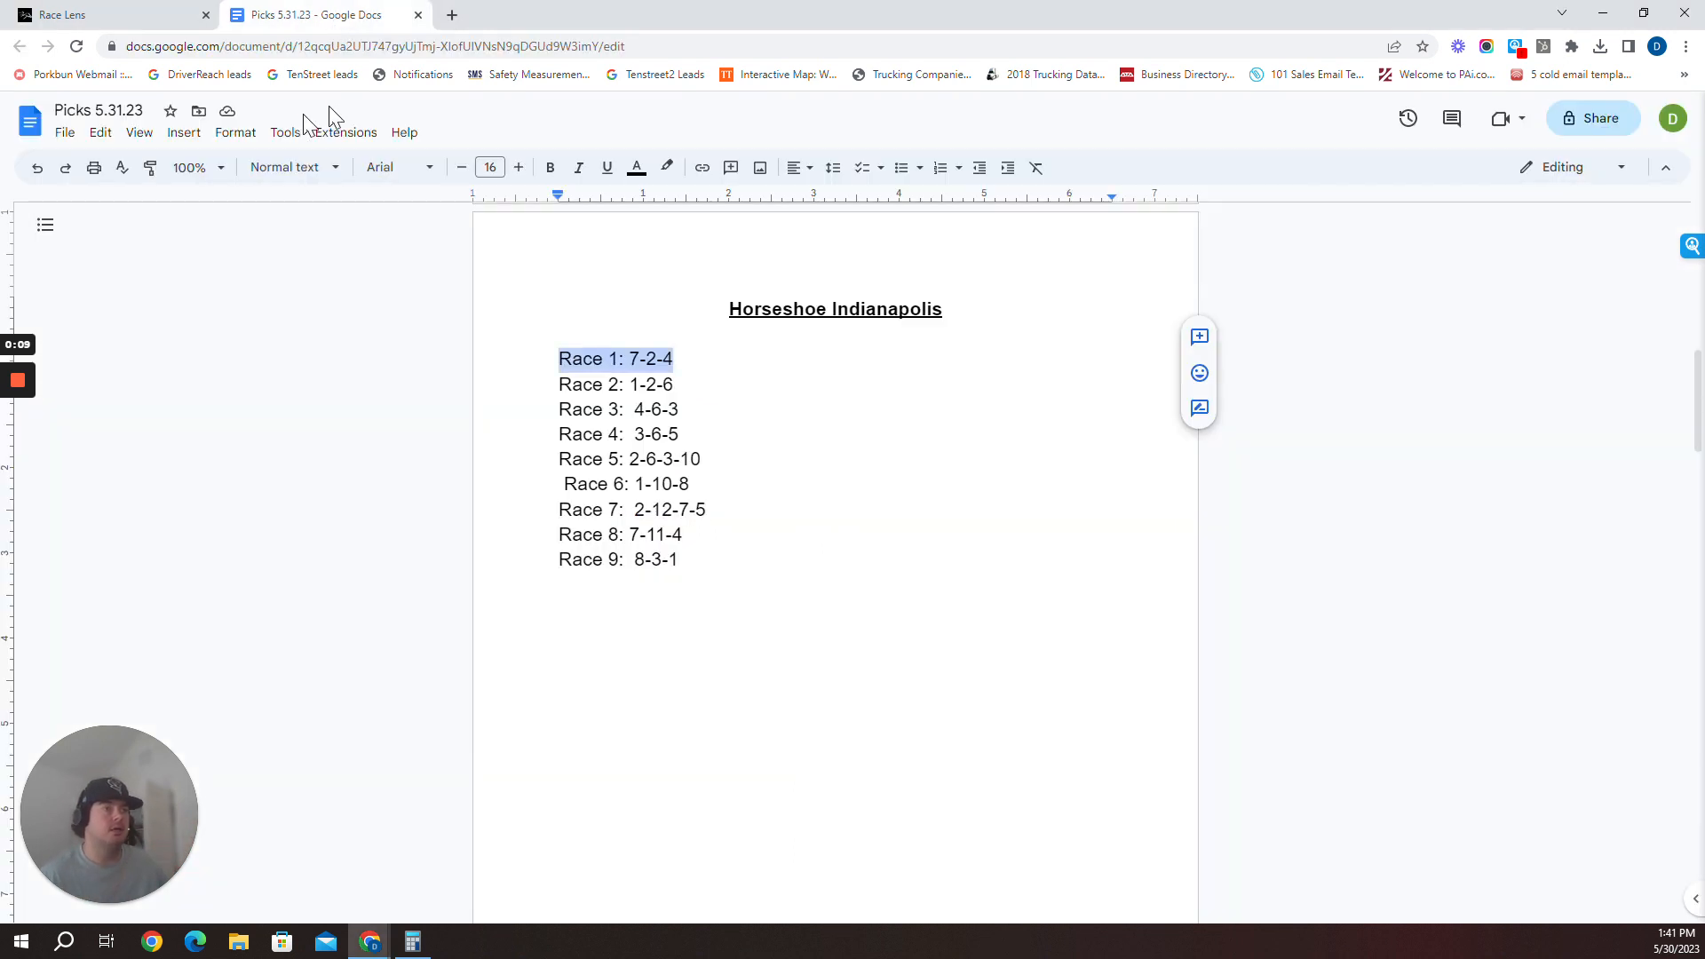
left_click(65, 15)
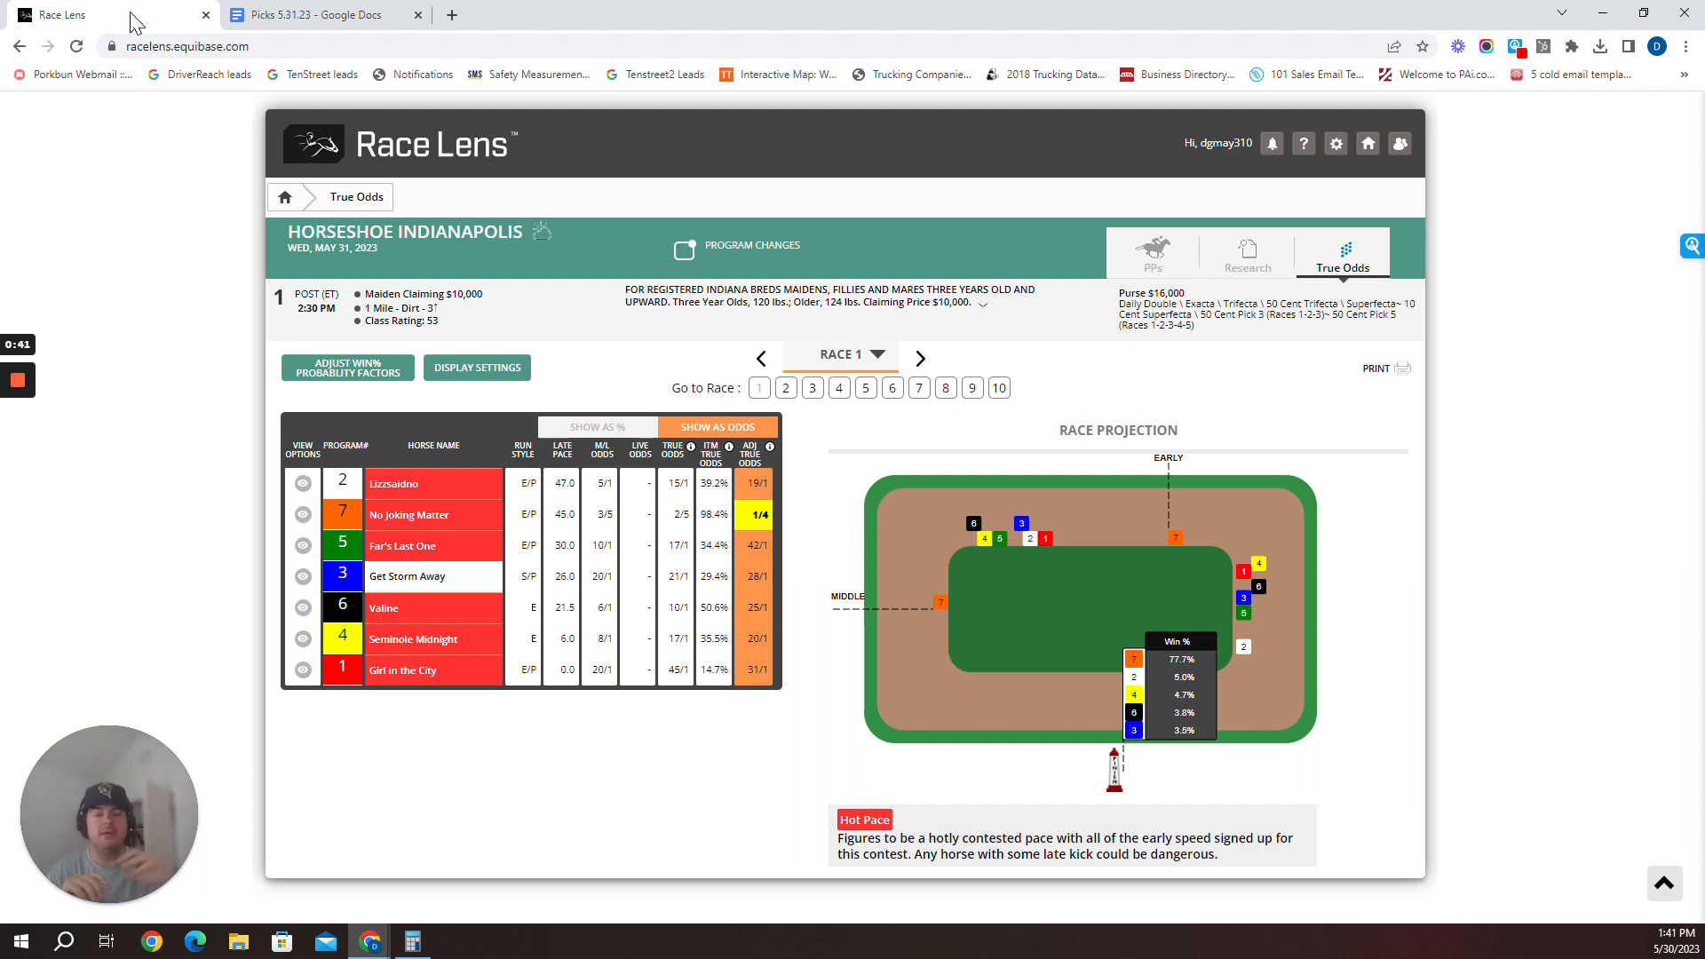
mouse_move(512, 480)
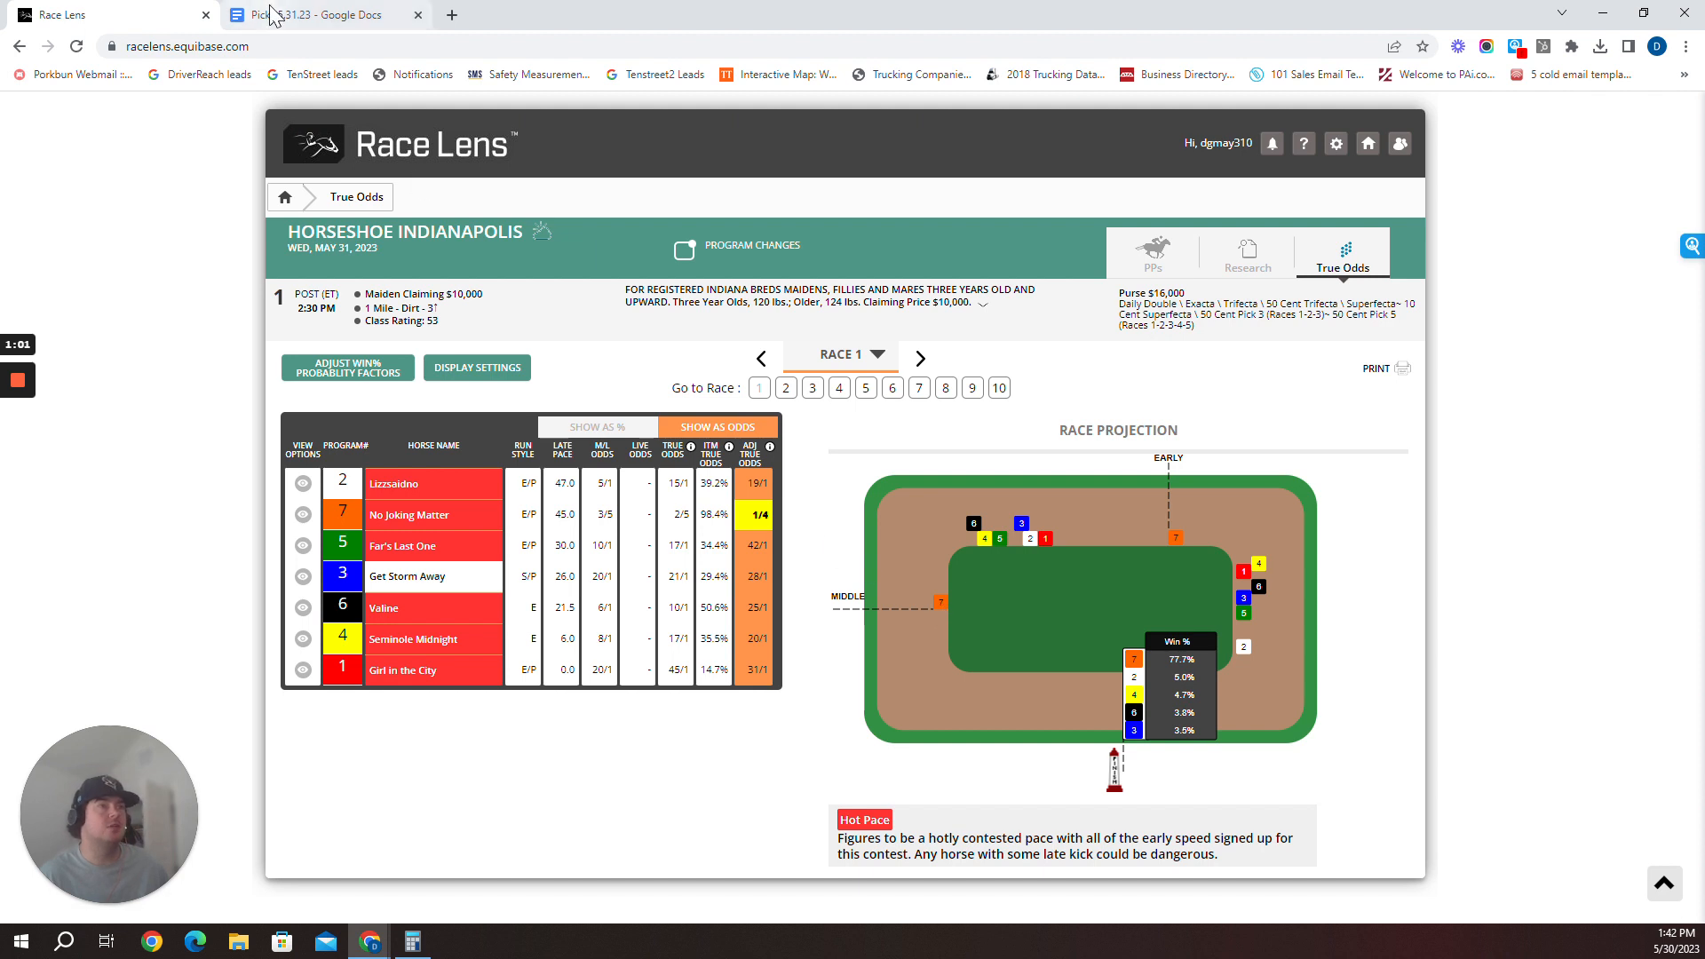
left_click(315, 14)
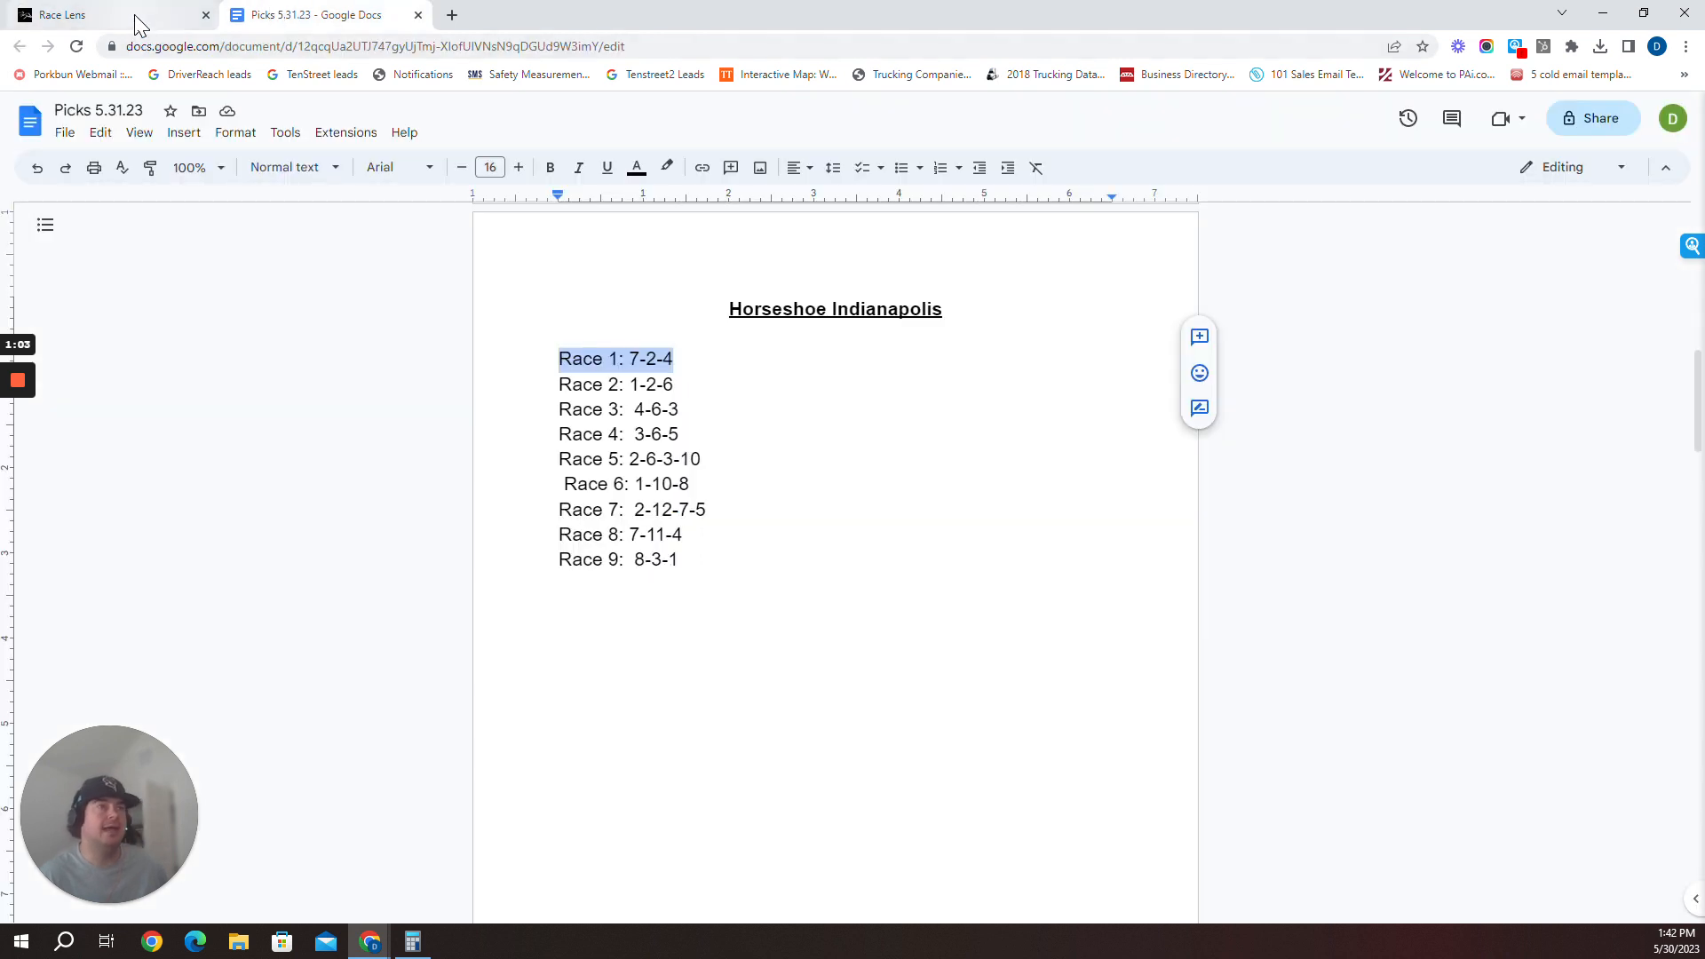
left_click(60, 15)
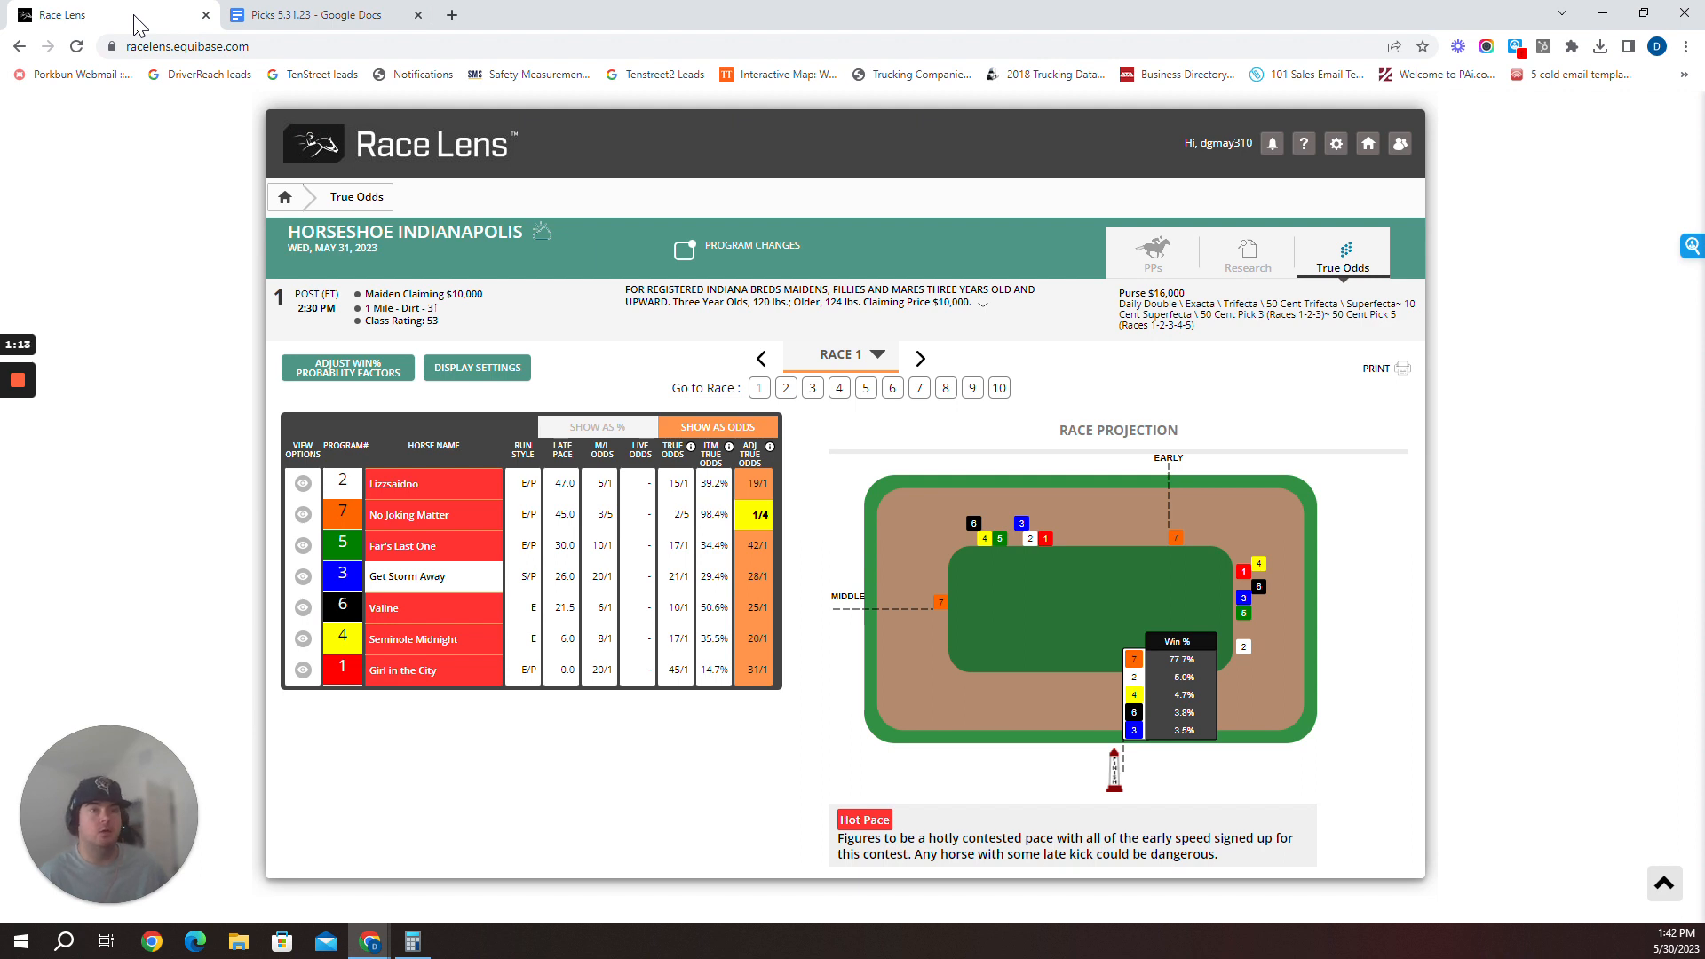
mouse_move(945, 389)
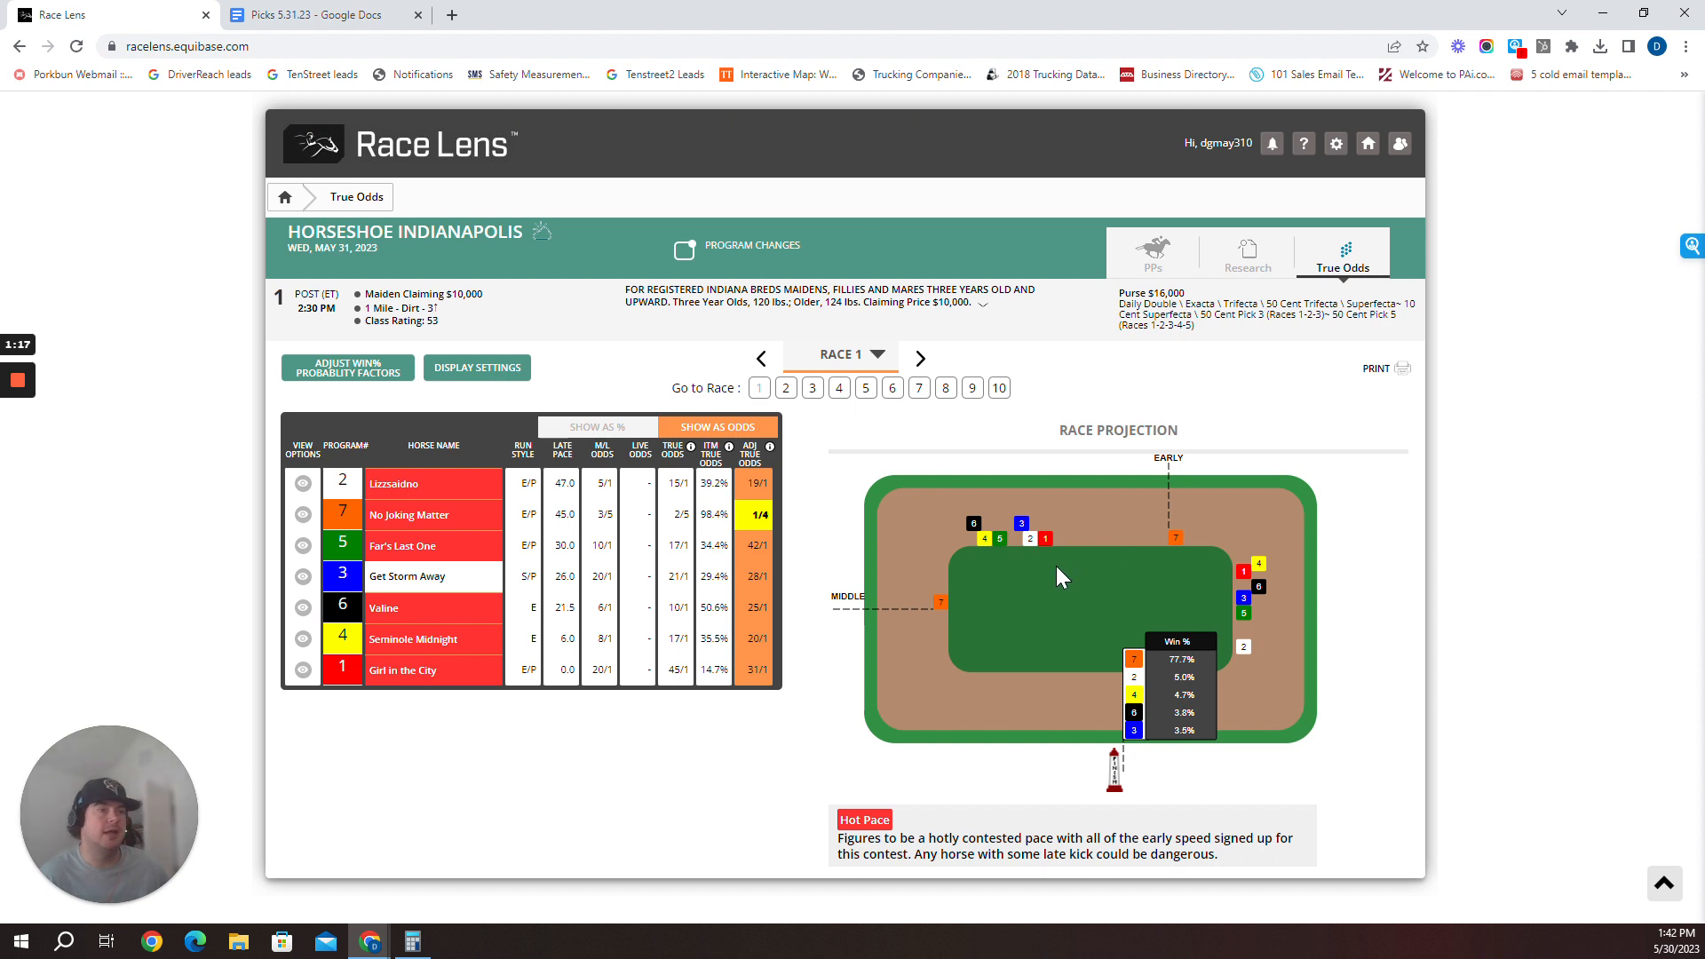
mouse_move(938, 541)
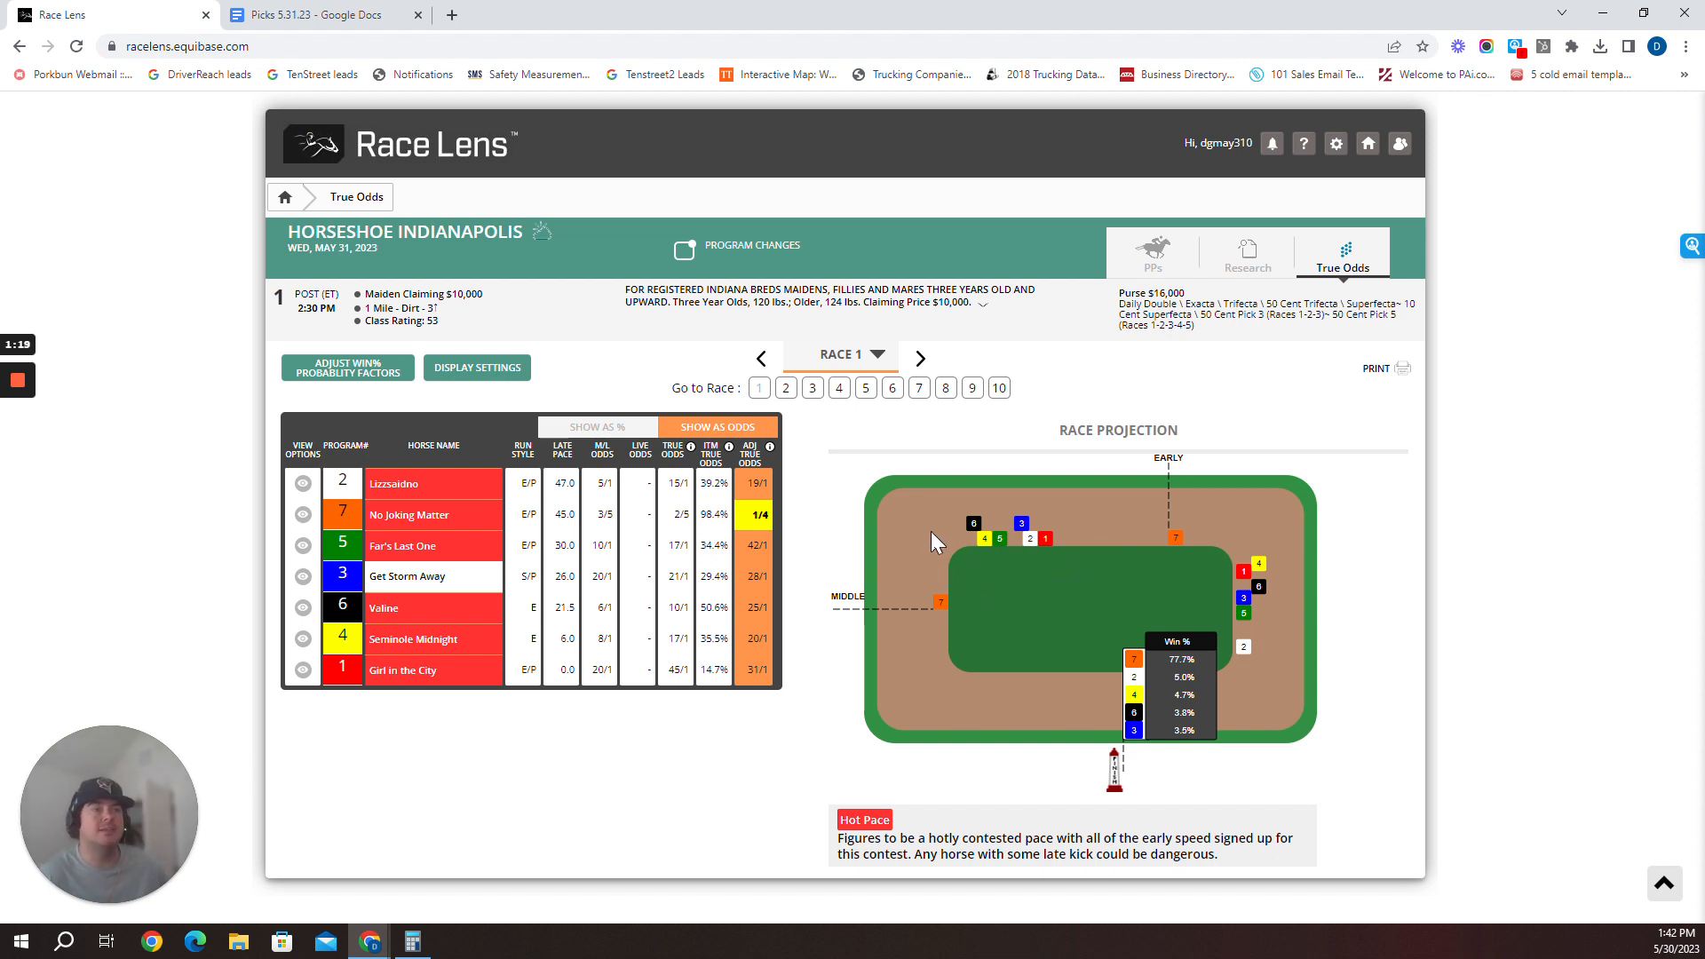
left_click(321, 14)
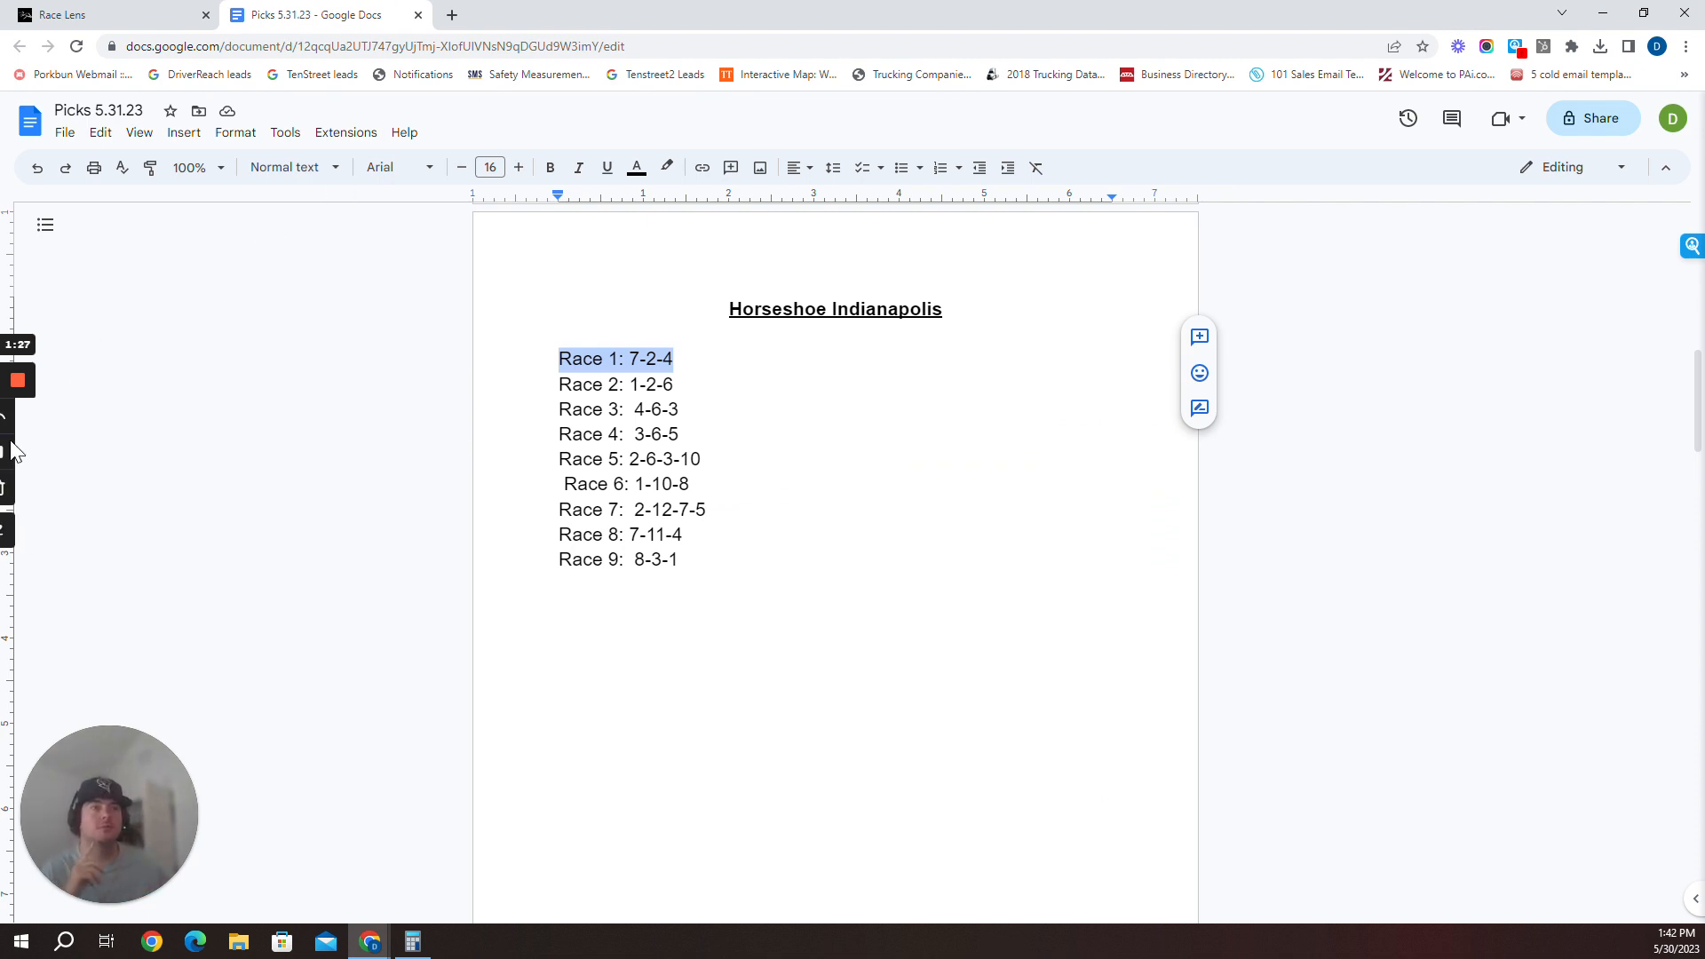
Advance Race Lens to Race 2's true odds, then focus the Race 2 pick (1-2-6)
left_click(108, 14)
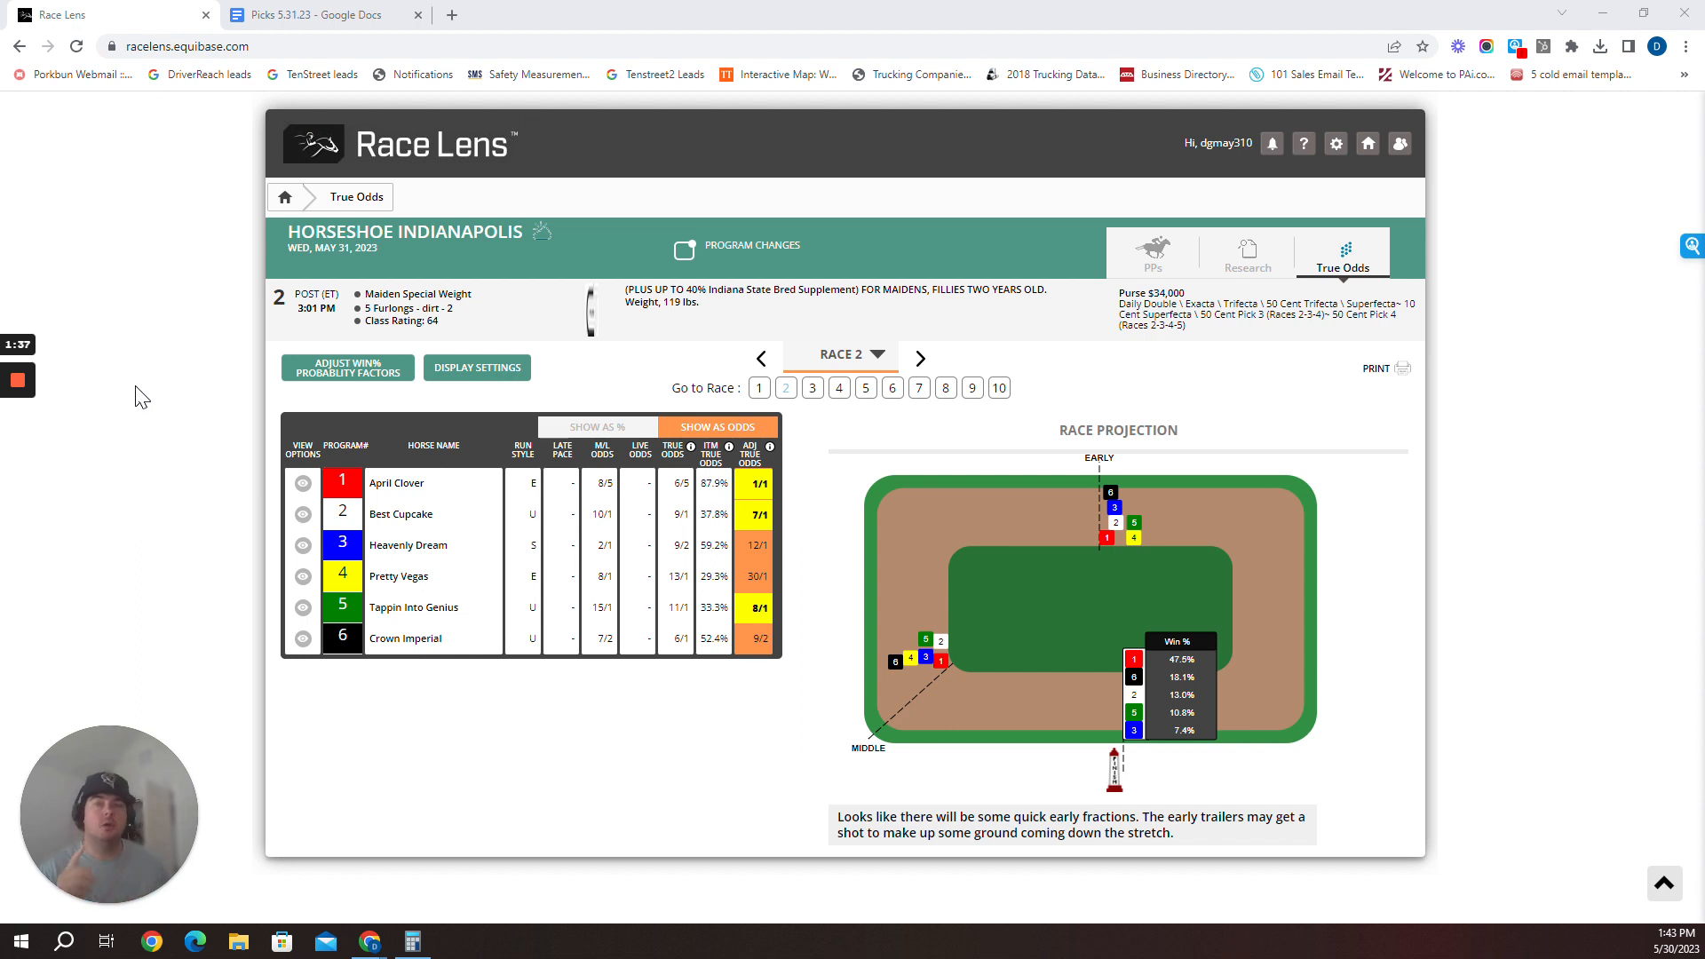
mouse_move(607, 515)
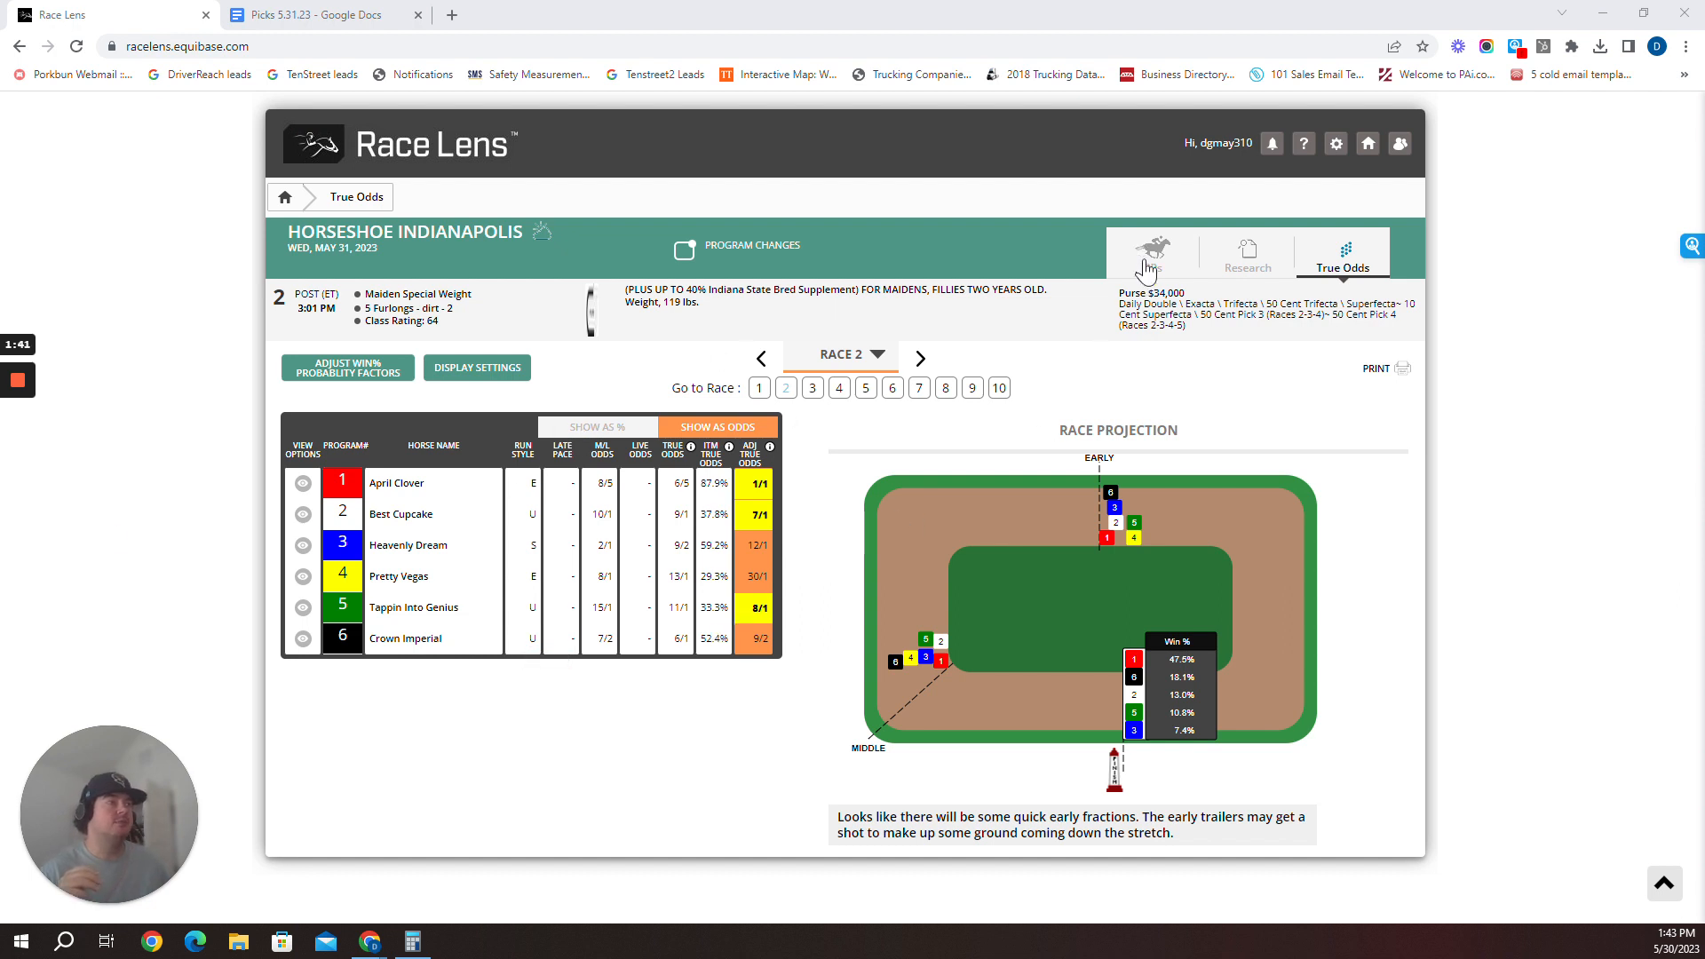
left_click(316, 15)
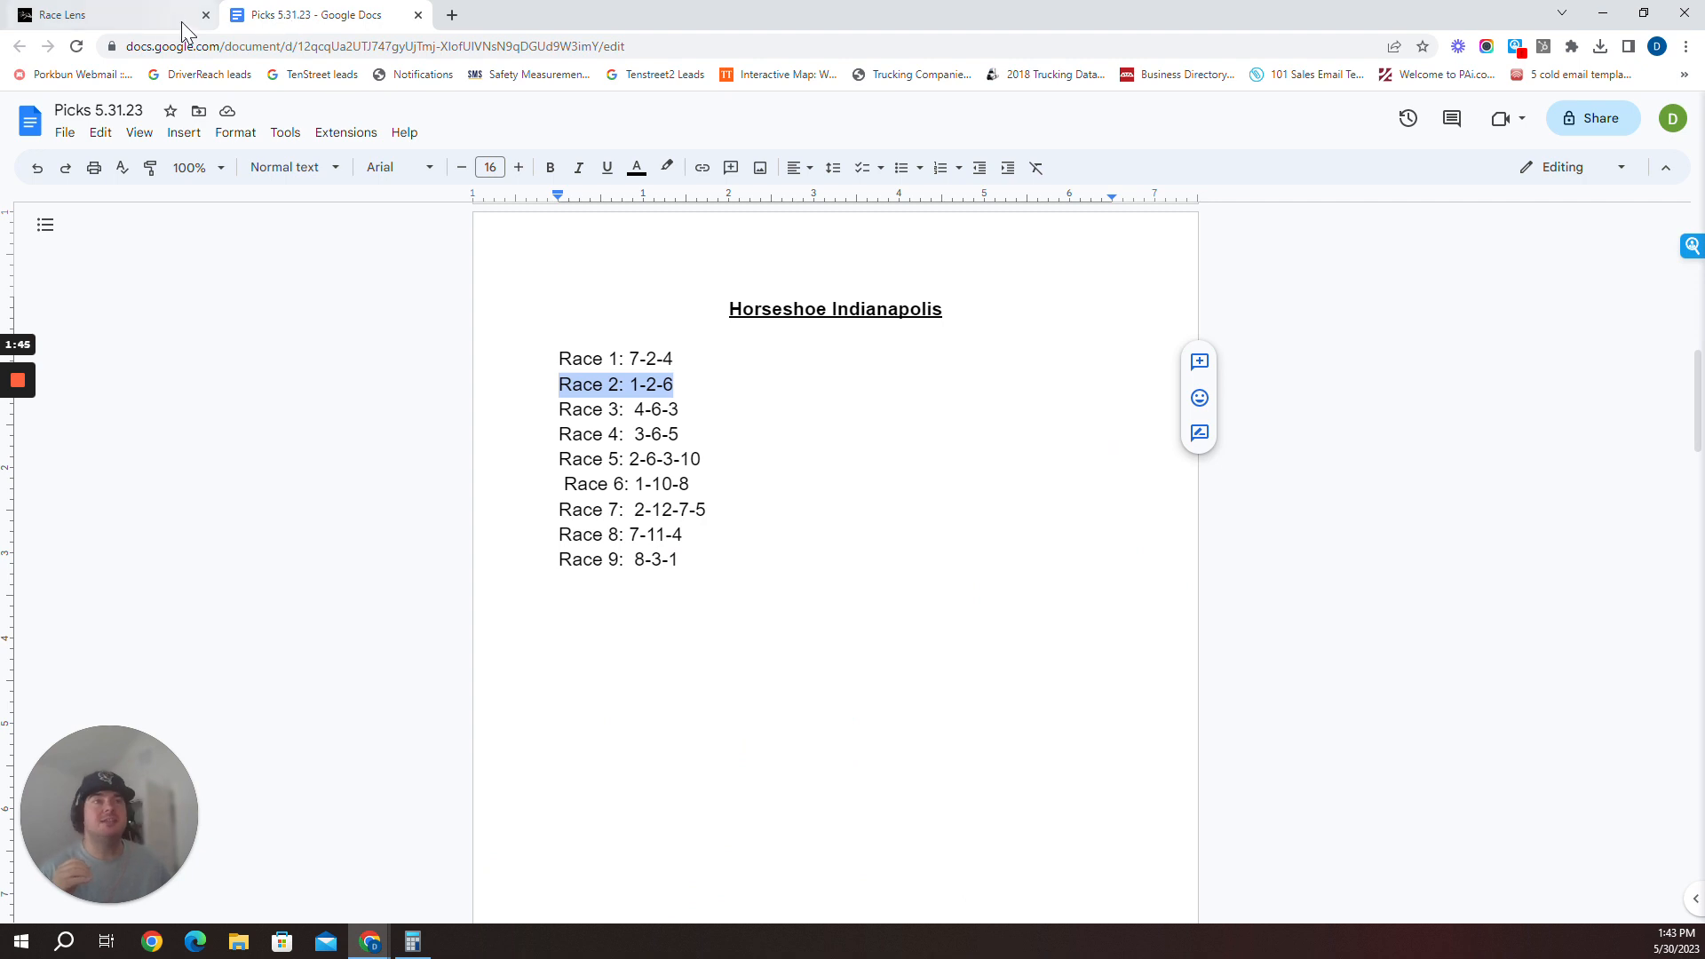
View Race 2 past performances and April Clover's angles: All E Speed, Hot Trainer
left_click(65, 14)
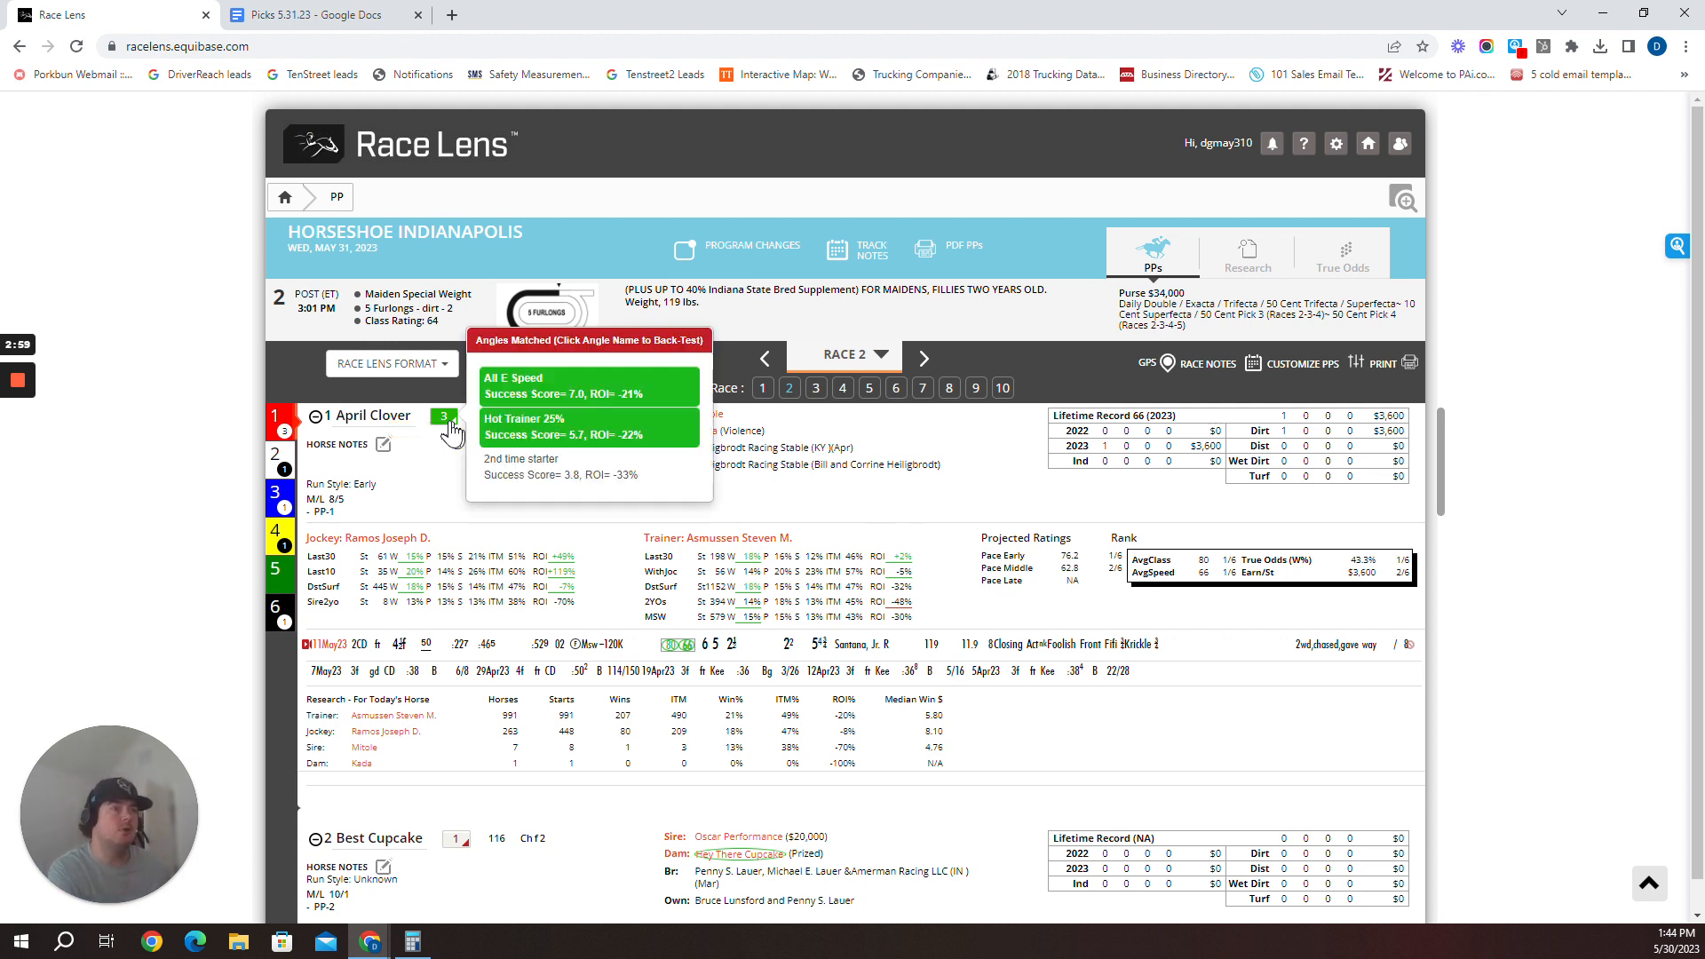
mouse_move(1345, 275)
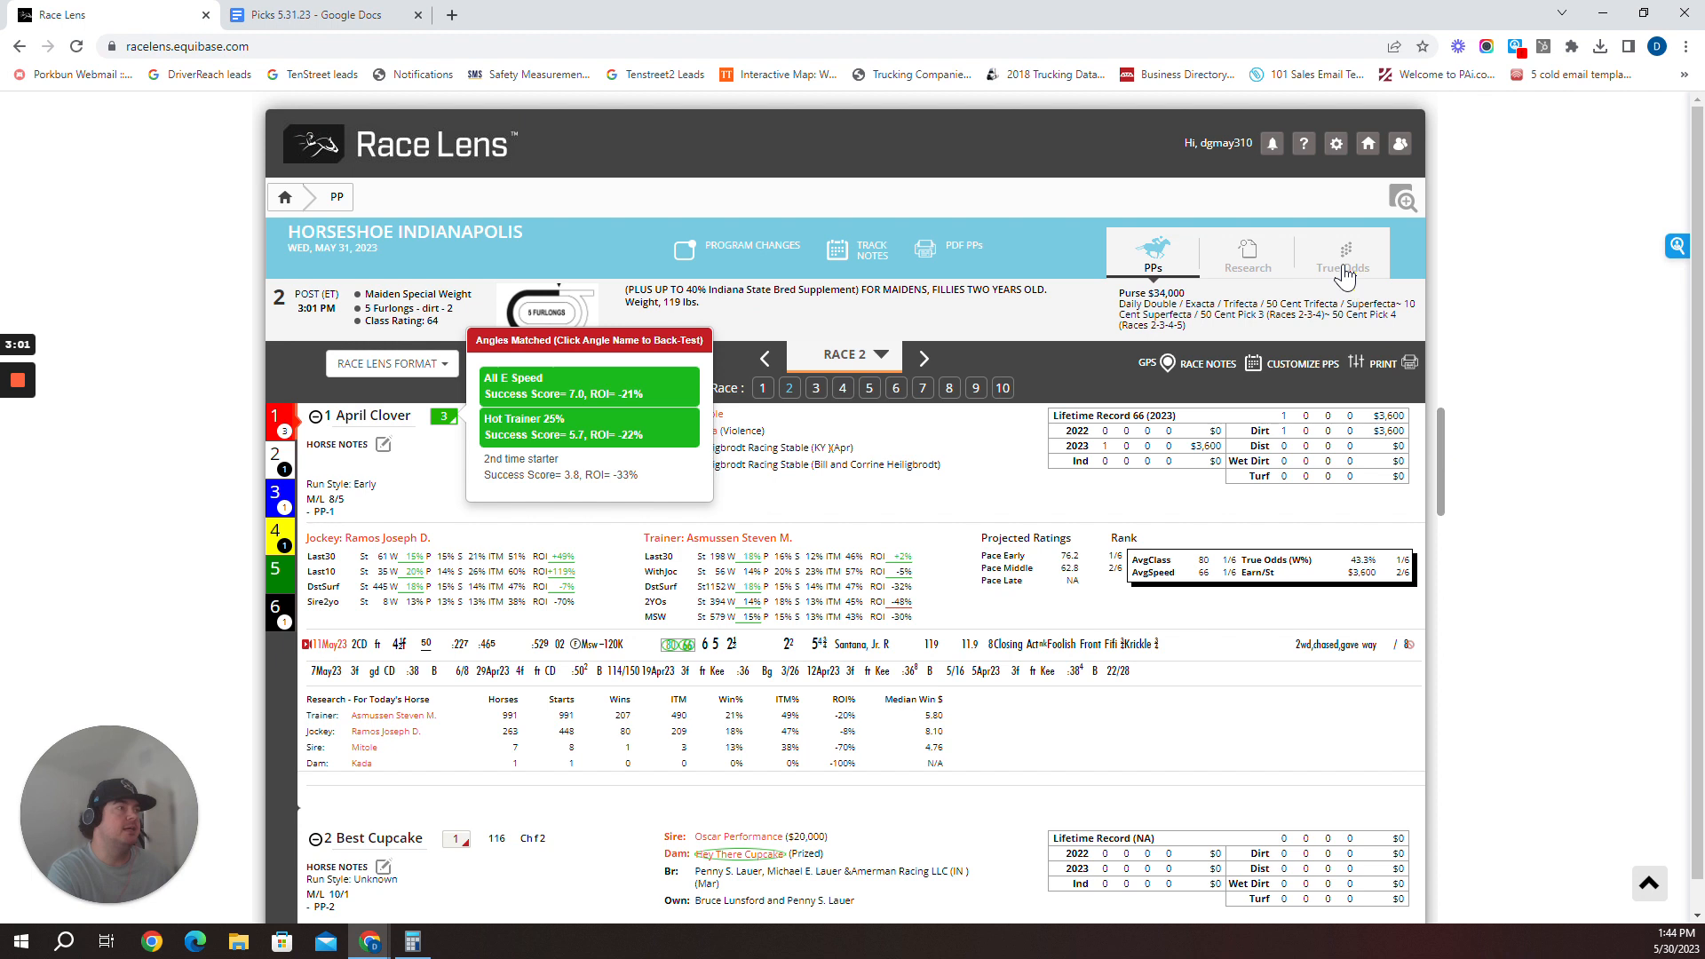
Check Race 2's true odds, then review past performances through Crown Imperial (#6)
left_click(1342, 261)
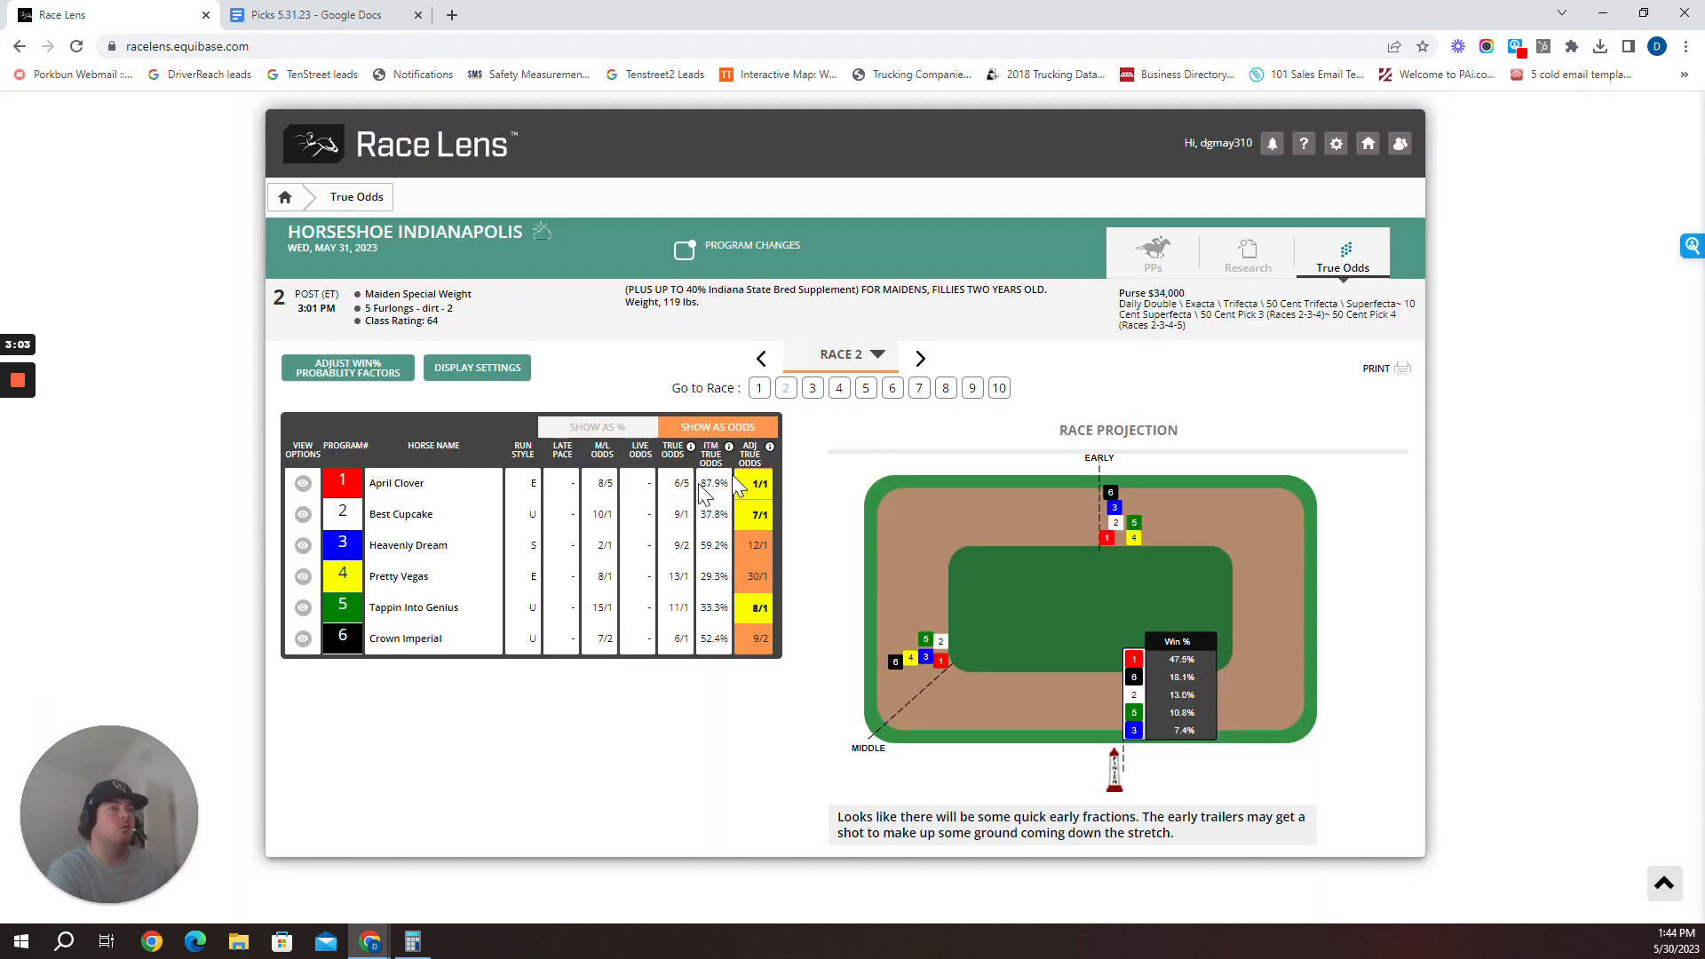
mouse_move(512, 416)
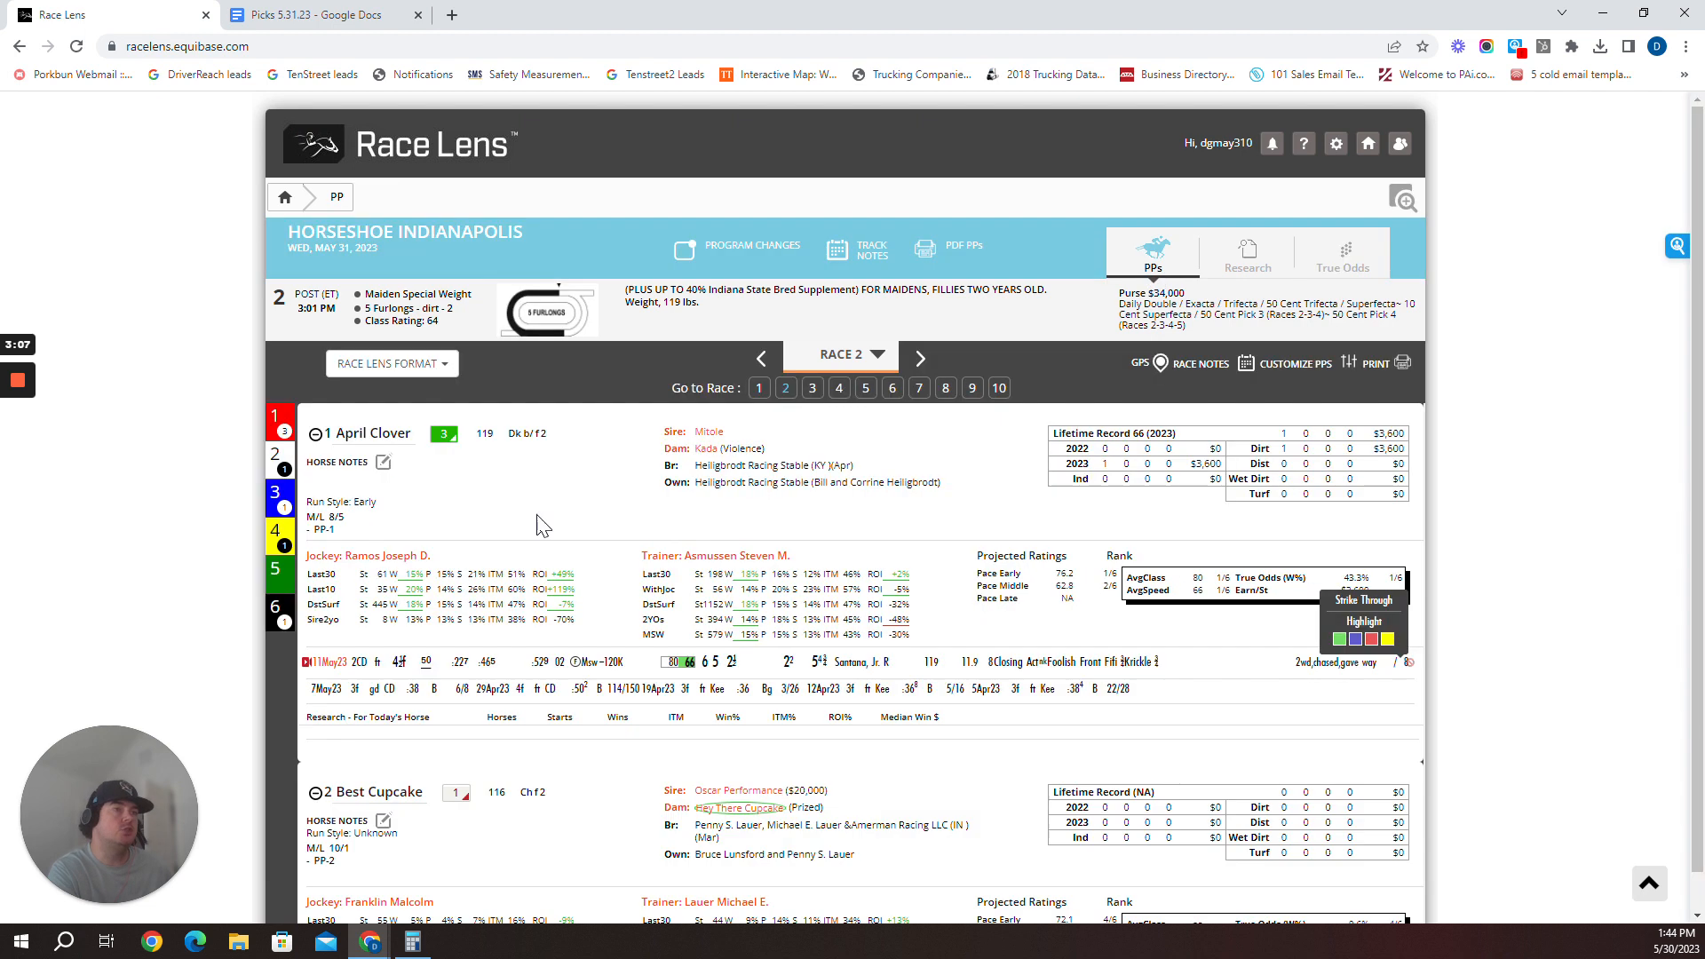
scroll("down", 3)
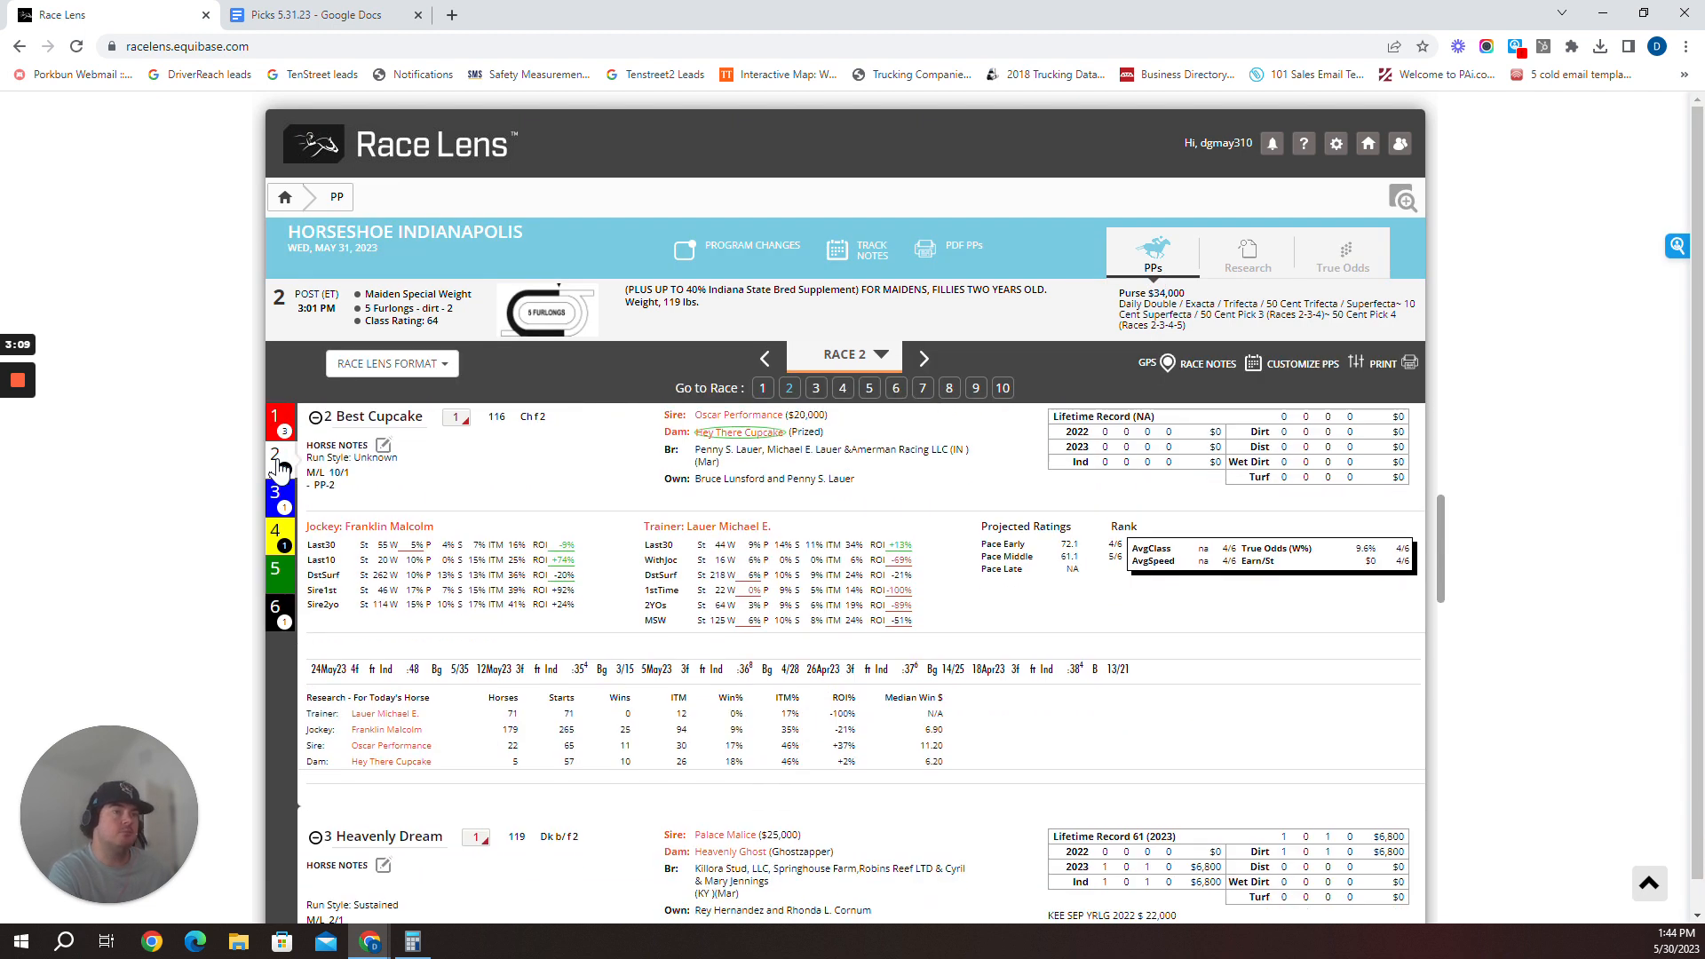
mouse_move(499, 680)
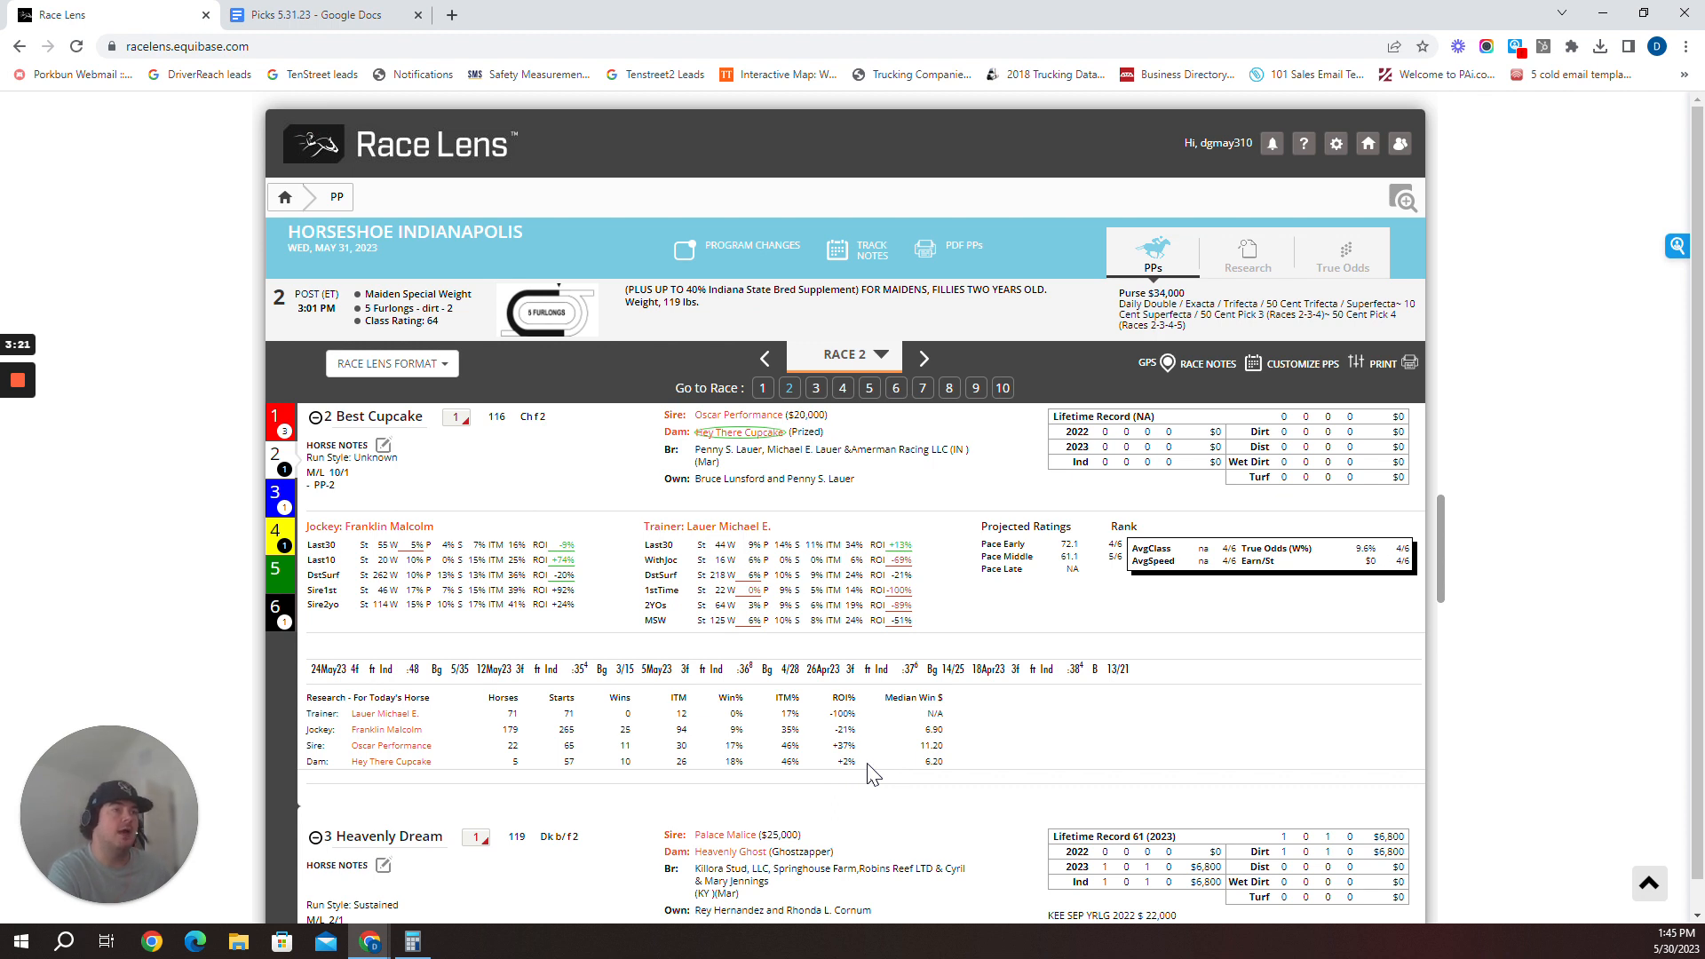
mouse_move(321, 622)
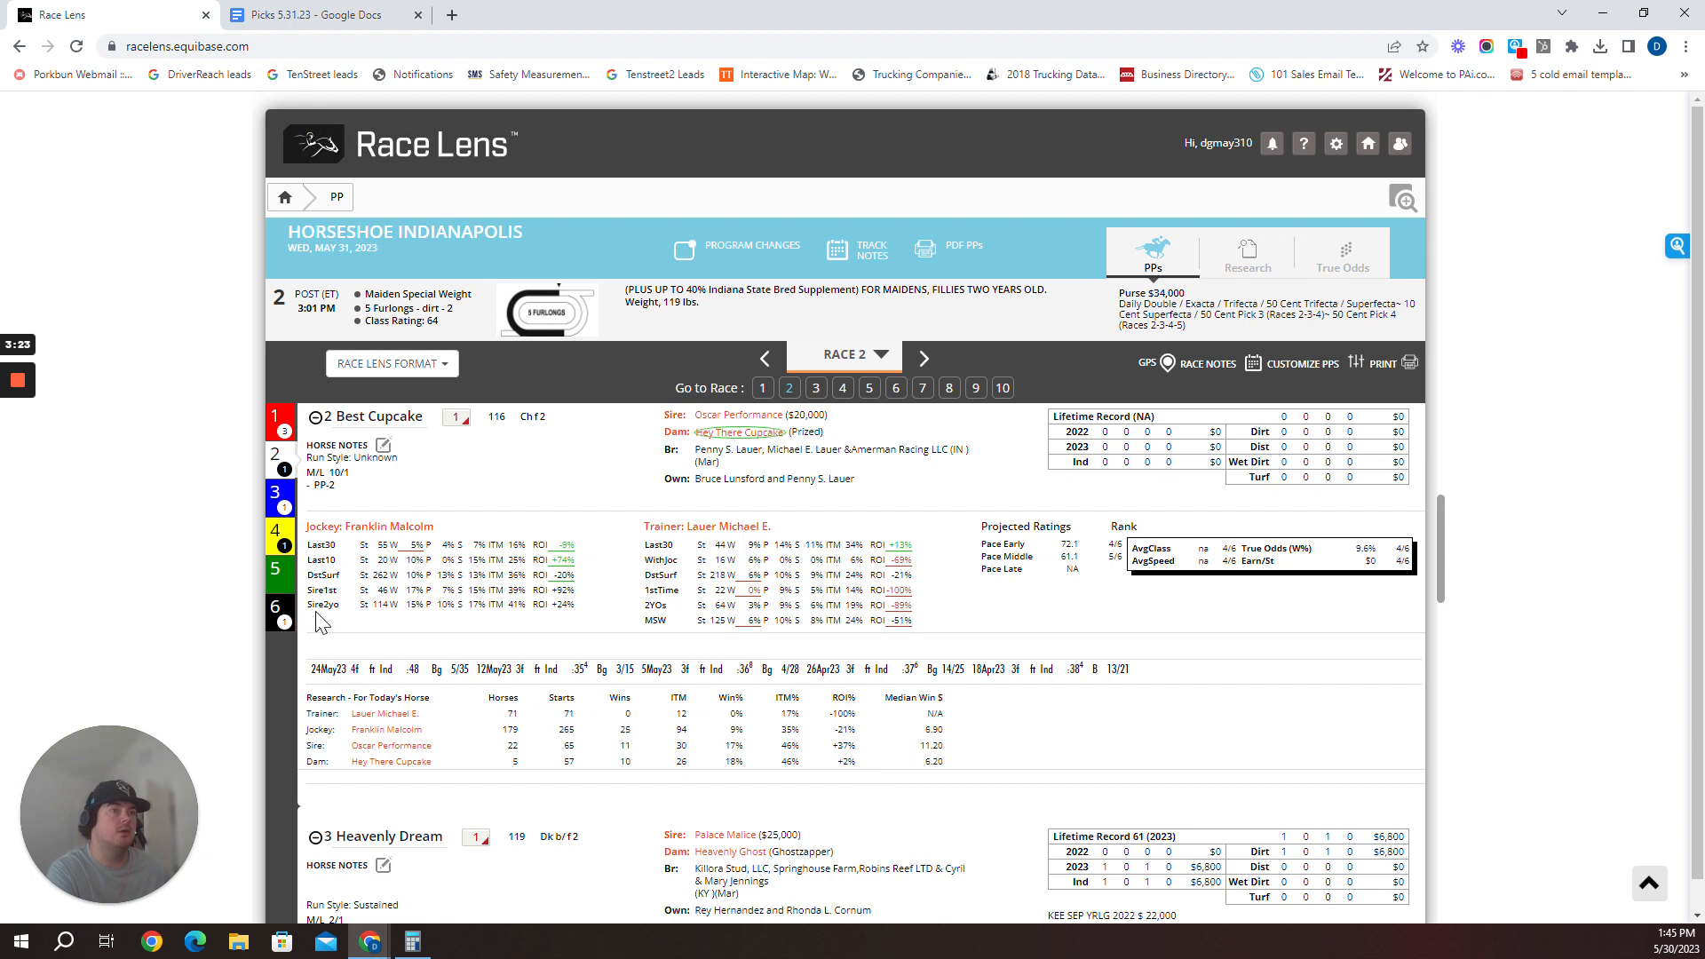
scroll("down", 3)
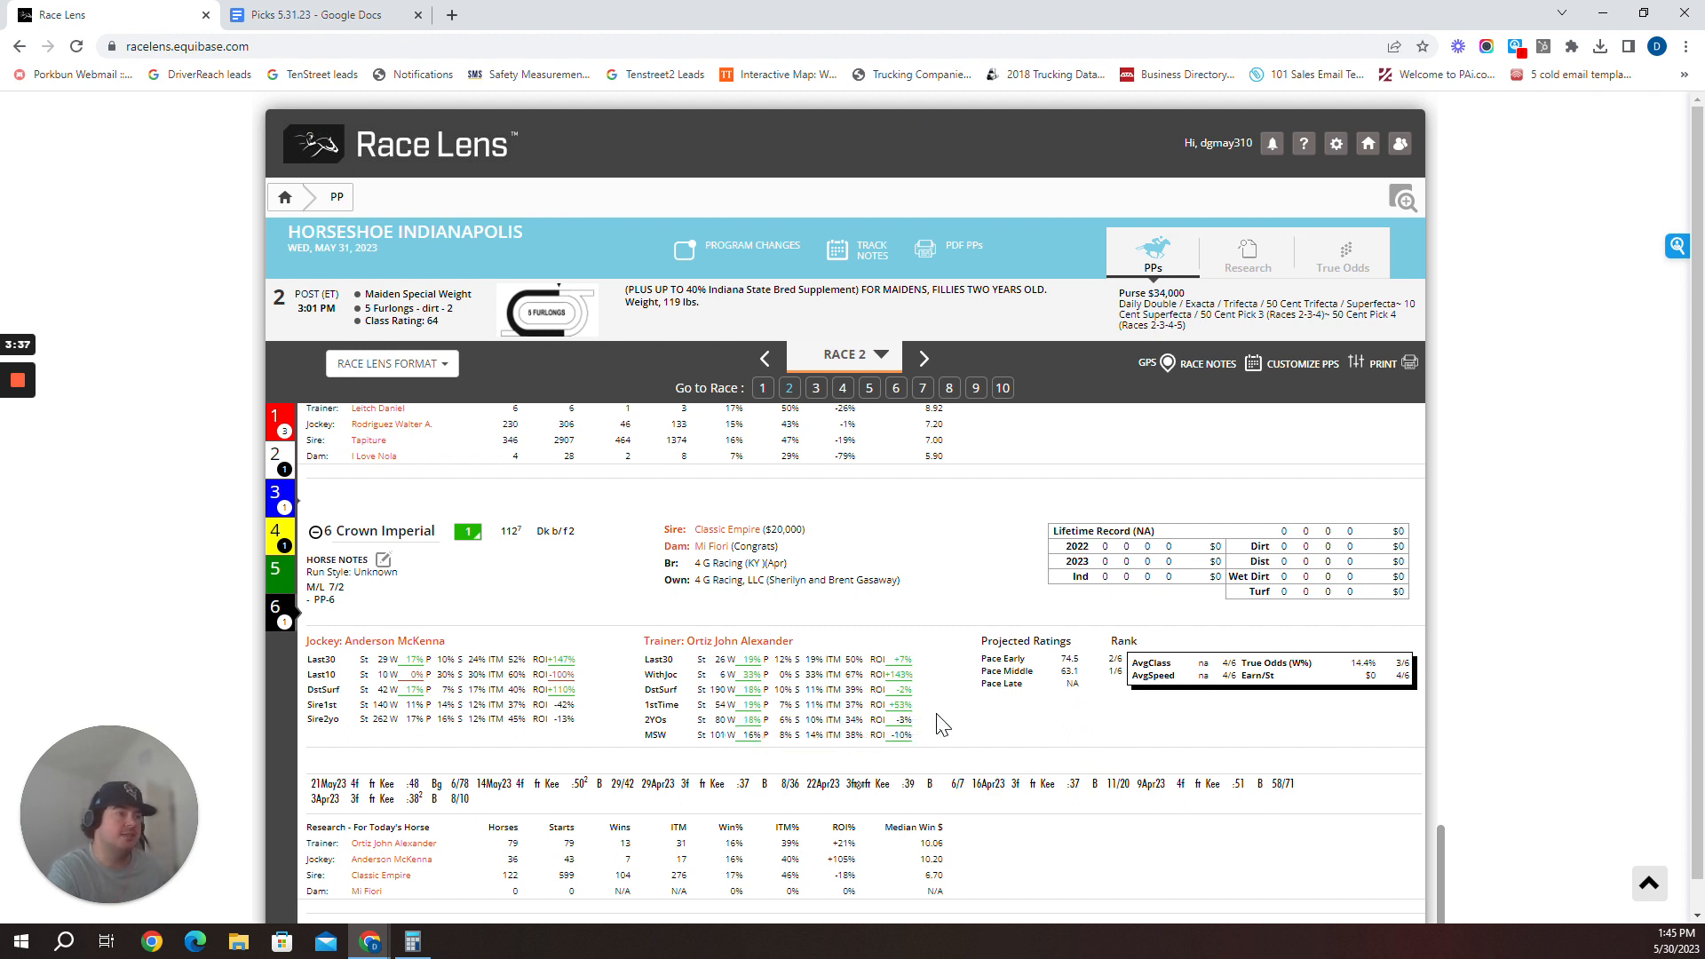
mouse_move(484, 809)
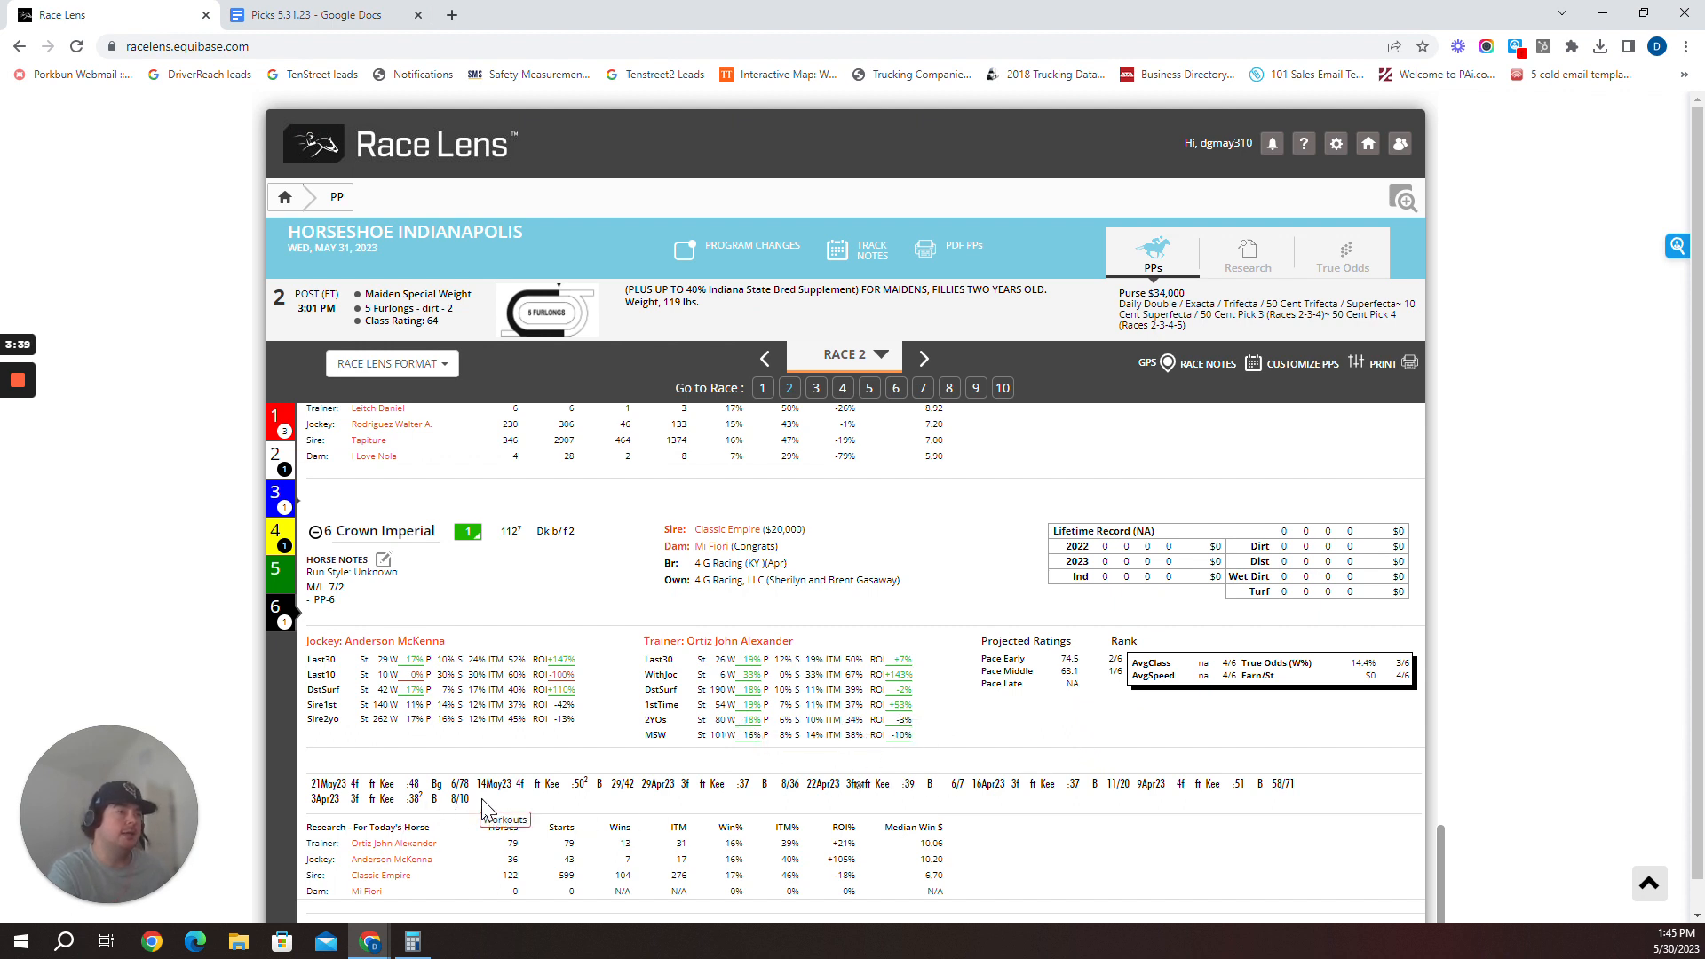
mouse_move(661, 786)
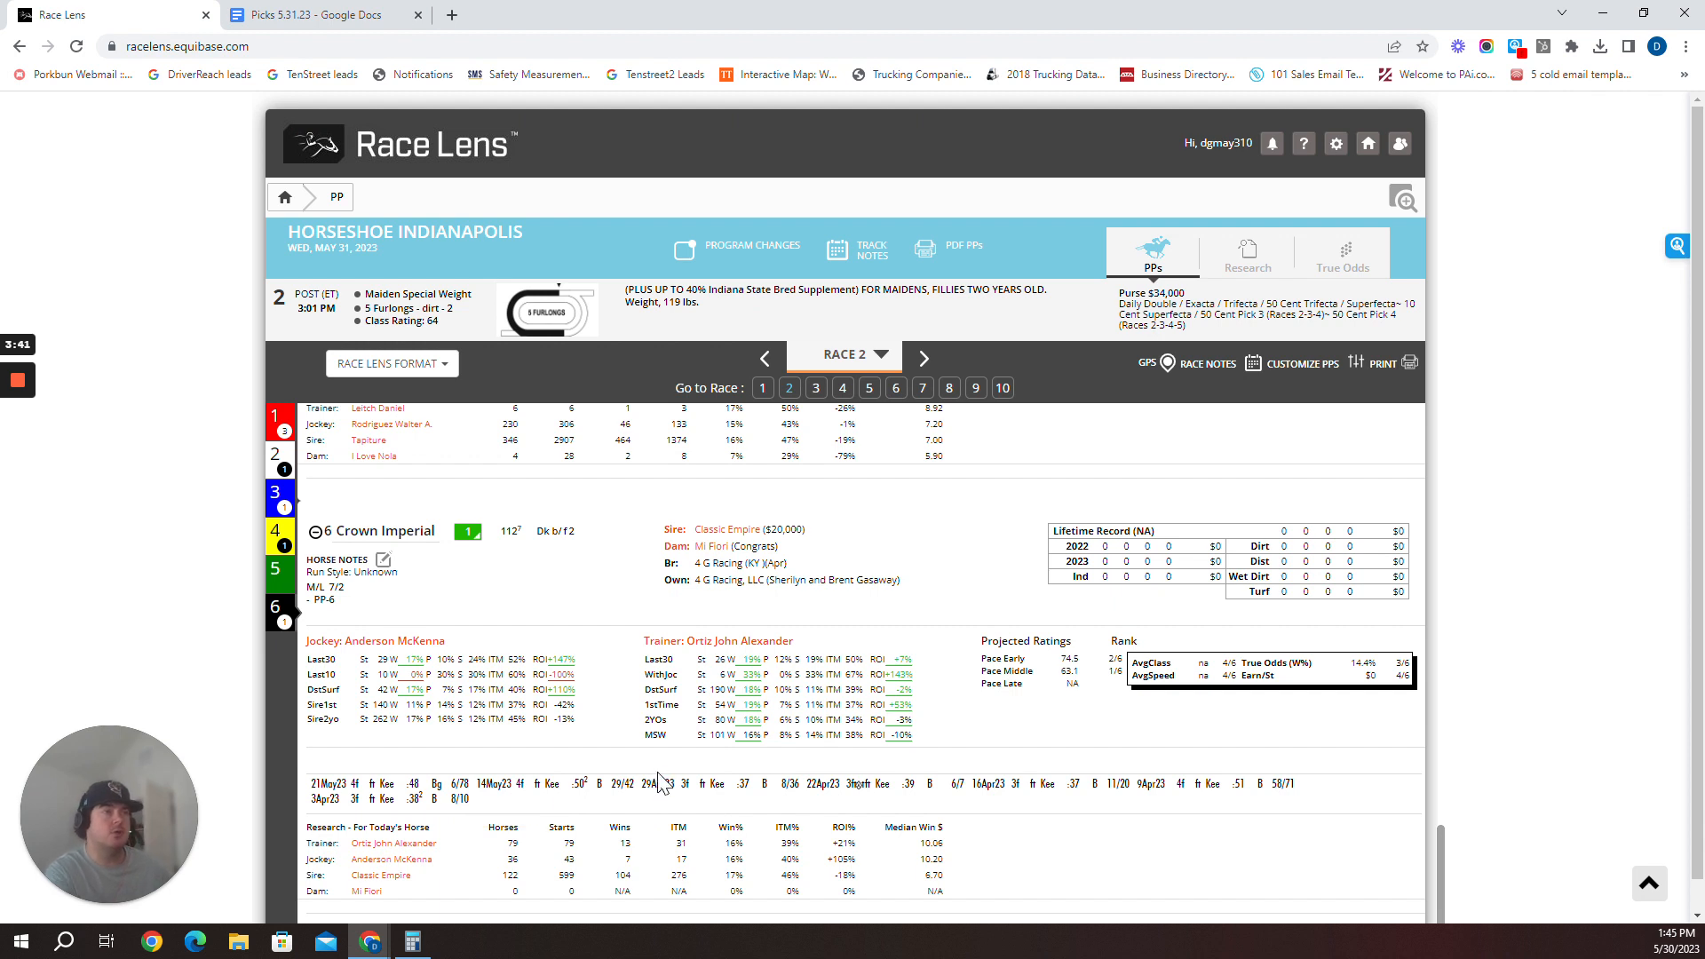
mouse_move(890, 610)
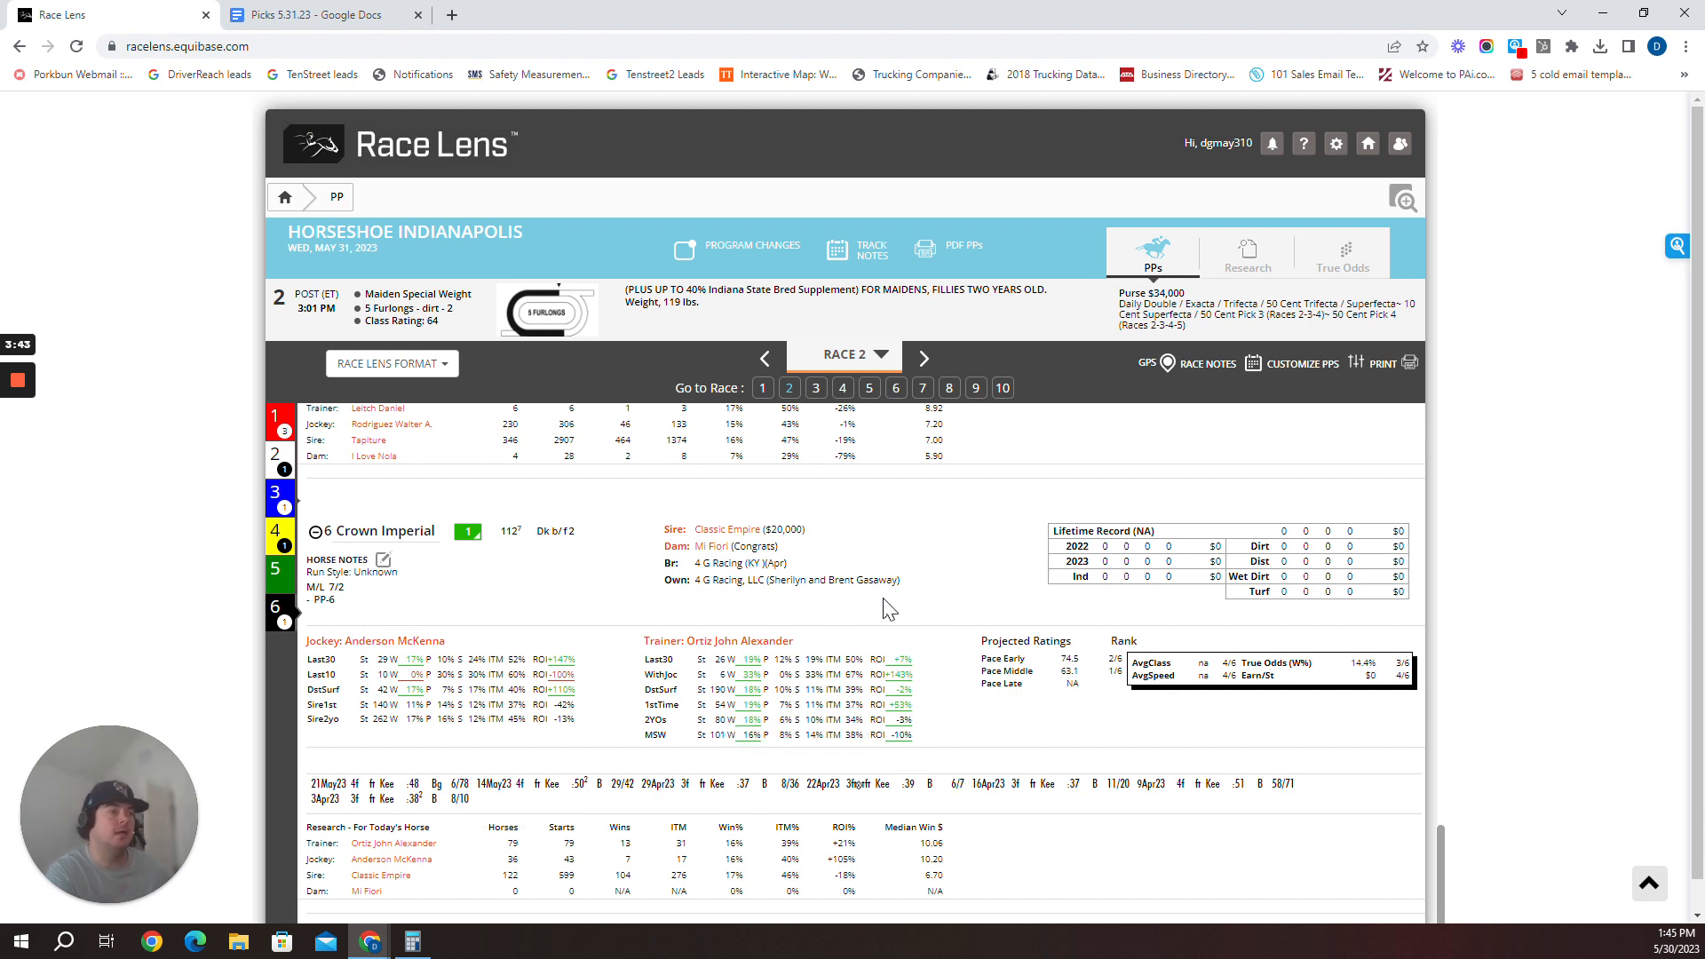
mouse_move(1335, 245)
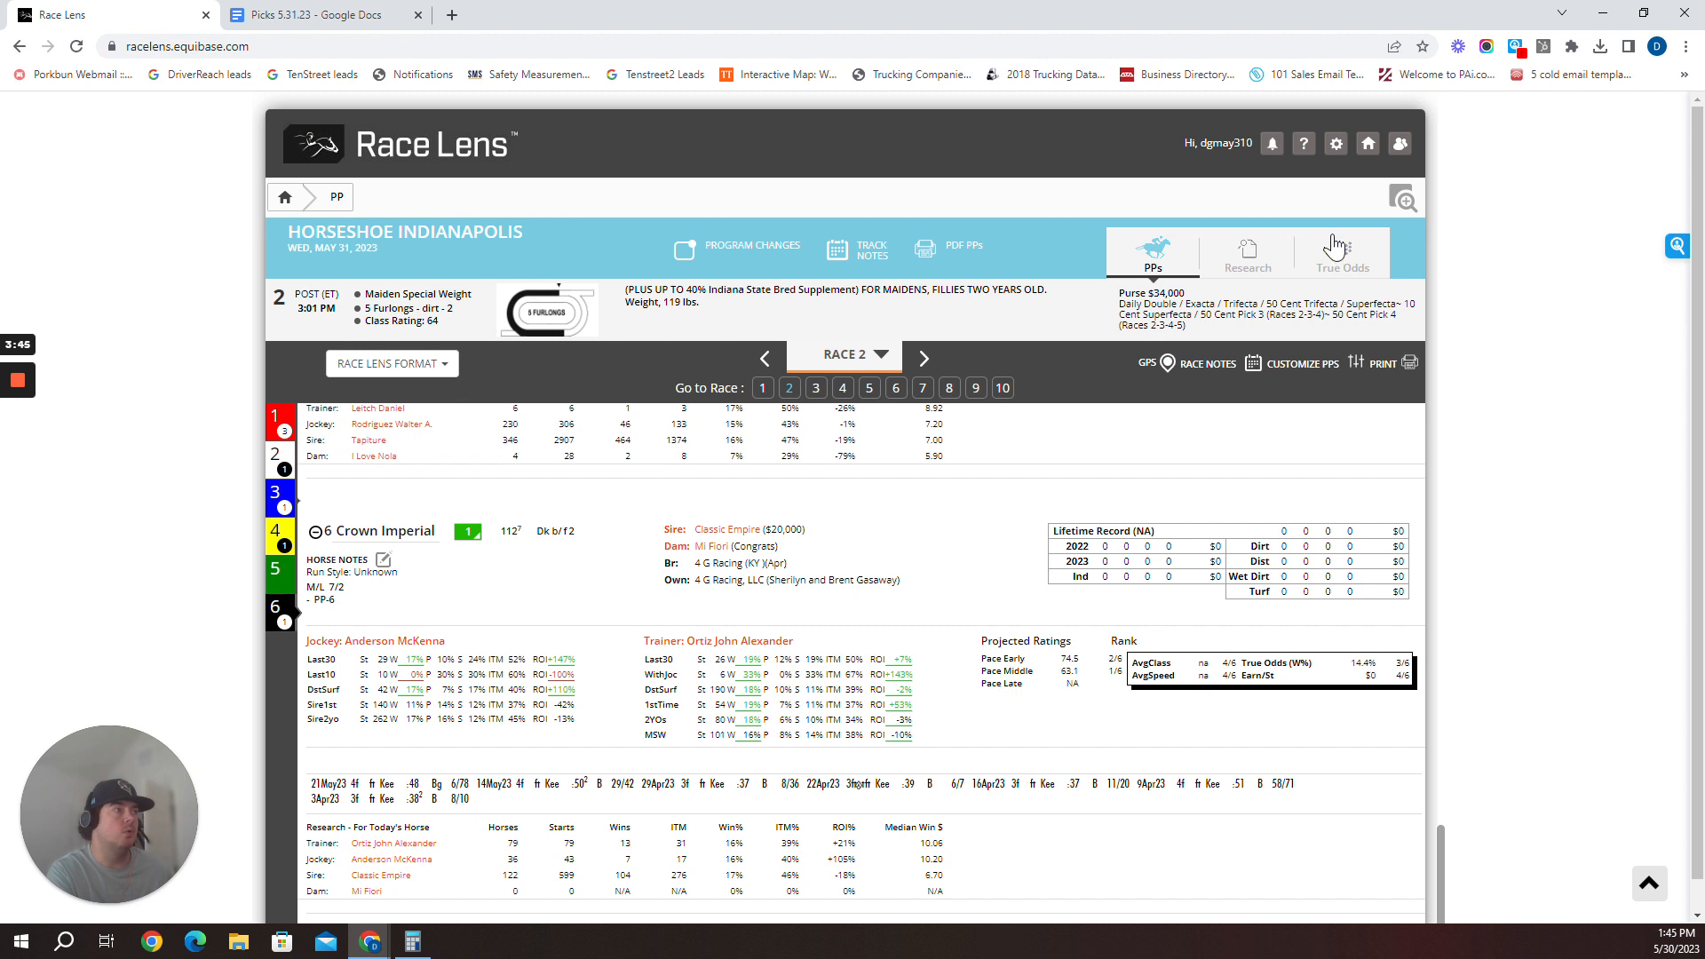
Recheck Race 2's true odds against the 1-2-6 pick, then move on to Race 3
left_click(1341, 261)
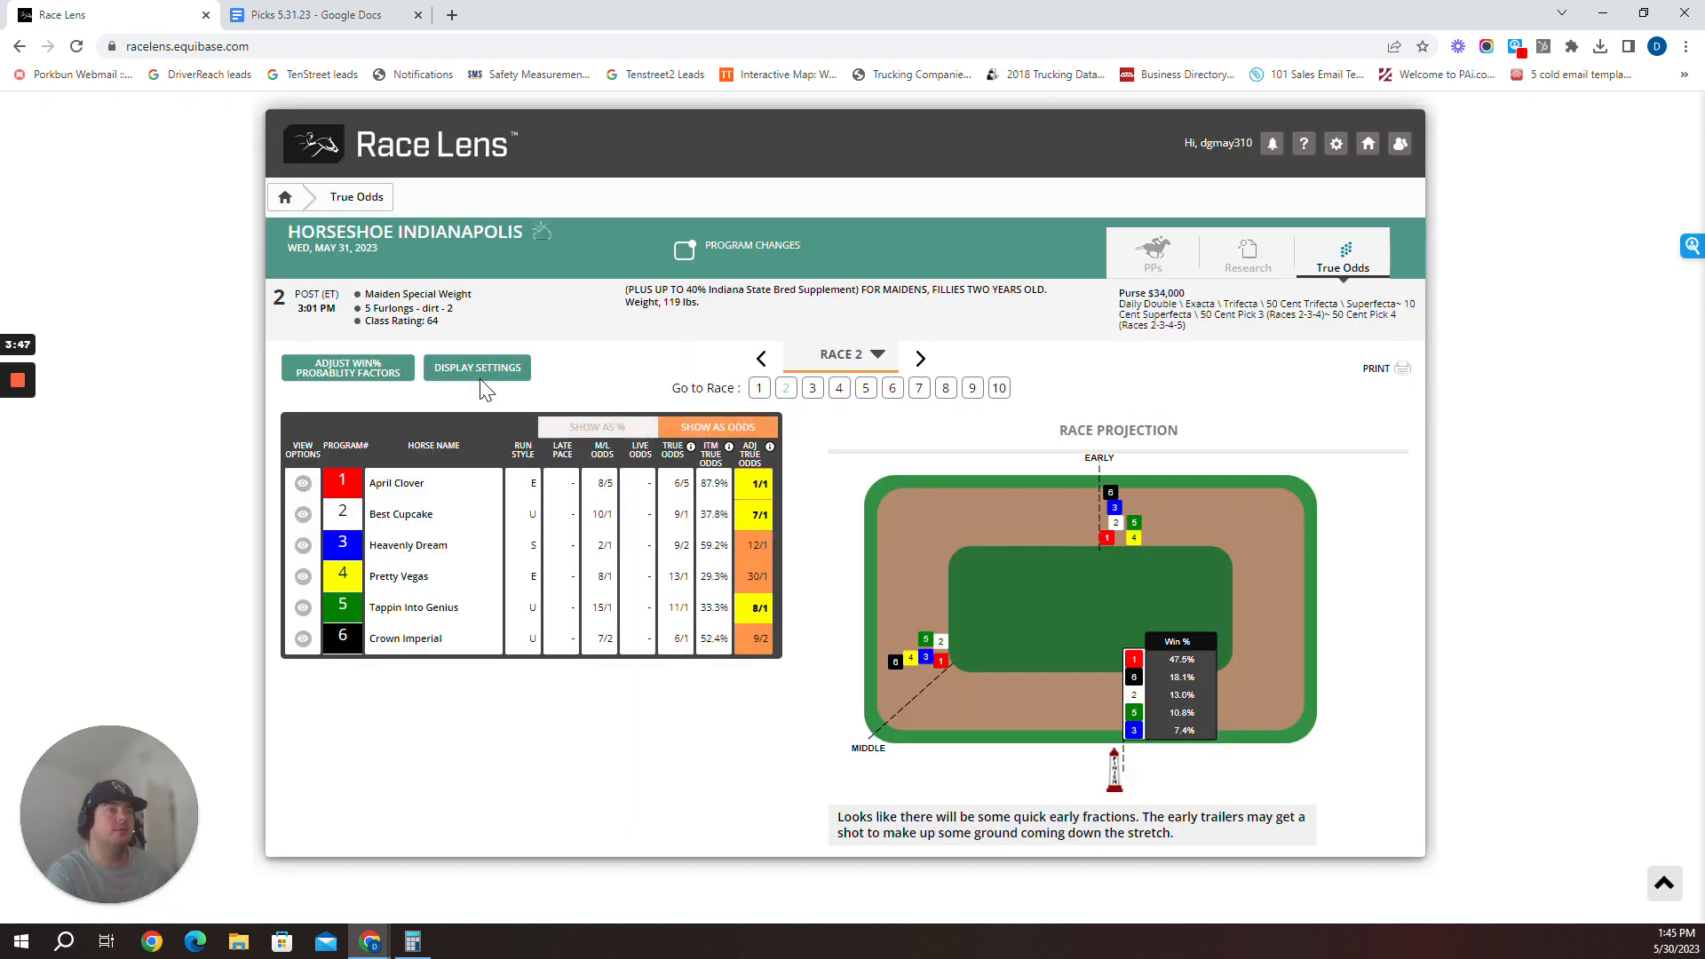
mouse_move(465, 405)
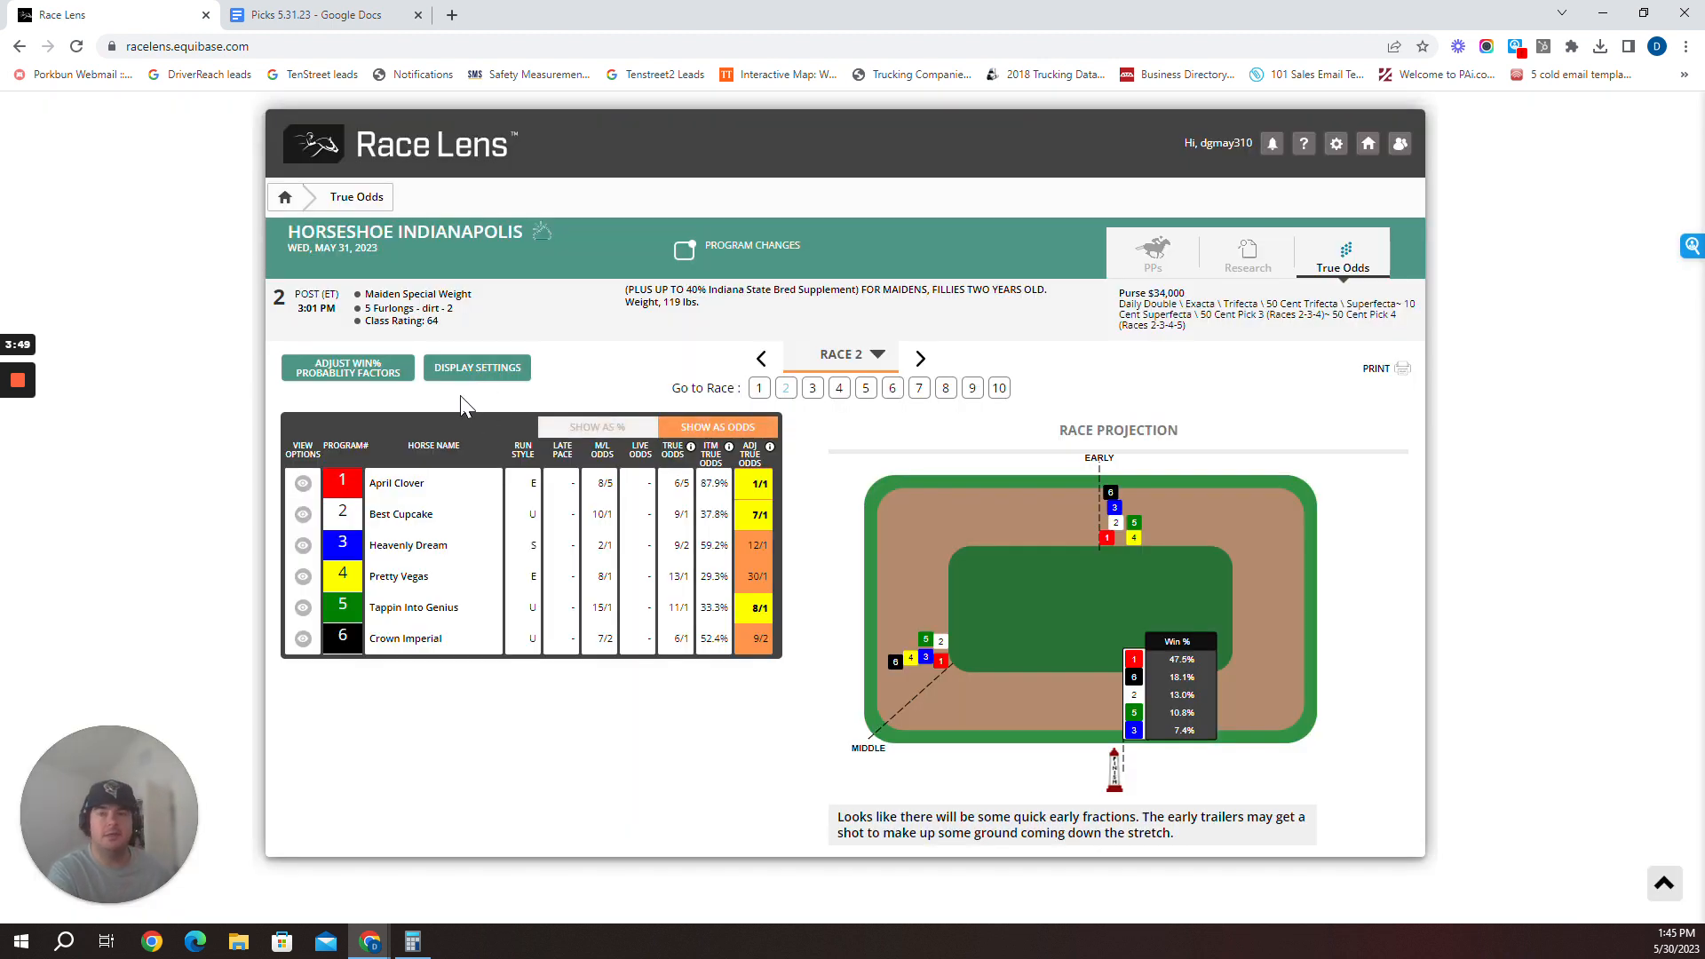
left_click(315, 14)
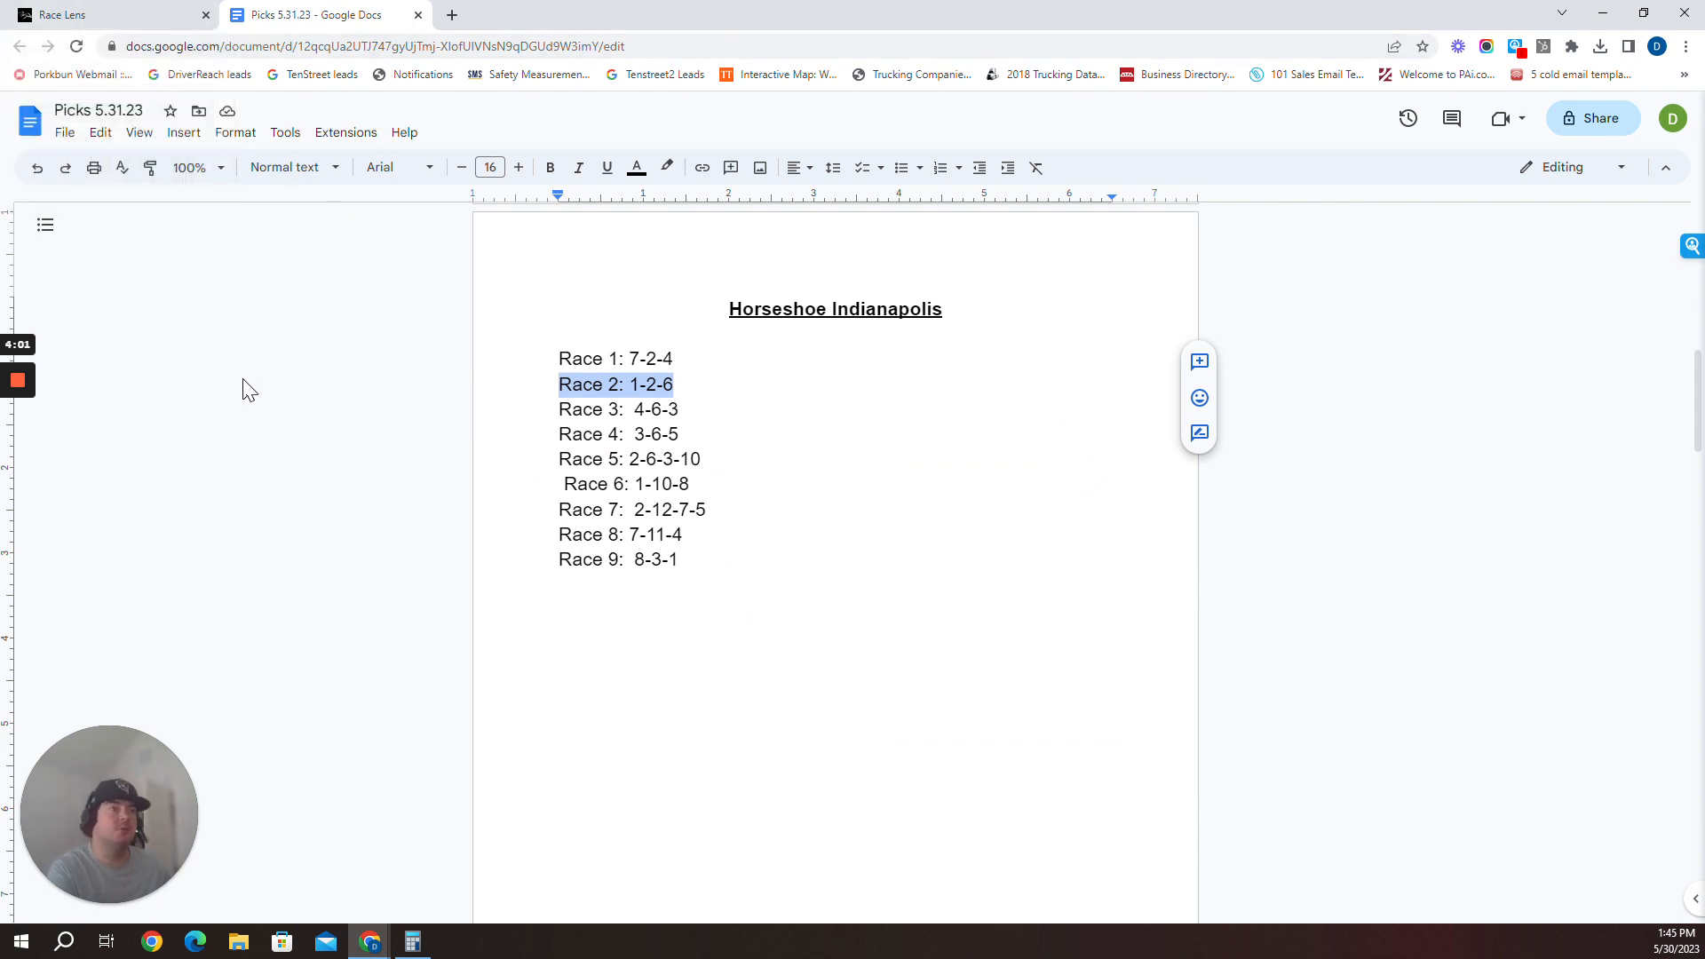
mouse_move(170, 509)
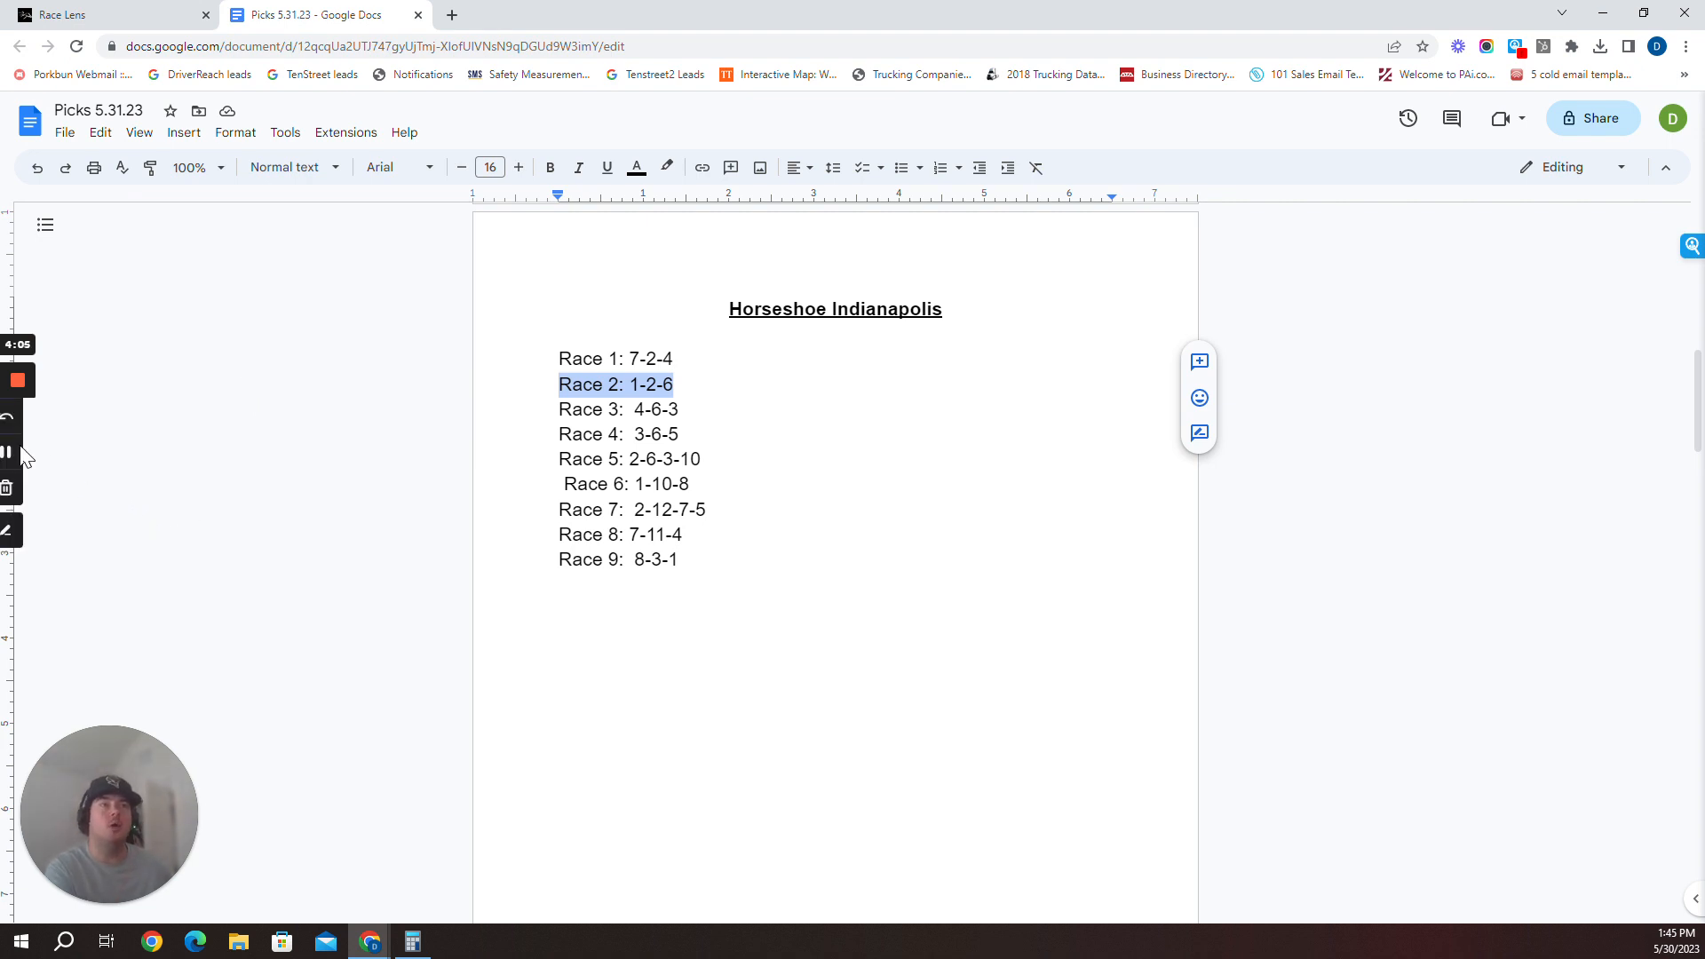
left_click(108, 15)
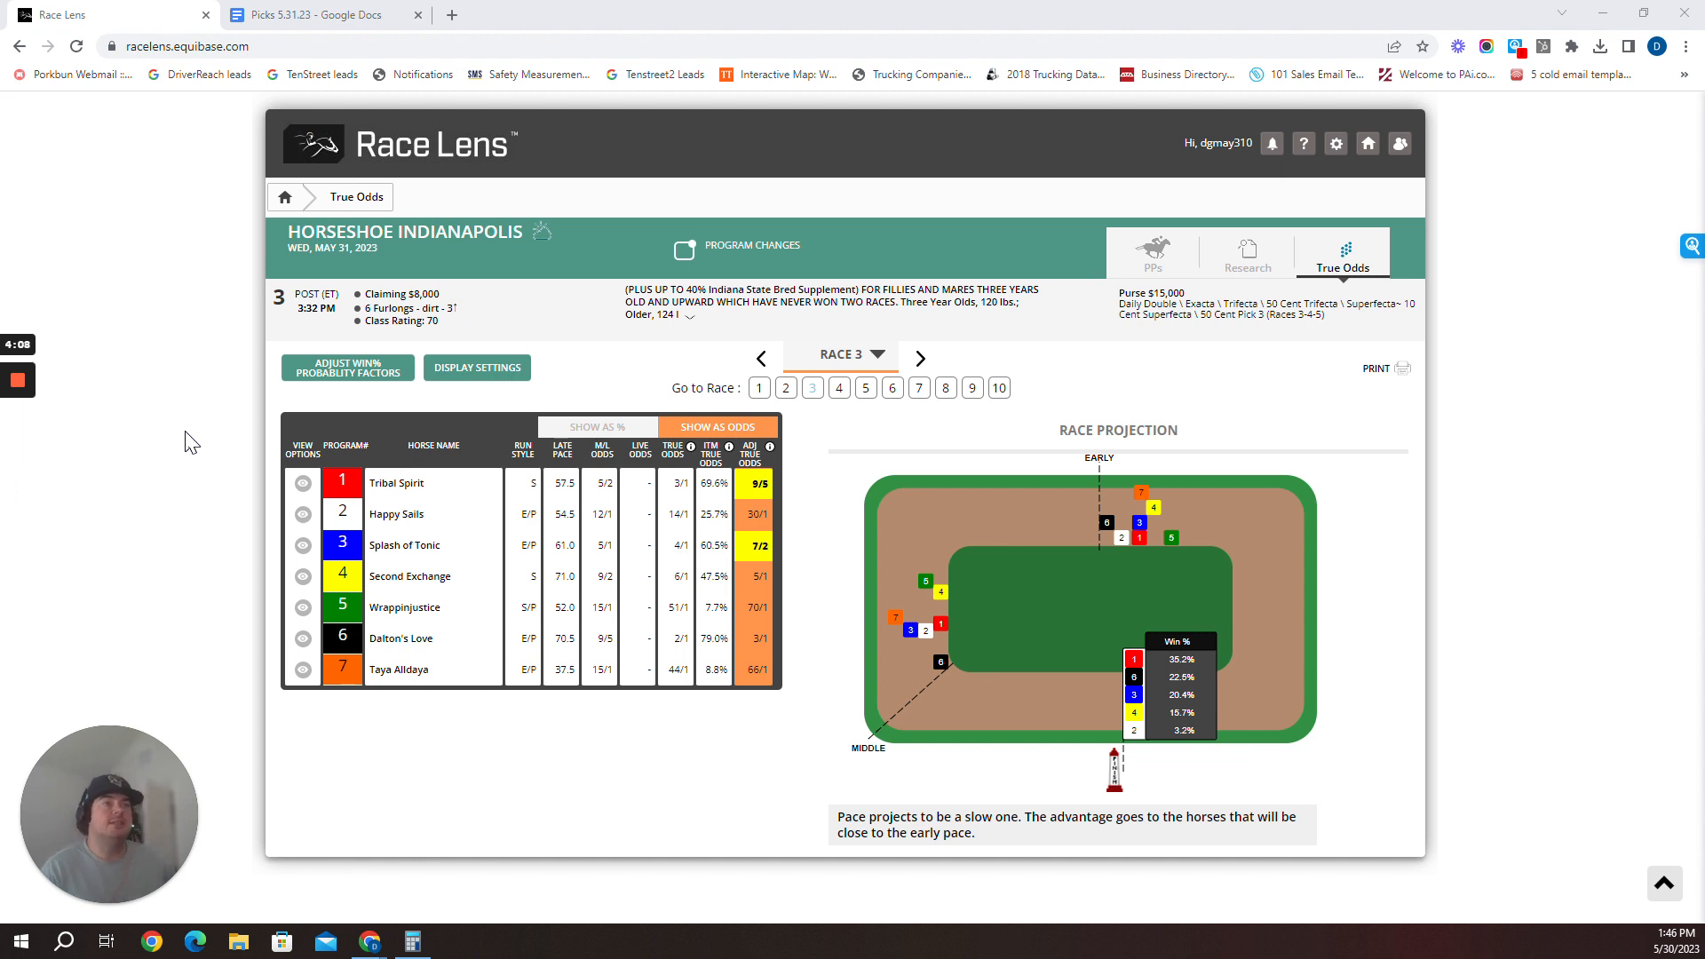
mouse_move(304, 486)
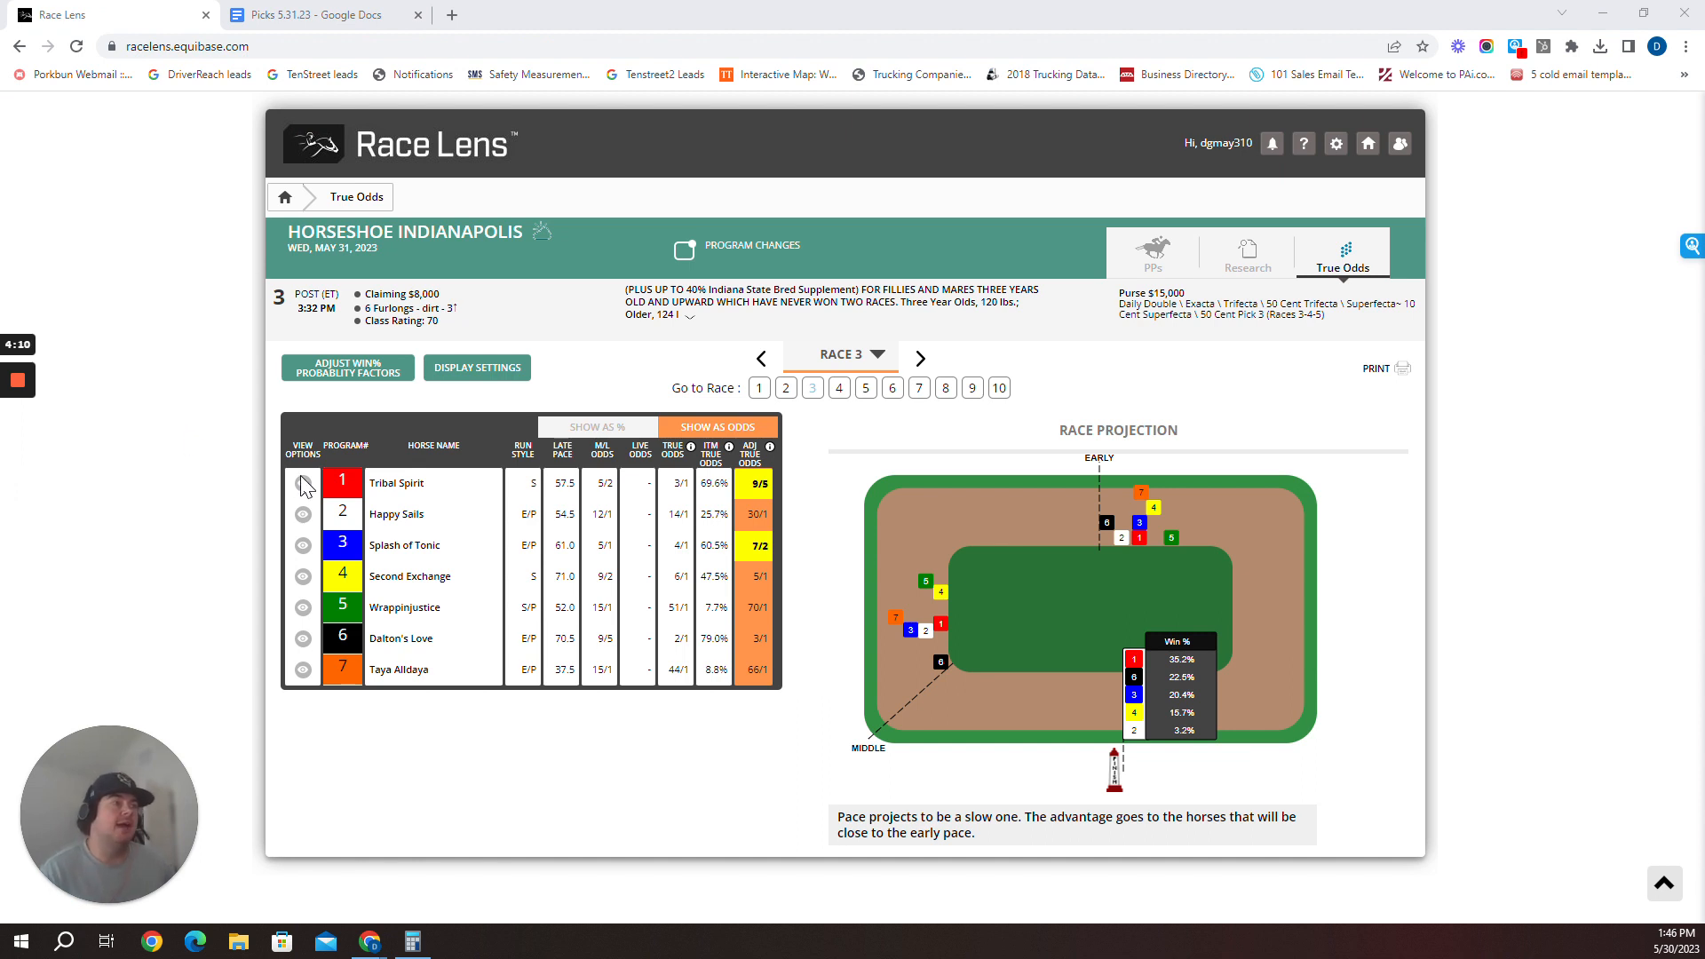
mouse_move(464, 607)
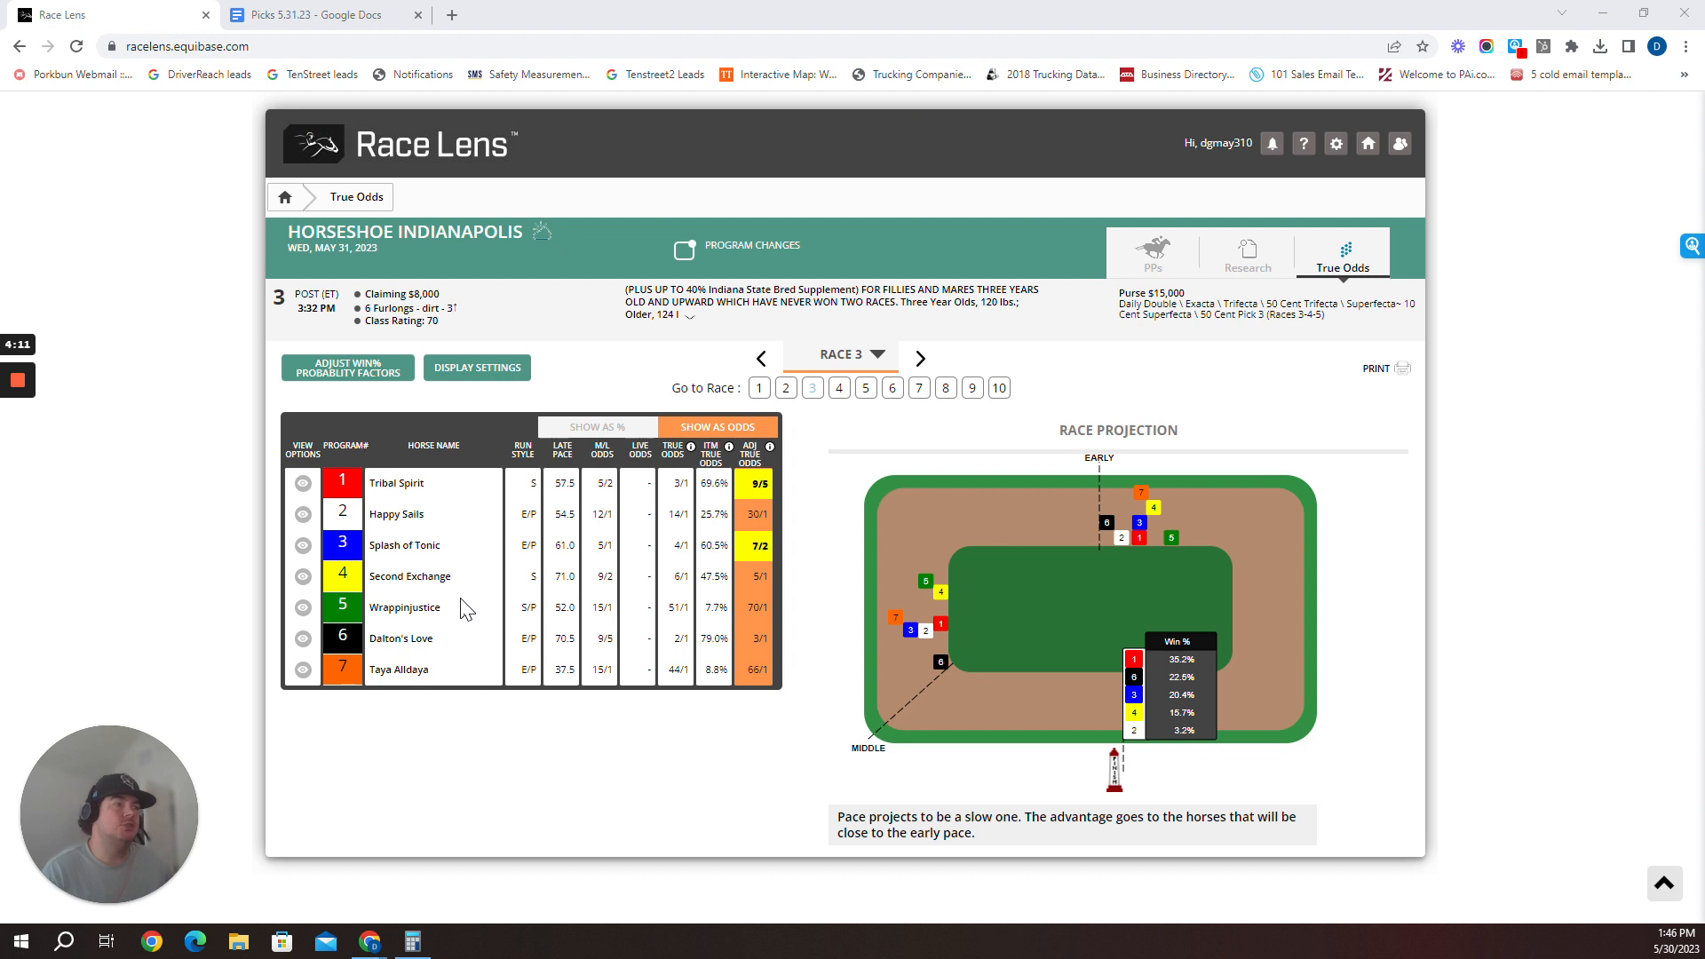
Sort Race 3's true odds by Late Pace, #4 Second Exchange first, against the 4-6-3 pick
left_click(562, 456)
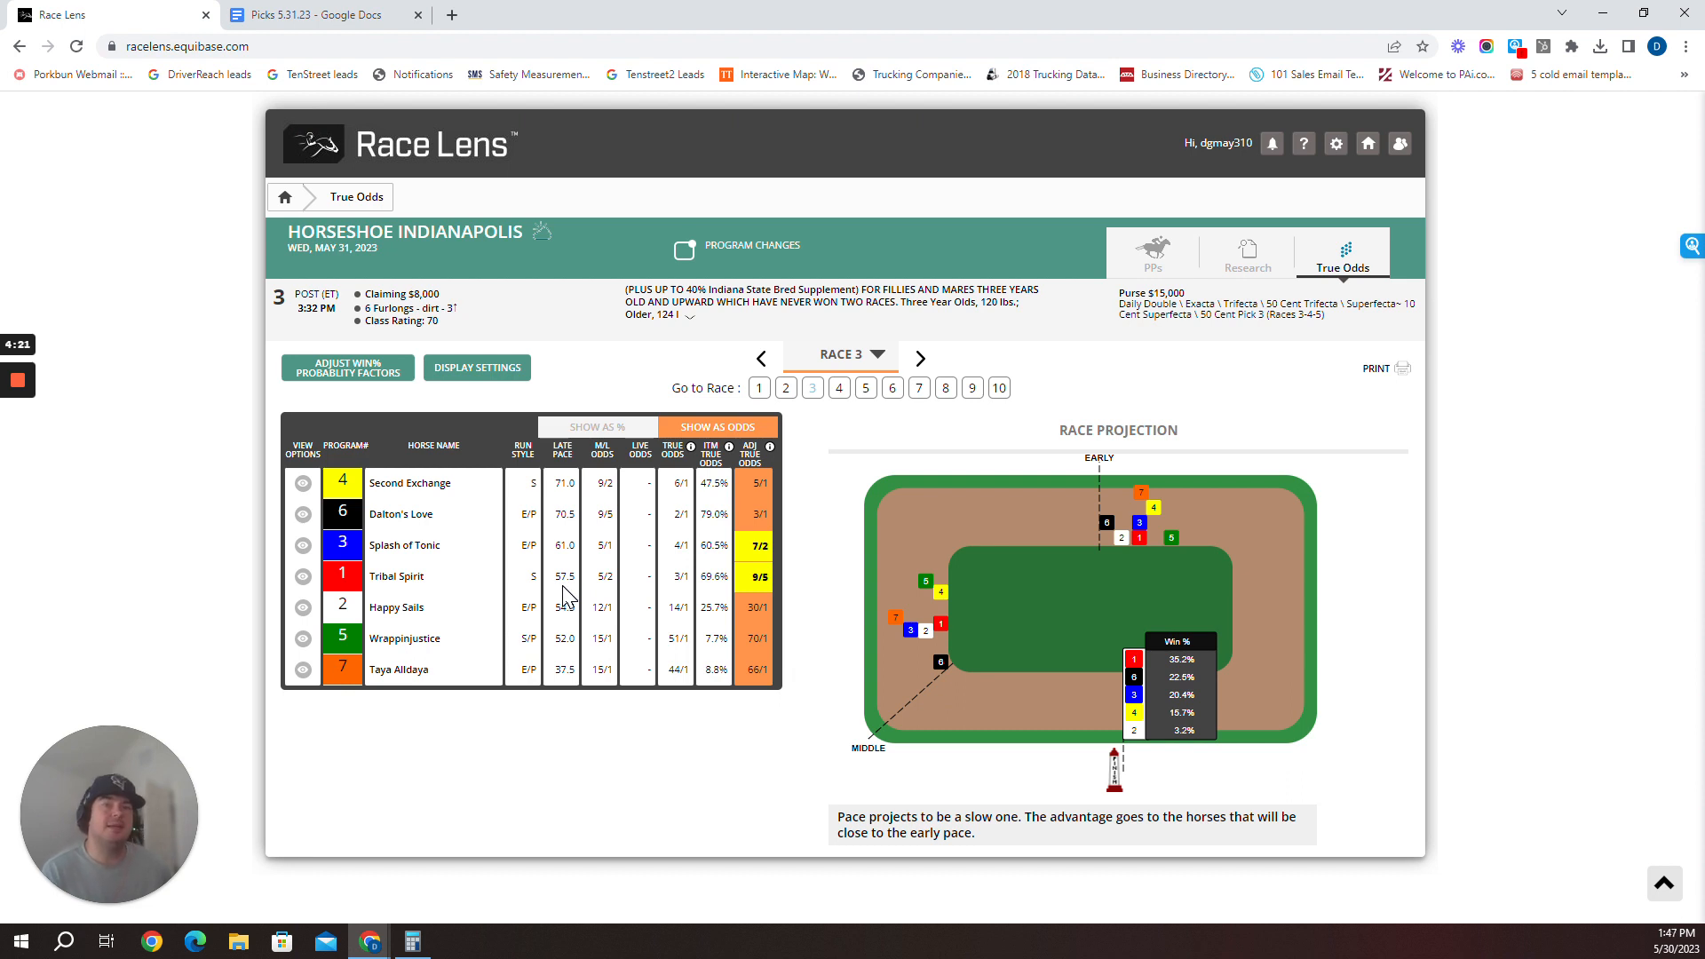
left_click(315, 14)
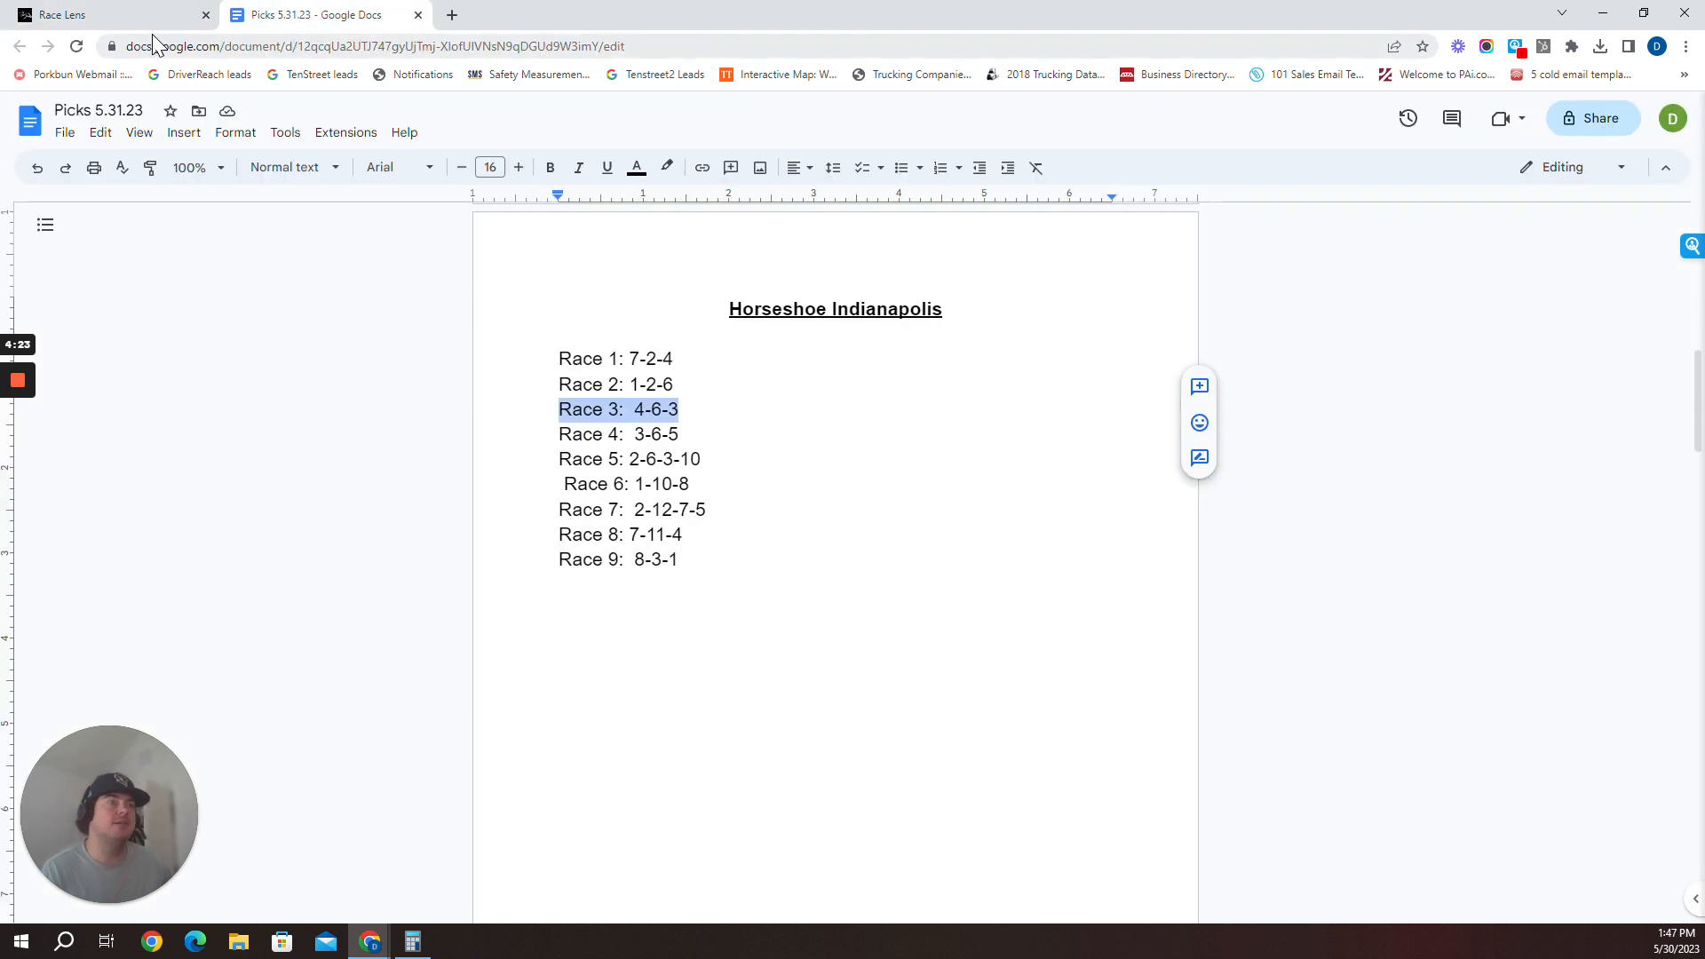
left_click(65, 14)
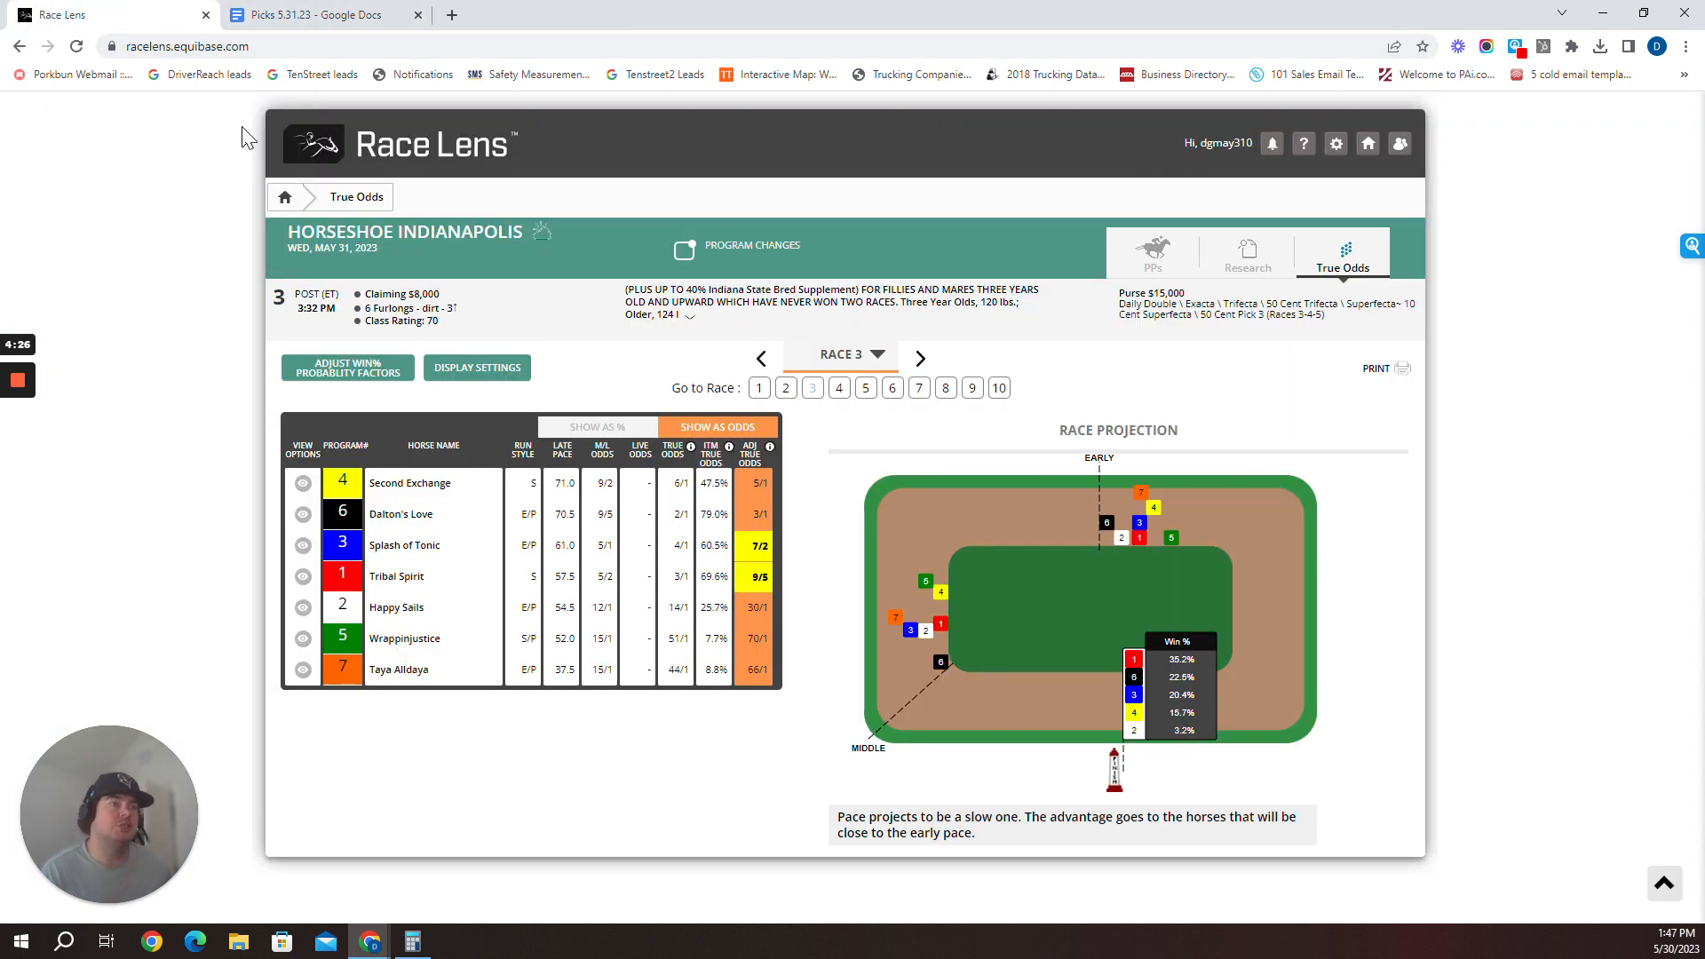
mouse_move(493, 215)
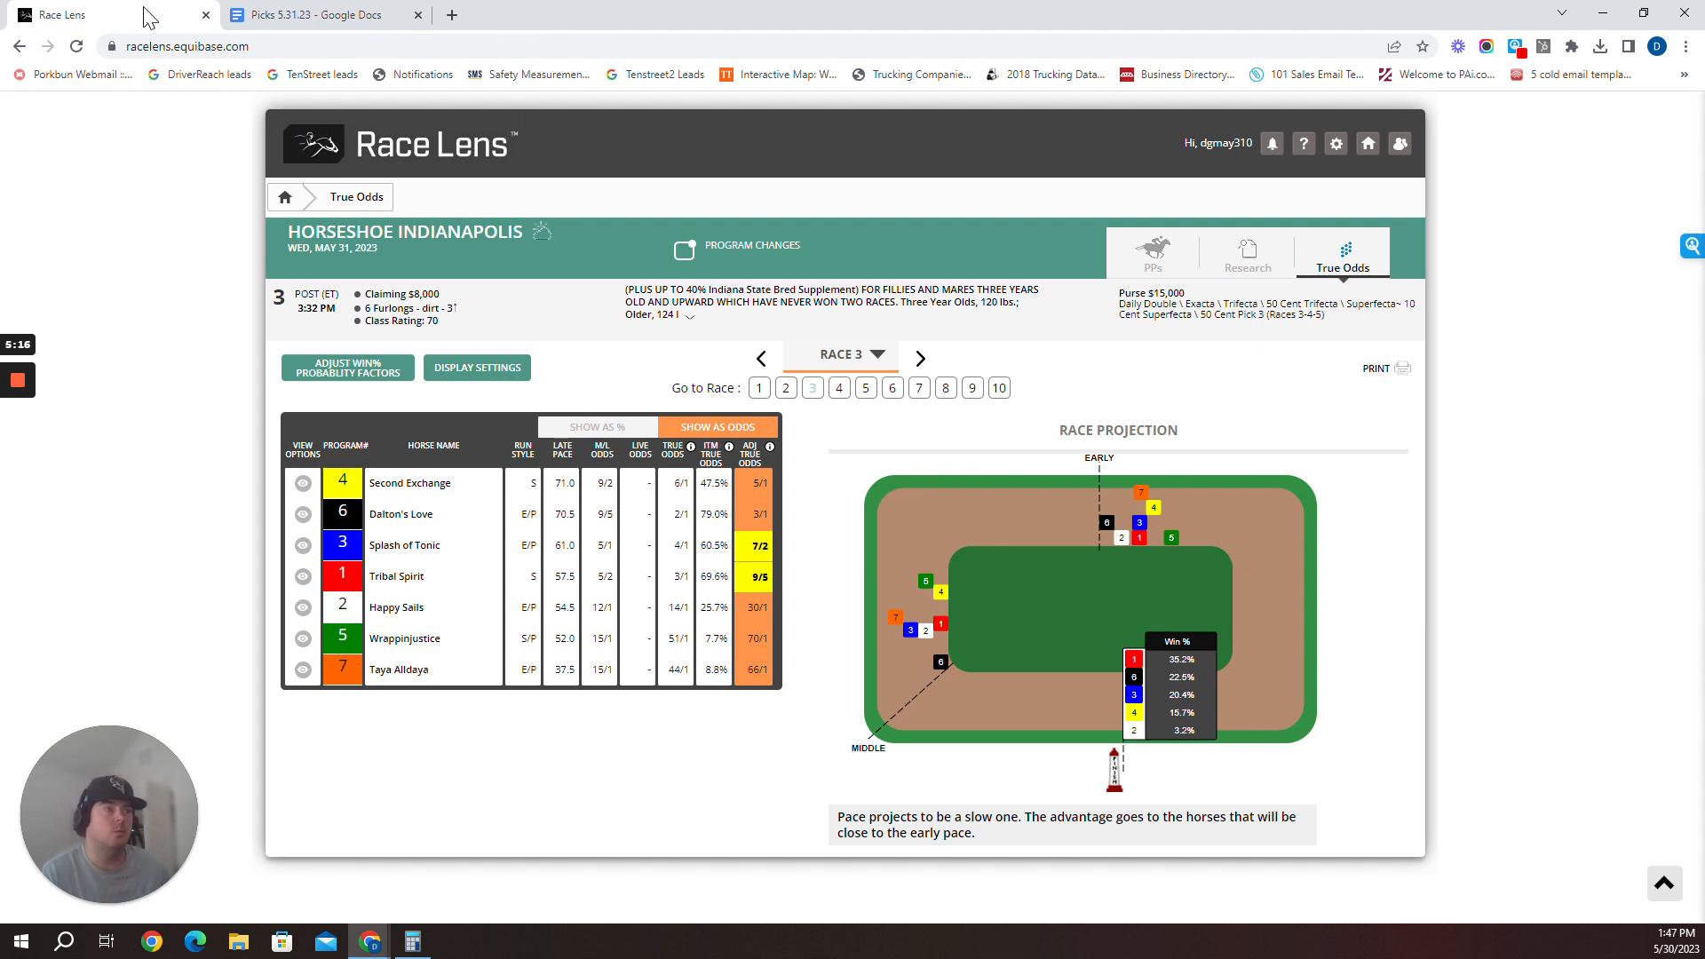
mouse_move(914, 639)
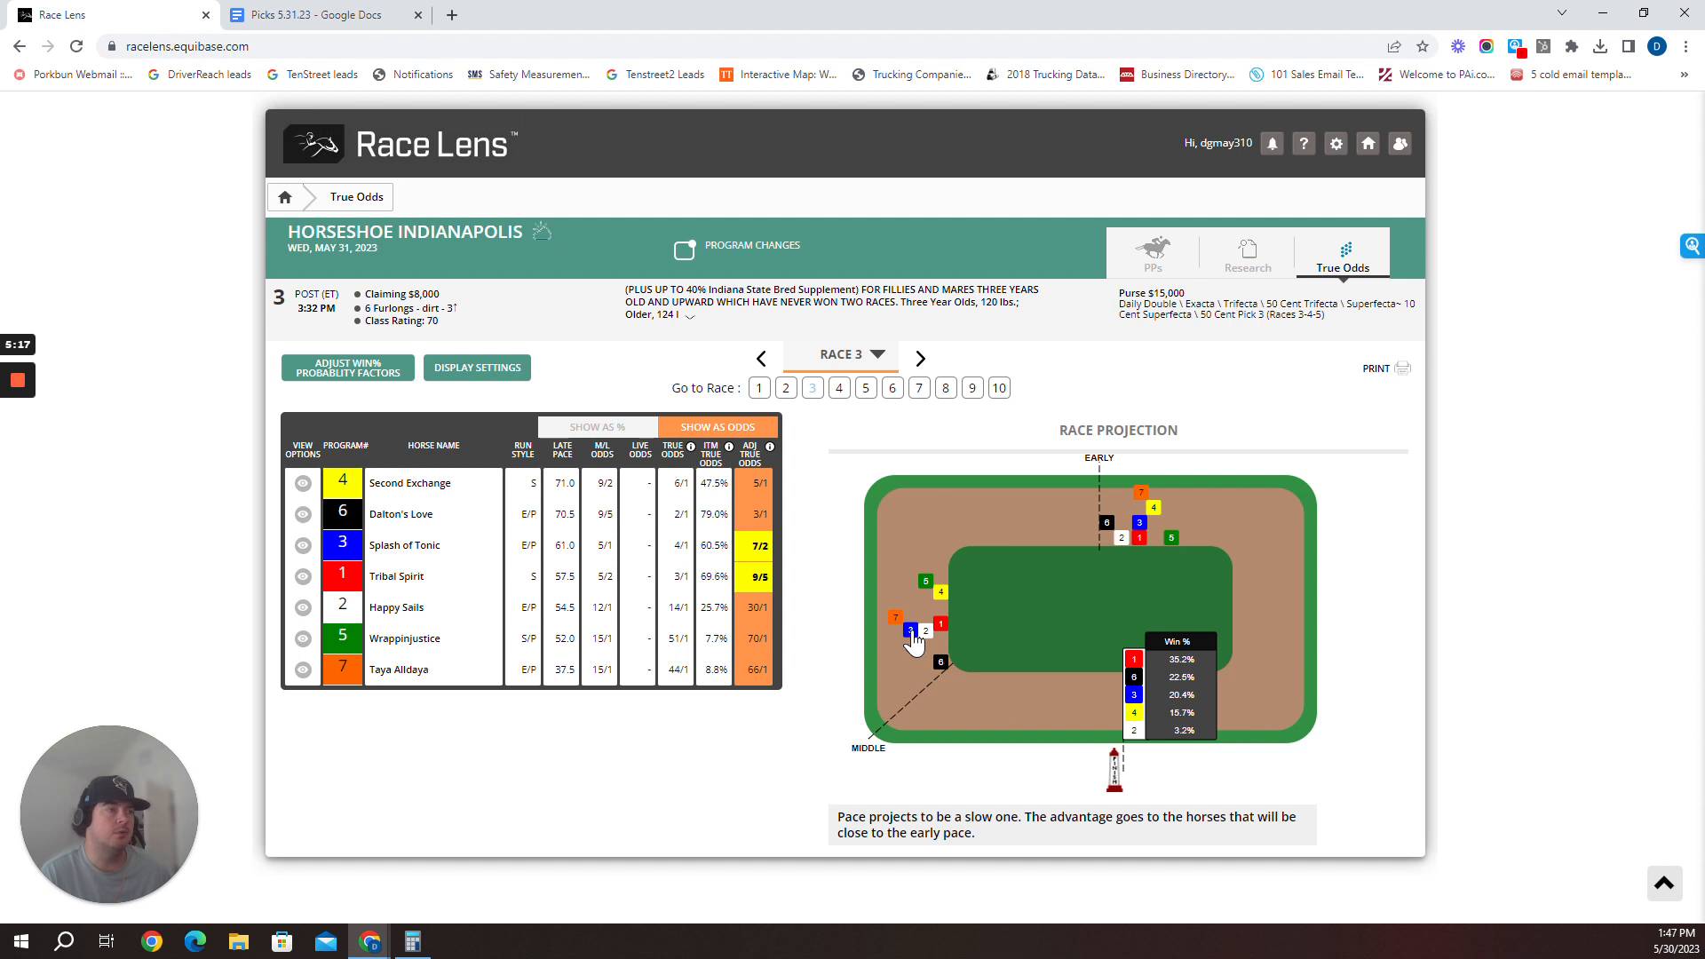
mouse_move(917, 663)
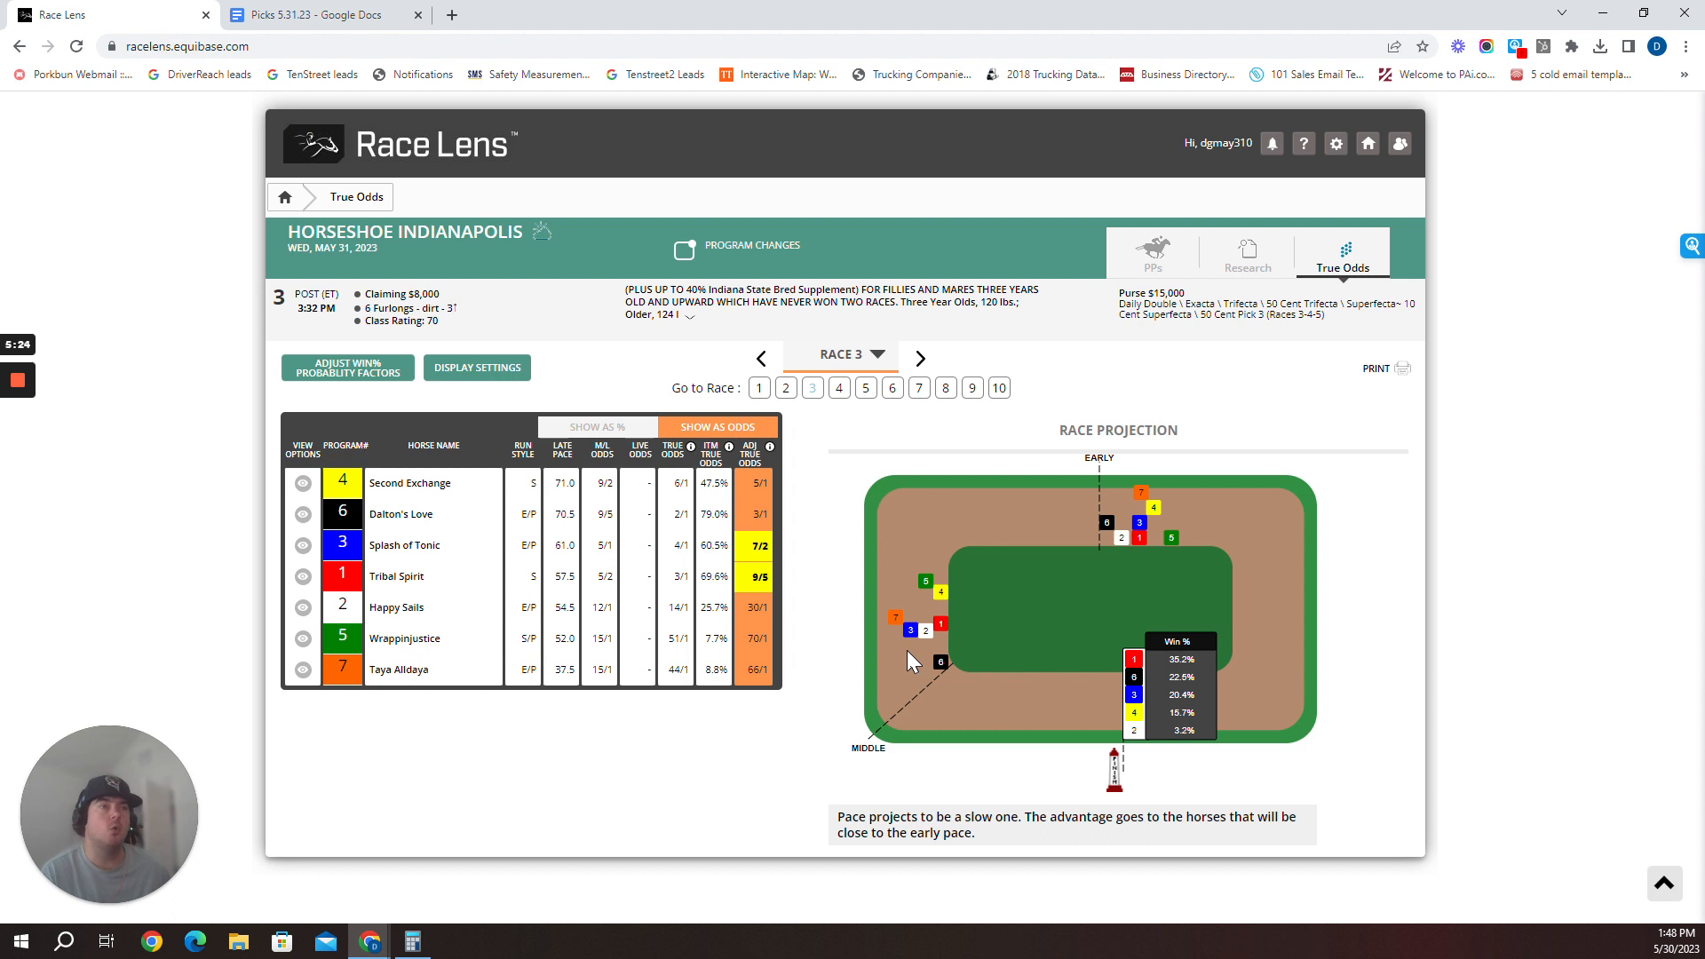
left_click(321, 14)
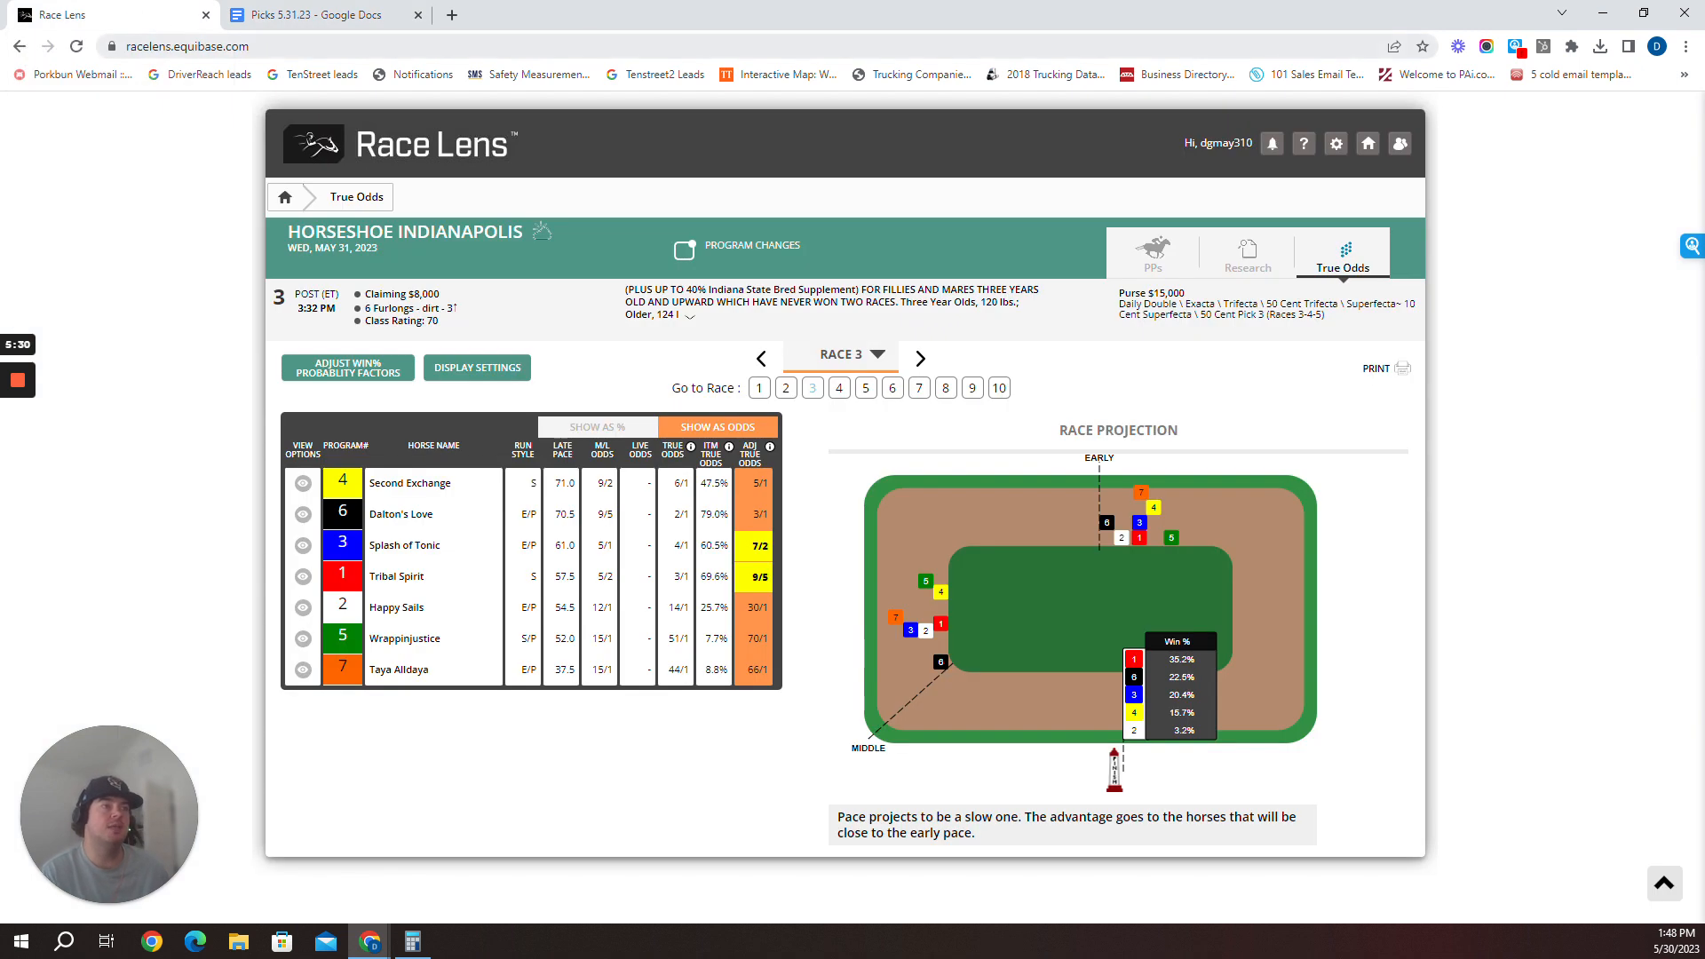
Review the Race 3 pick 4-6-3, then advance to Race 4's projection led by #3 Lord Barna
left_click(315, 15)
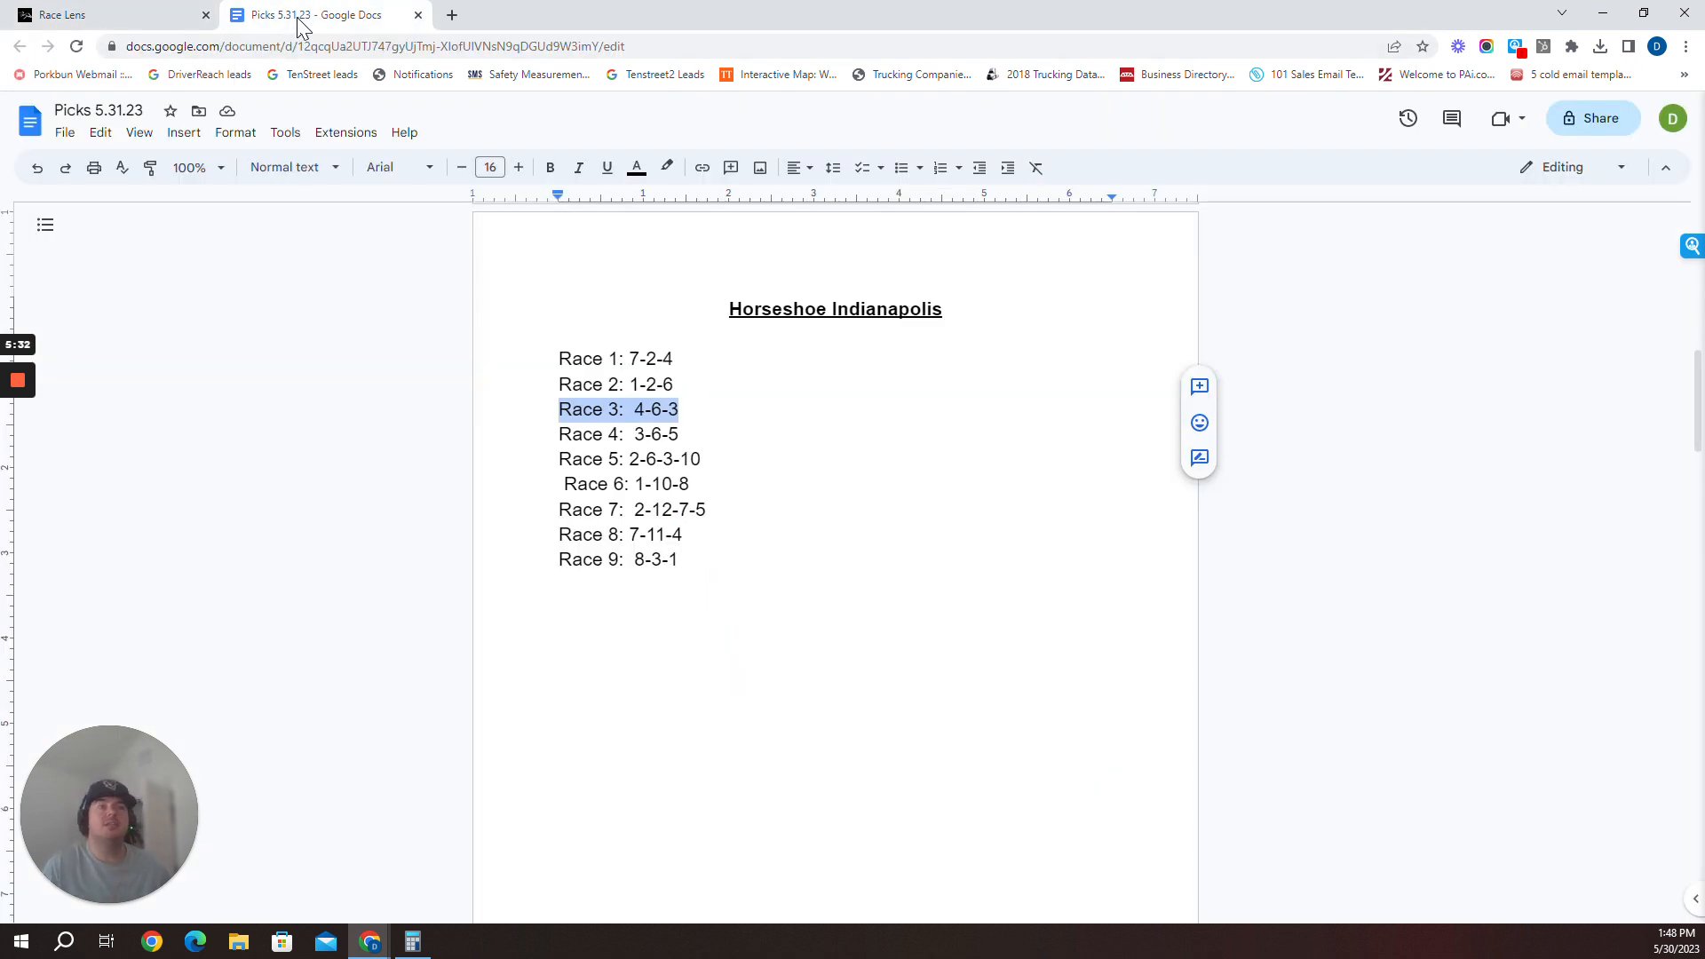
left_click(65, 14)
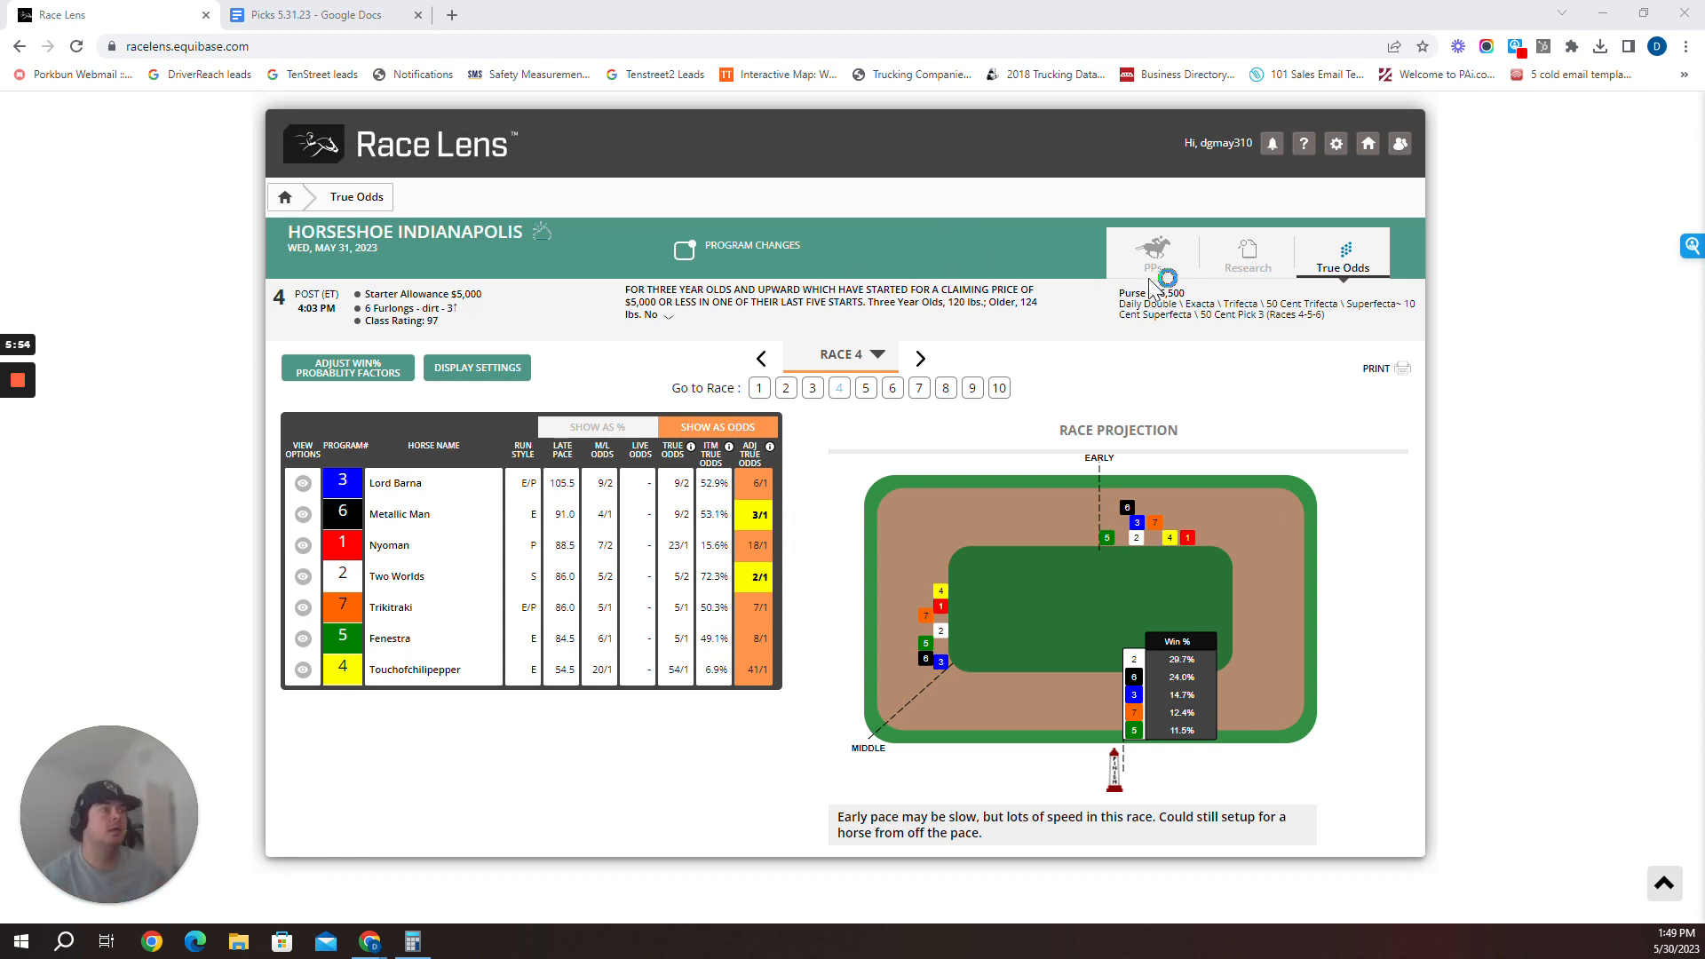
Study Race 4's true odds and projection, then check its 3-6-5 pick in the document
left_click(1152, 255)
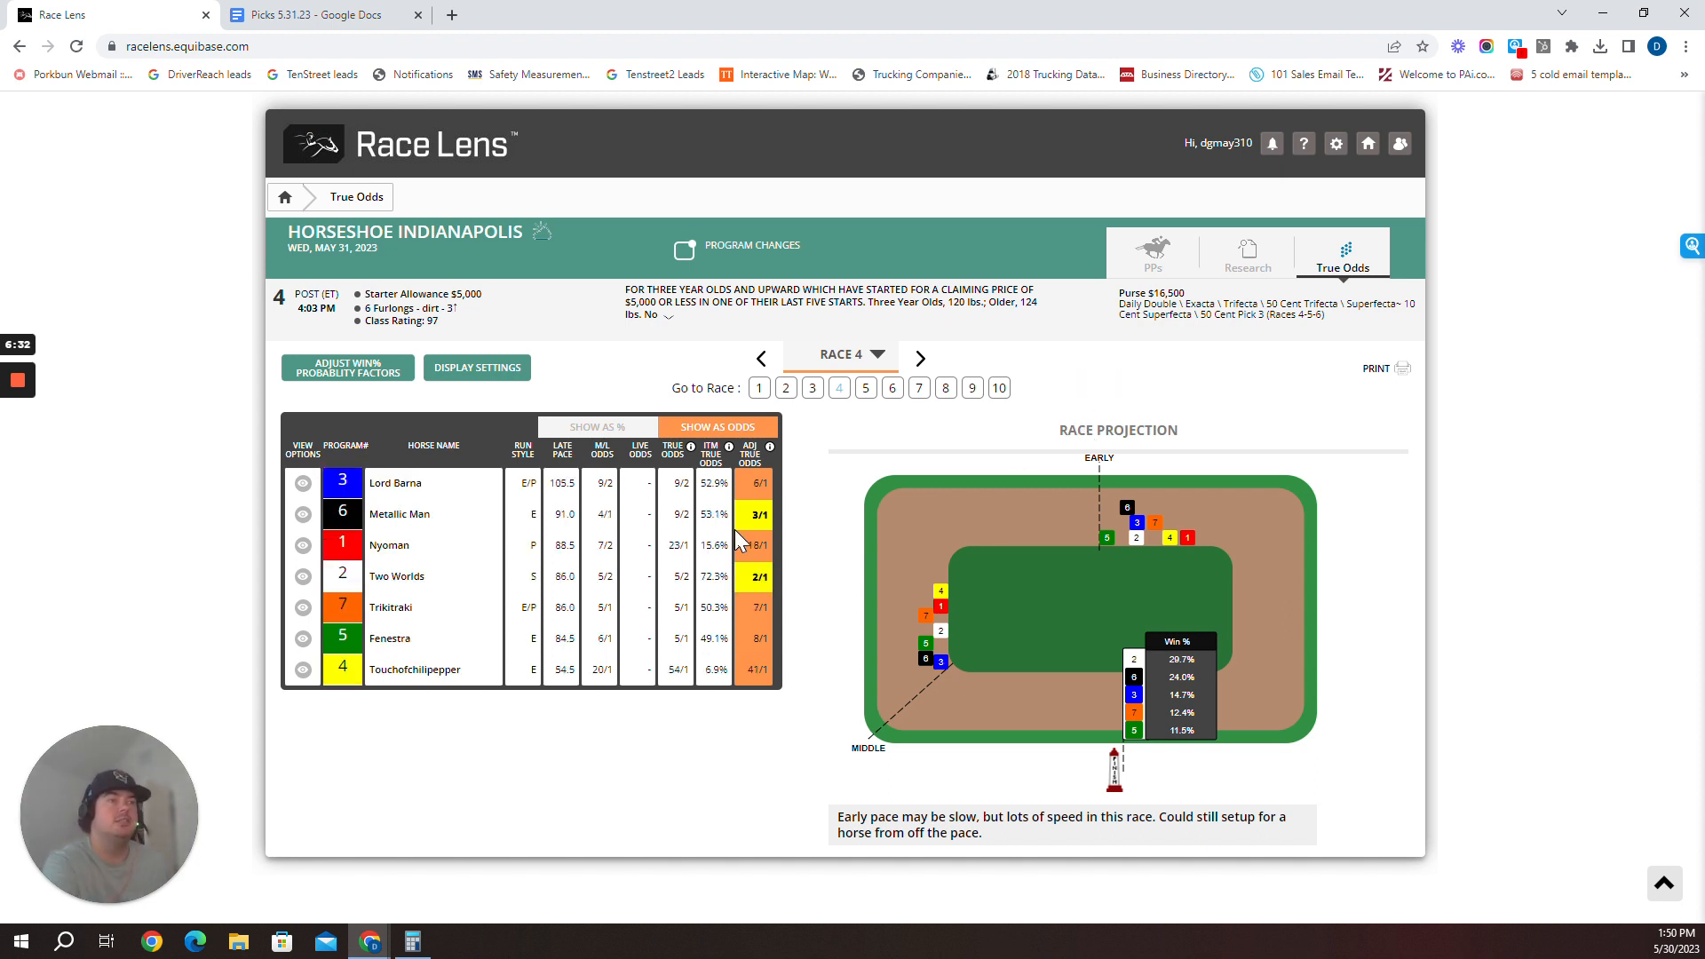
left_click(321, 14)
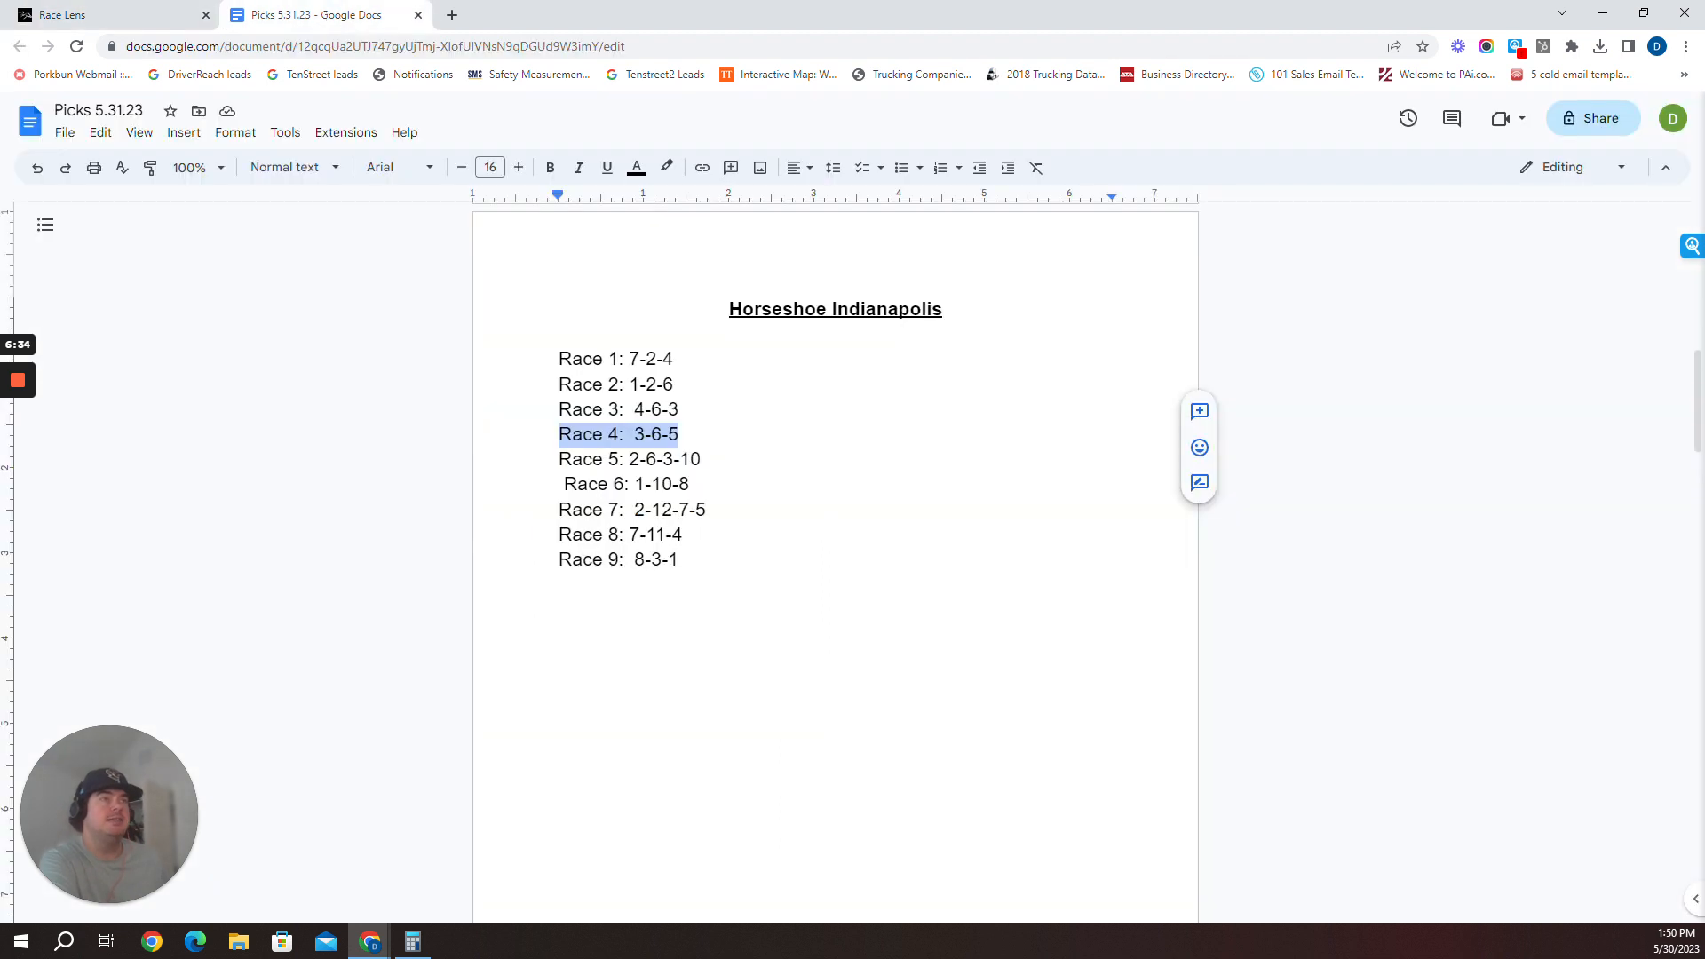
left_click(62, 14)
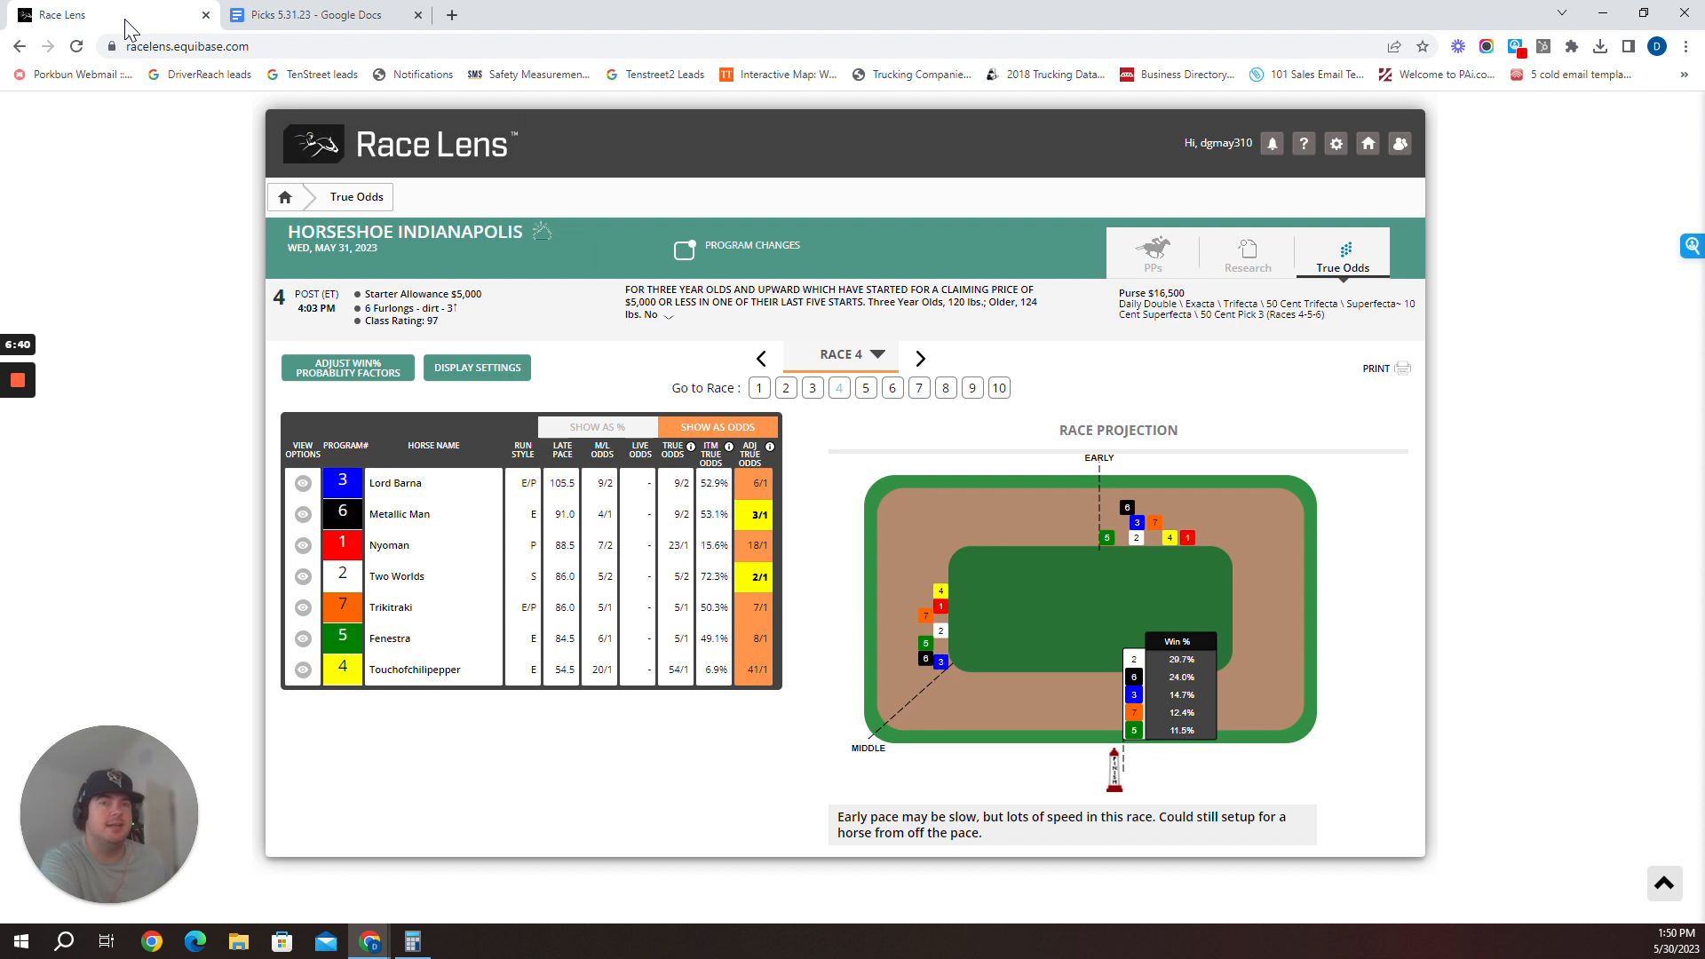
mouse_move(380, 287)
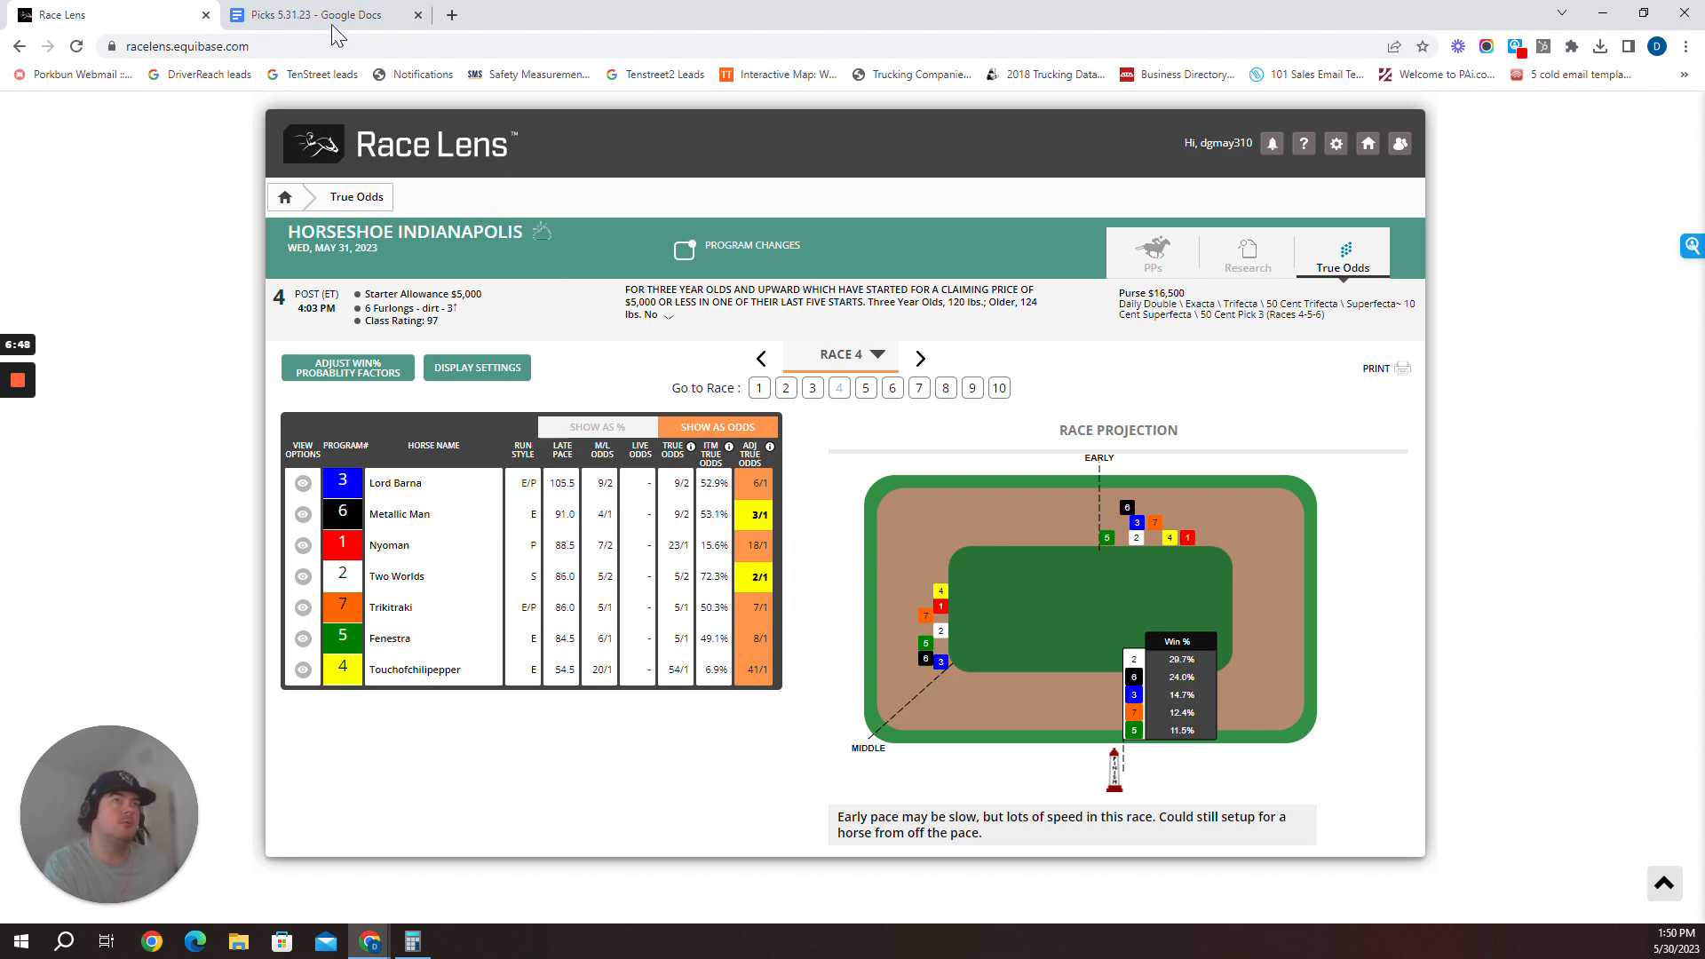
left_click(315, 15)
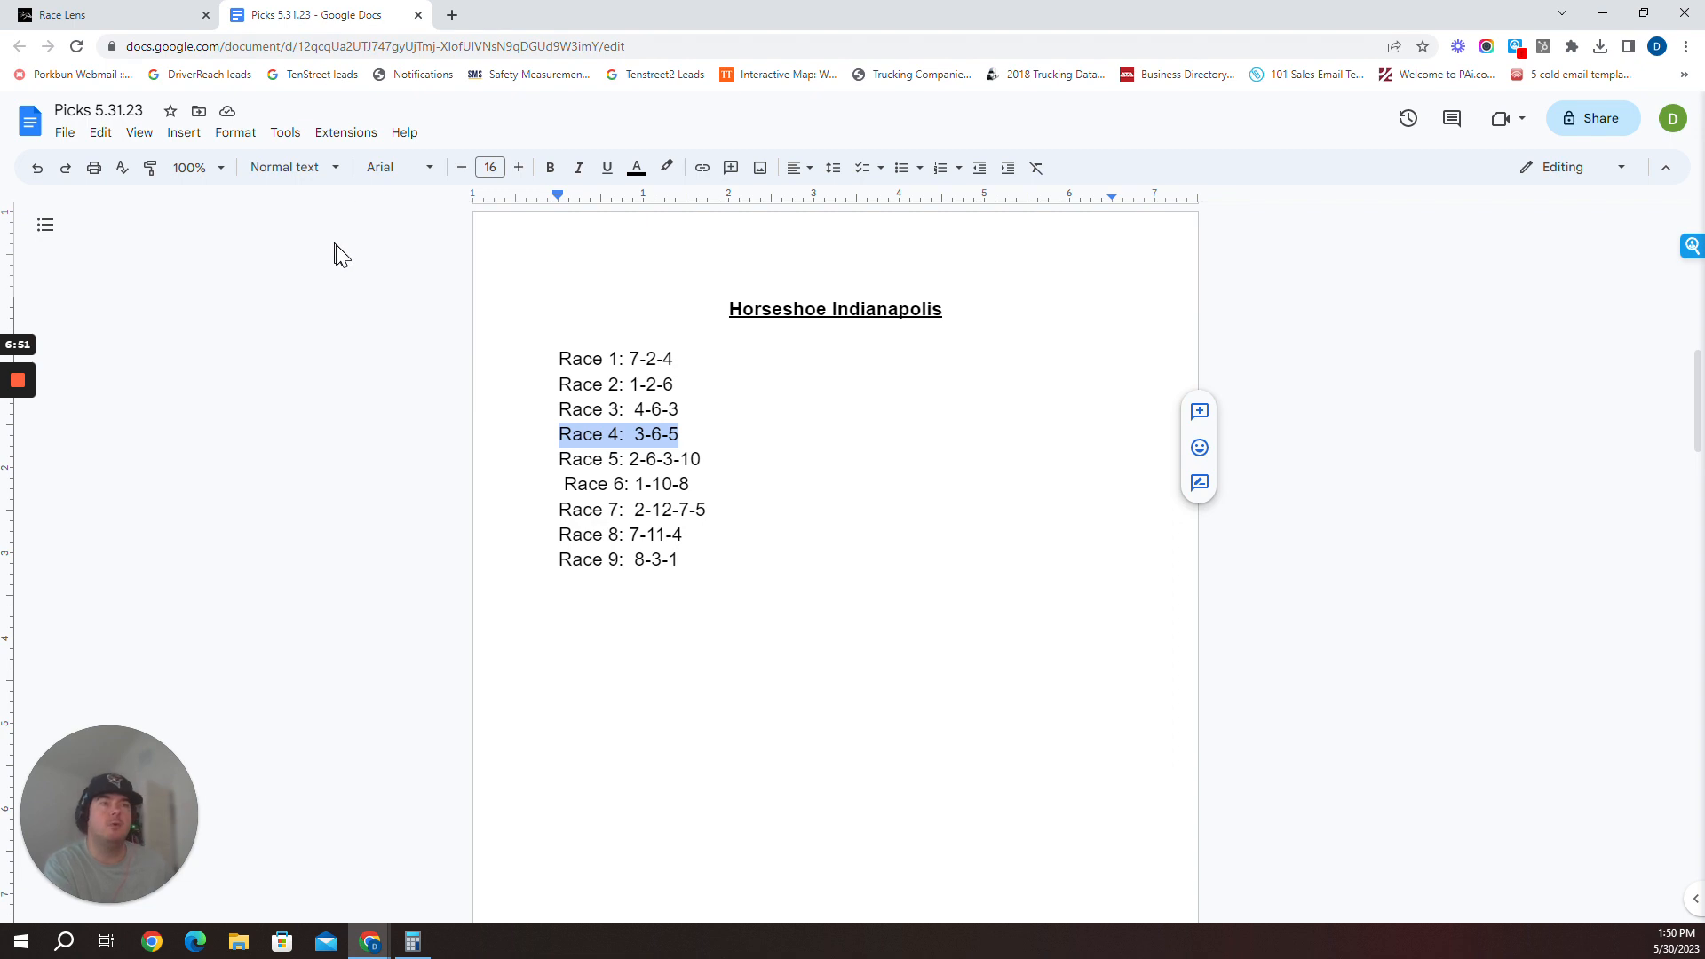
mouse_move(343, 389)
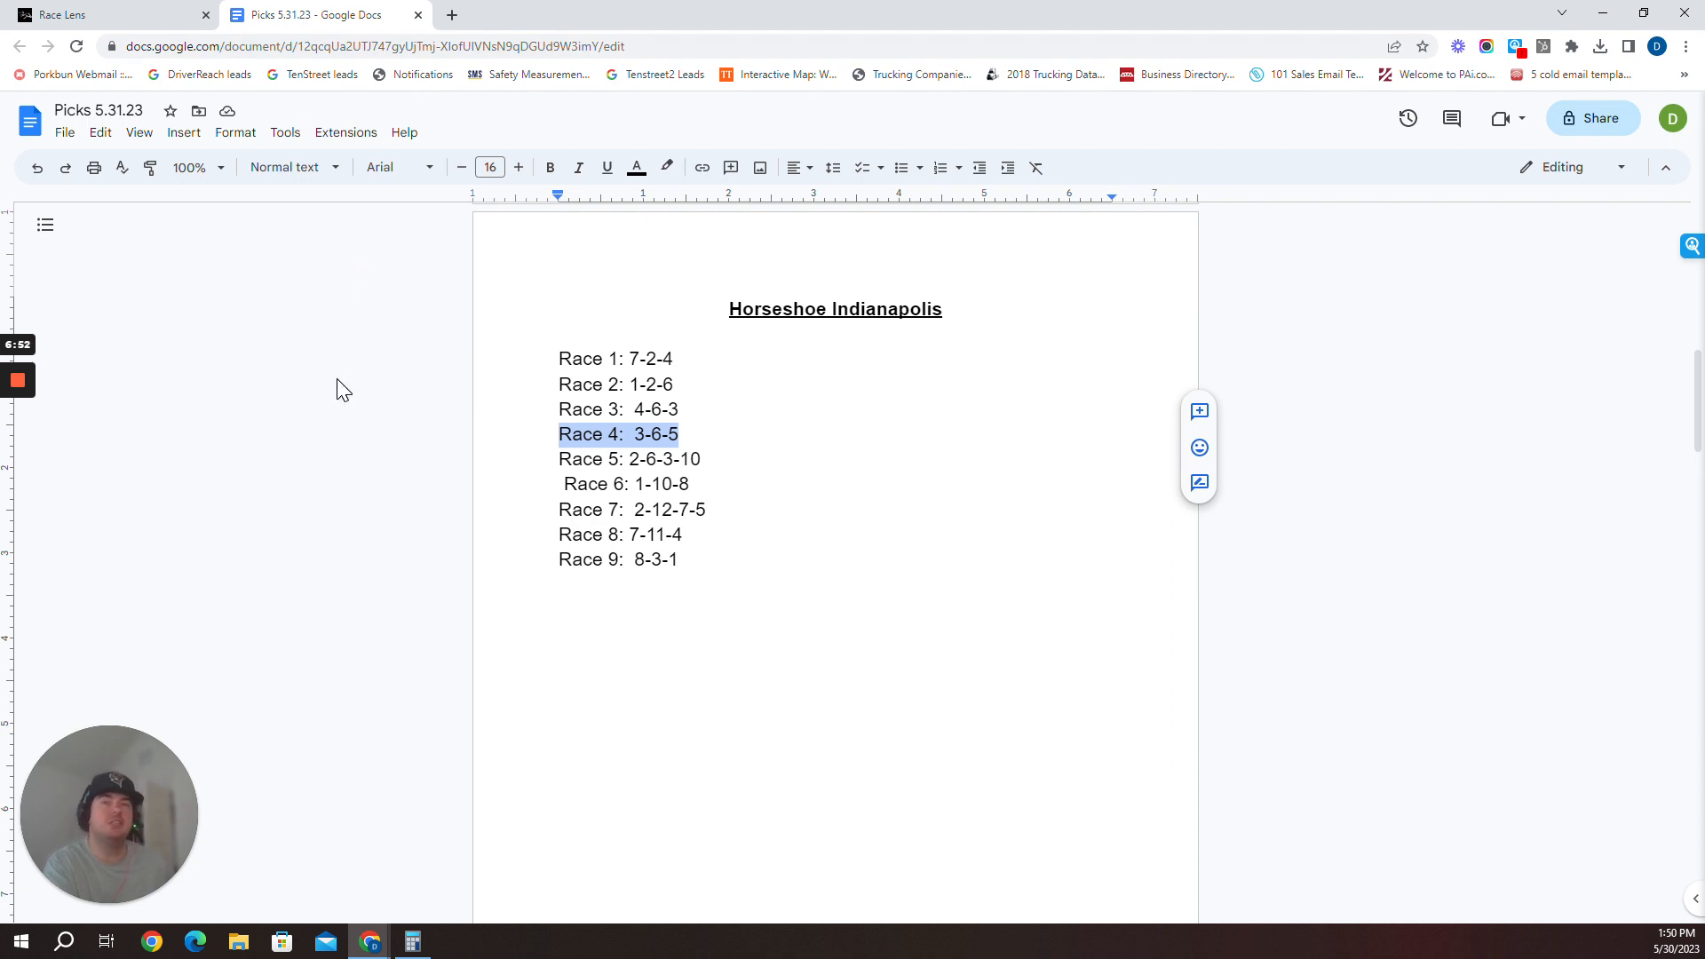
mouse_move(40, 475)
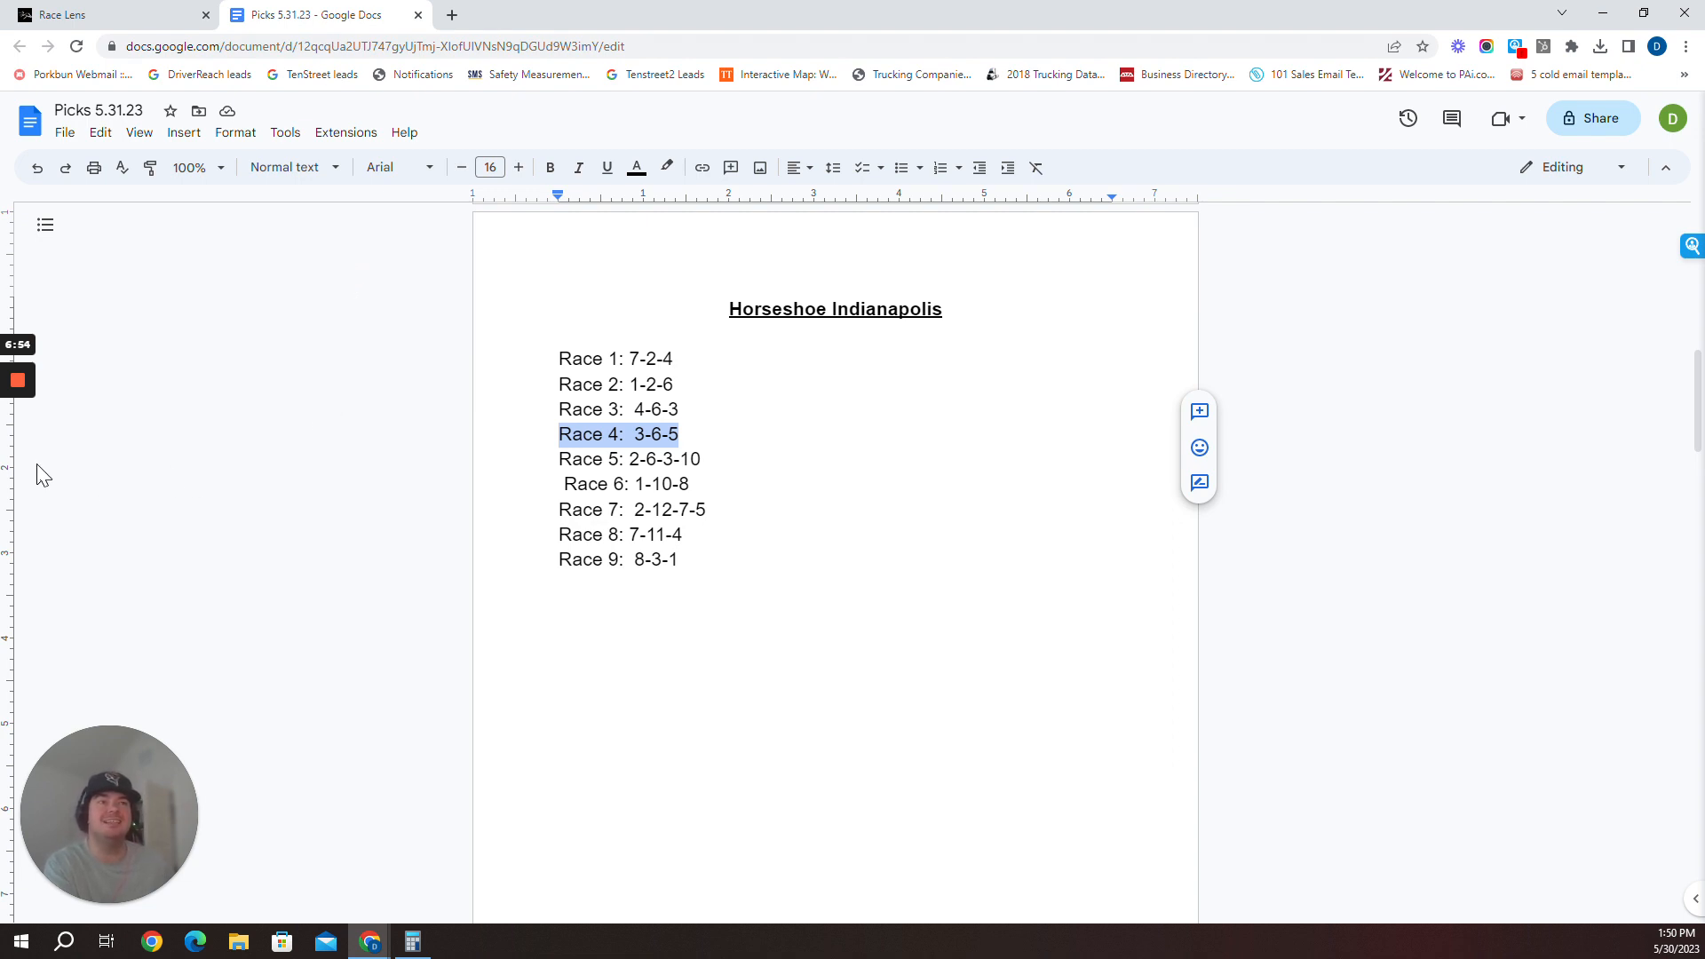
left_click(109, 15)
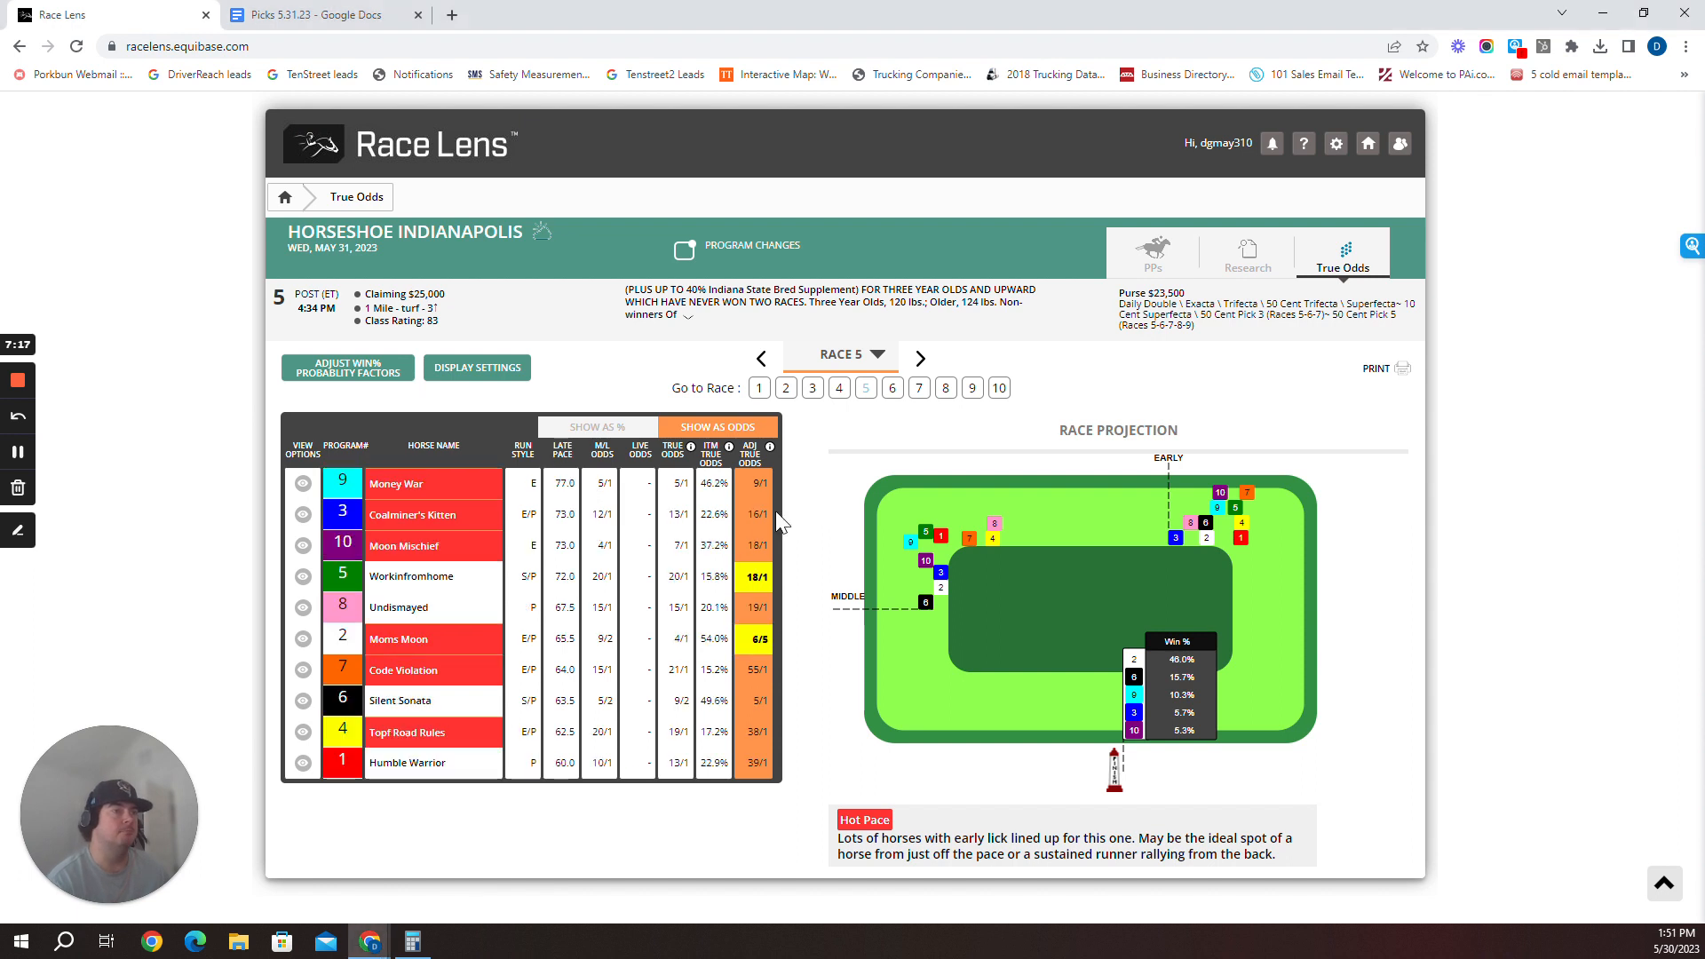
Show Race 5's past performances, opening with #1 Humble Warrior
left_click(1151, 258)
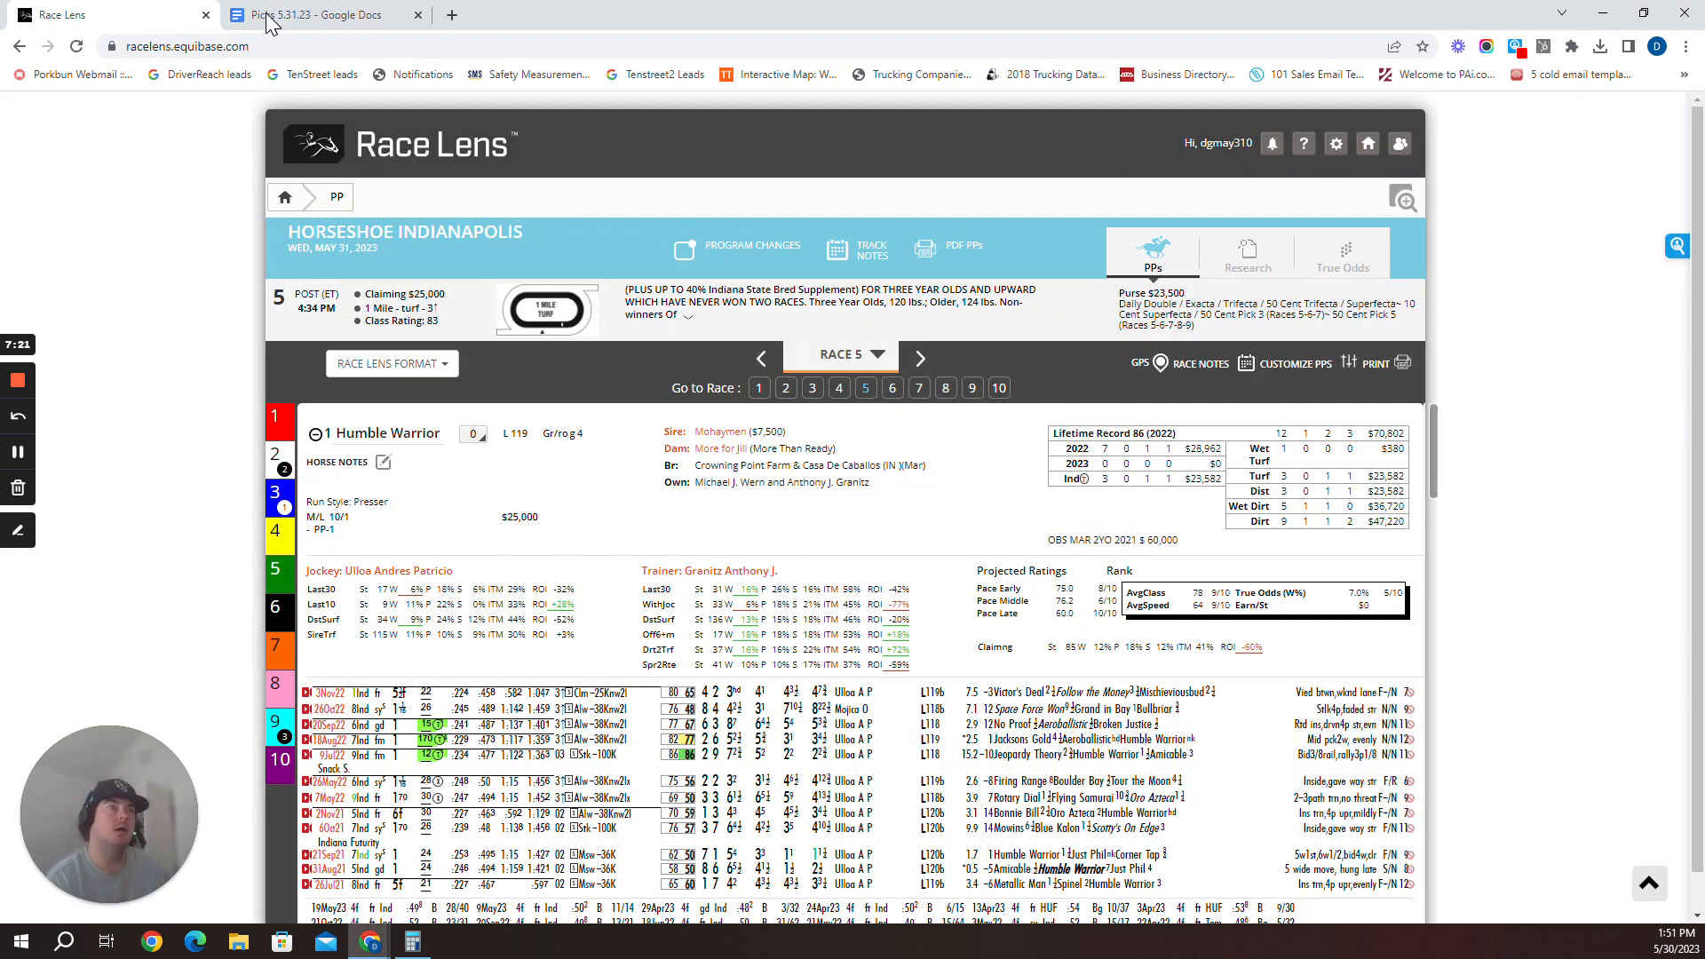
left_click(321, 15)
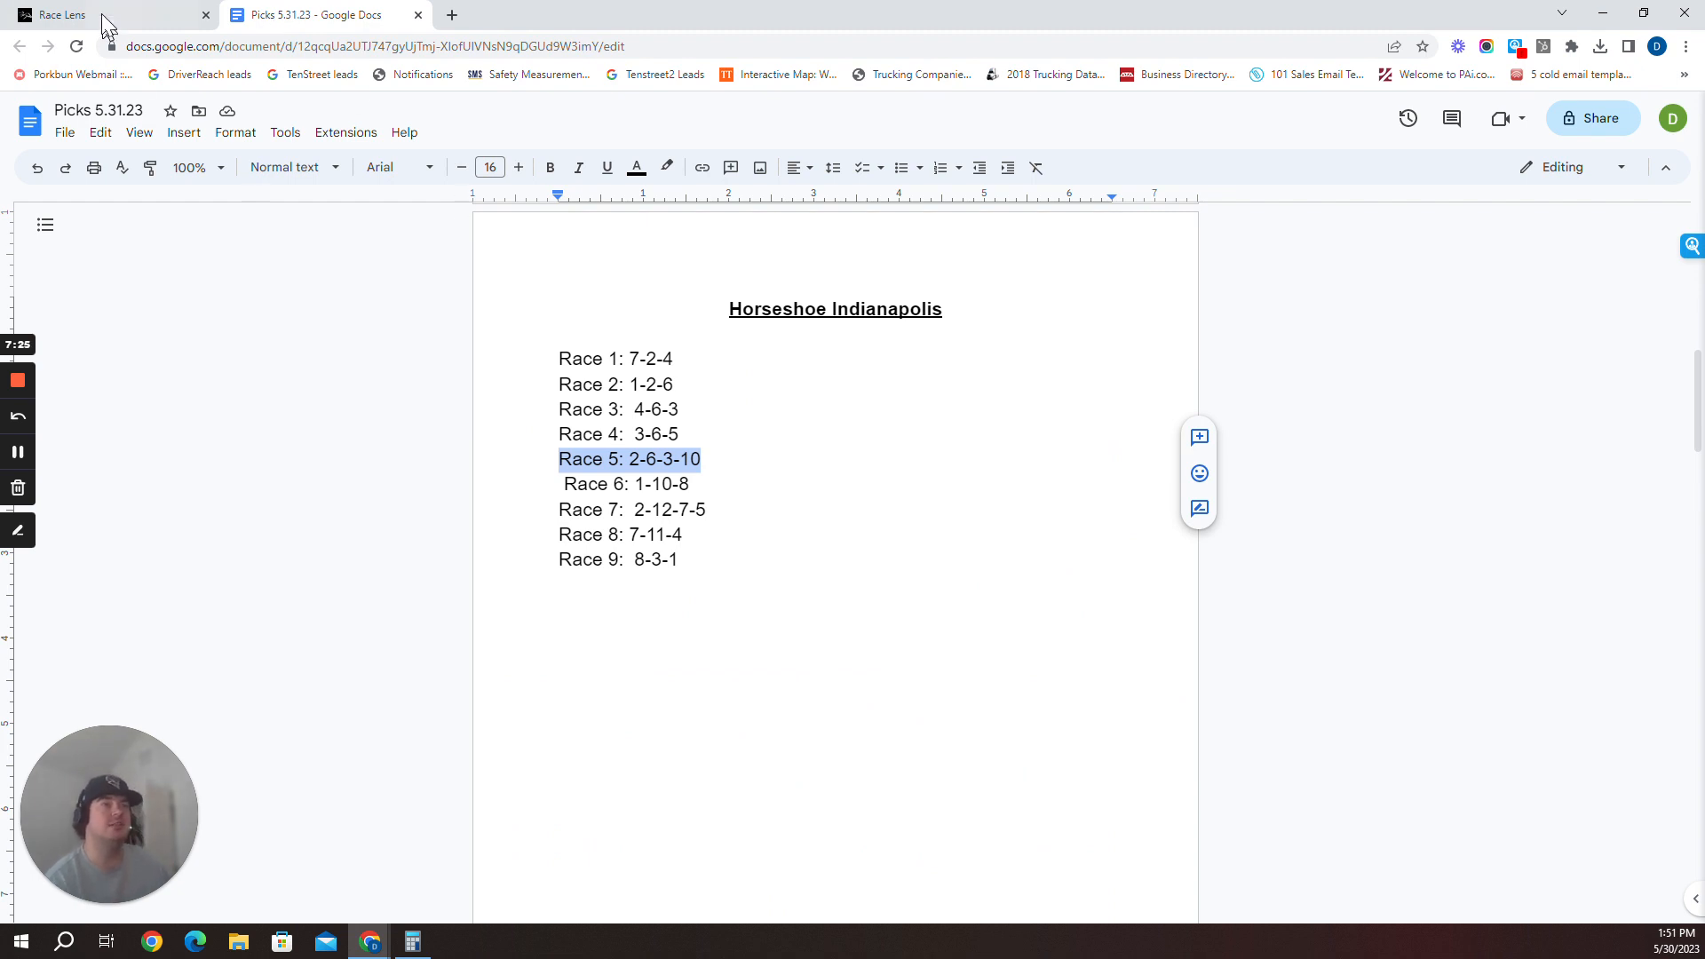
left_click(60, 14)
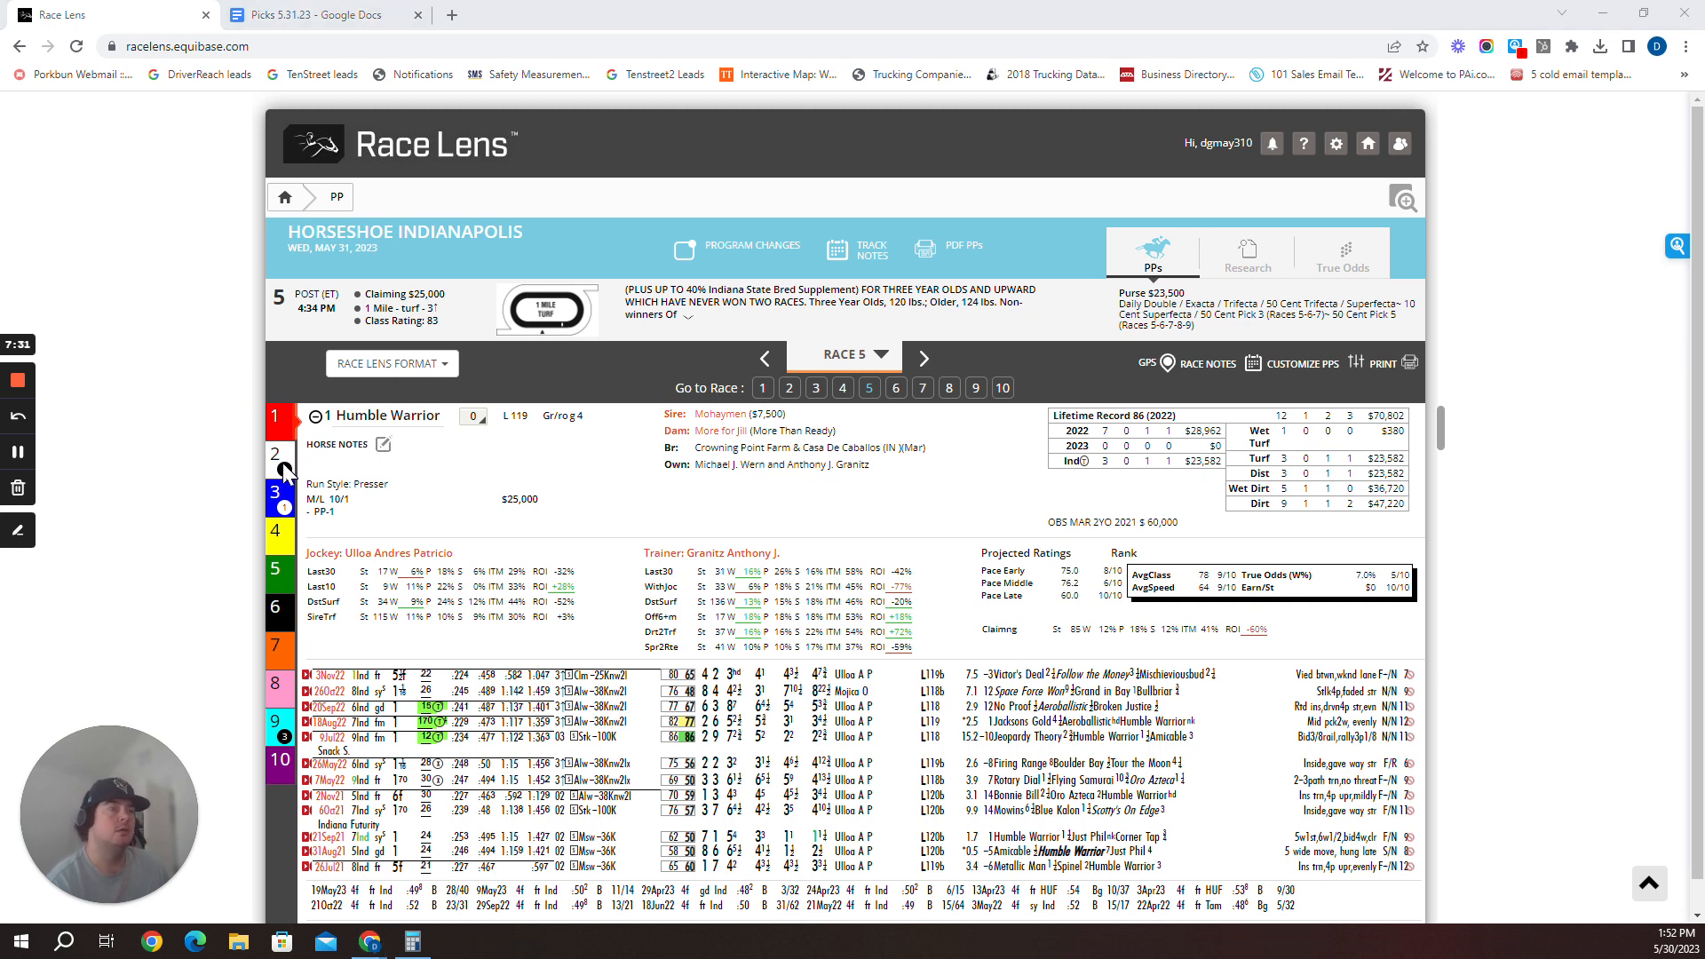
mouse_move(331, 533)
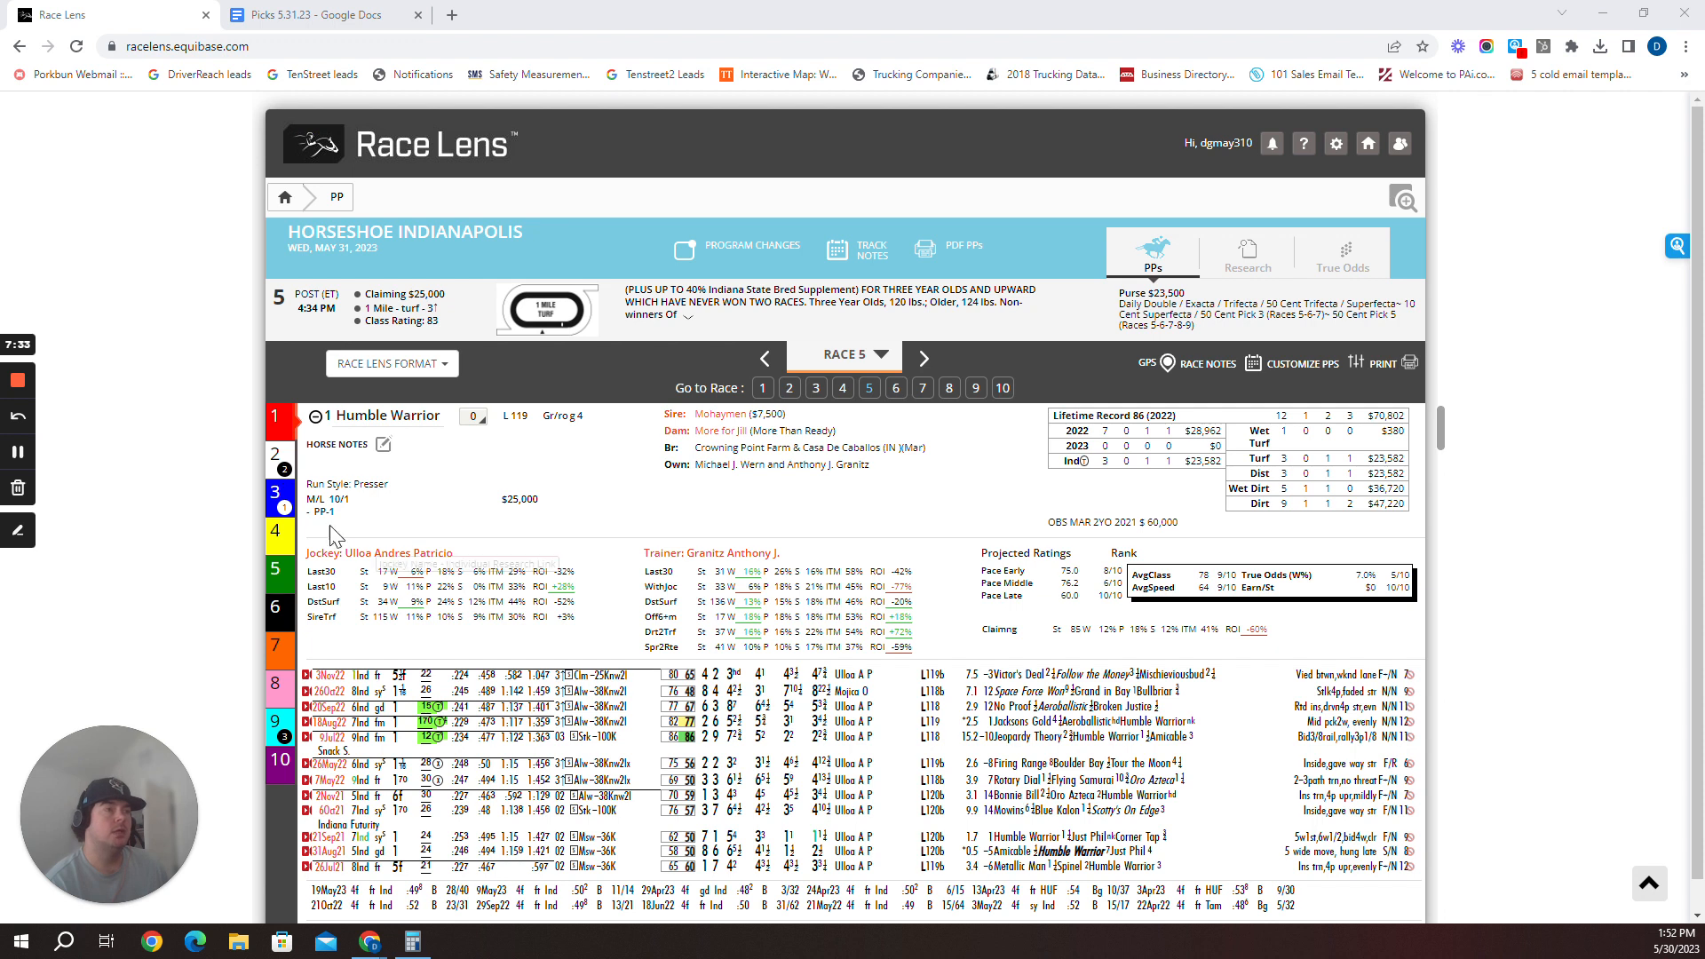
scroll("down", 3)
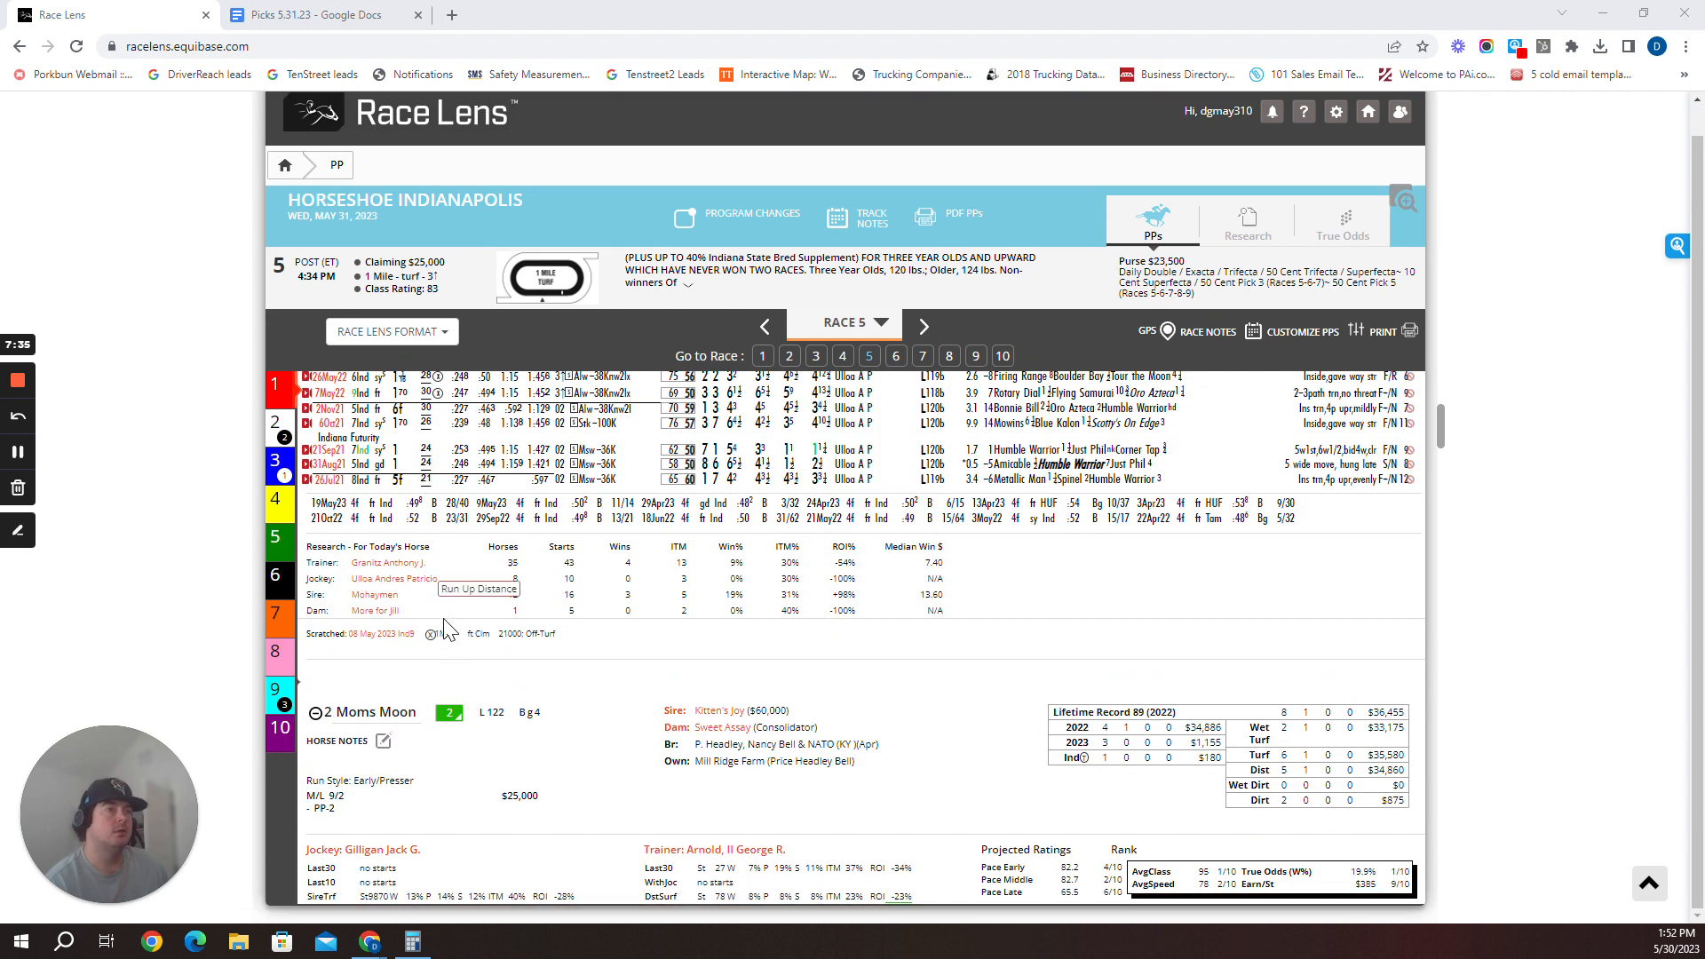
scroll("down", 3)
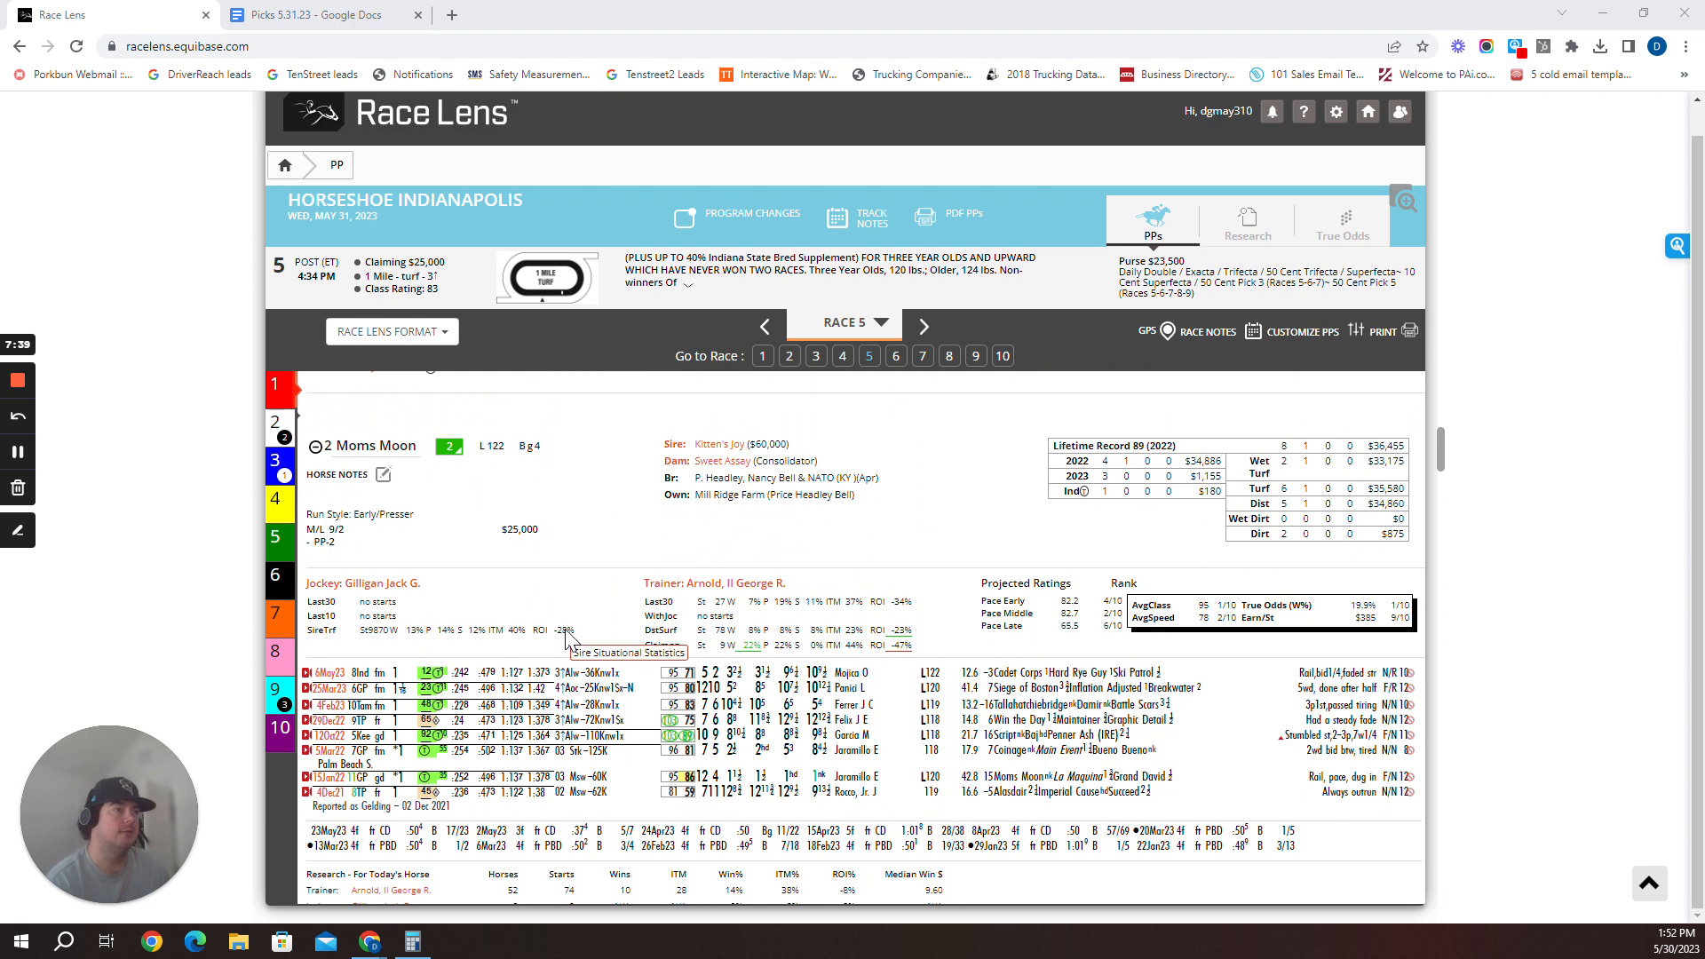
scroll("down", 3)
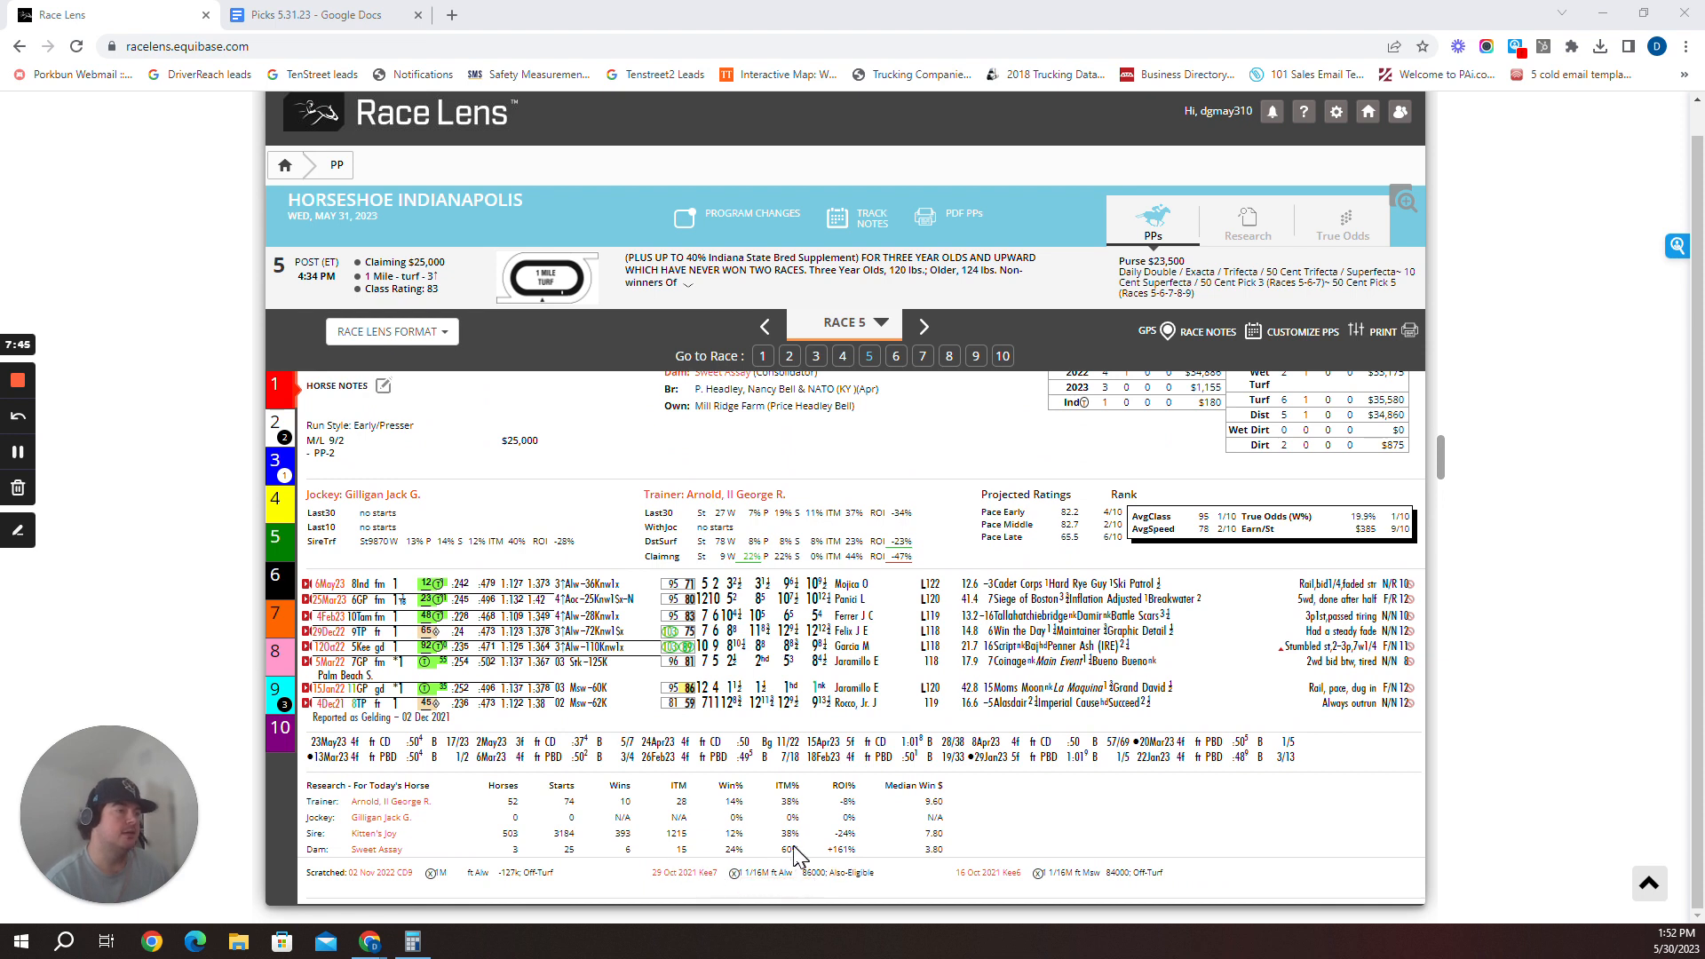
mouse_move(848, 862)
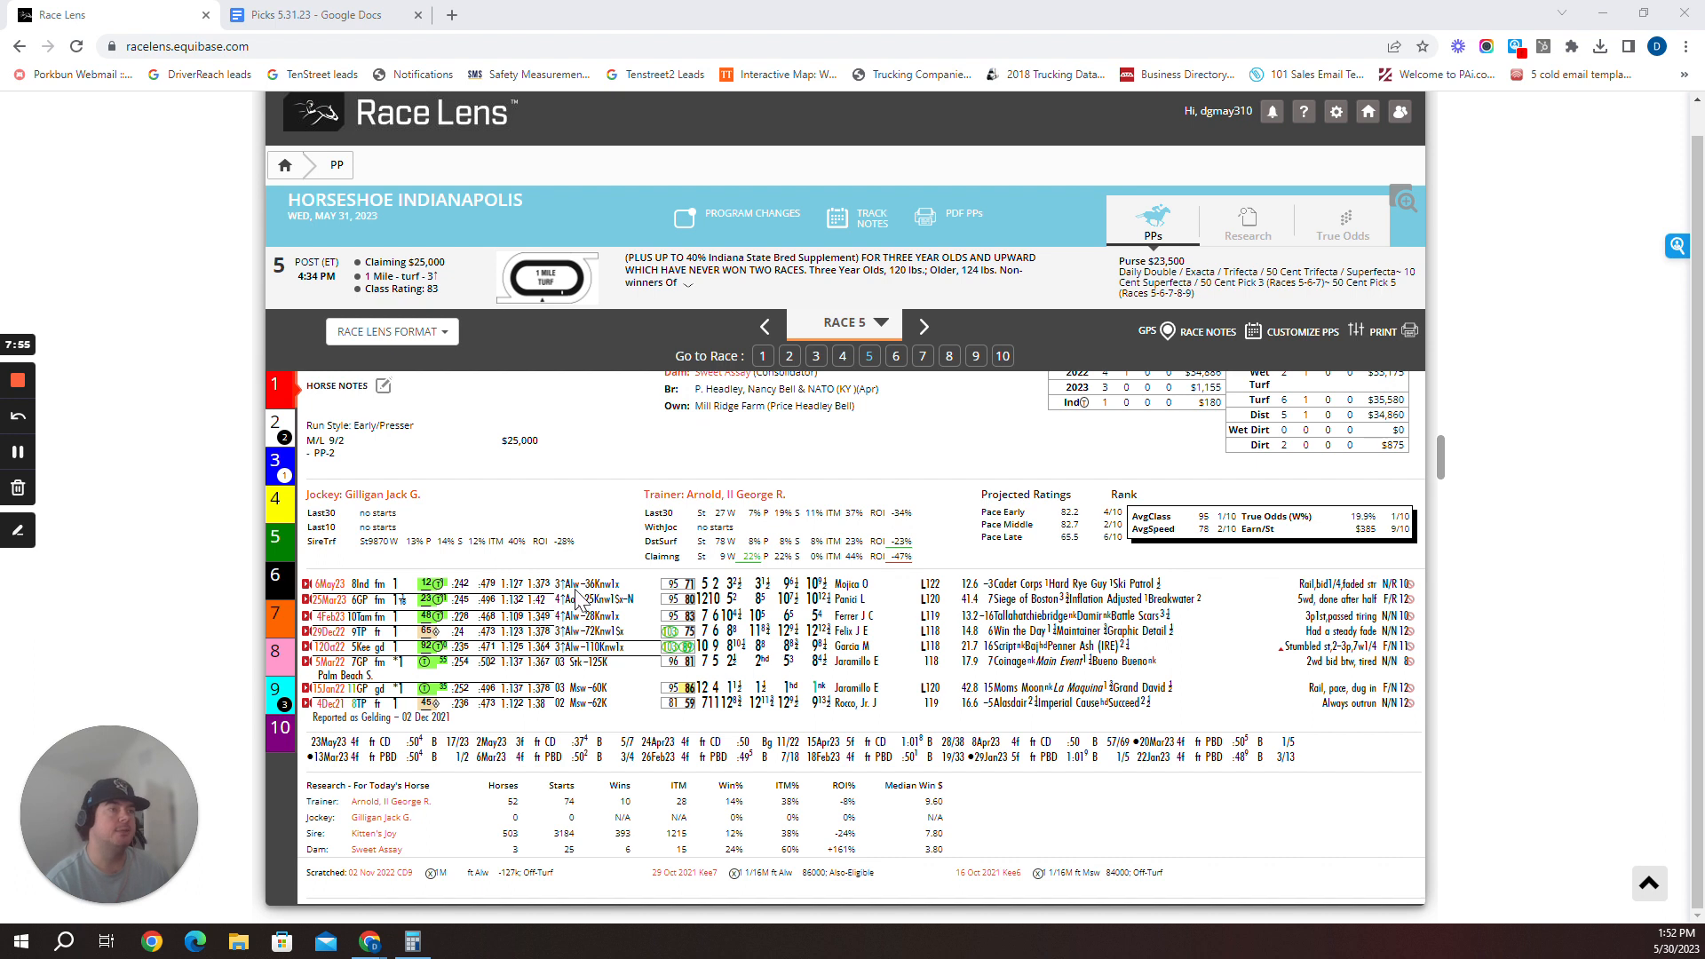
mouse_move(579, 598)
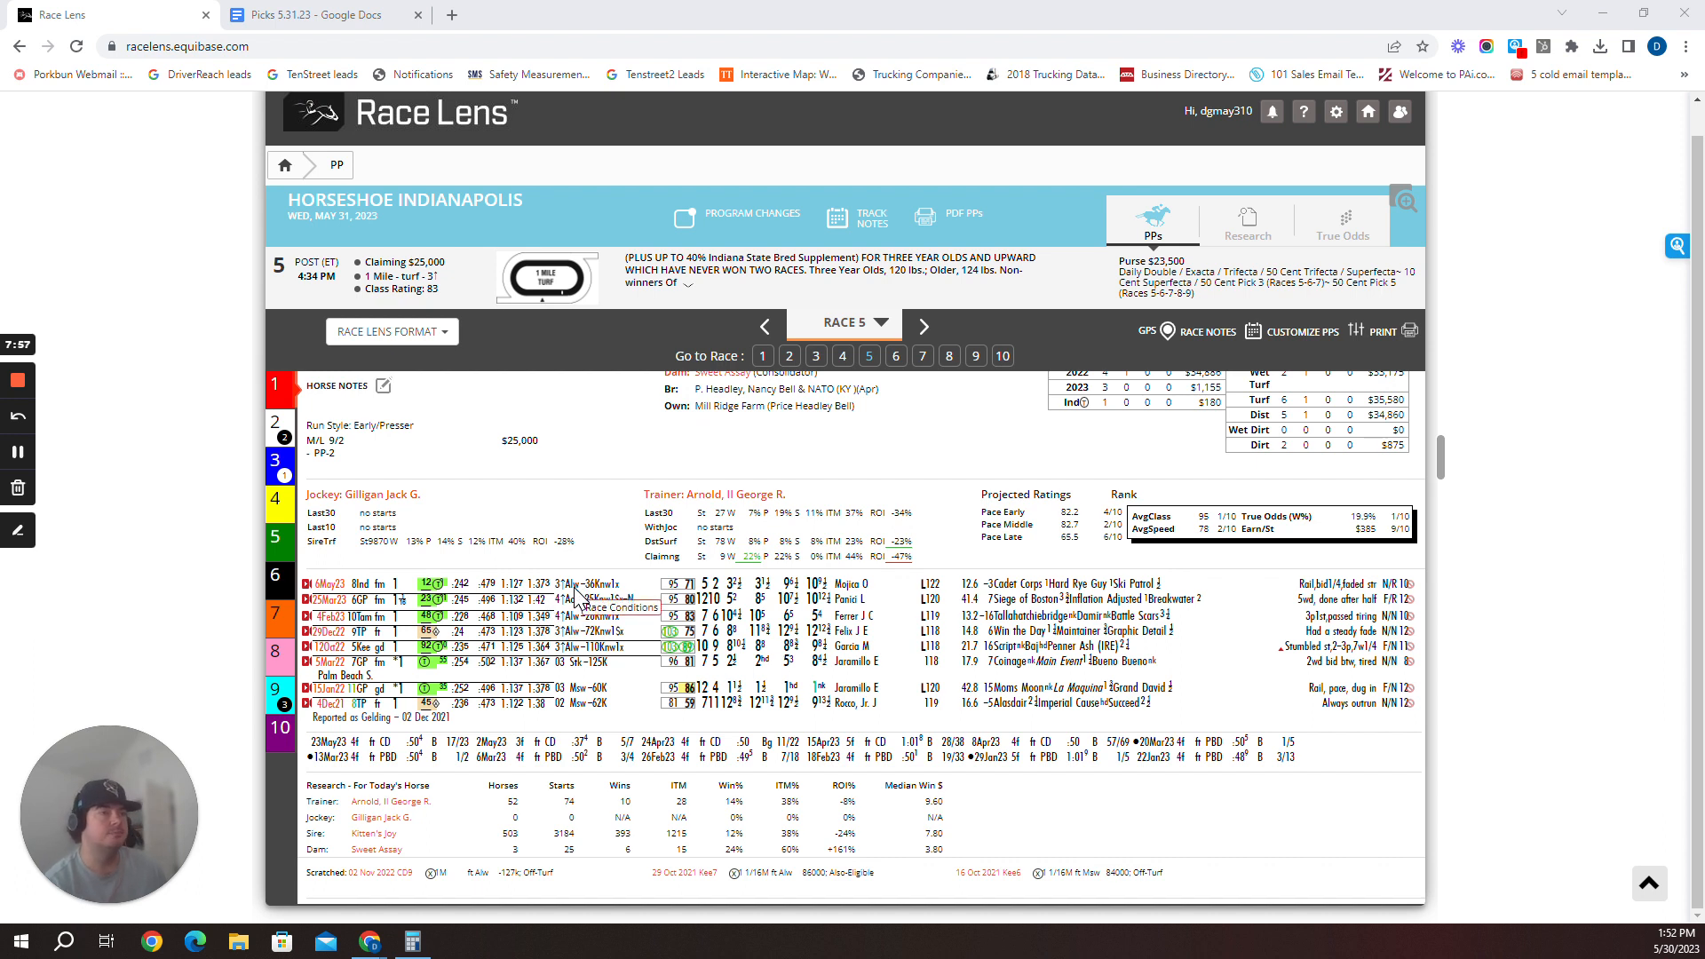
mouse_move(566, 649)
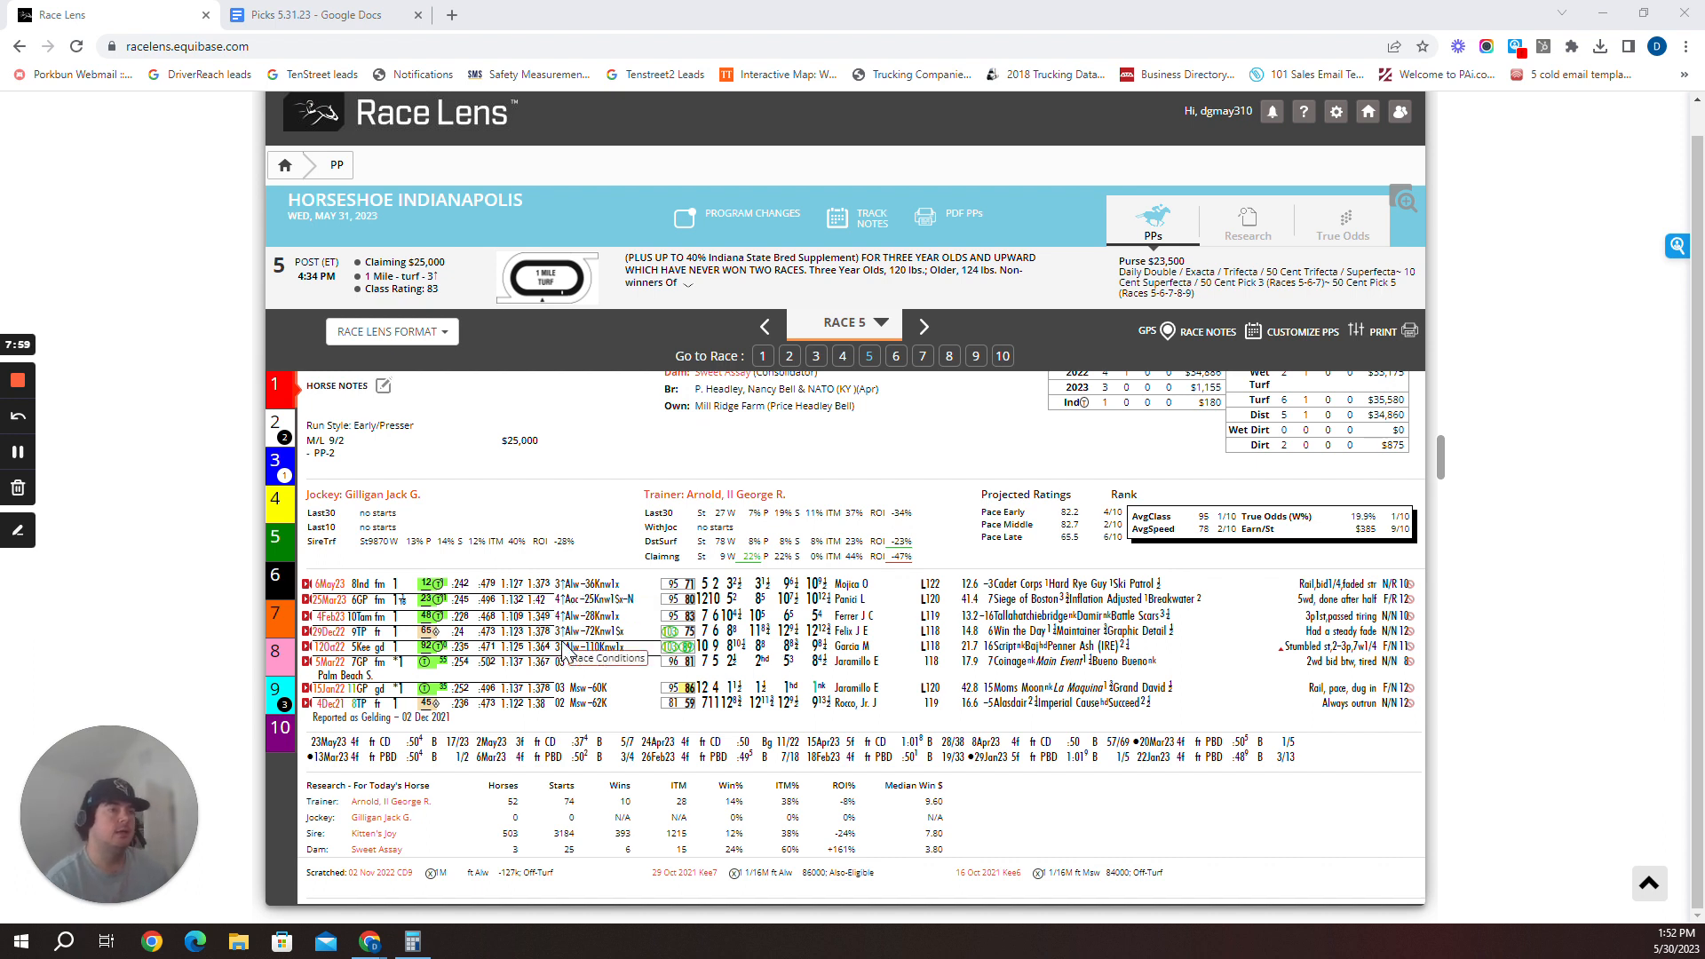
mouse_move(451, 598)
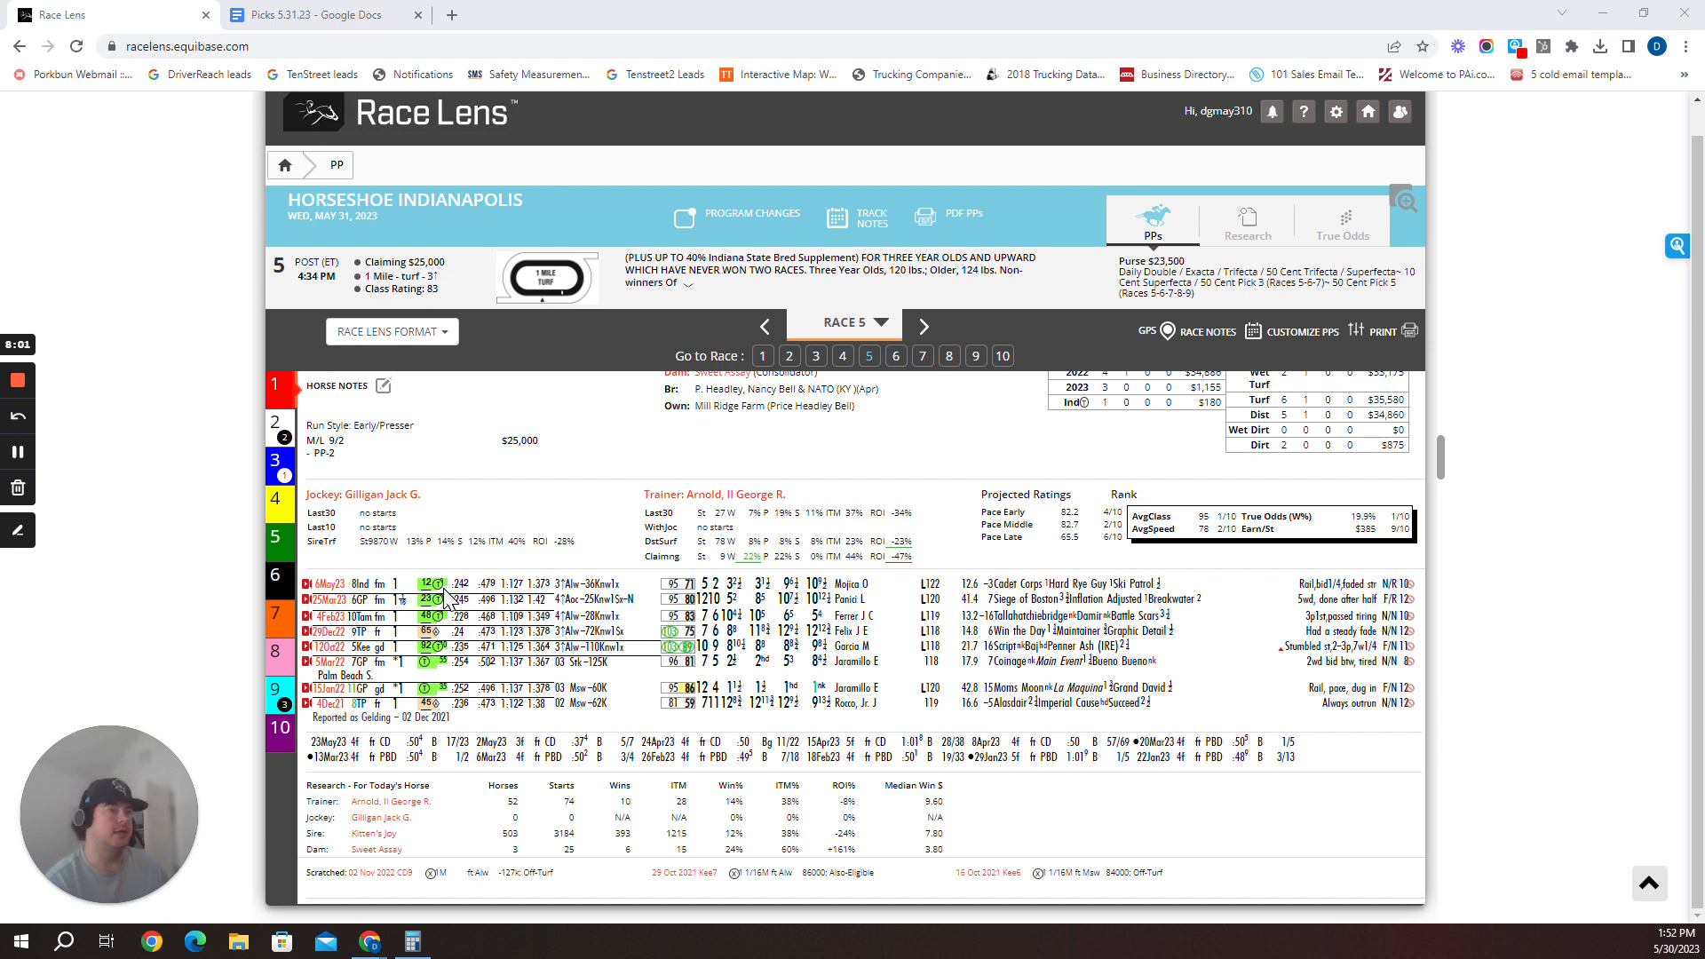
mouse_move(717, 631)
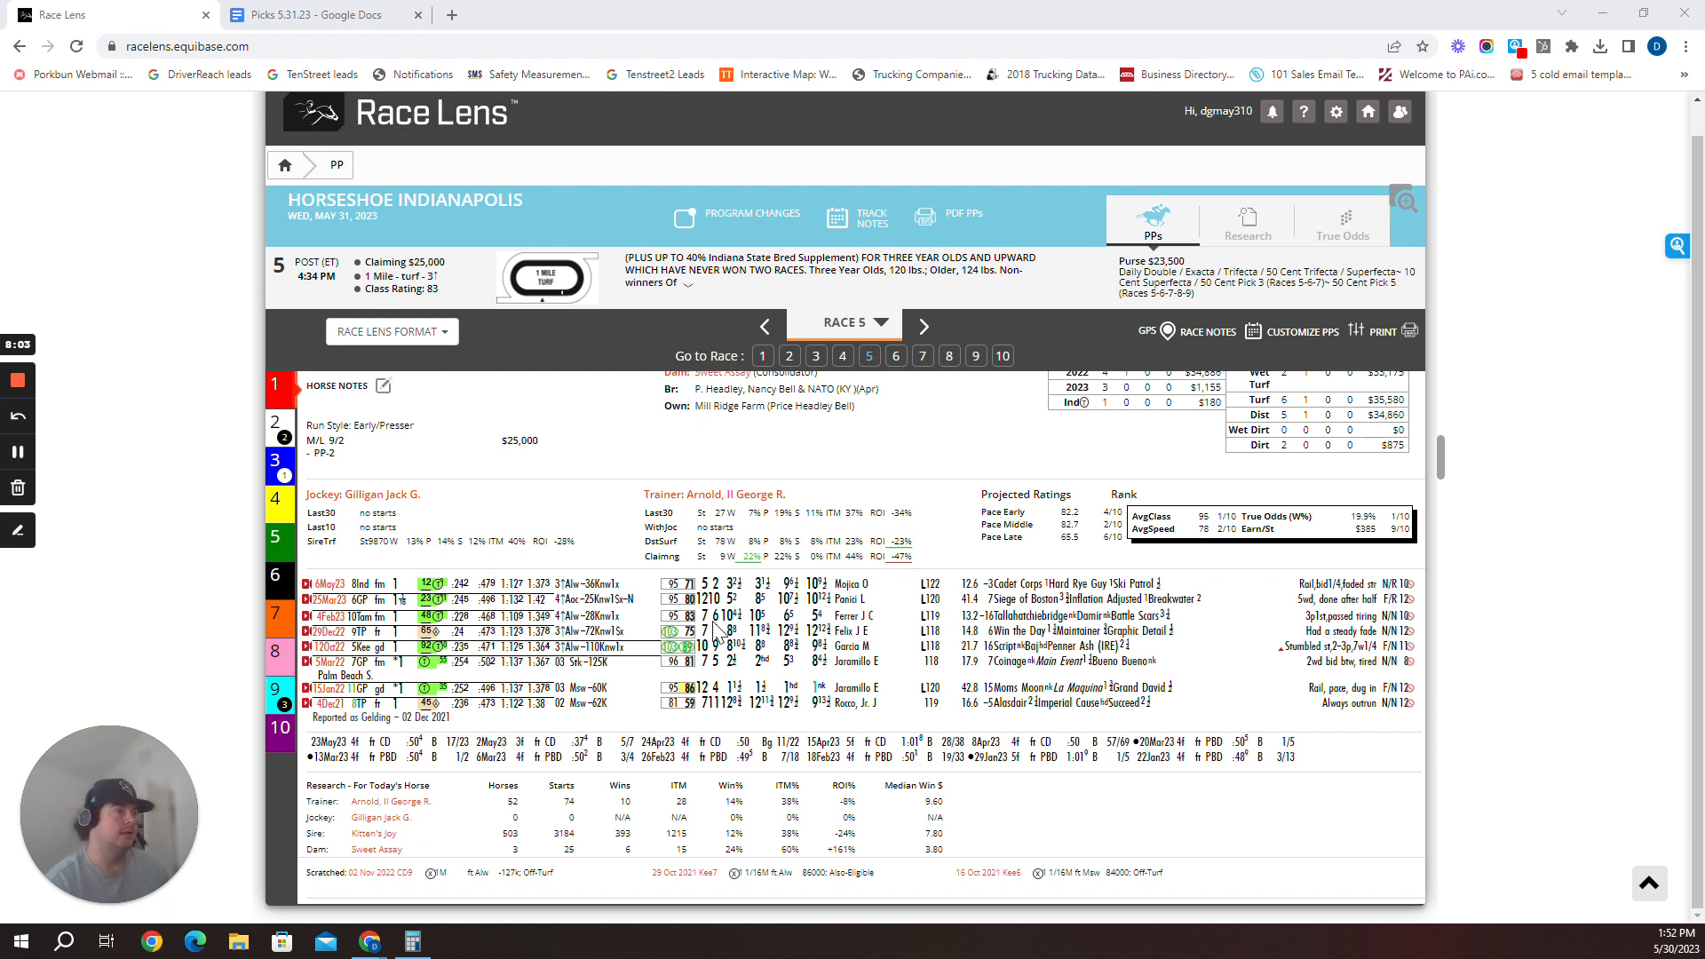
mouse_move(821, 600)
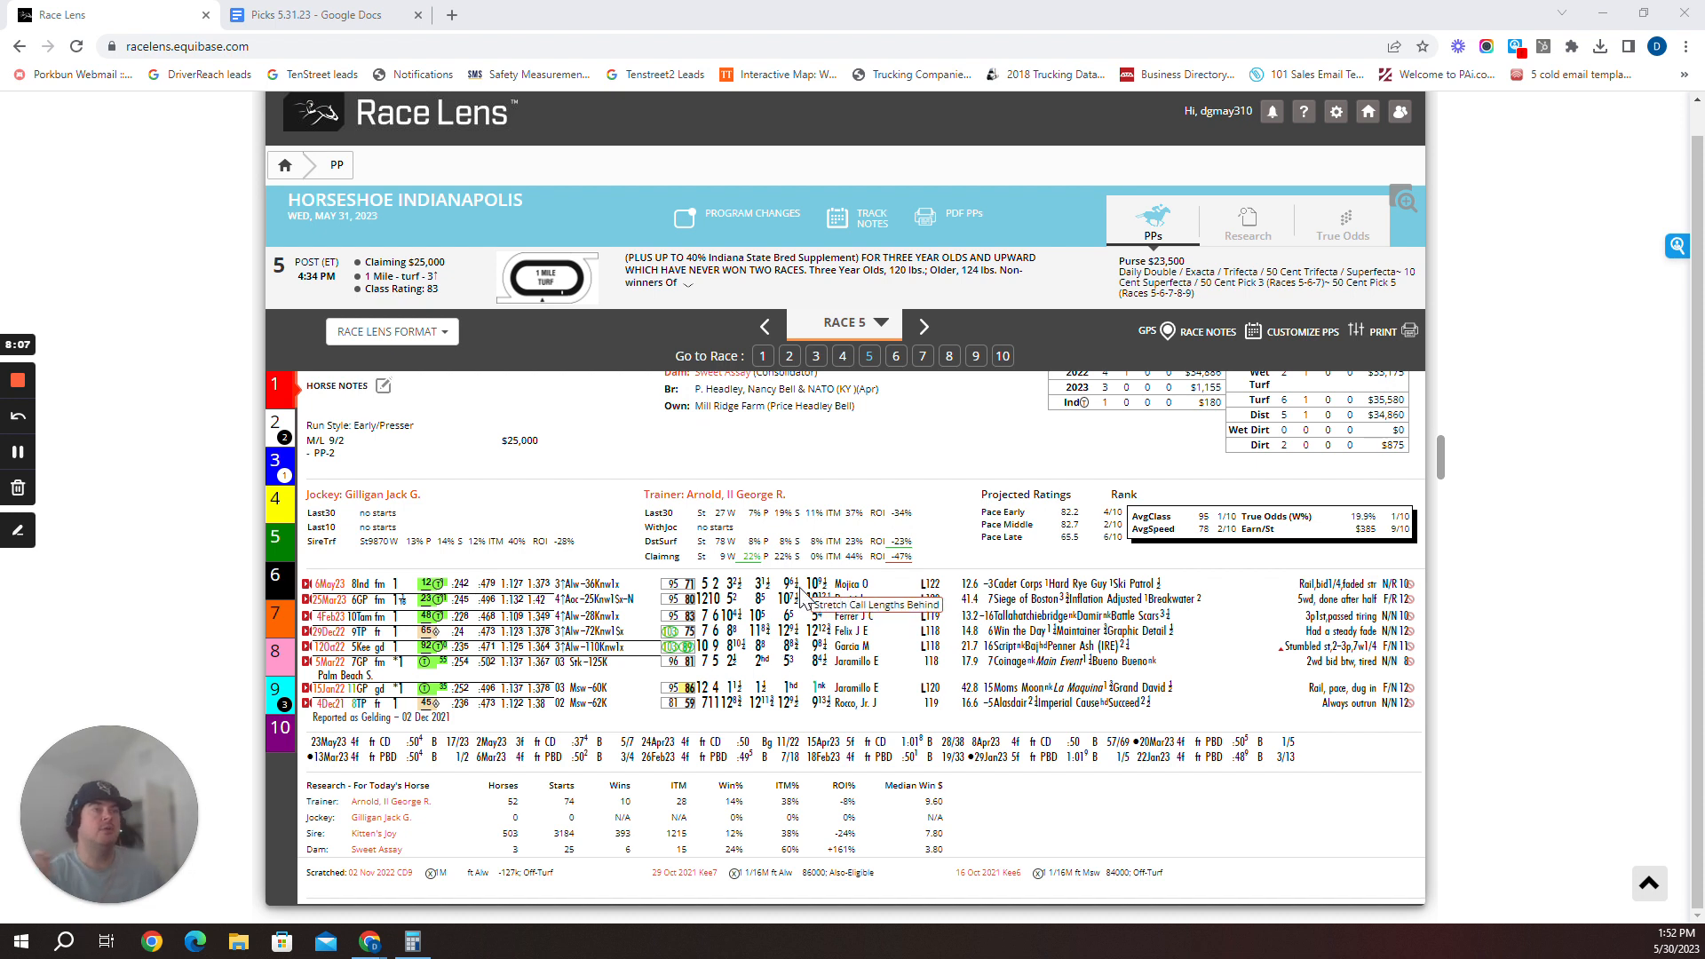
mouse_move(757, 591)
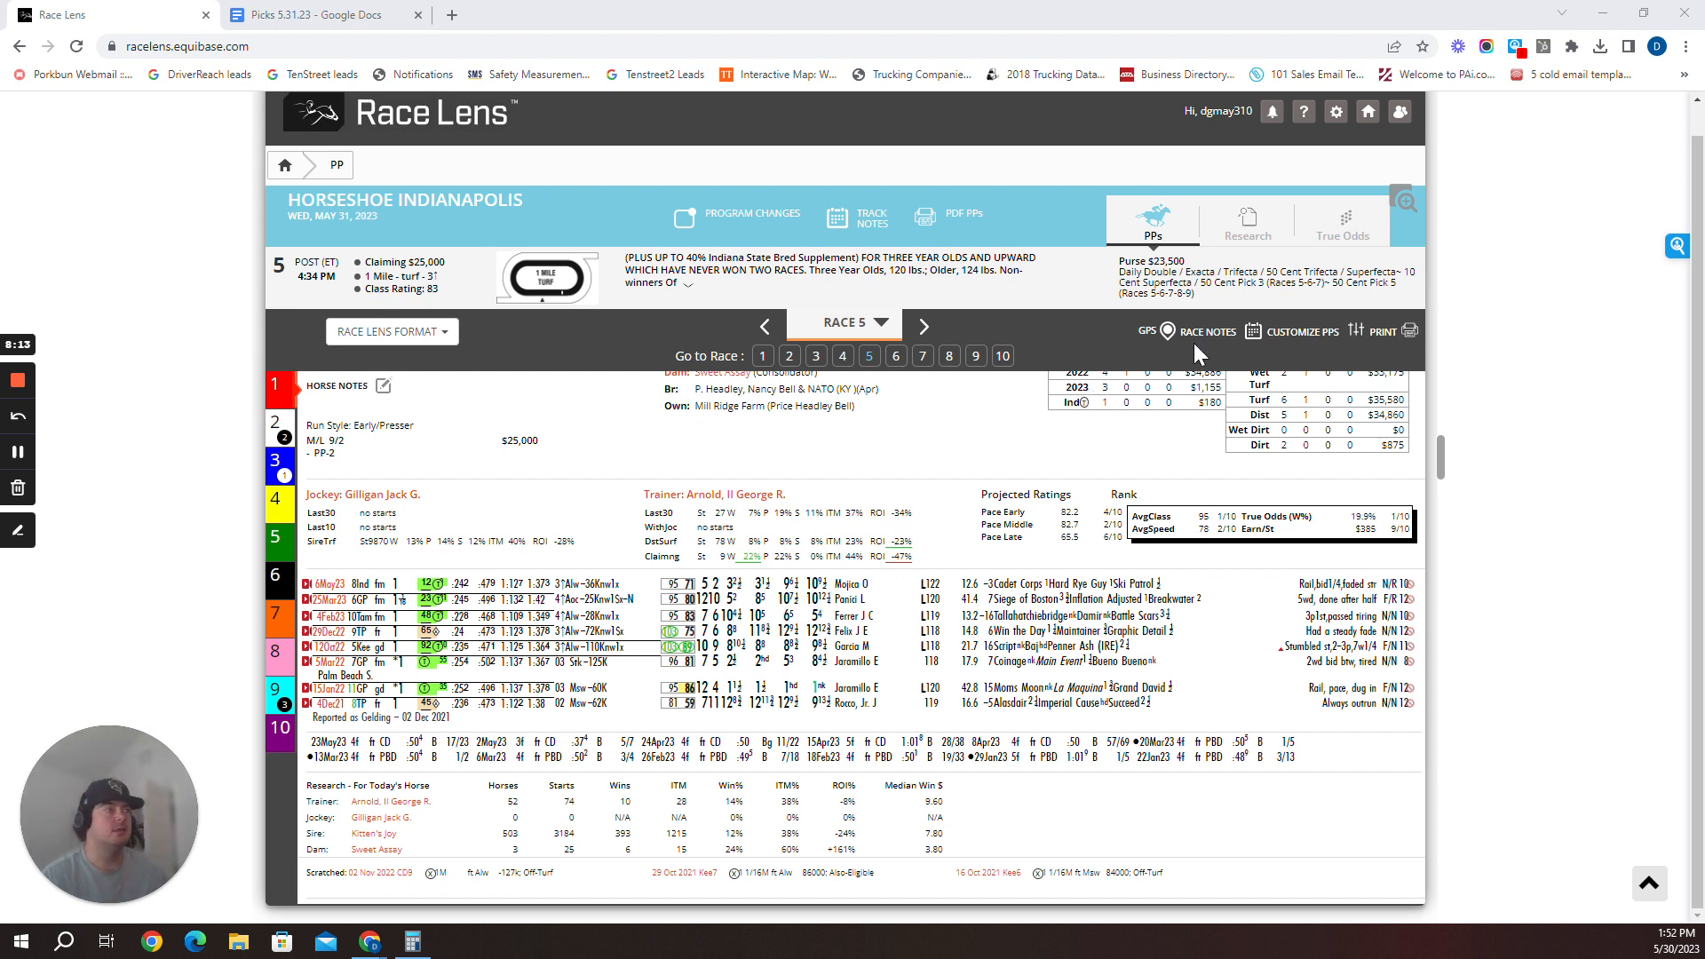
Revisit Race 5's true odds, check the 2-6-3-10 pick, and return to Race 5 past performances
left_click(1342, 229)
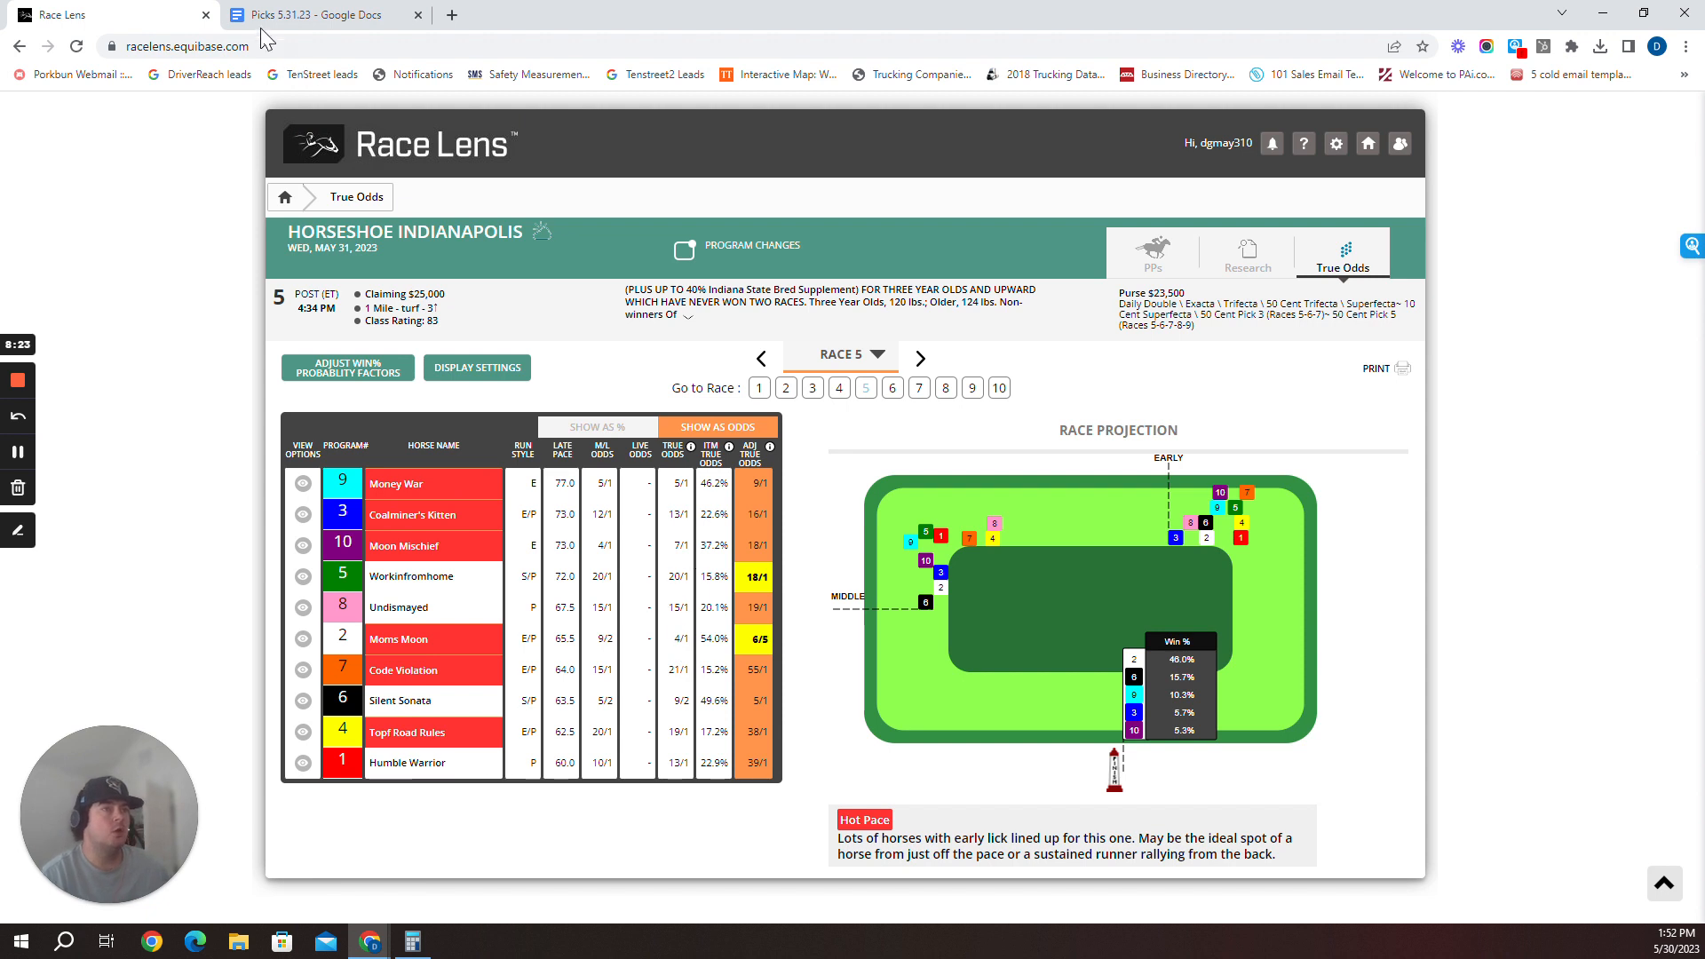
left_click(315, 14)
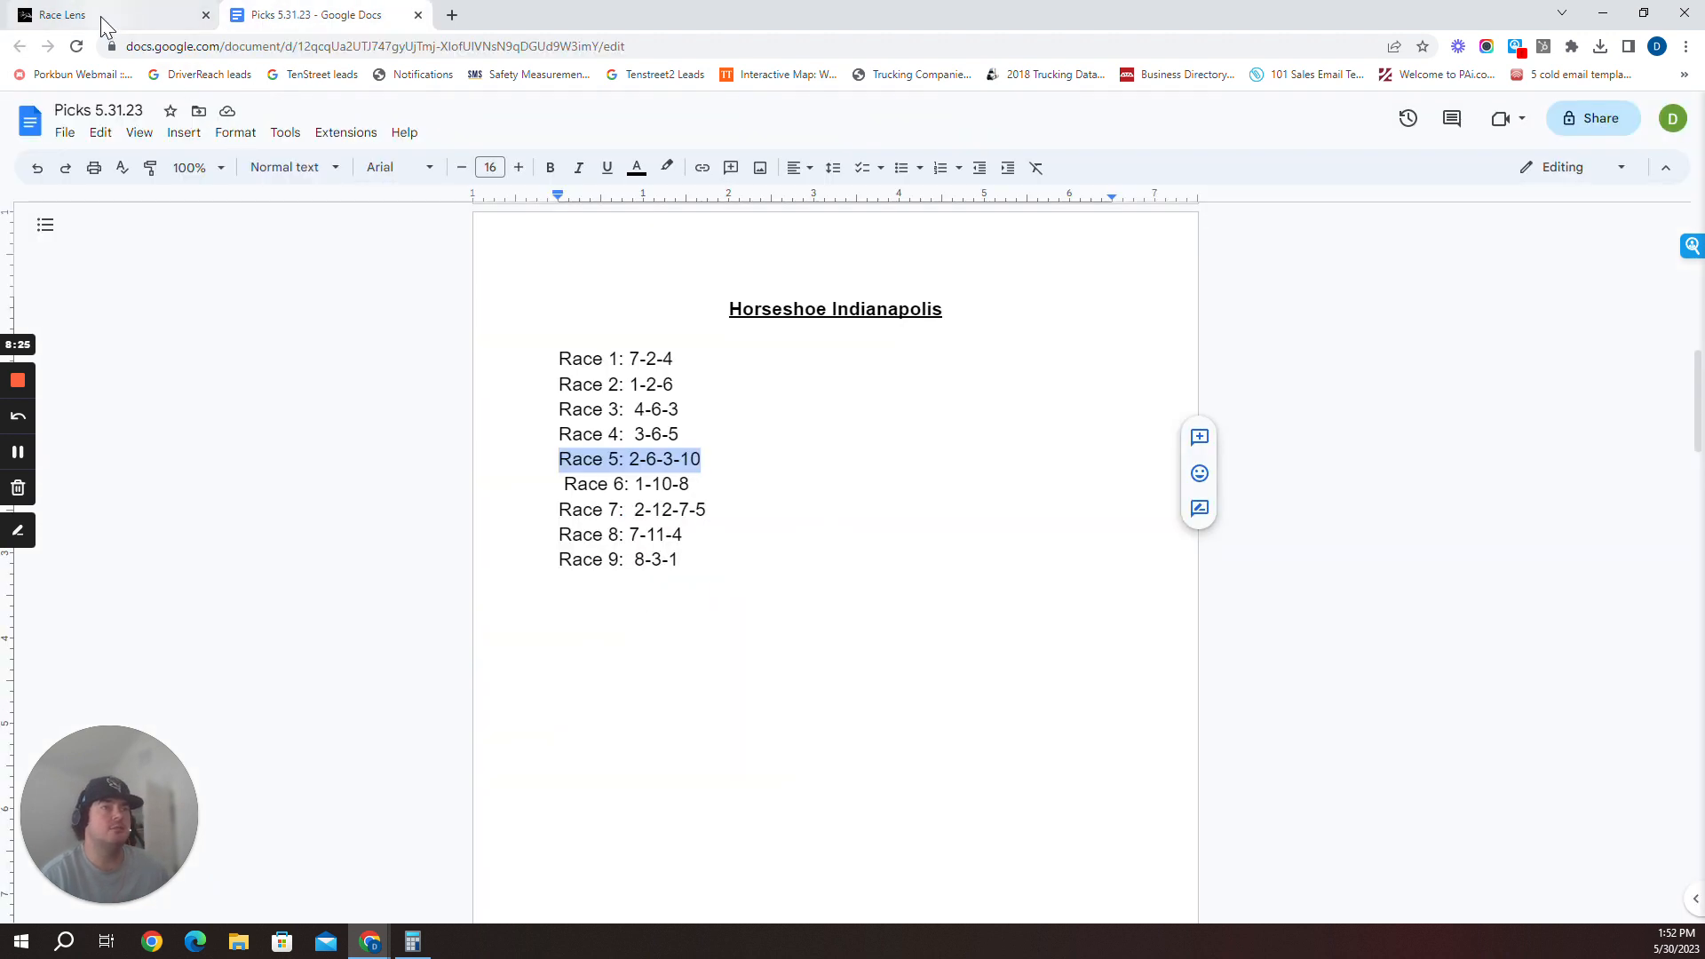
left_click(60, 15)
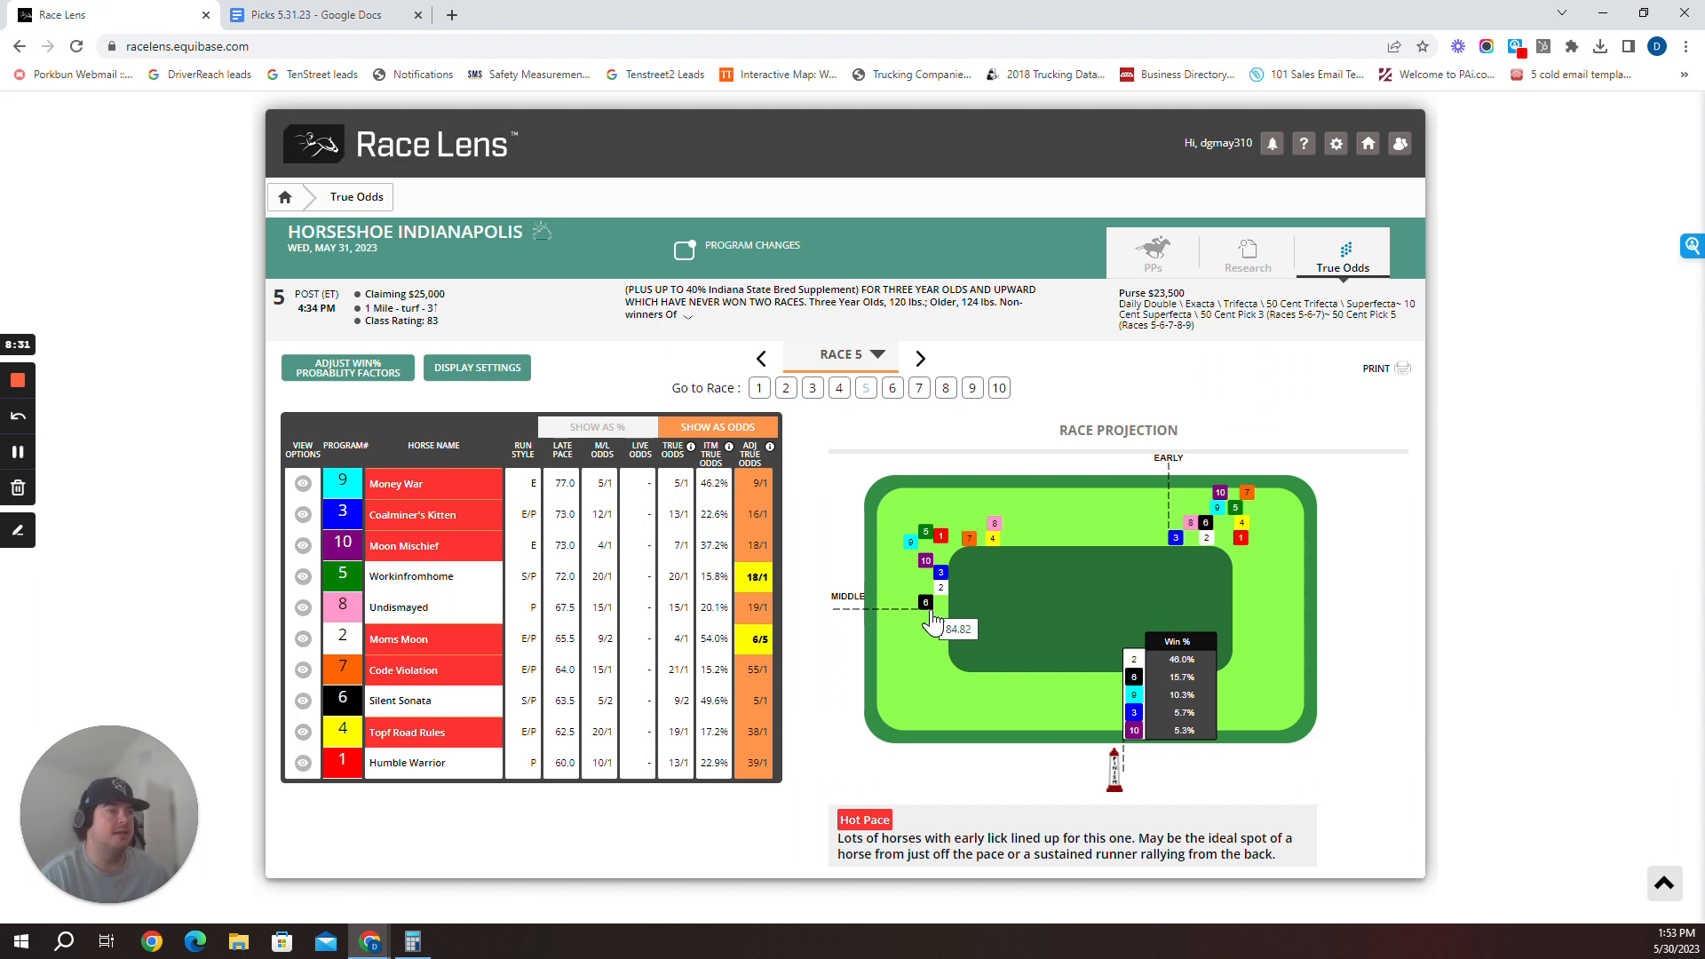
mouse_move(1150, 261)
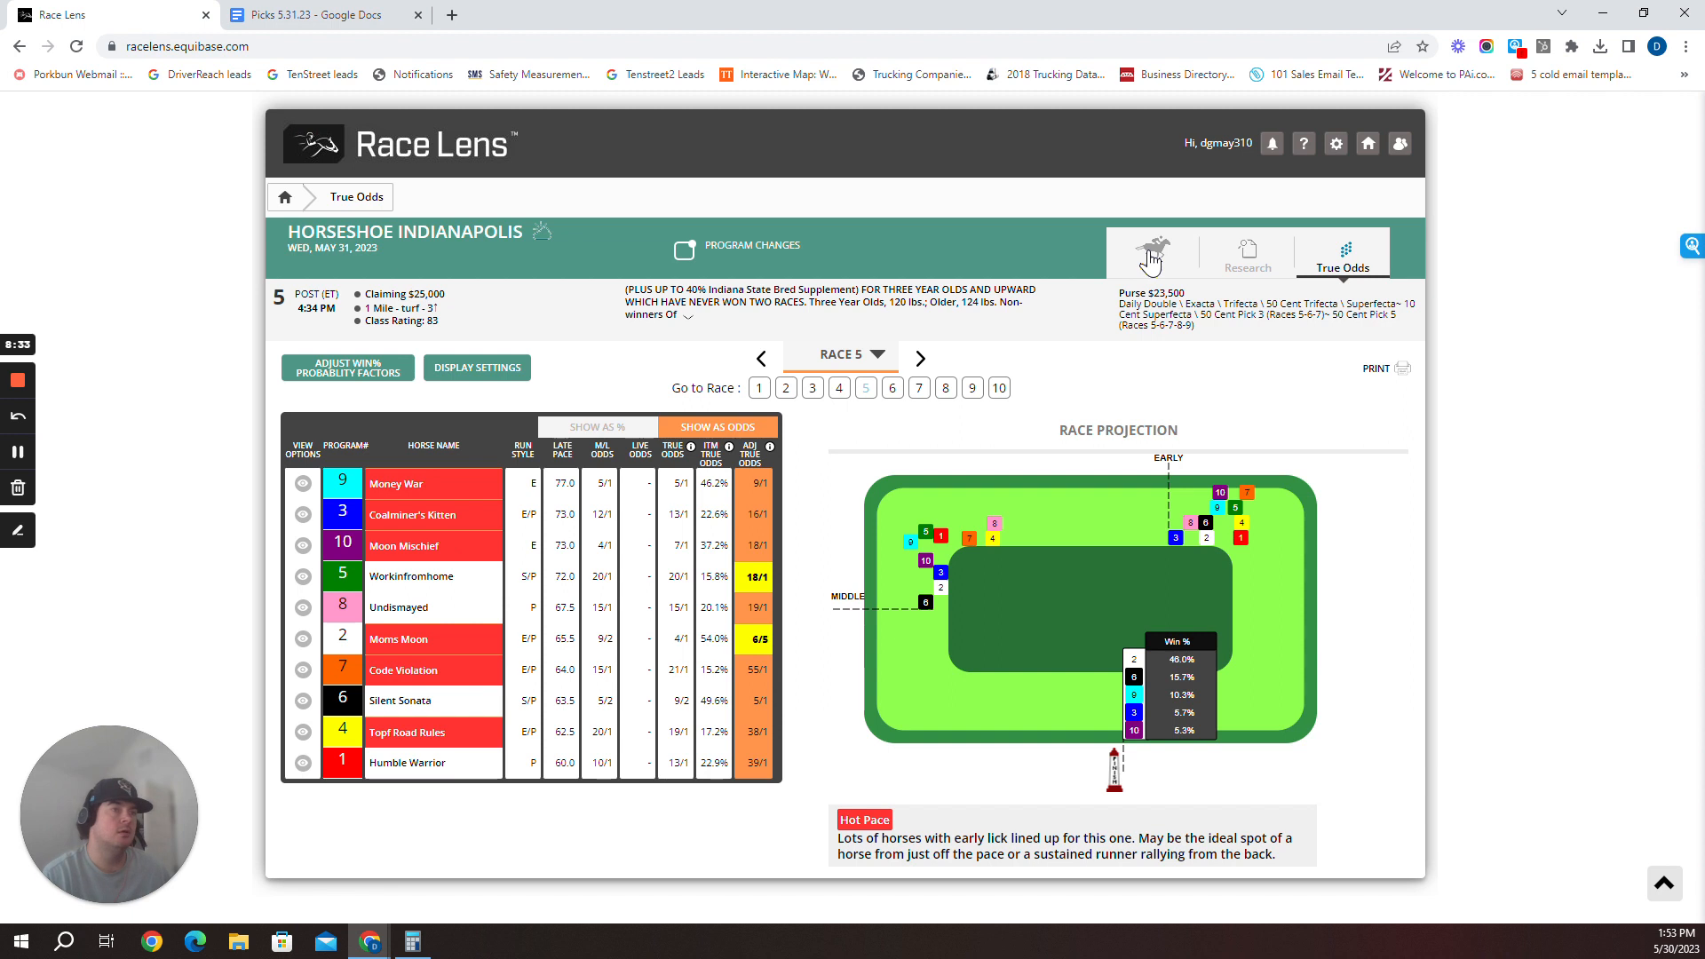
left_click(1153, 256)
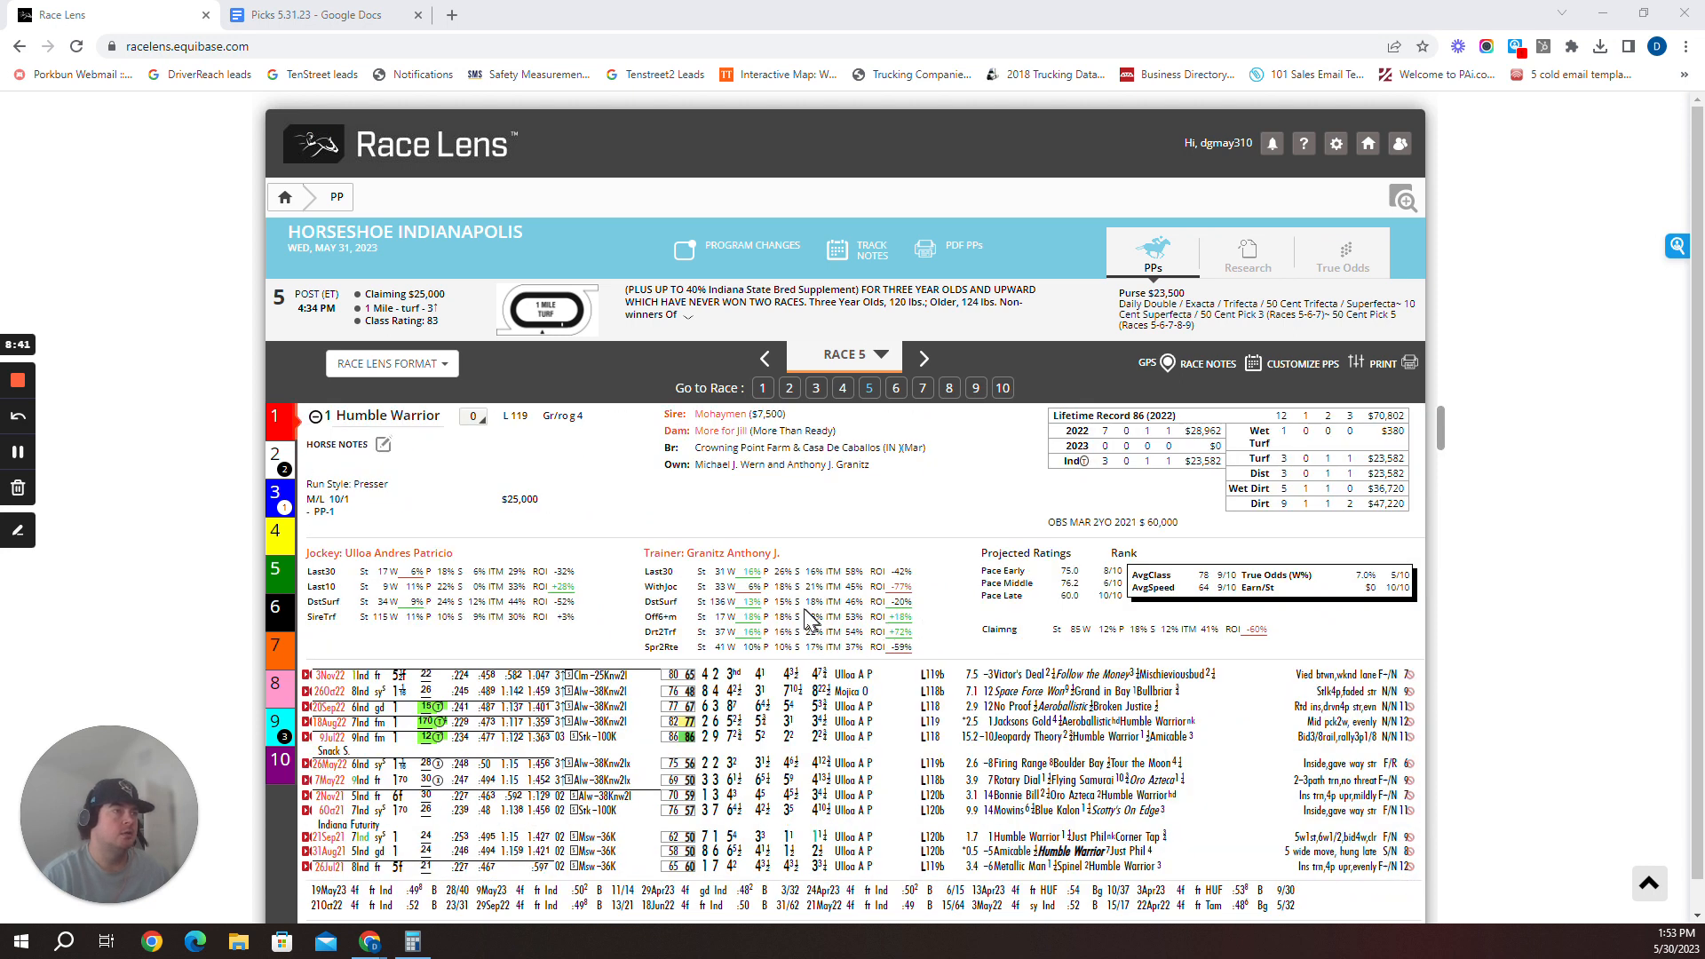
Scroll through race 5's horses down to #10 Moon Mischief's running lines and research stats
scroll("down", 3)
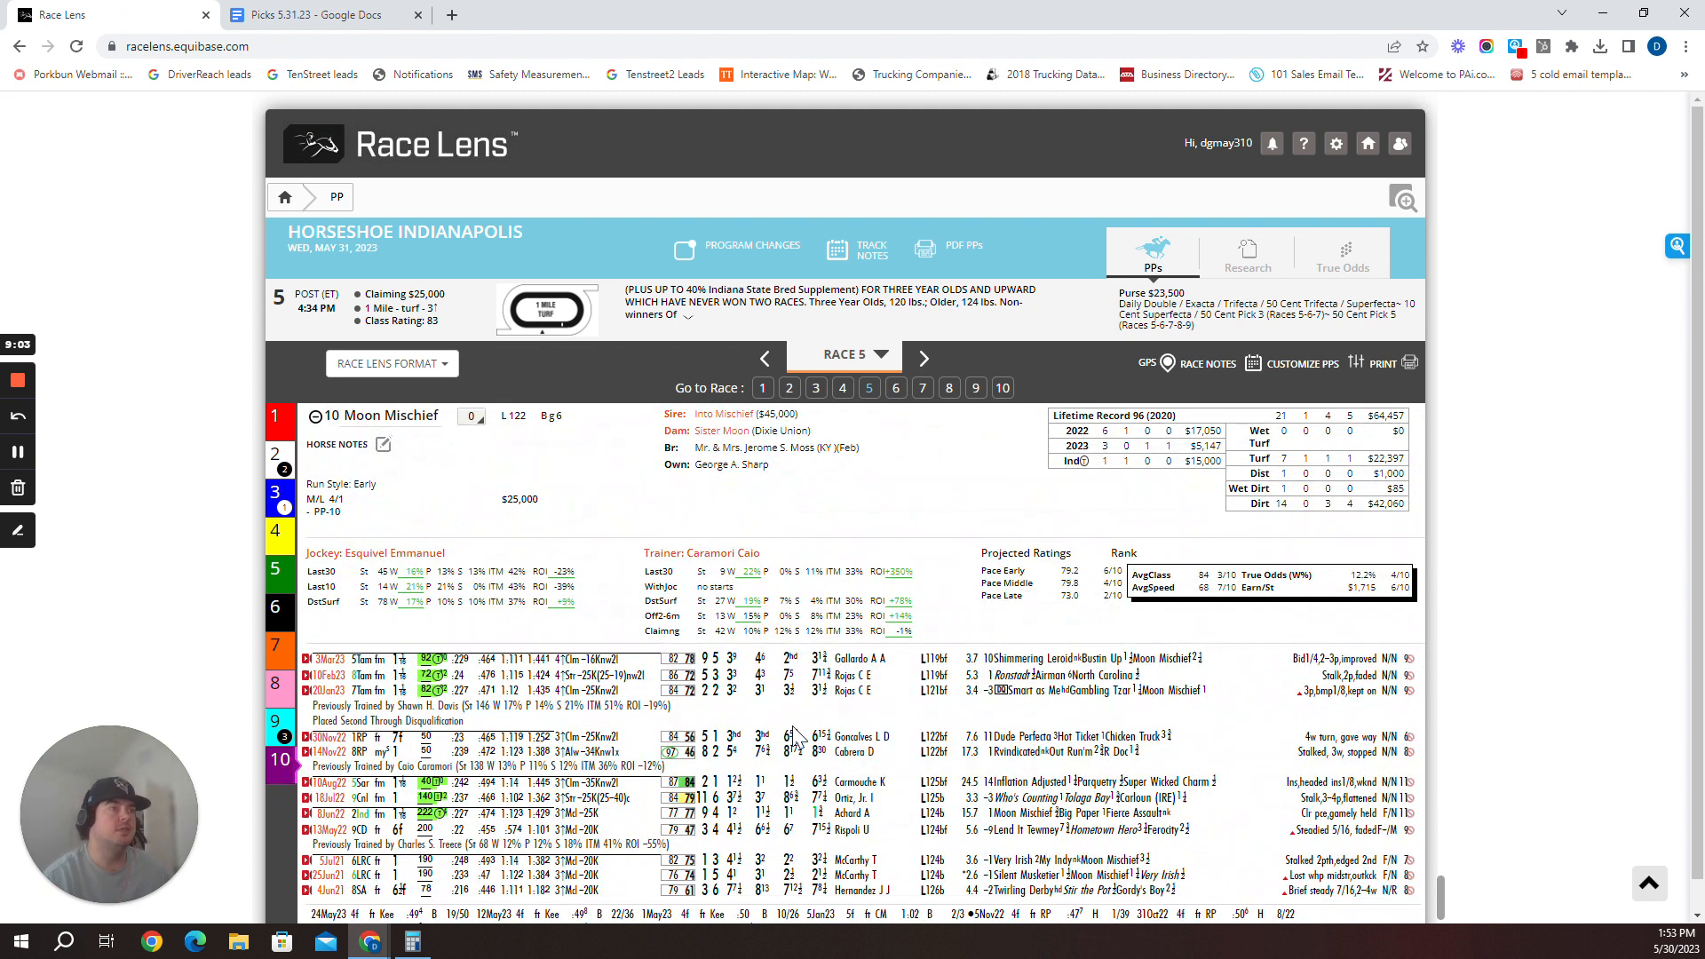
mouse_move(828, 732)
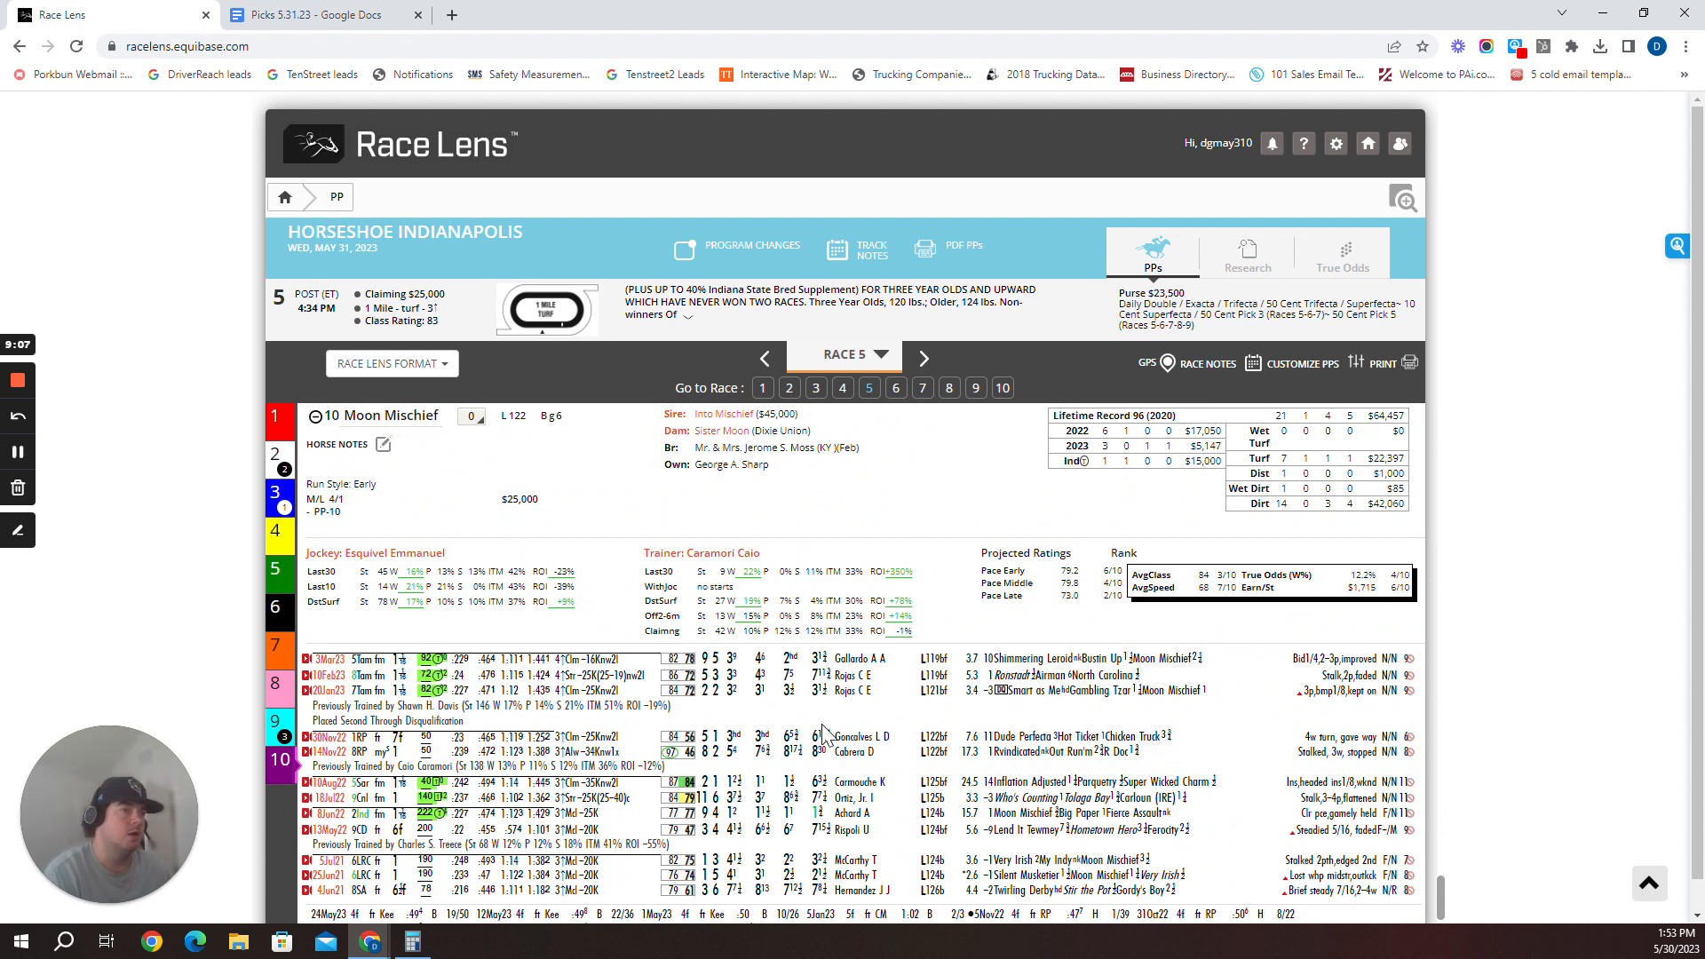
mouse_move(828, 730)
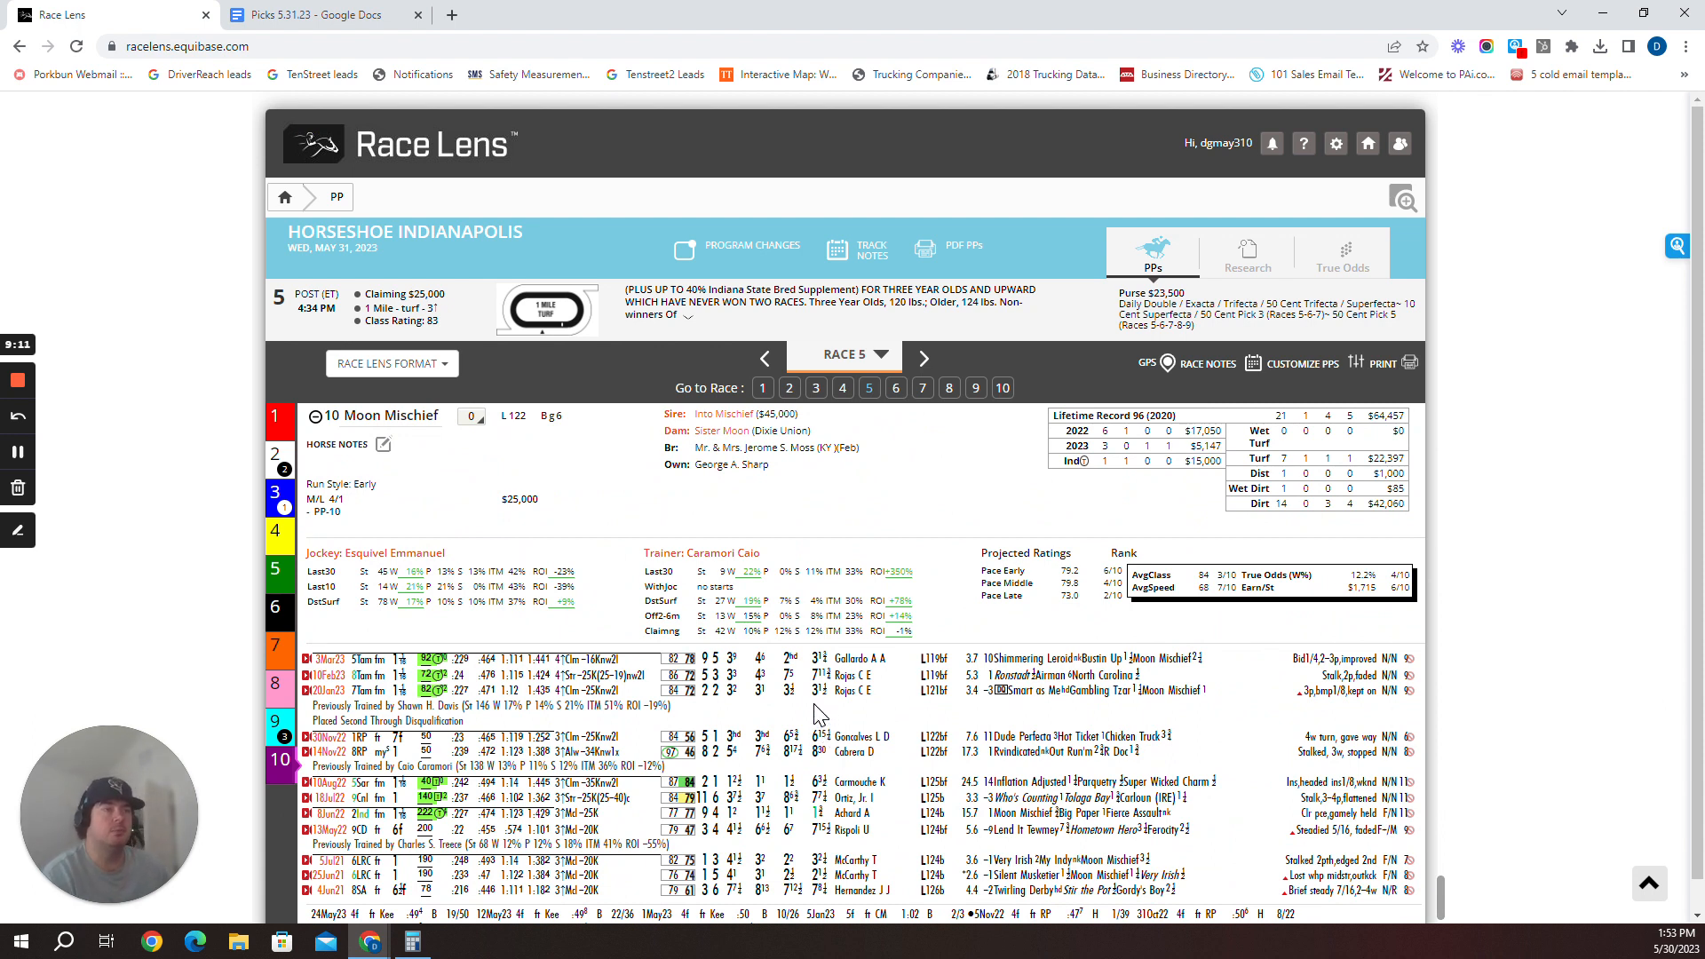
scroll("down", 3)
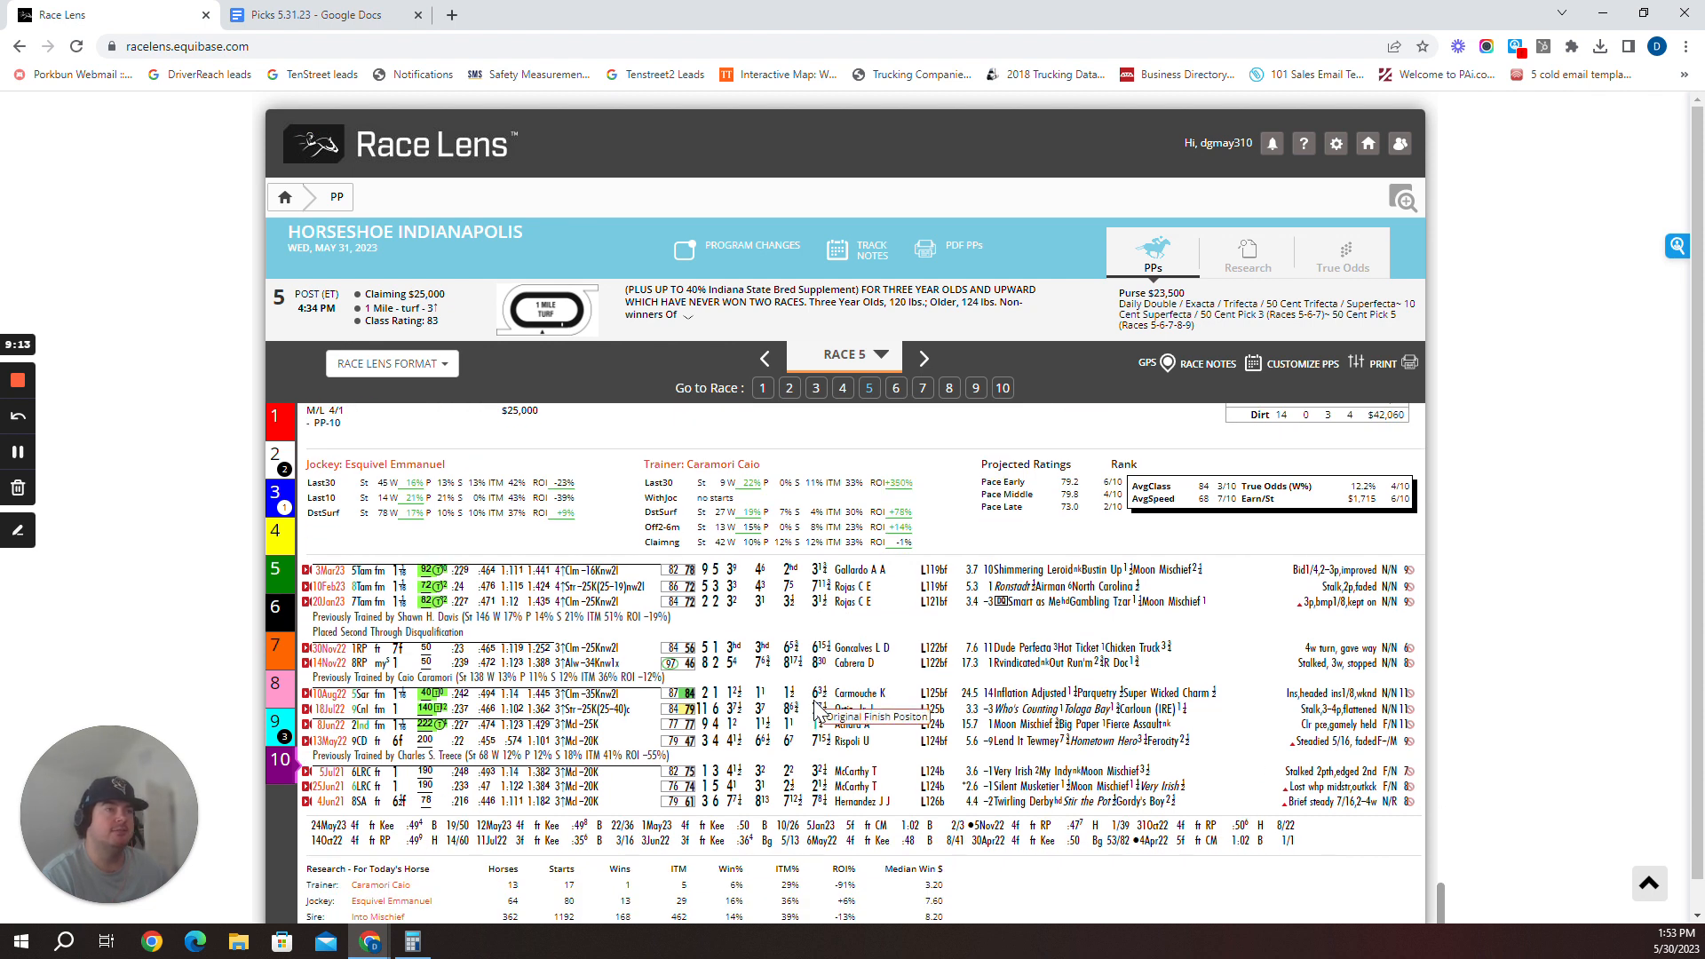
scroll("down", 3)
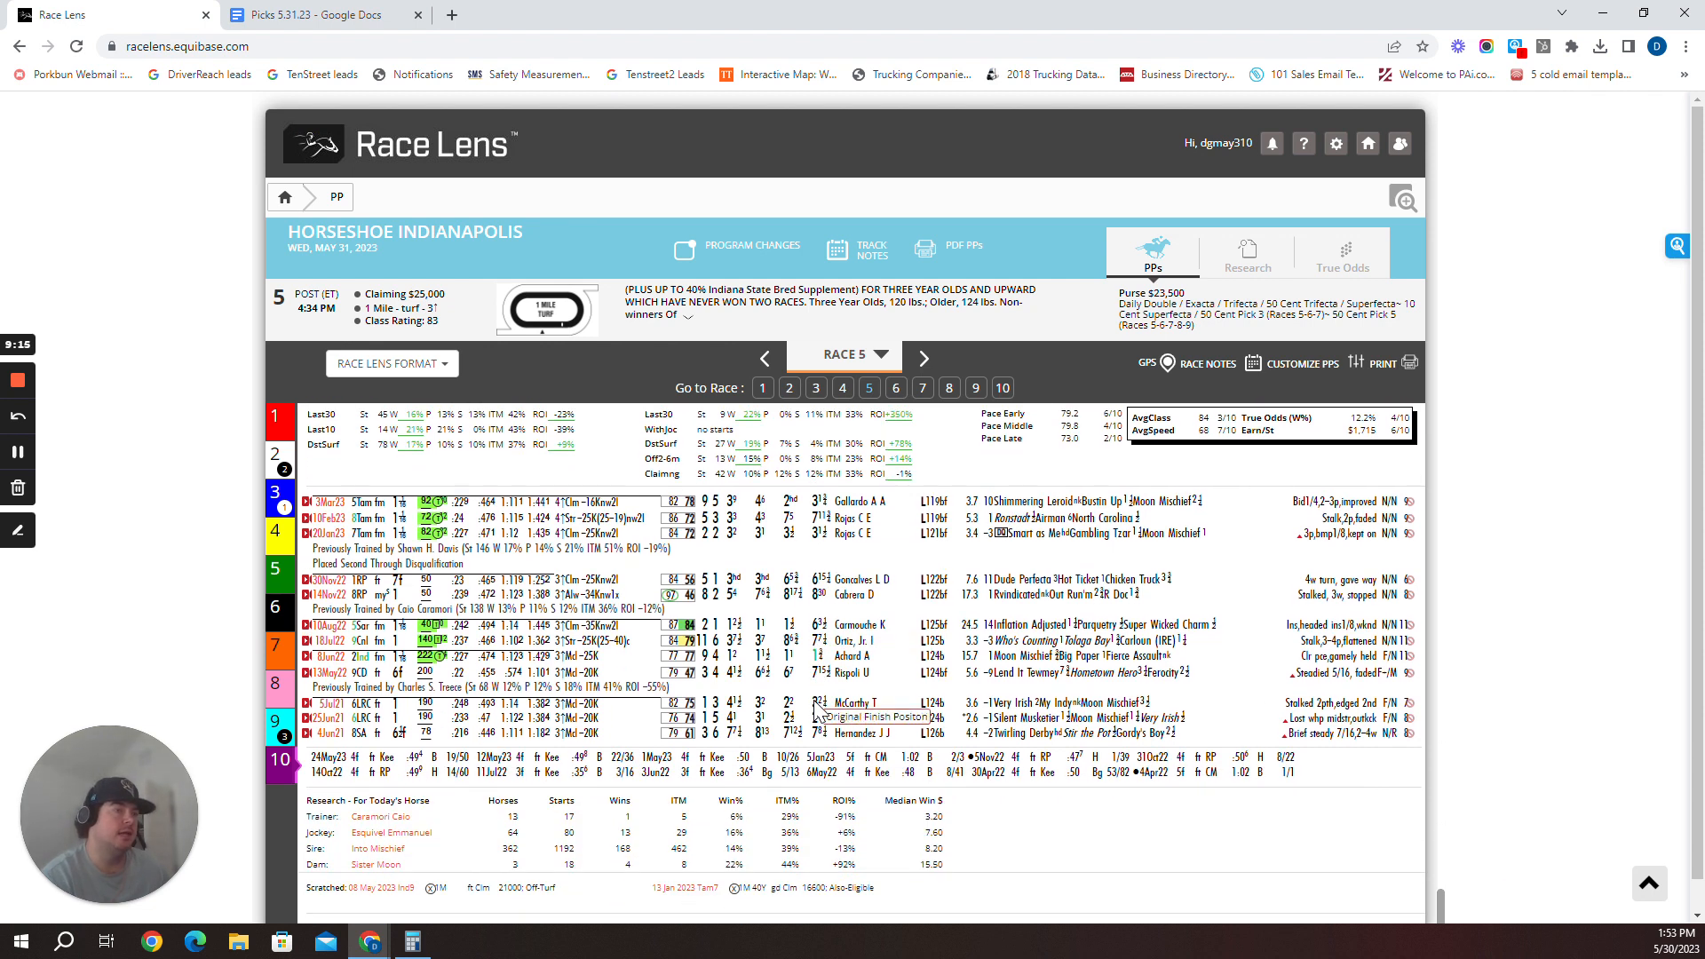
mouse_move(834, 875)
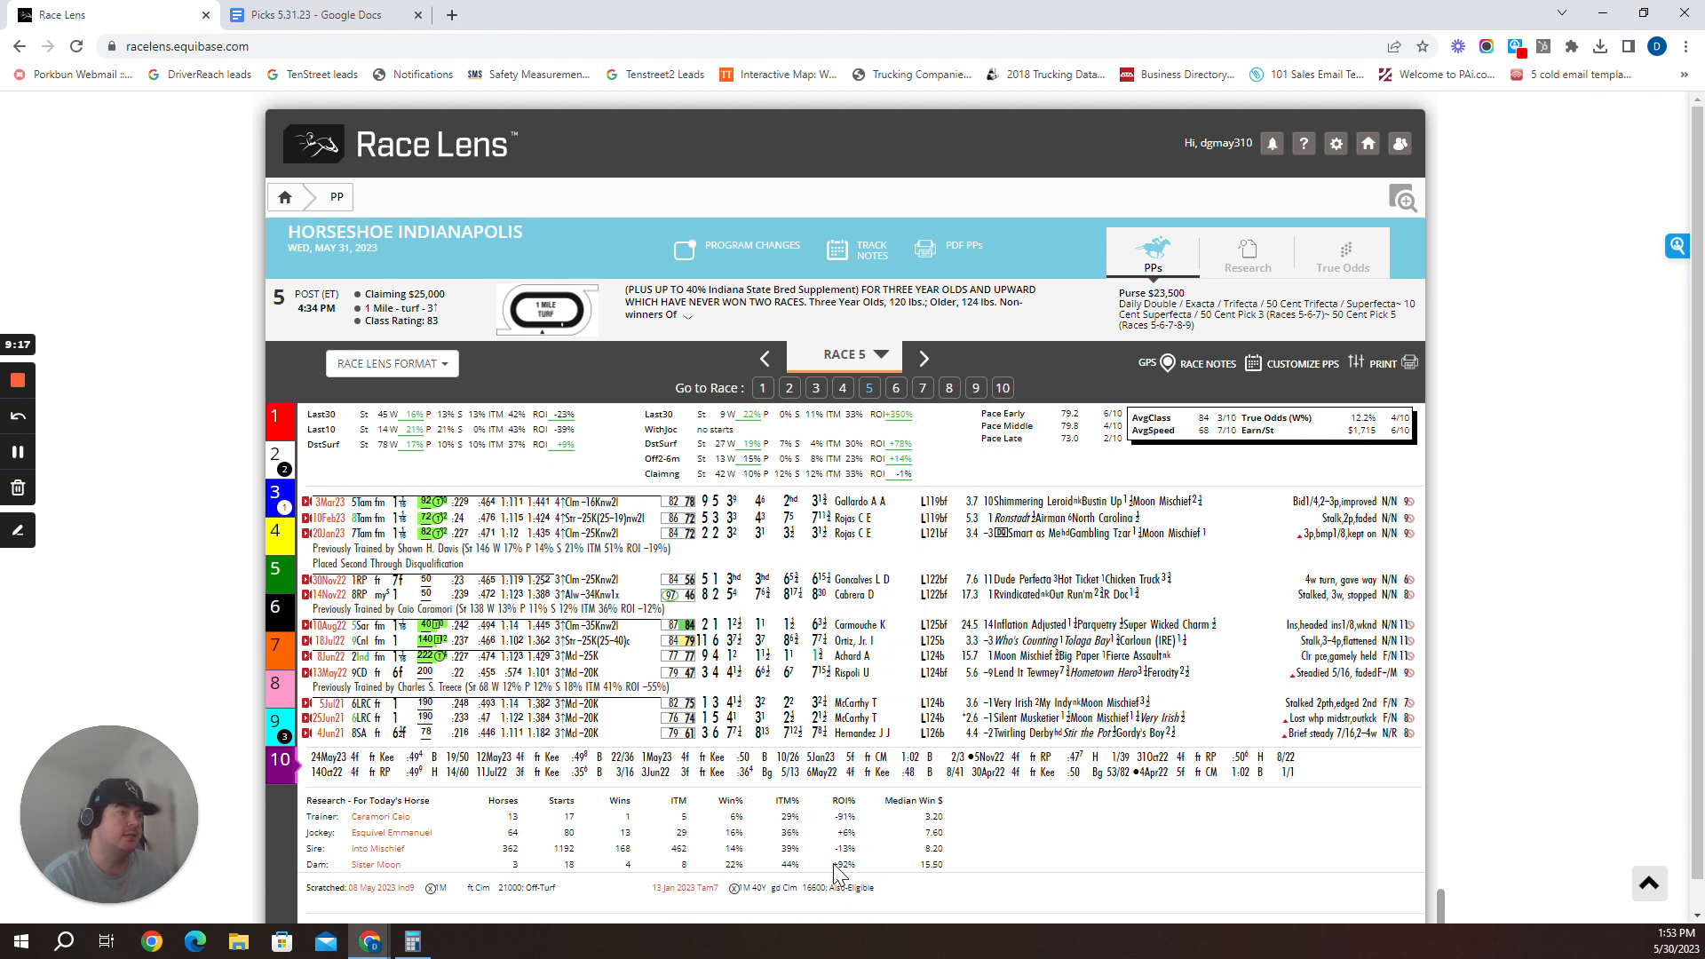
mouse_move(924, 883)
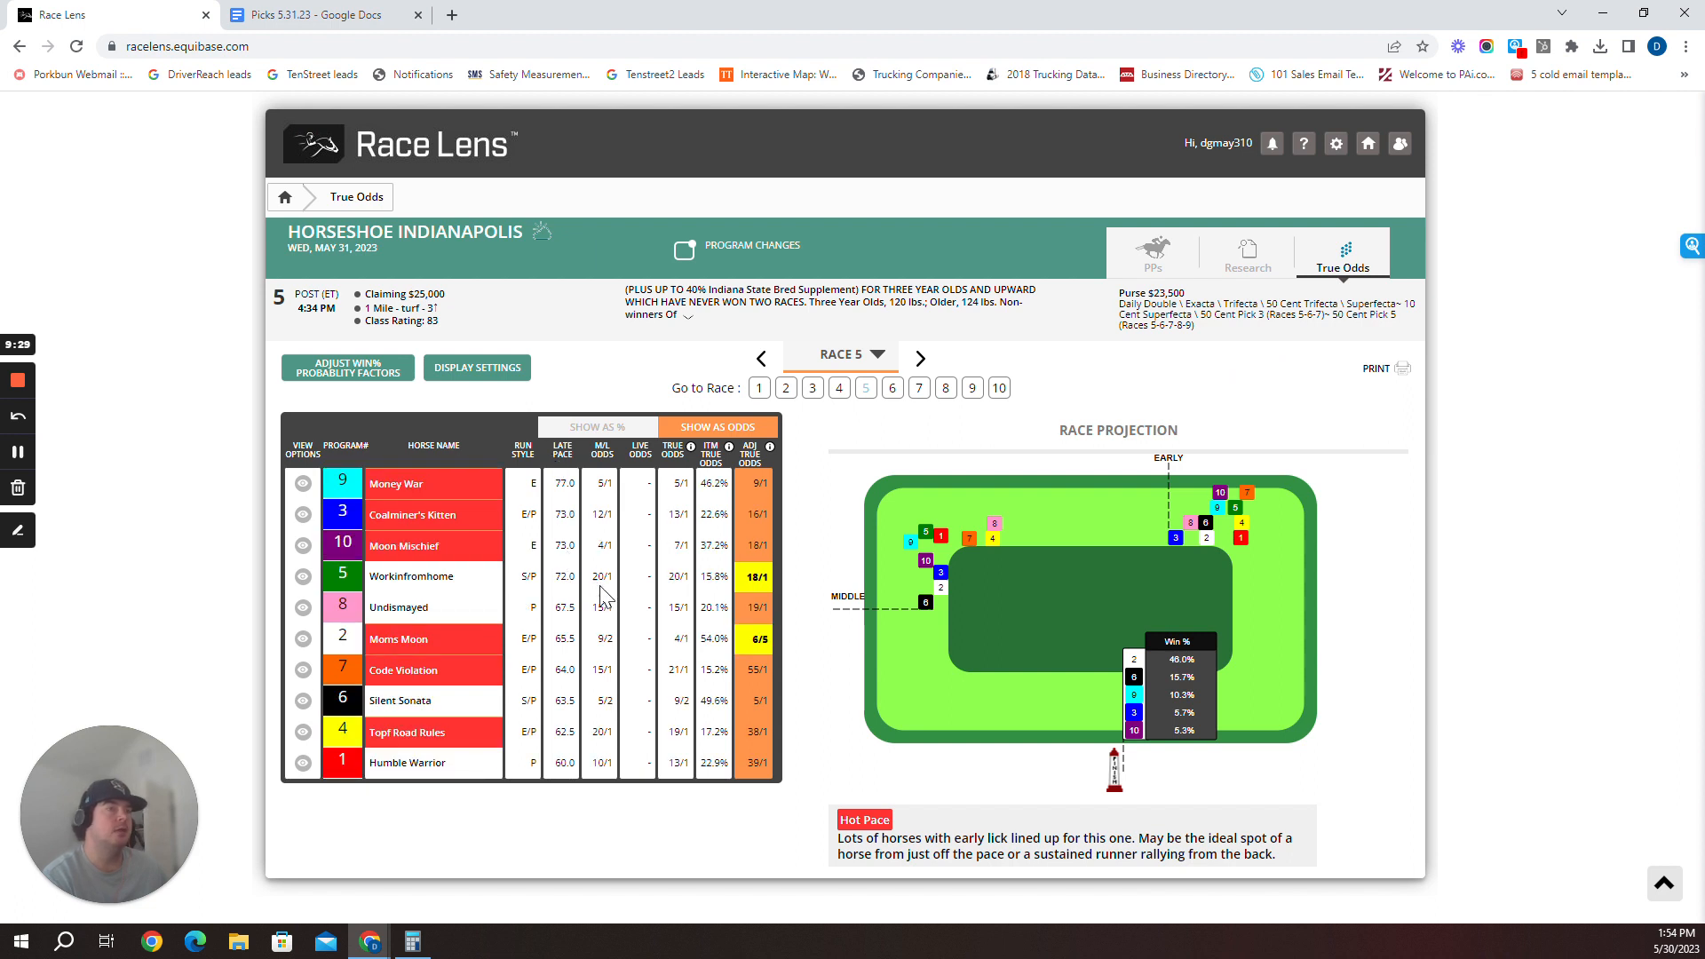
mouse_move(592, 761)
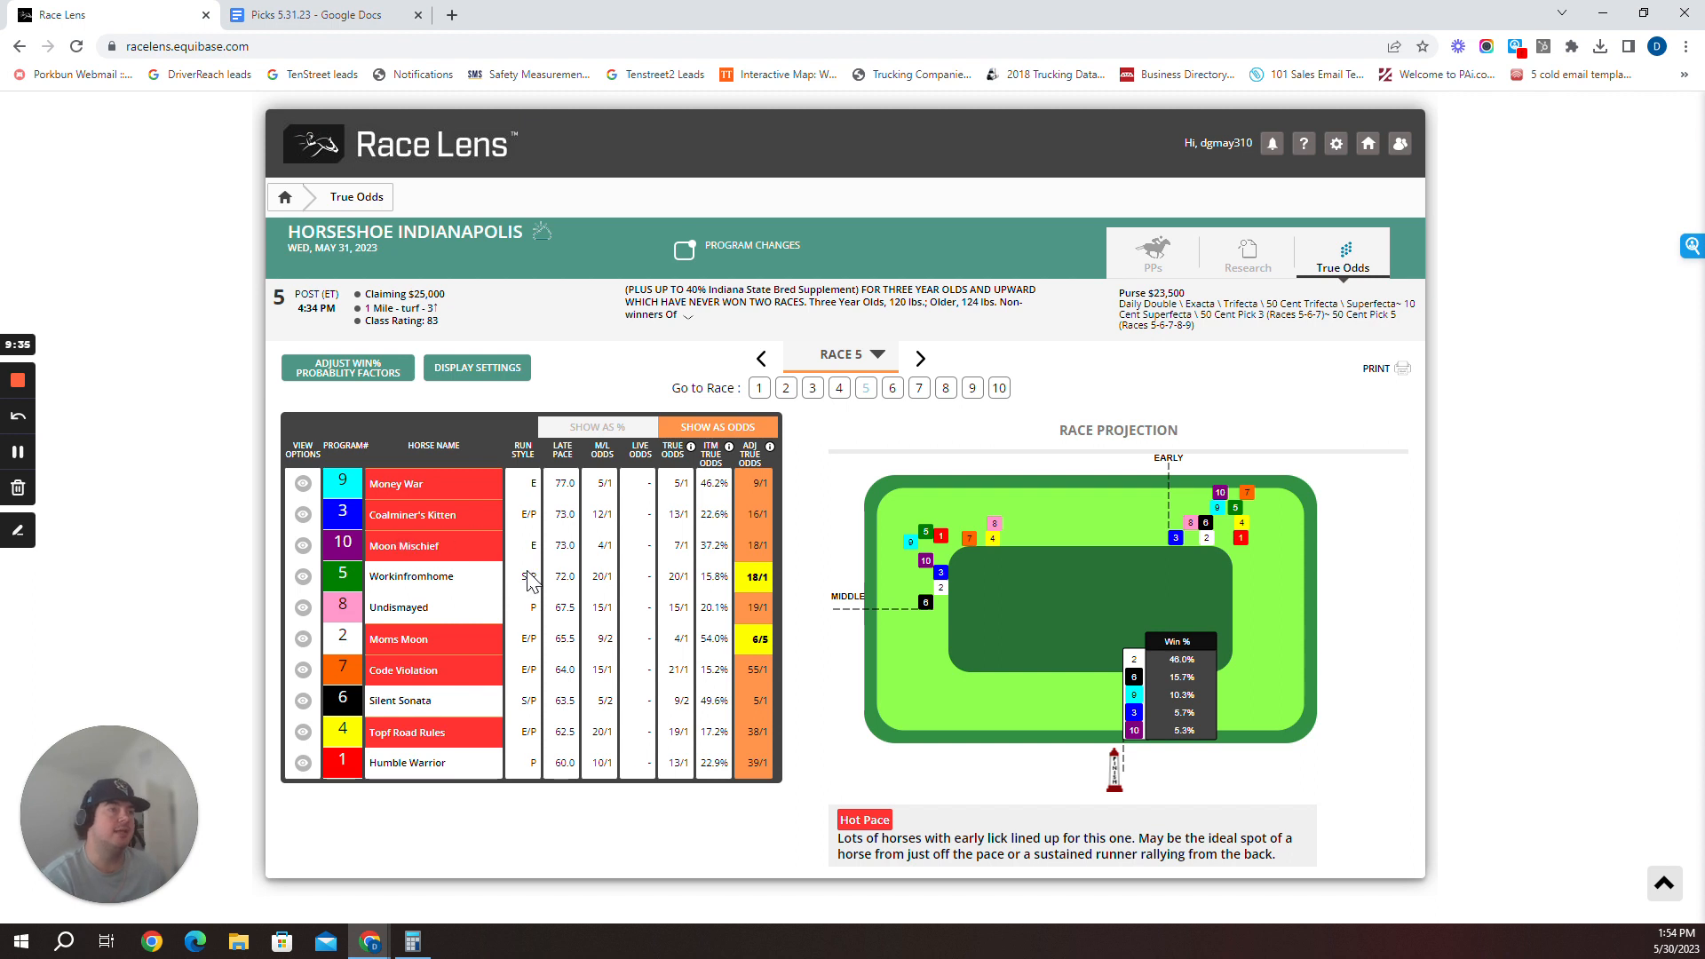
mouse_move(500, 486)
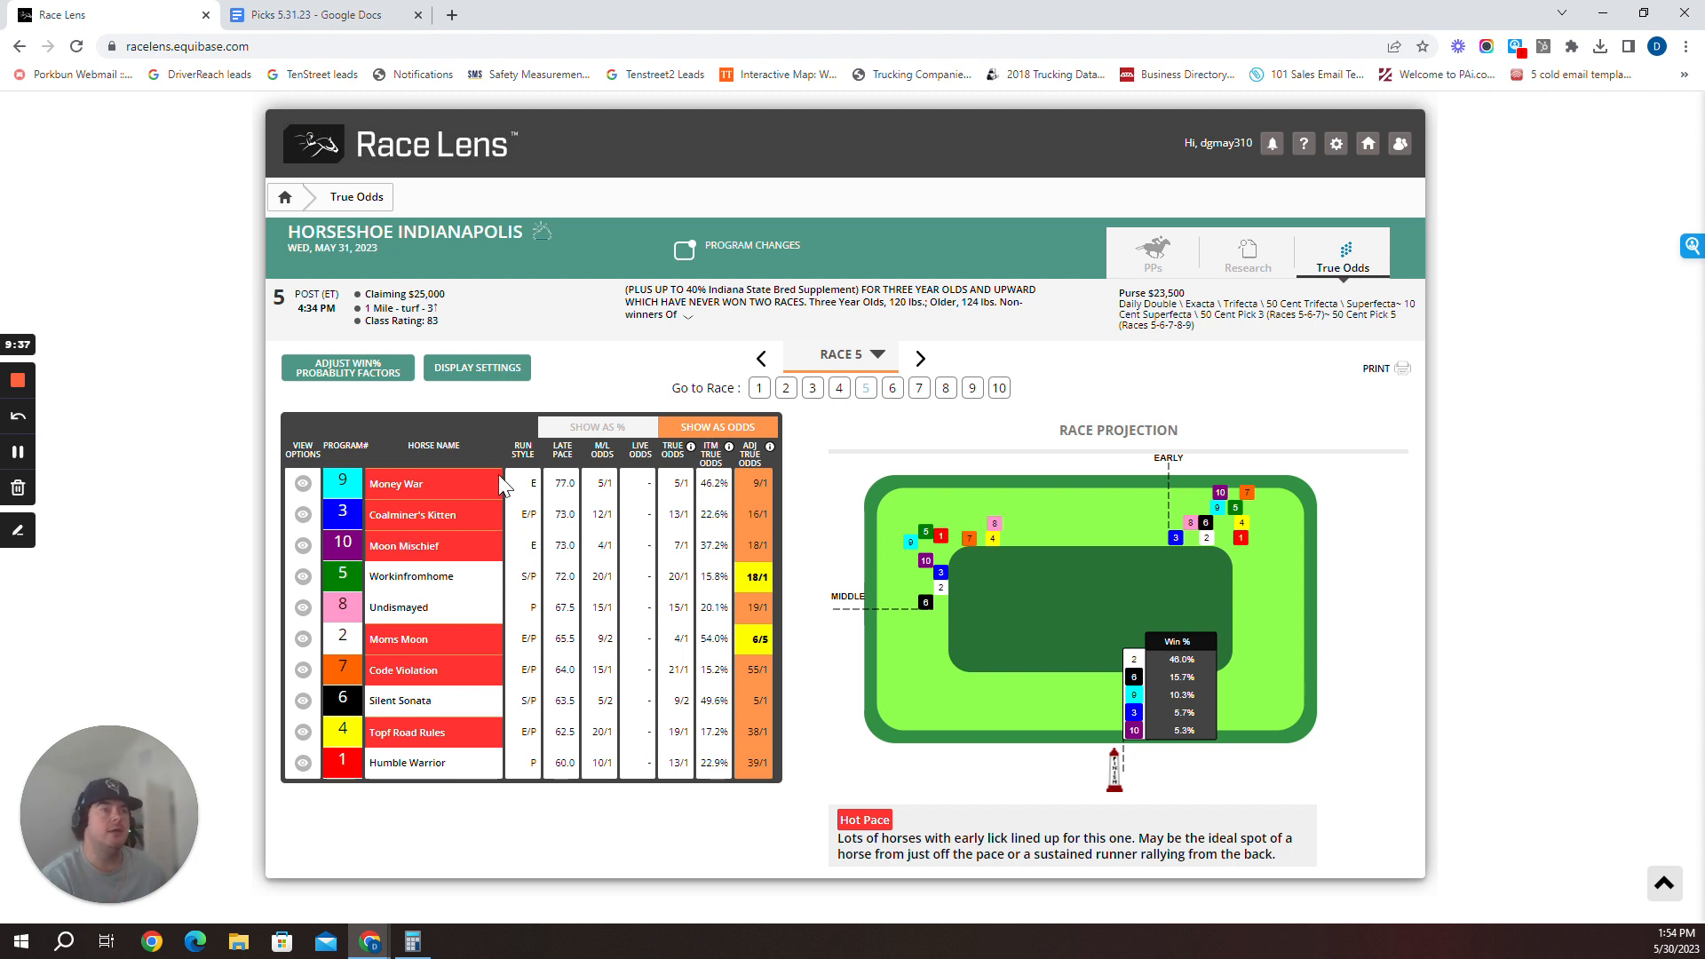
mouse_move(430, 294)
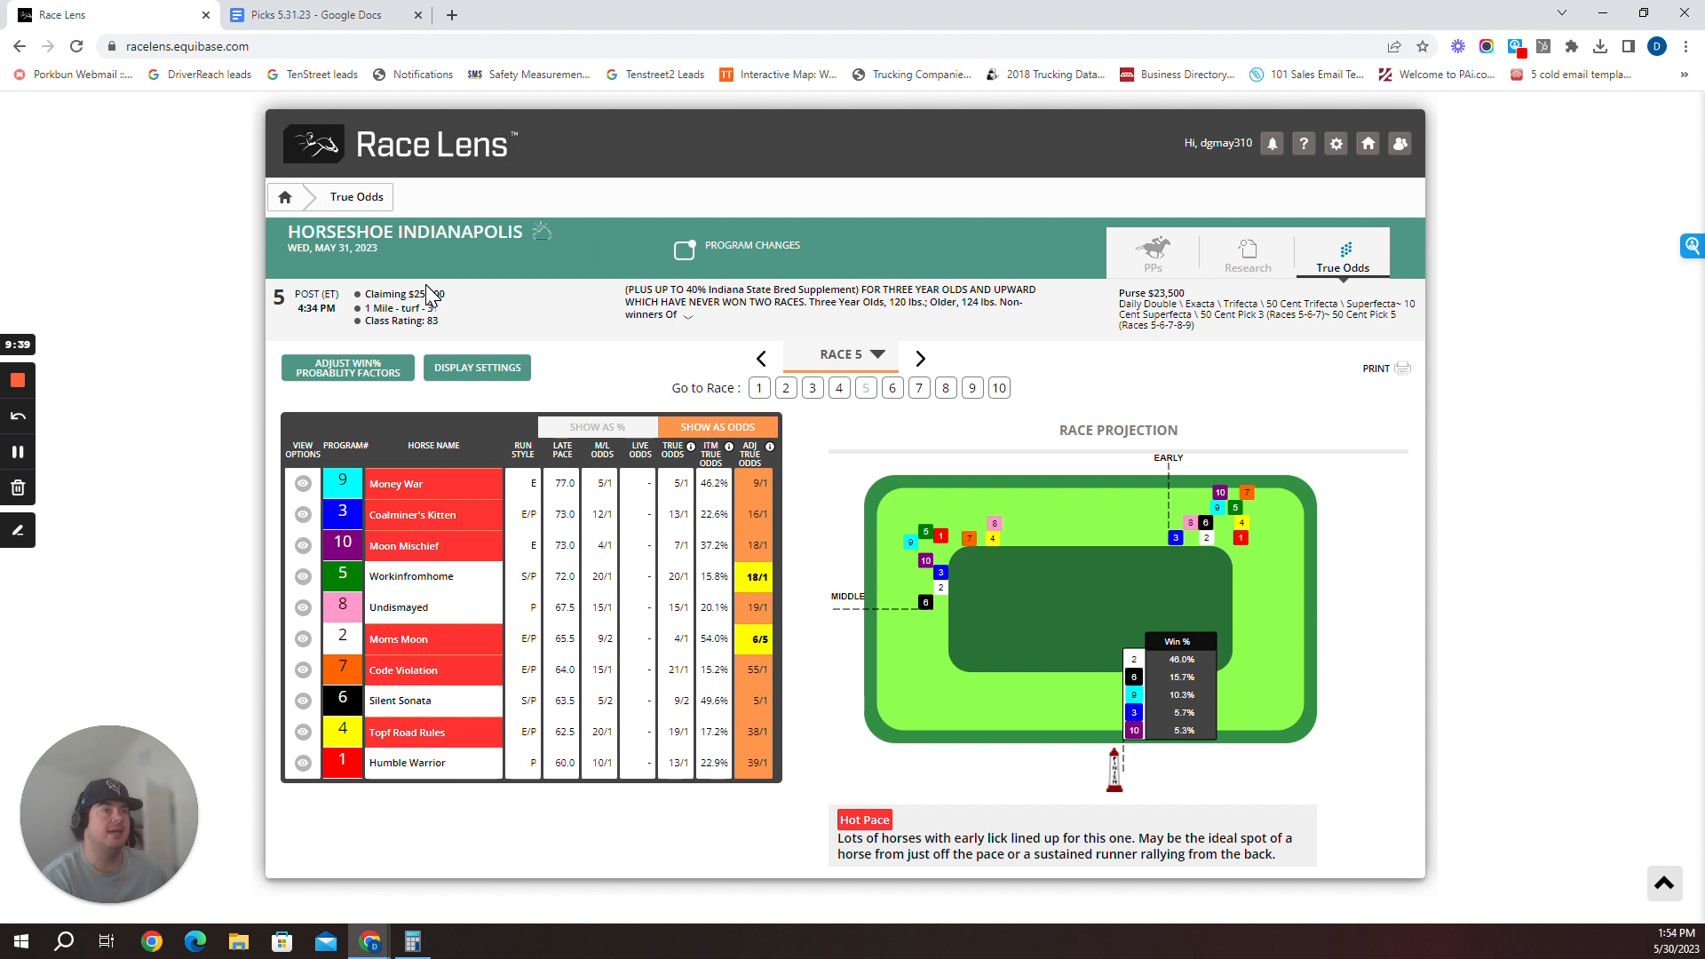
Check the Race 5: 2-6-3-10 picks line in Google Docs, then return to Race Lens
left_click(315, 15)
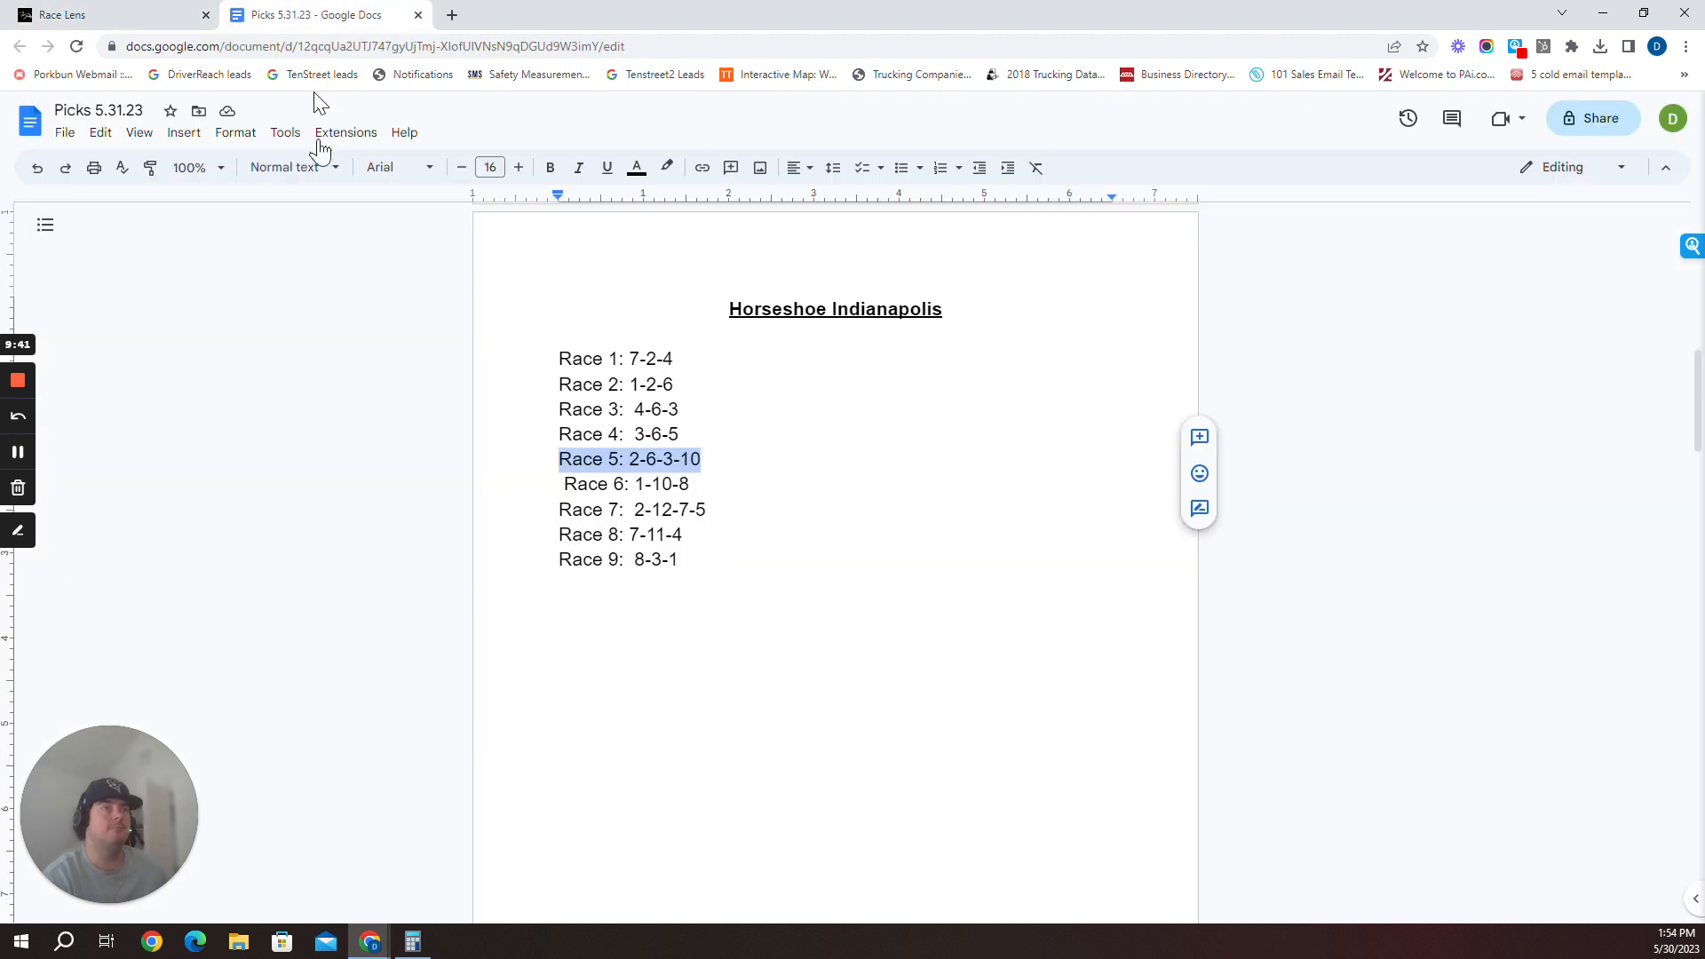
mouse_move(381, 510)
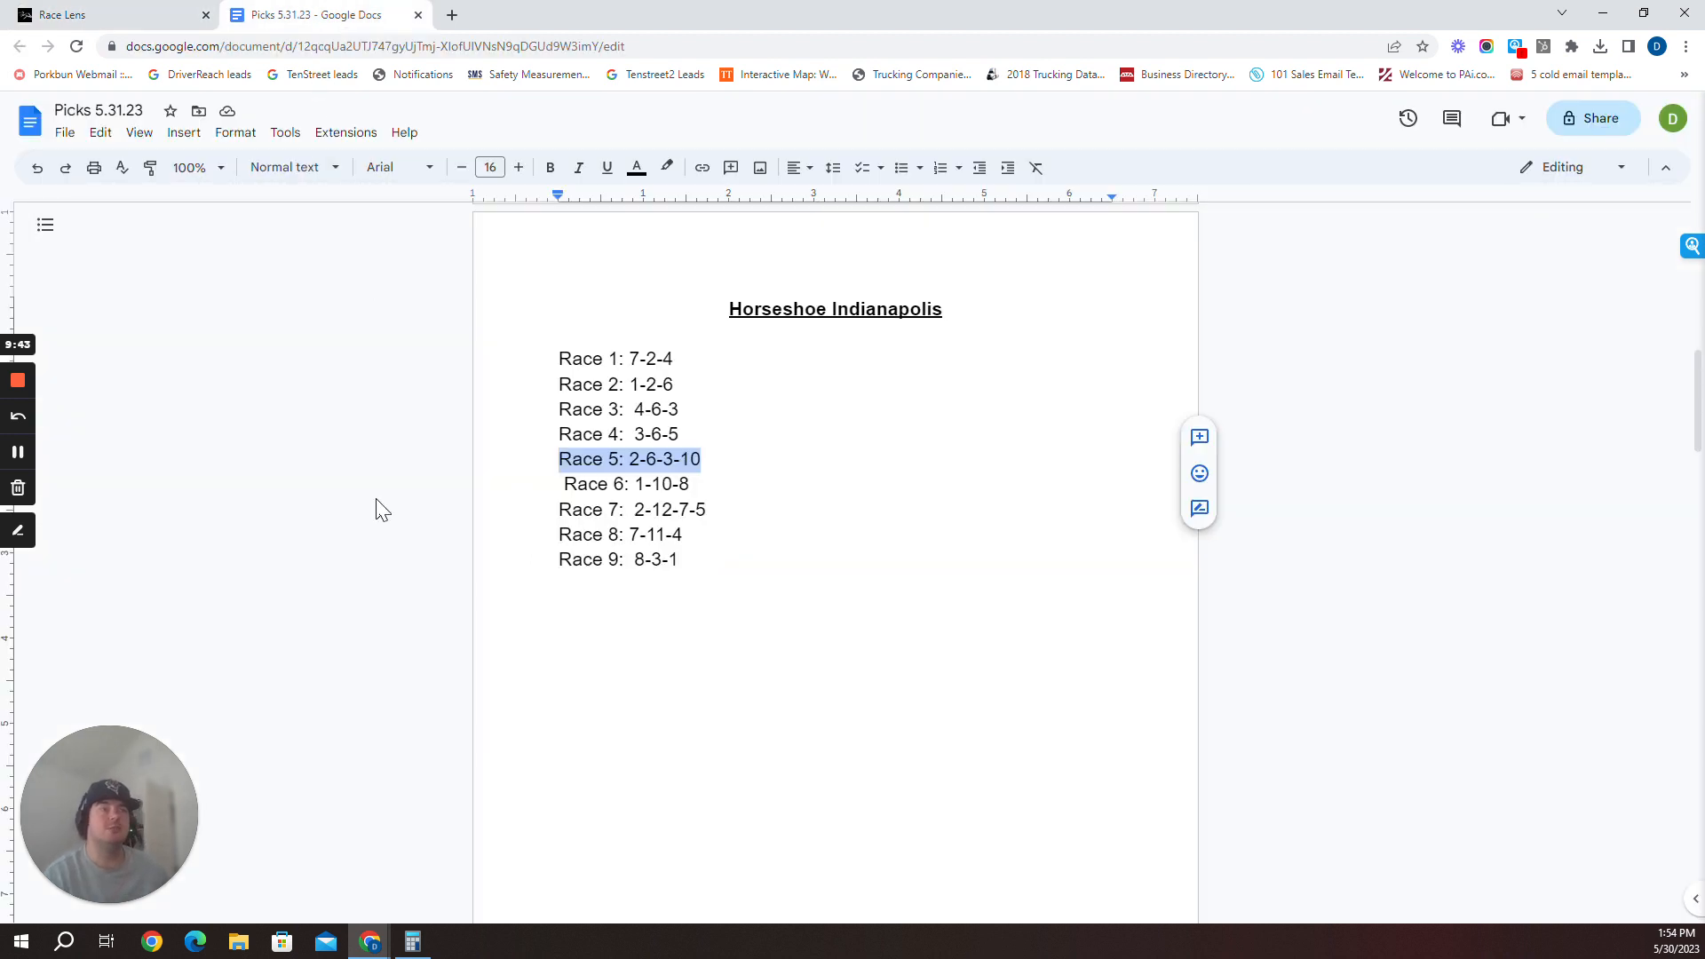
left_click(105, 15)
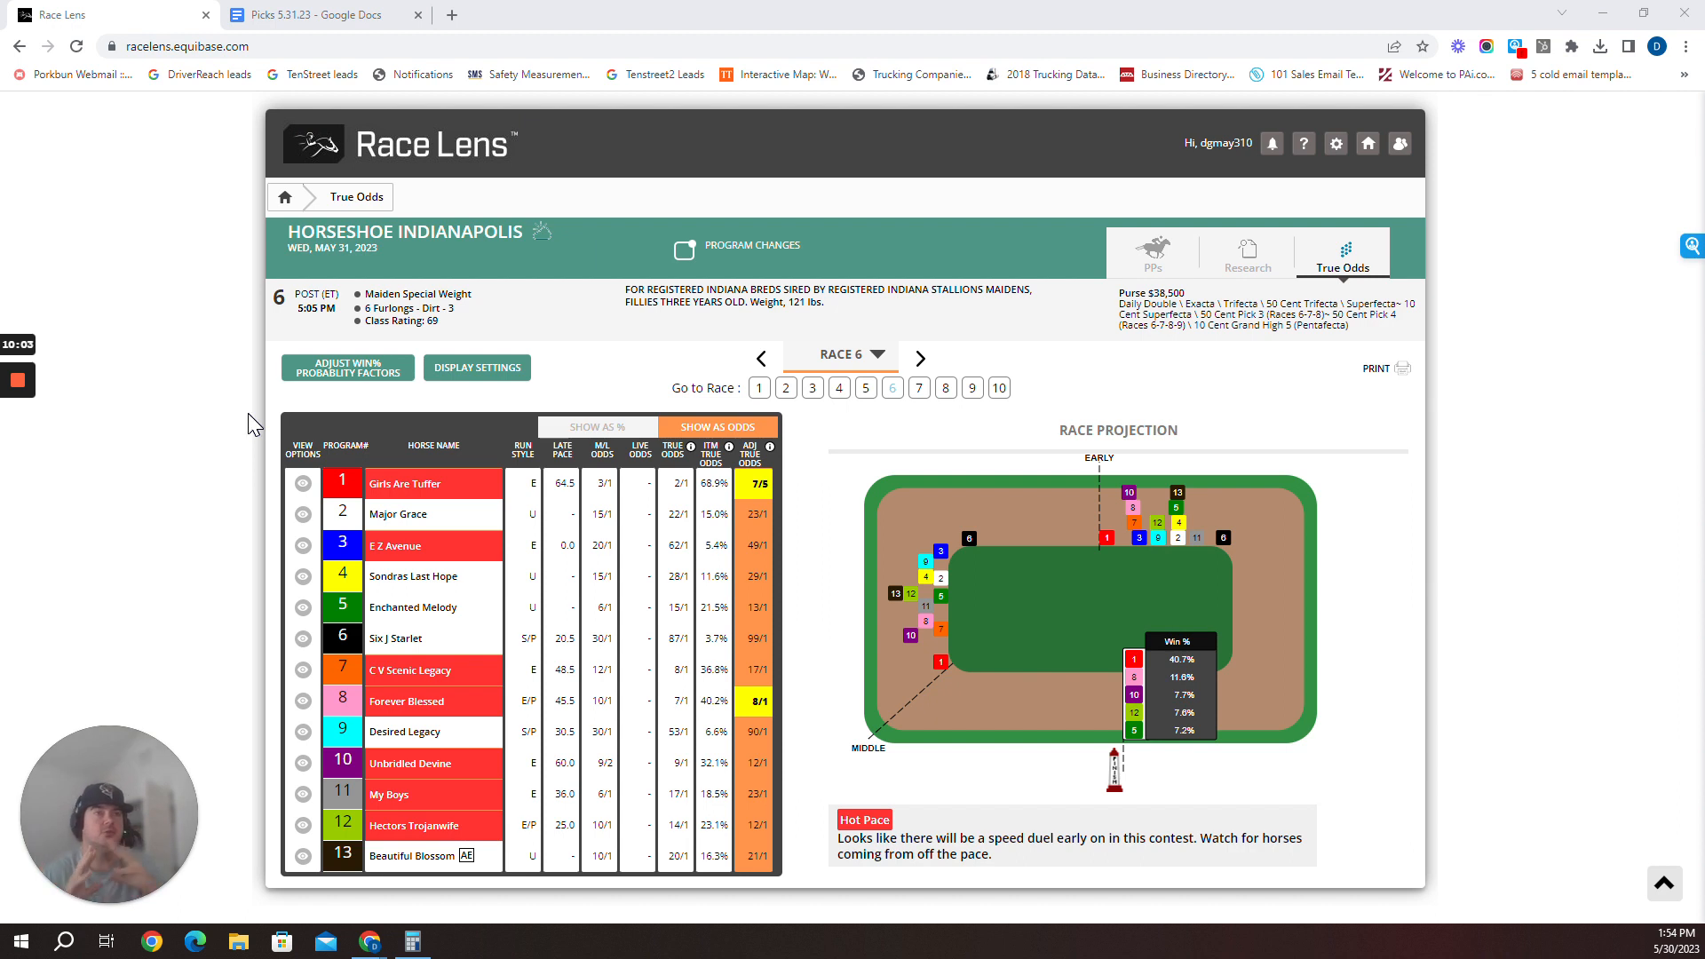
mouse_move(1082, 495)
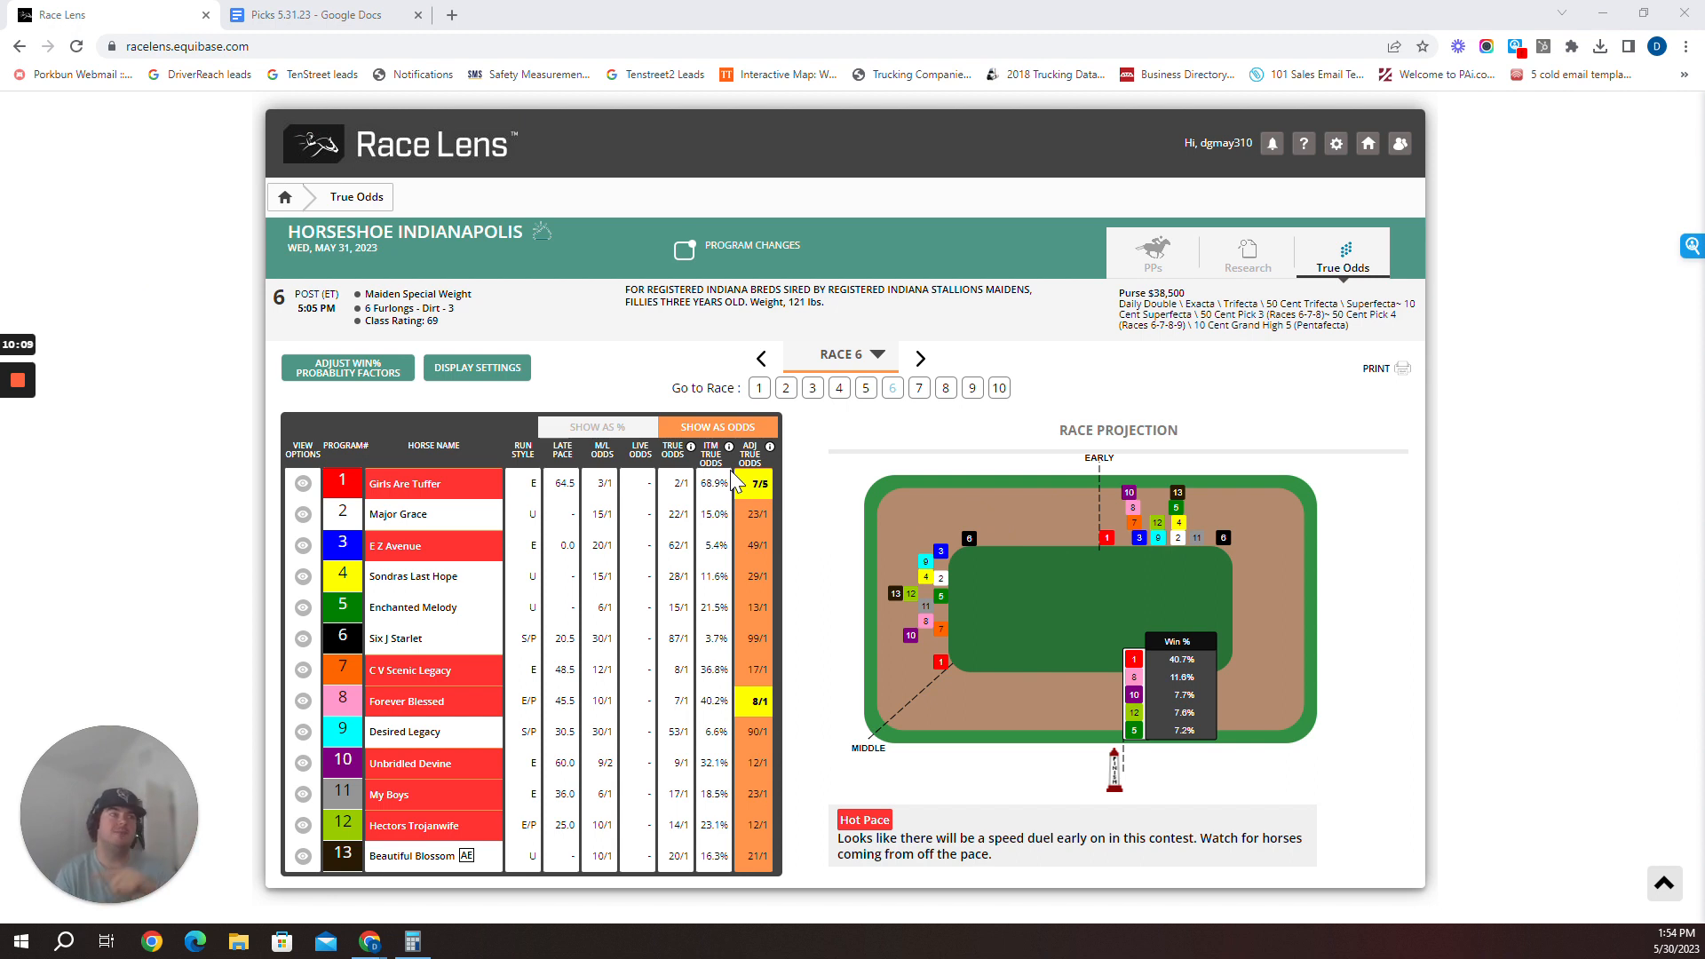
mouse_move(693, 511)
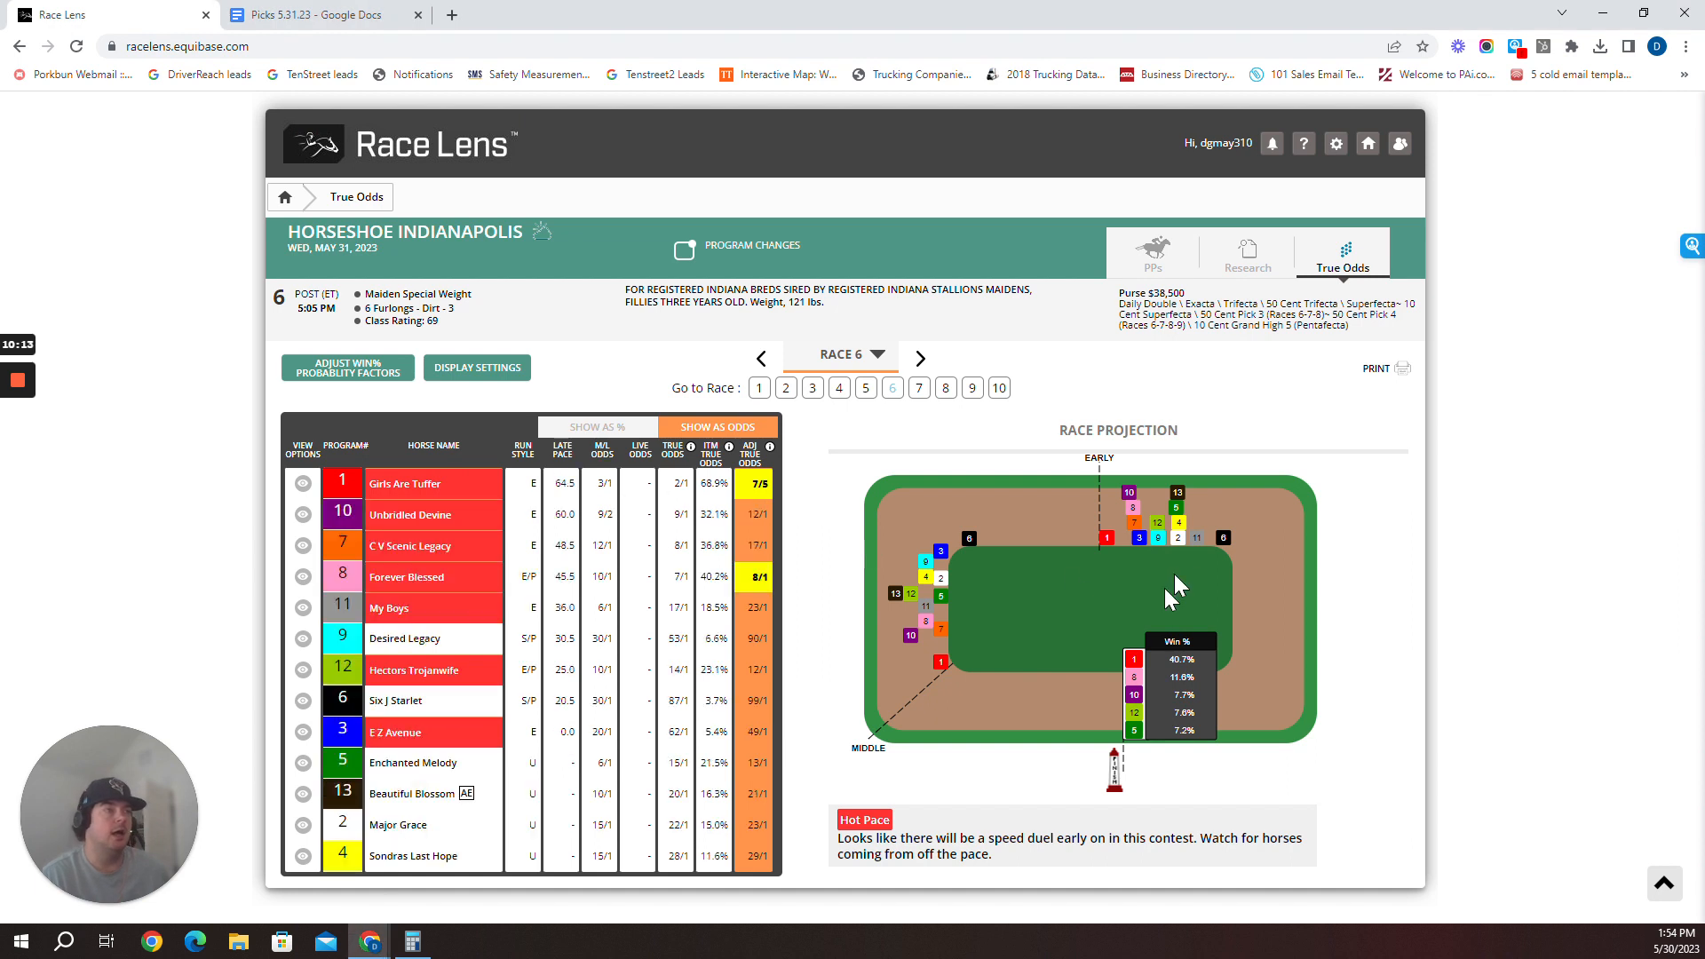
mouse_move(922, 683)
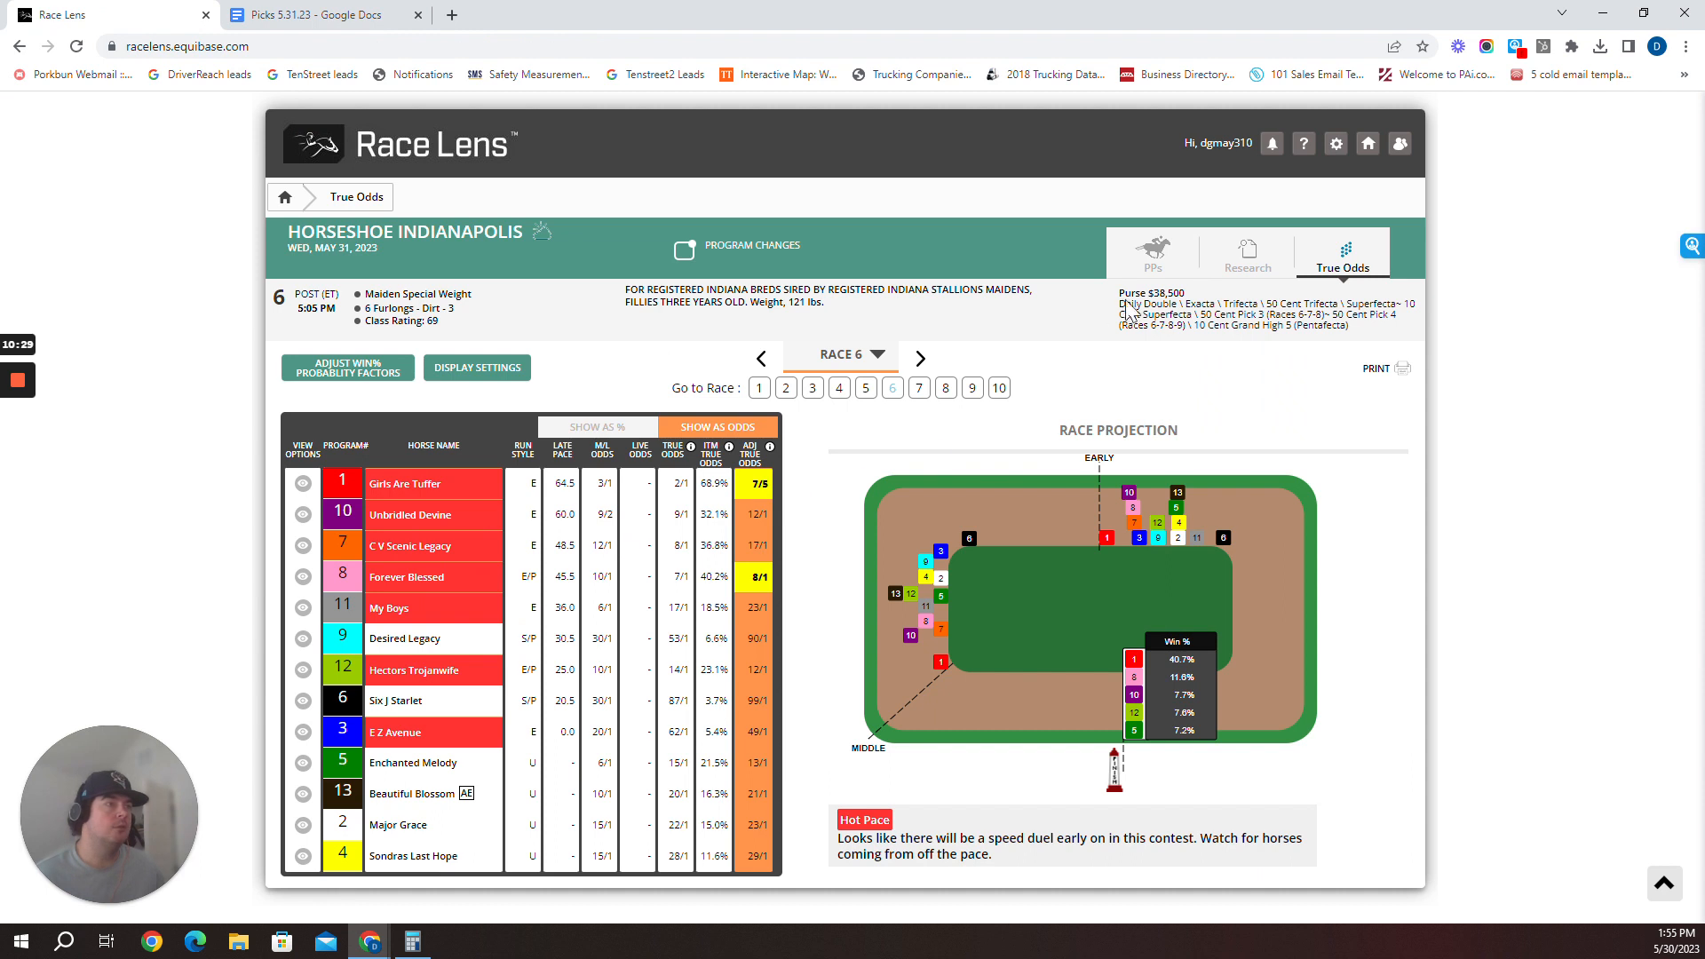
Open race 6's past performances, starting at #1 Girls Are Tuffer
left_click(1152, 252)
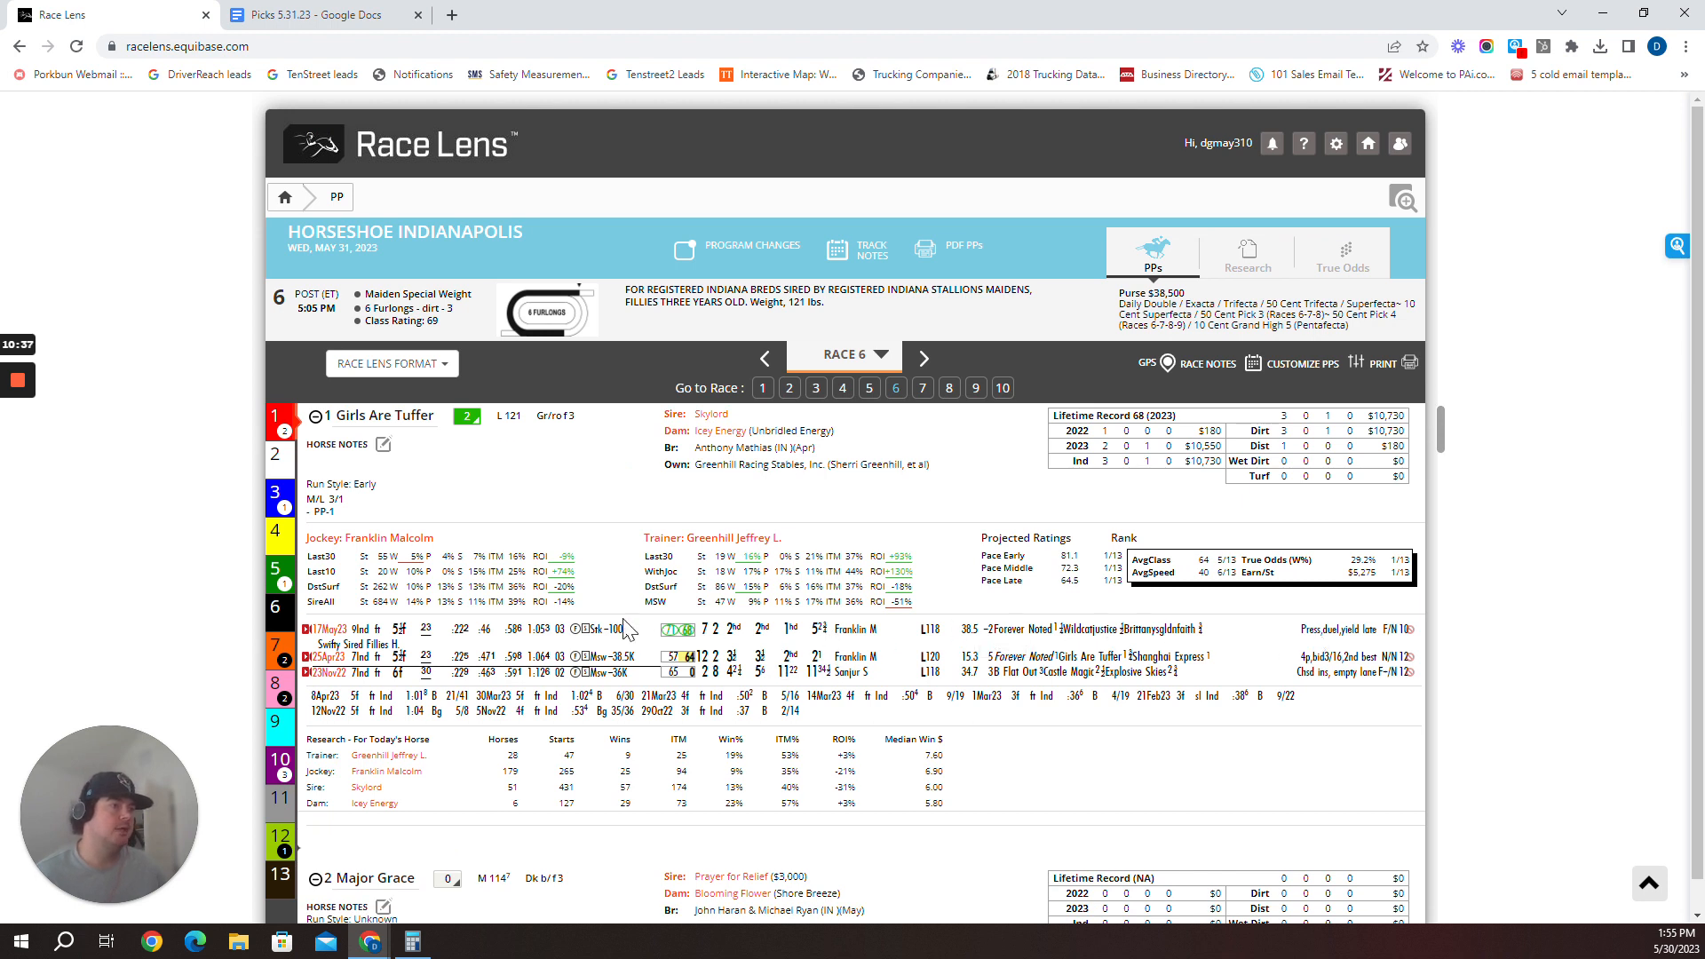
mouse_move(623, 648)
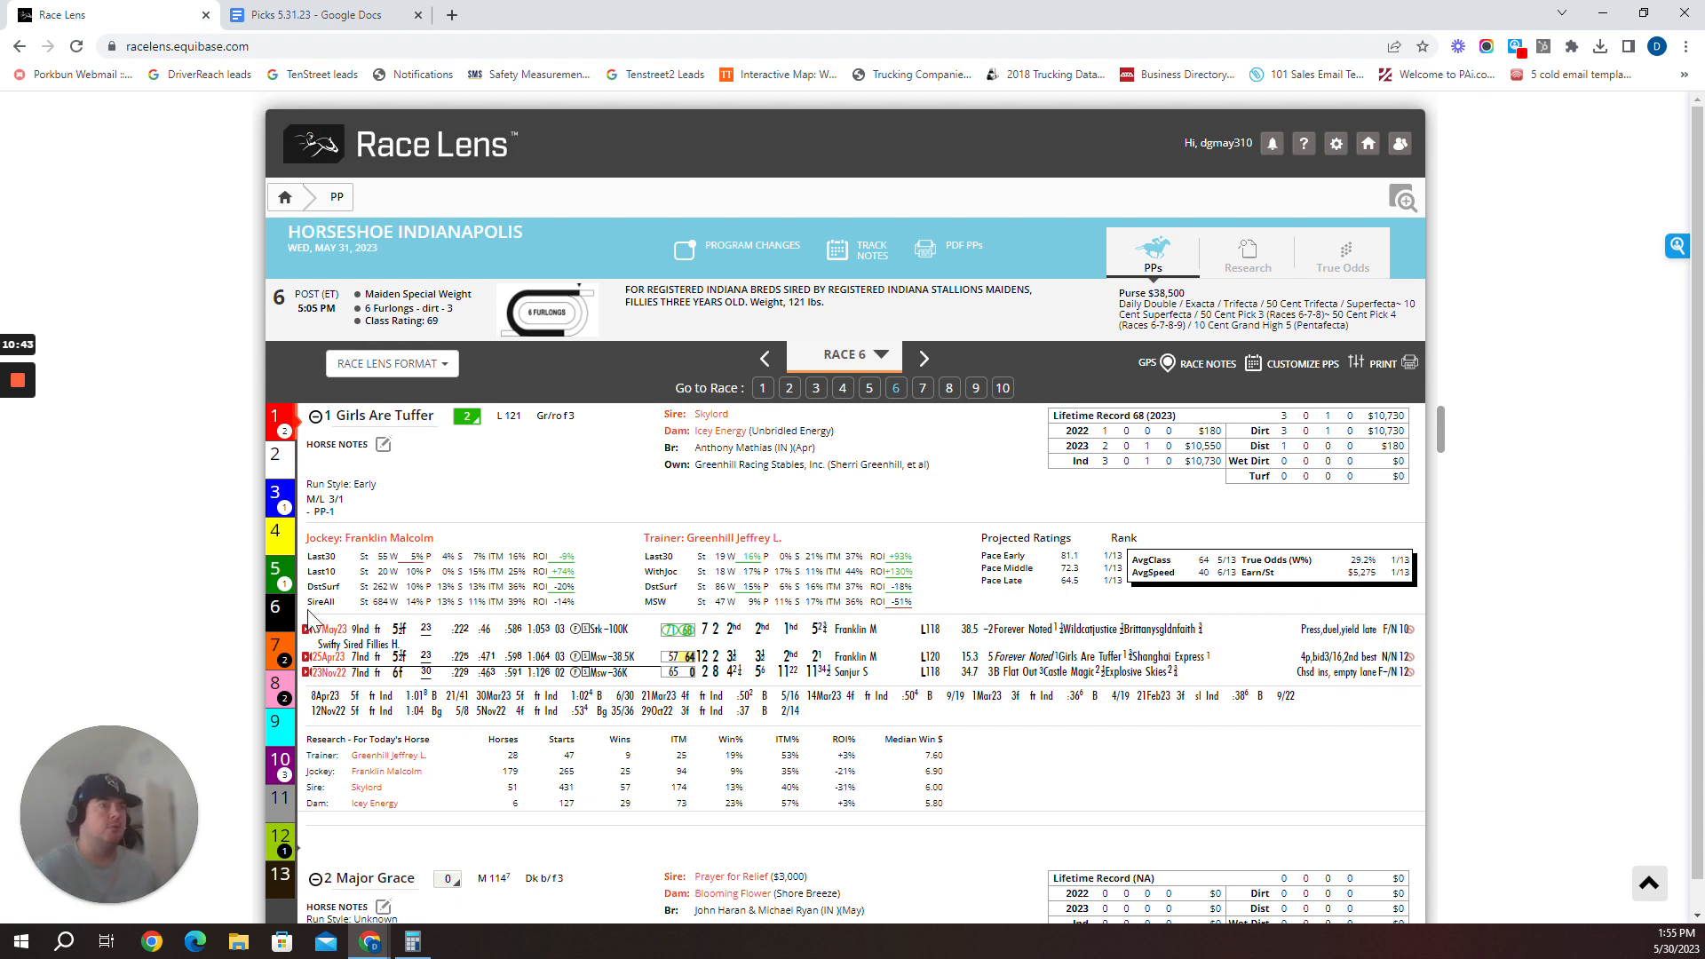
mouse_move(277, 775)
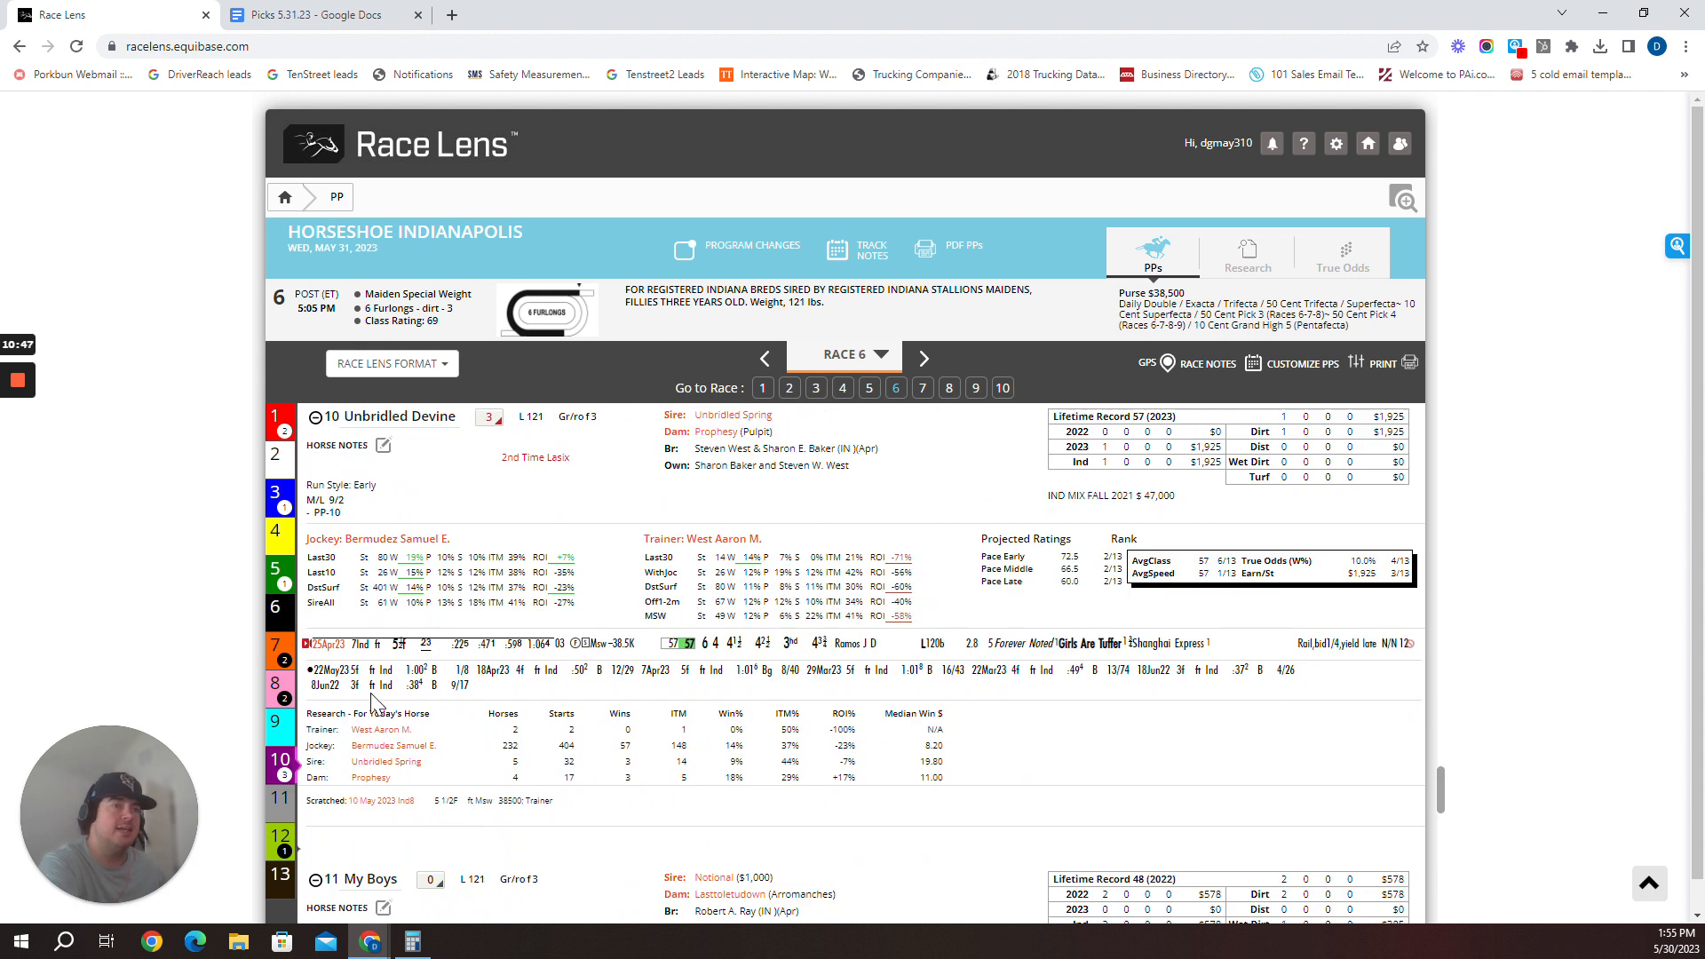
mouse_move(369, 685)
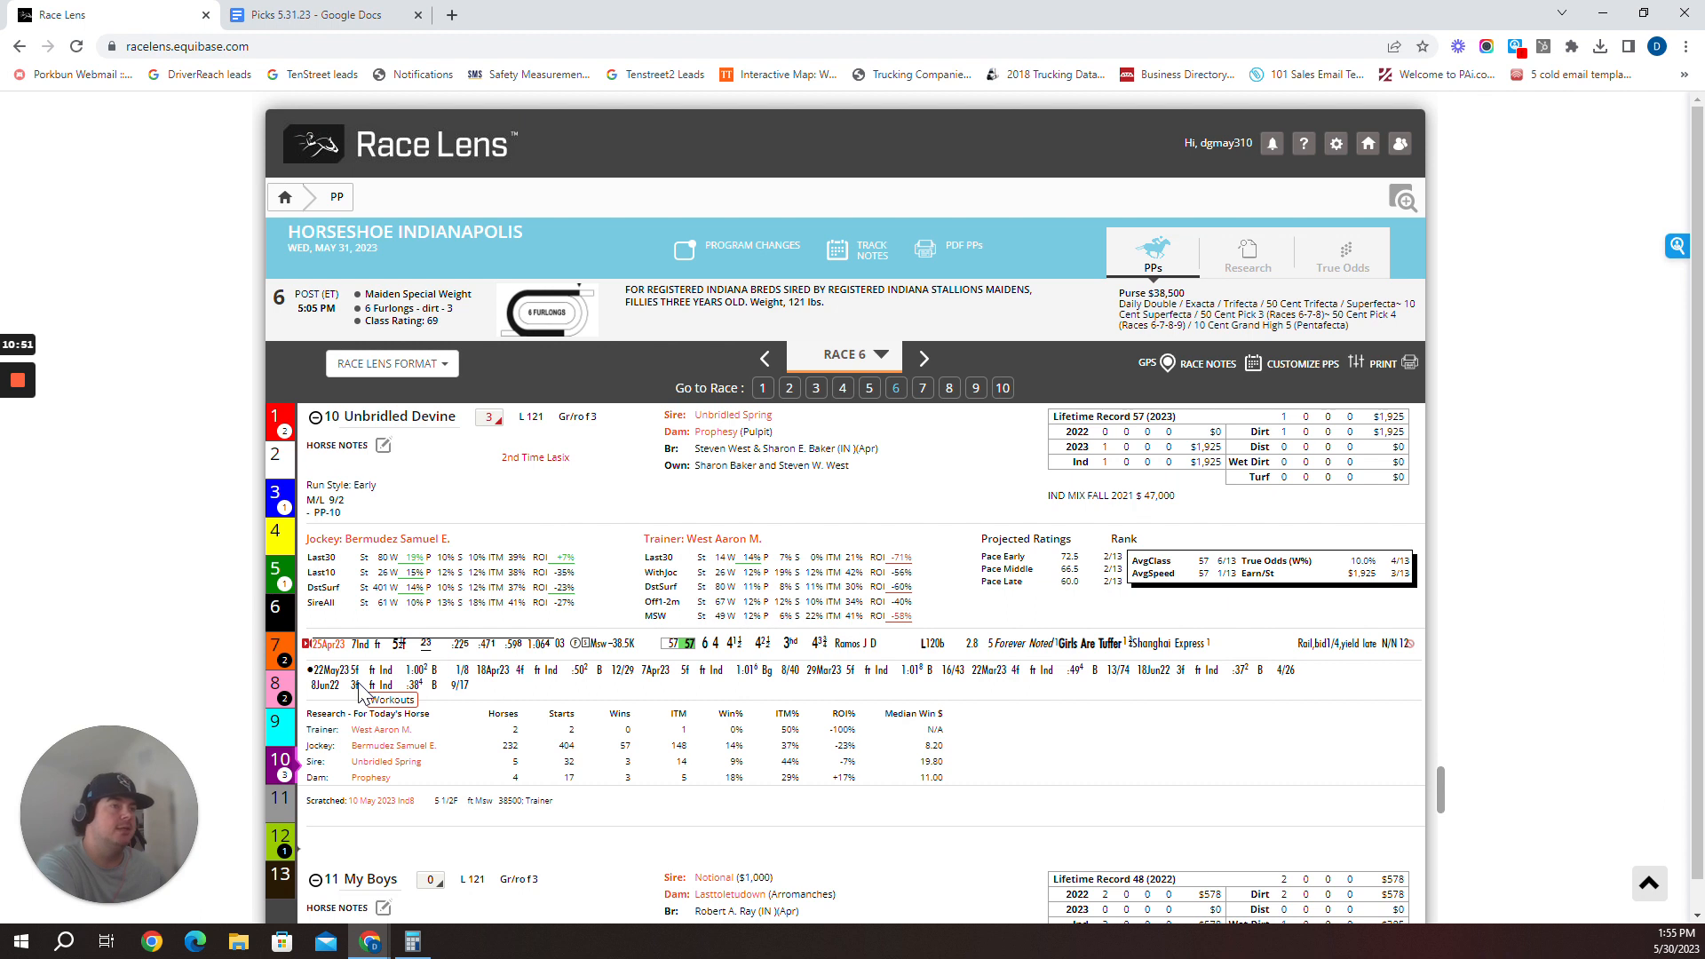
mouse_move(946, 843)
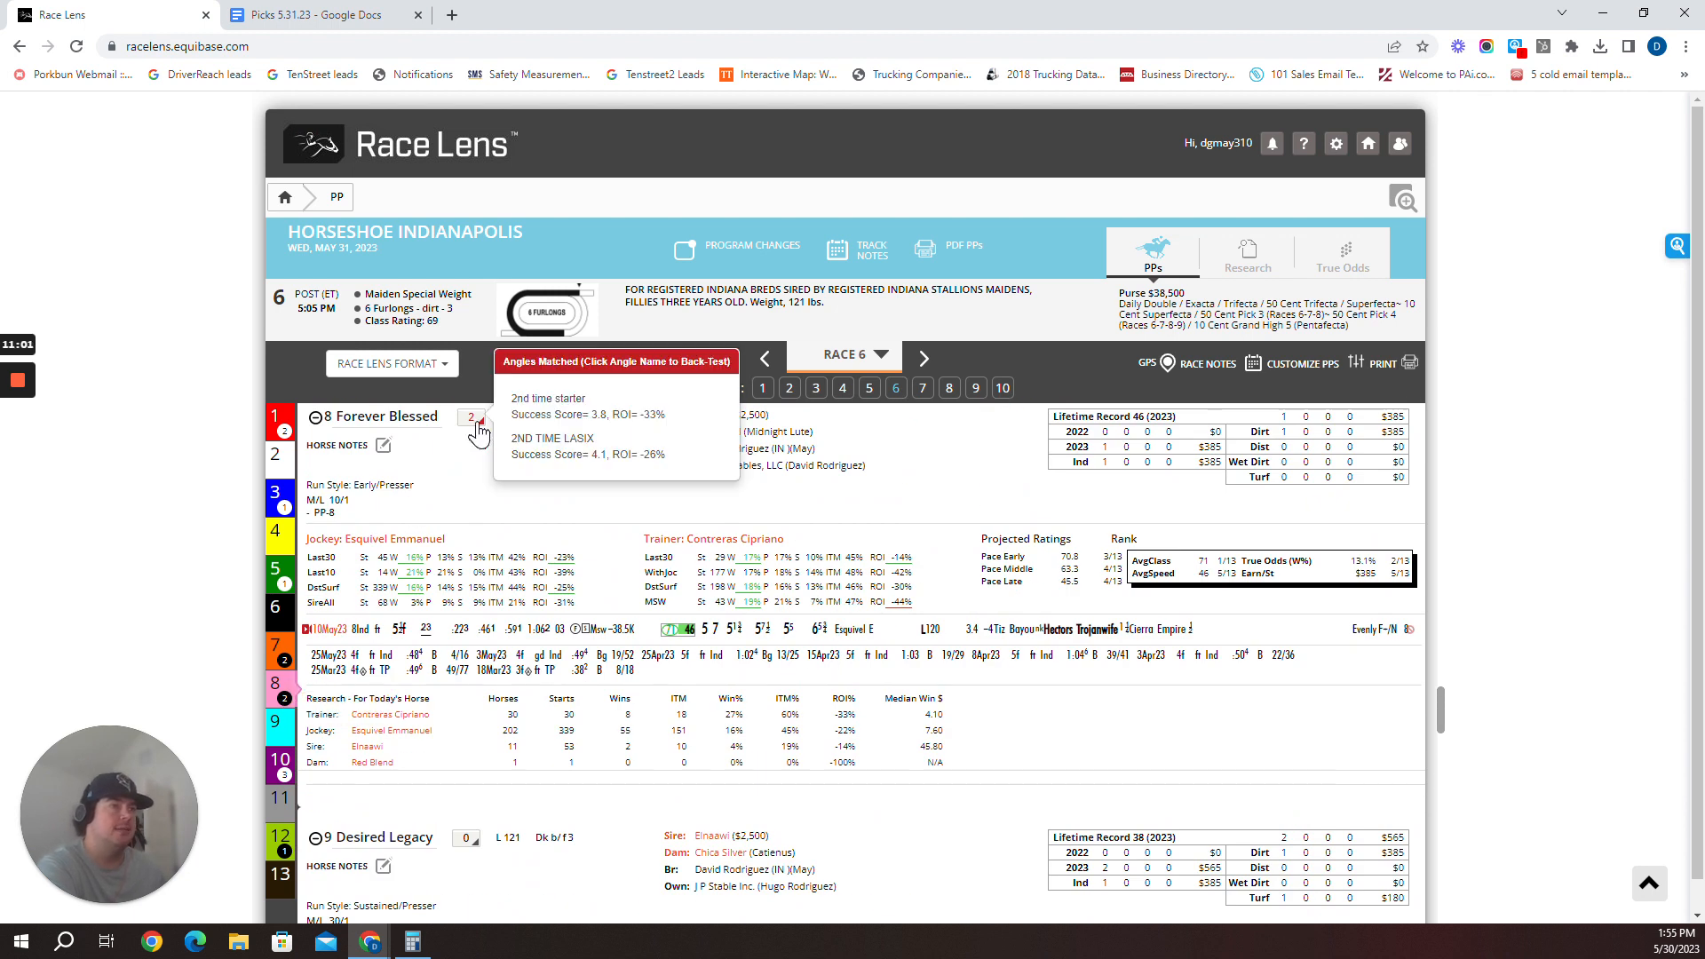
mouse_move(486, 643)
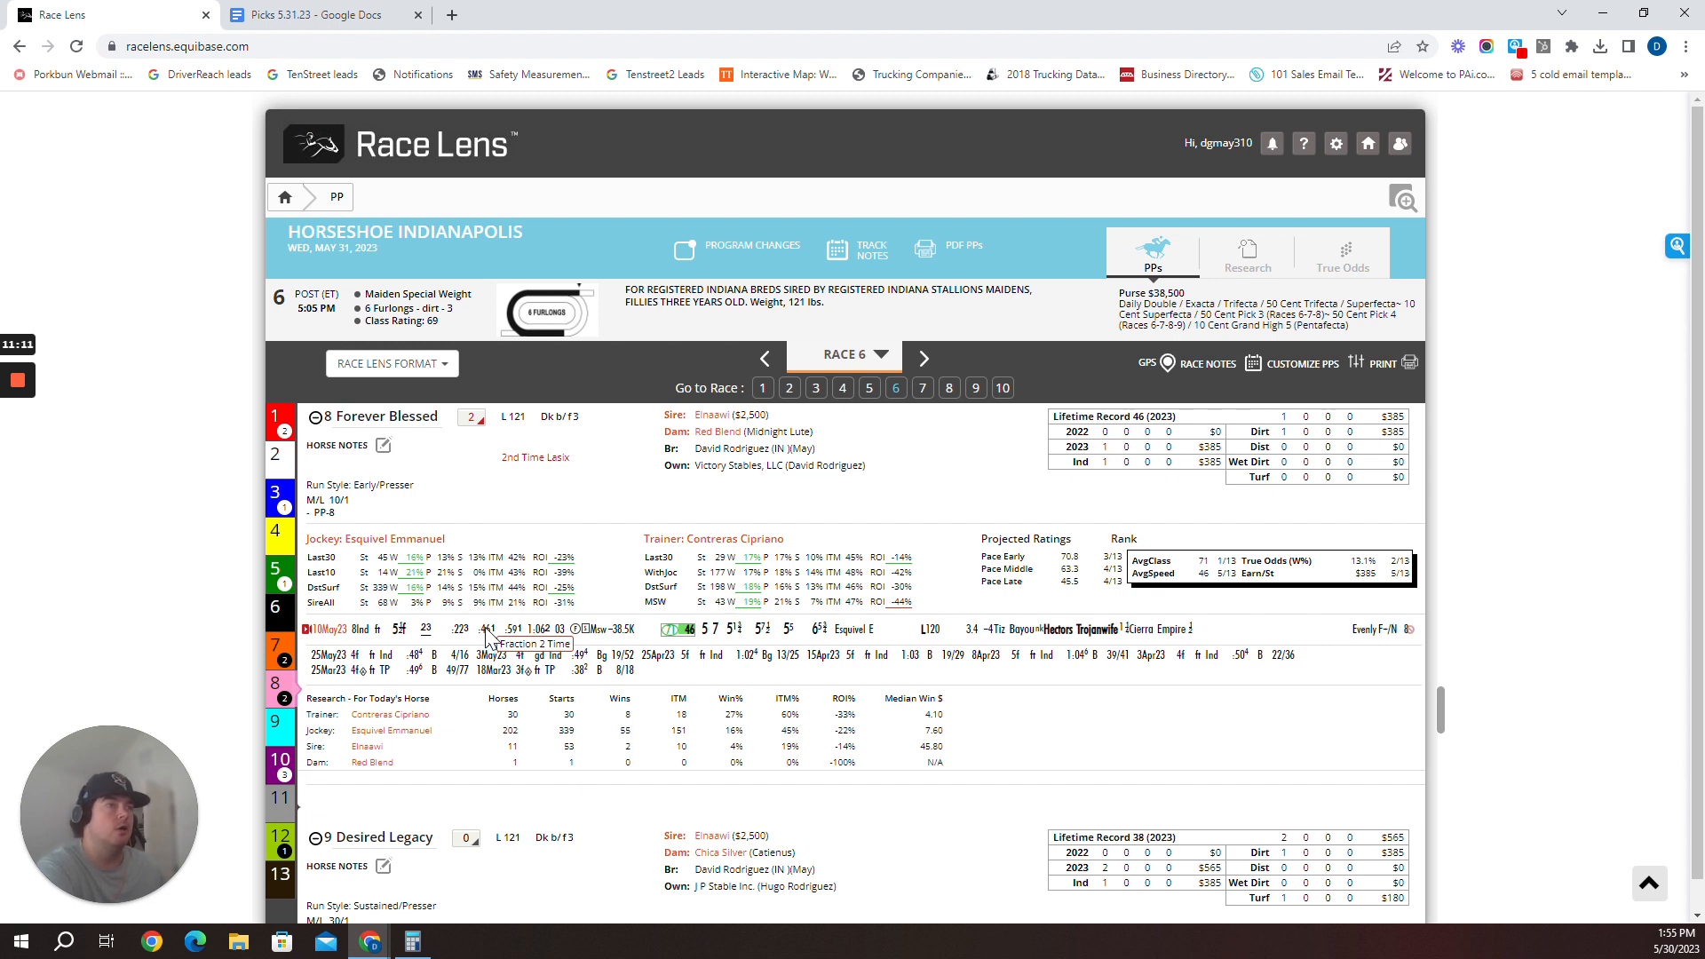
Show Race 6's True Odds projection, then bring up the Race 6: 1-10-8 picks document
left_click(1342, 258)
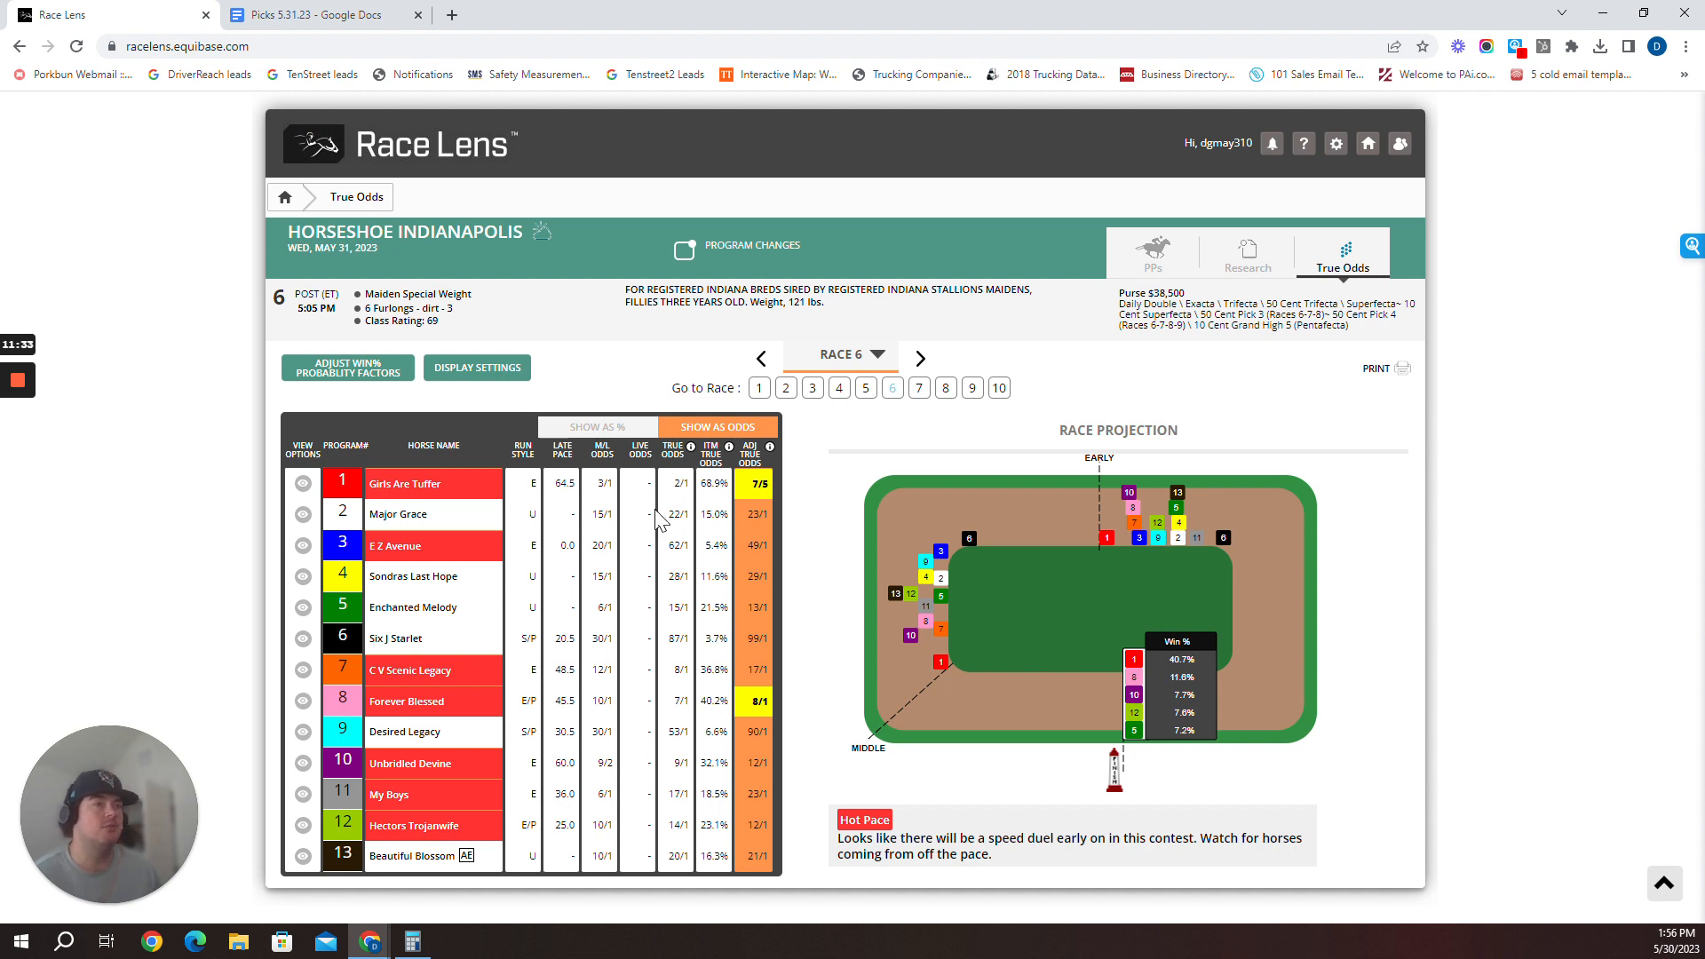
left_click(315, 14)
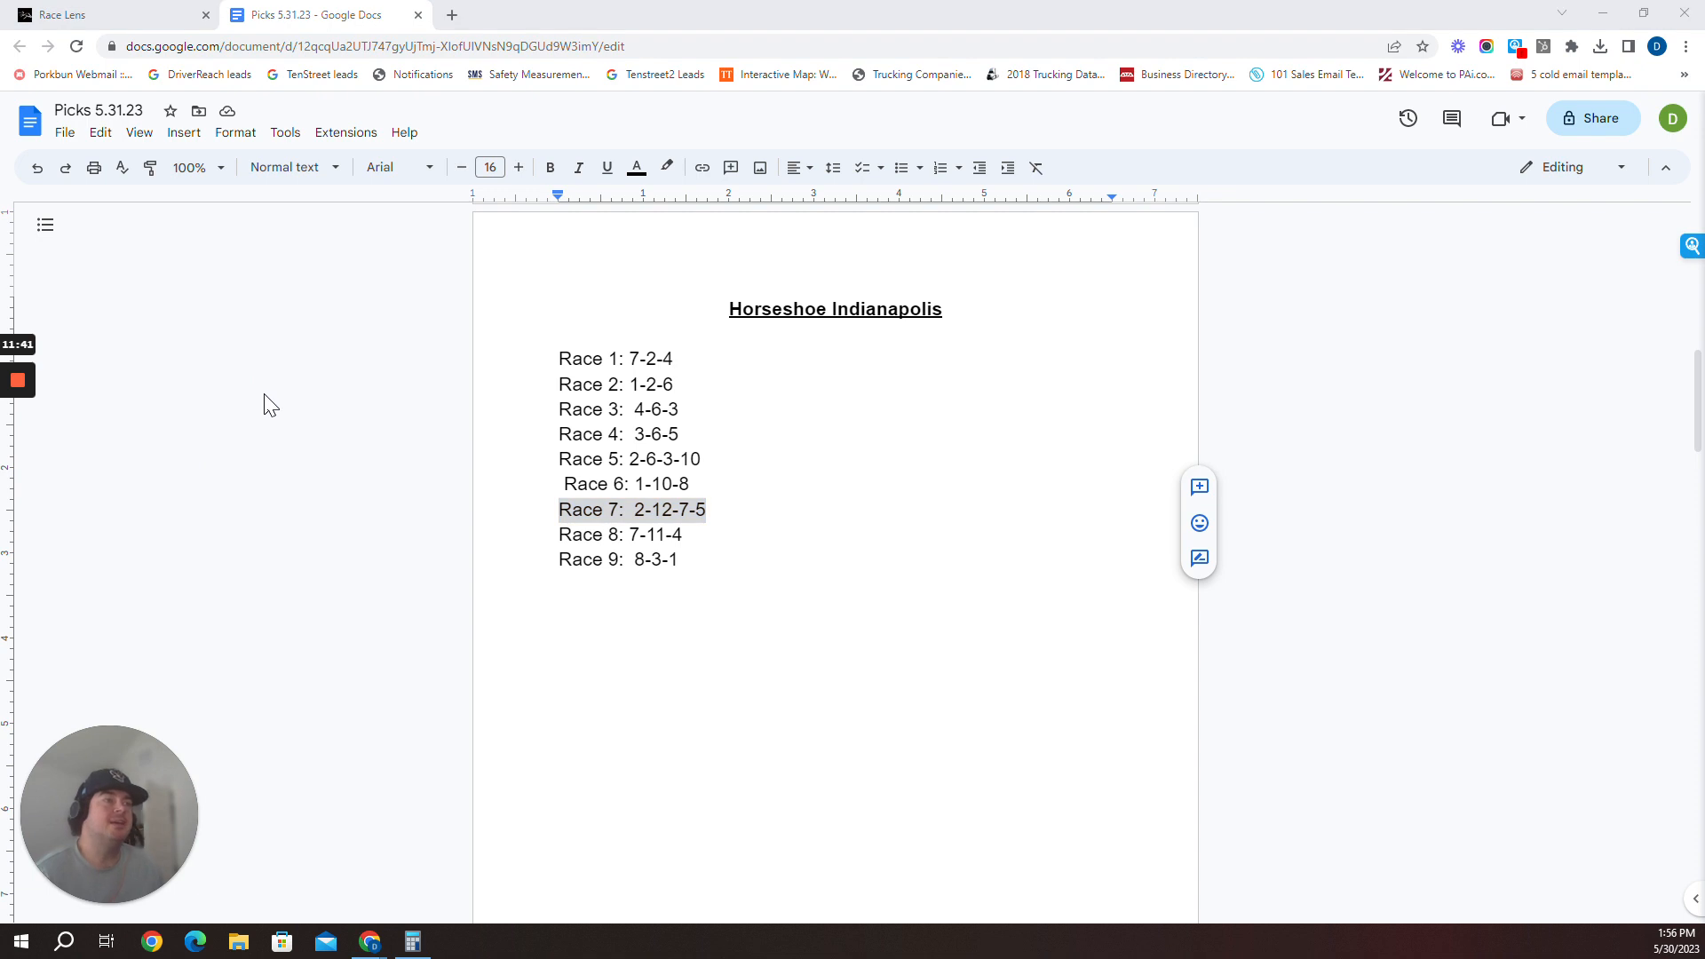
Return to Race Lens on Race 7's true odds, led by #2 Helens Well (IRE)
left_click(65, 14)
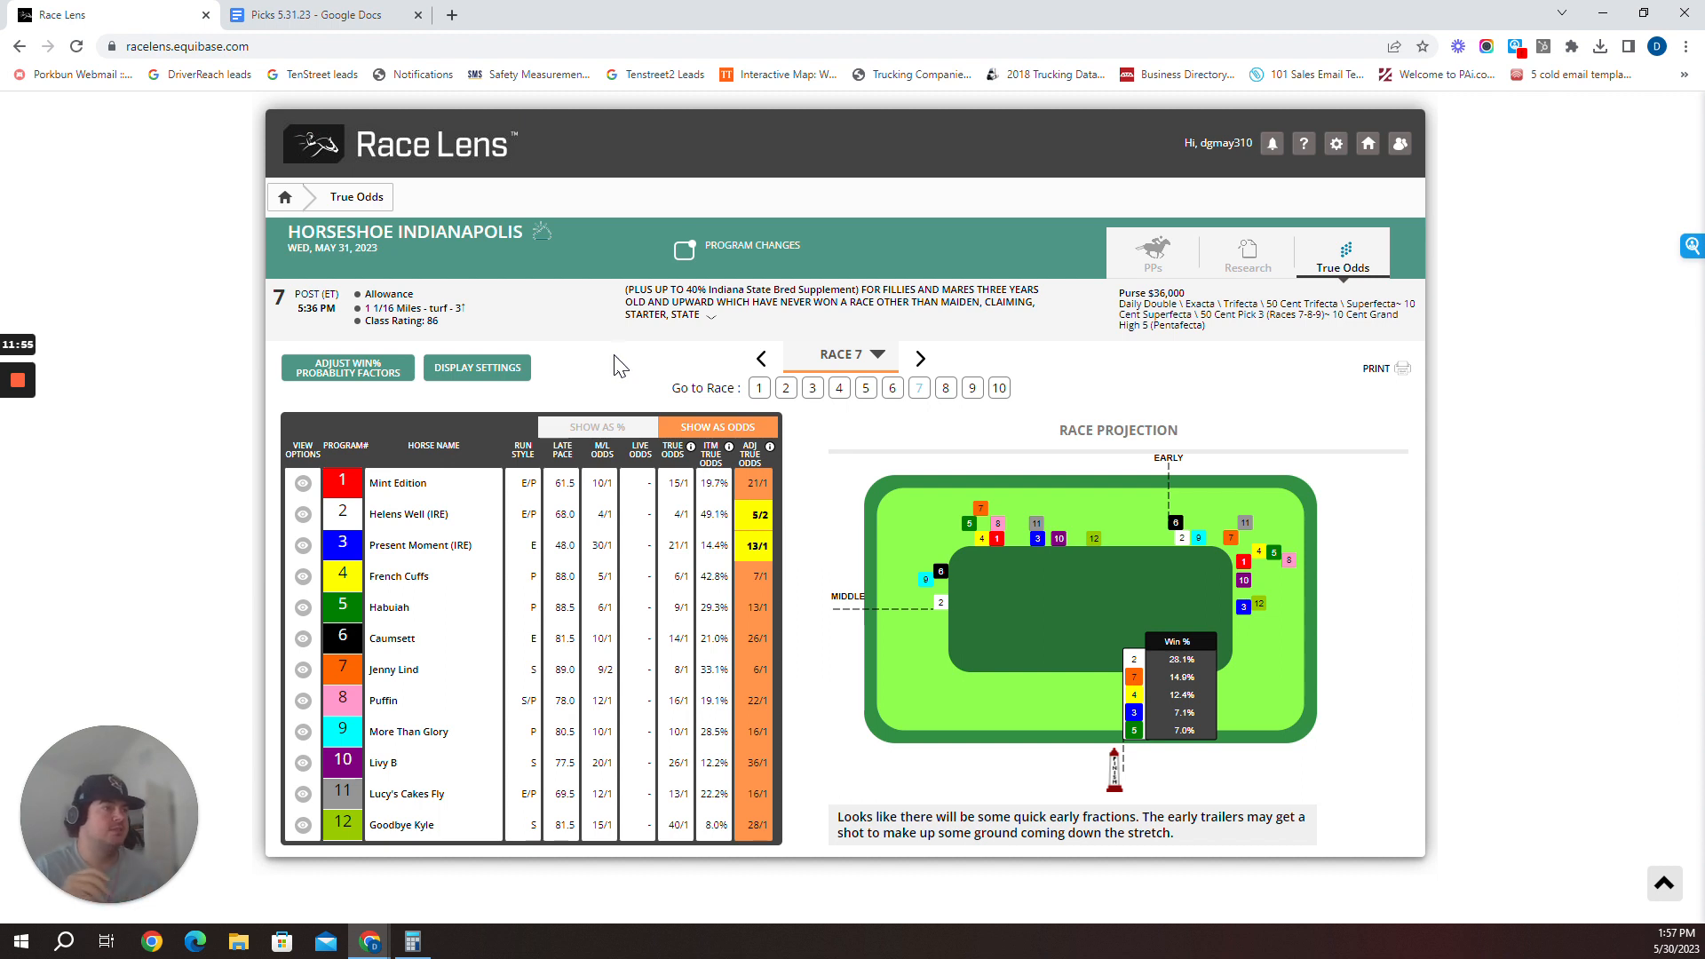
mouse_move(1180, 554)
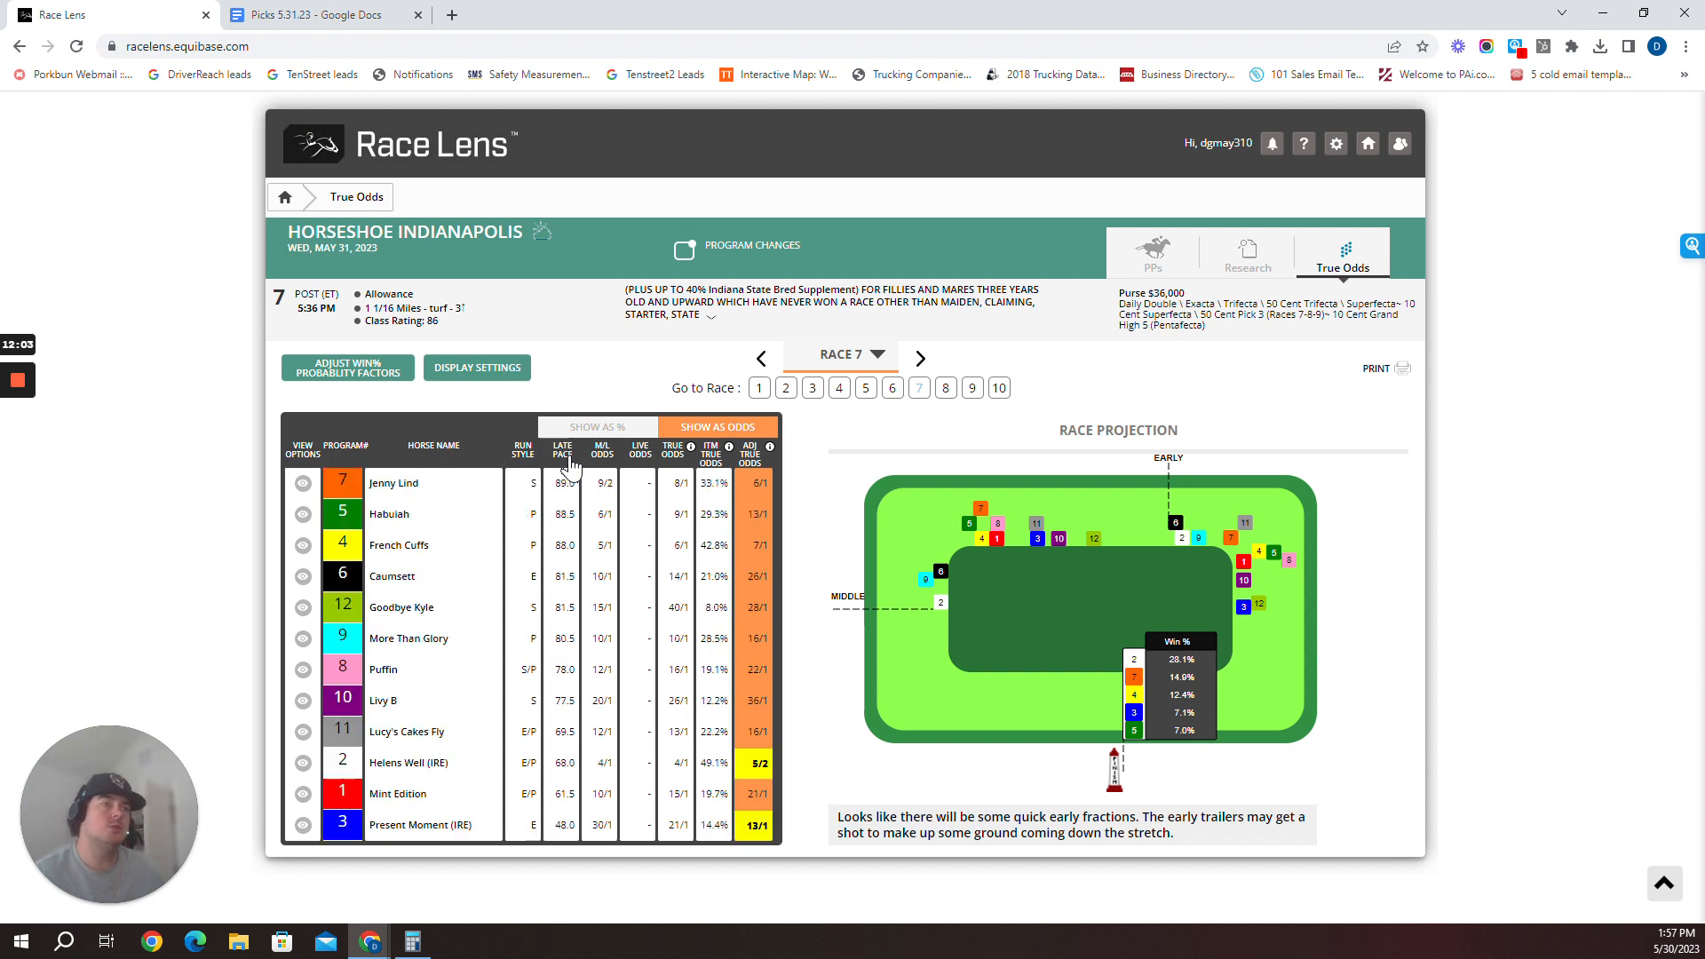
mouse_move(612, 481)
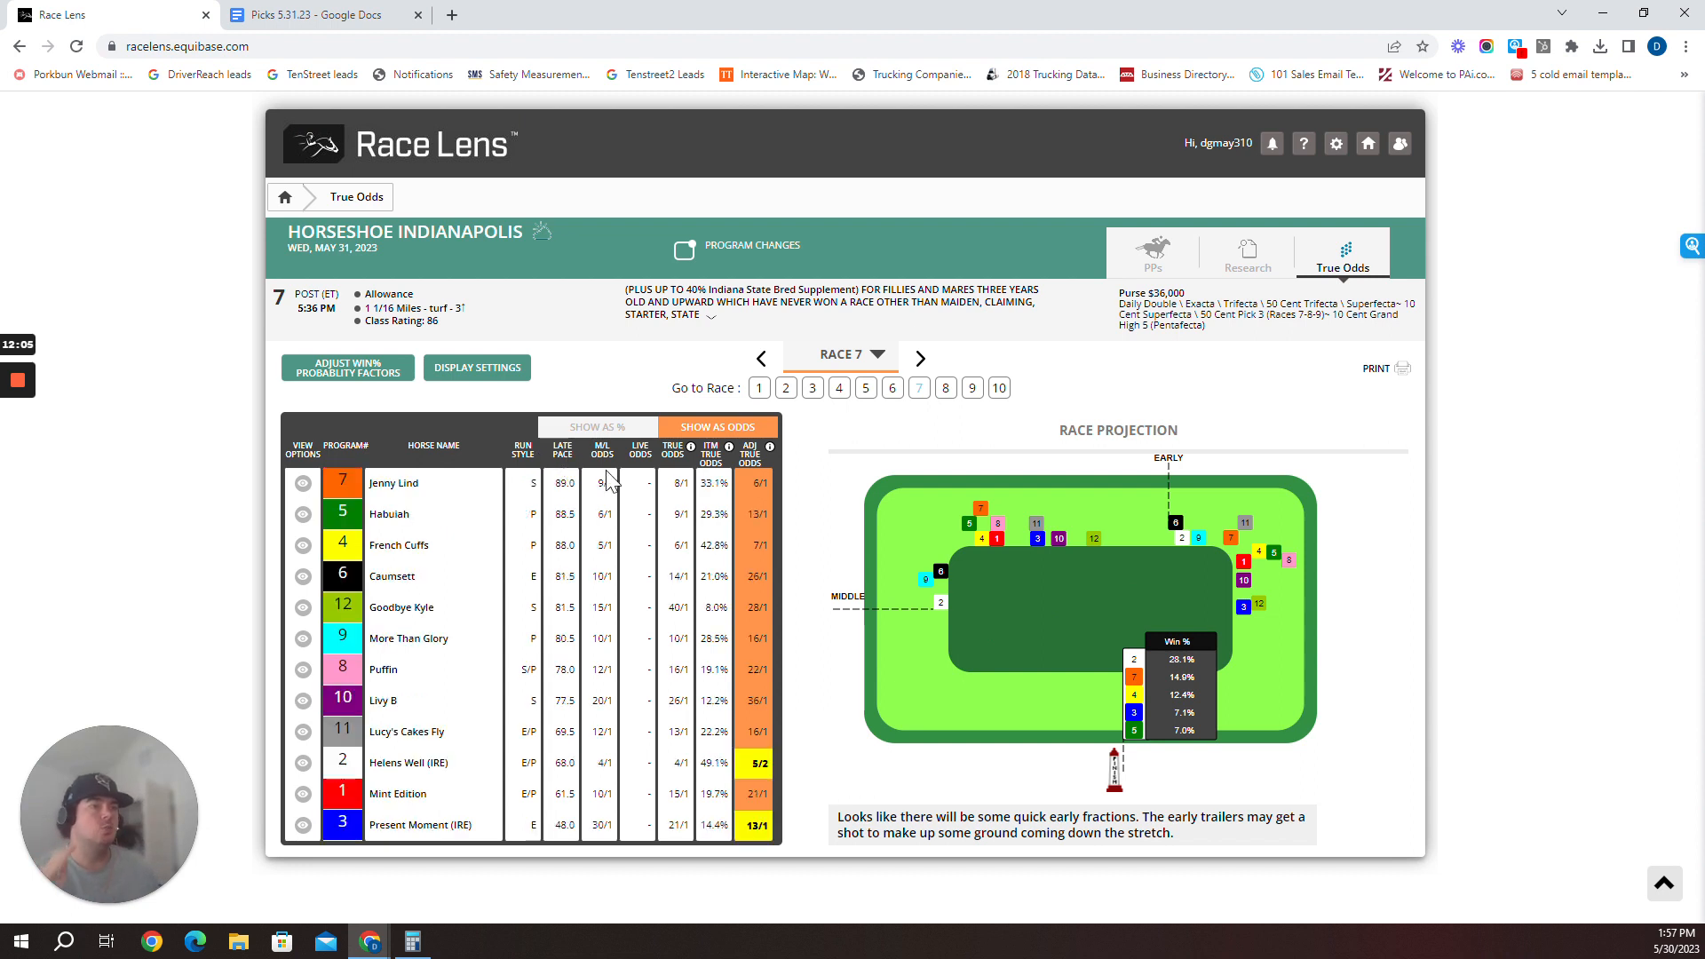
Open Race 7's past performances, beginning with #2 Helens Well (IRE)
left_click(1151, 256)
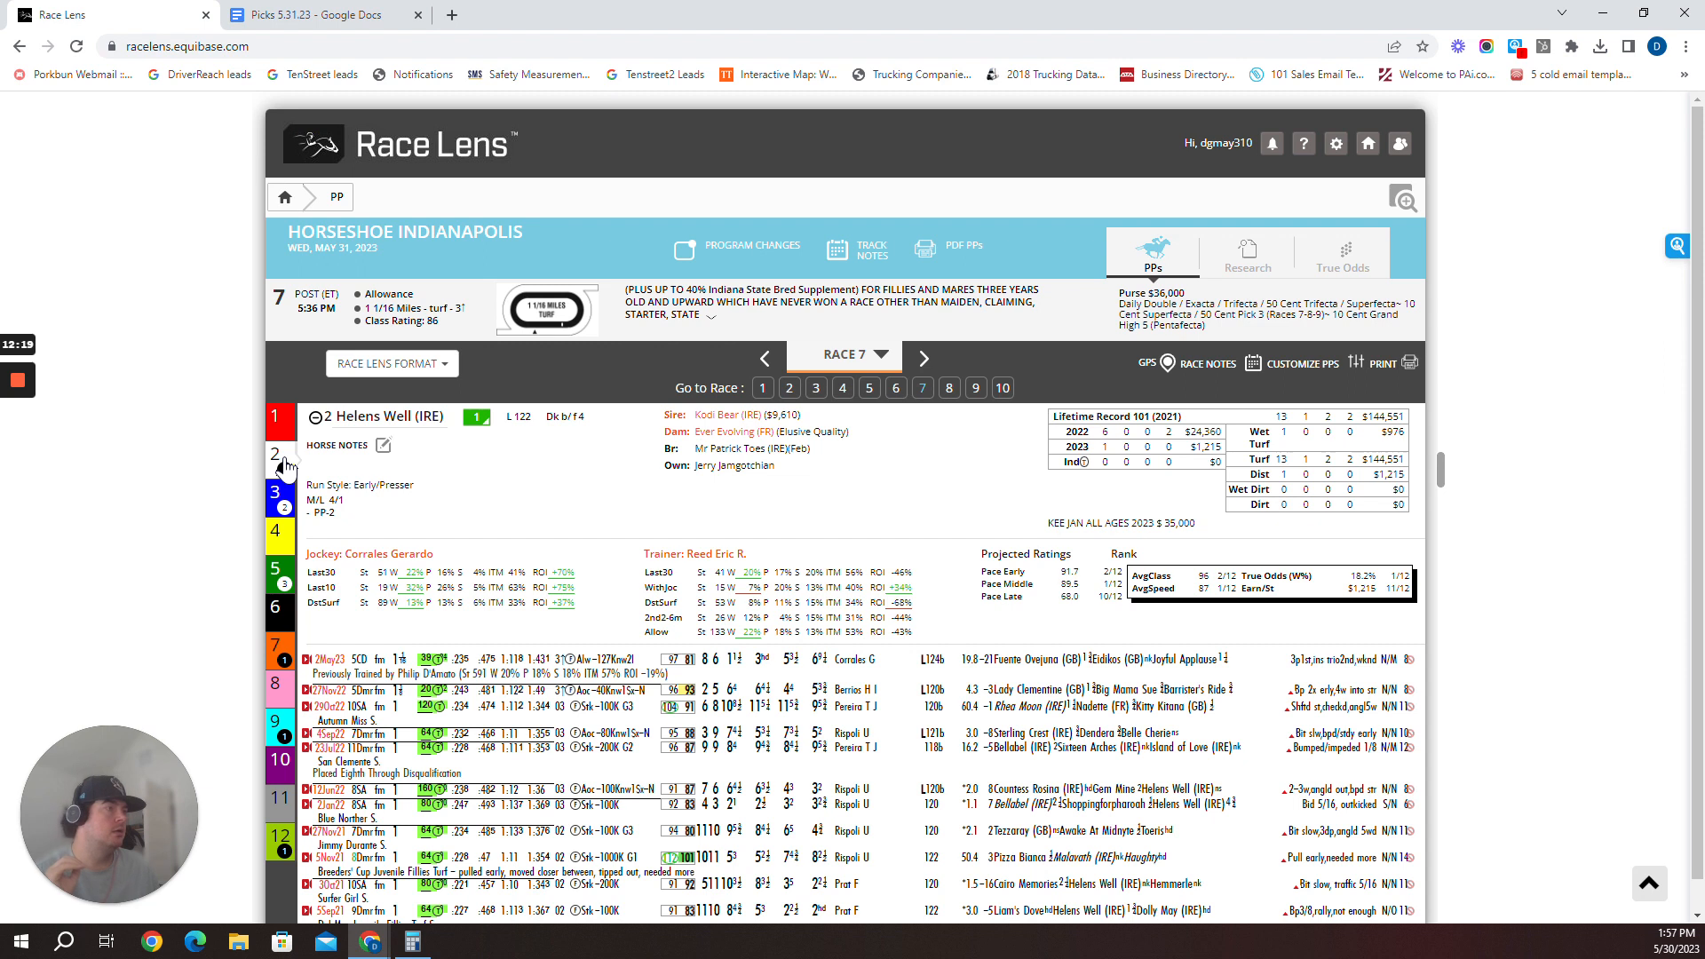
mouse_move(287, 462)
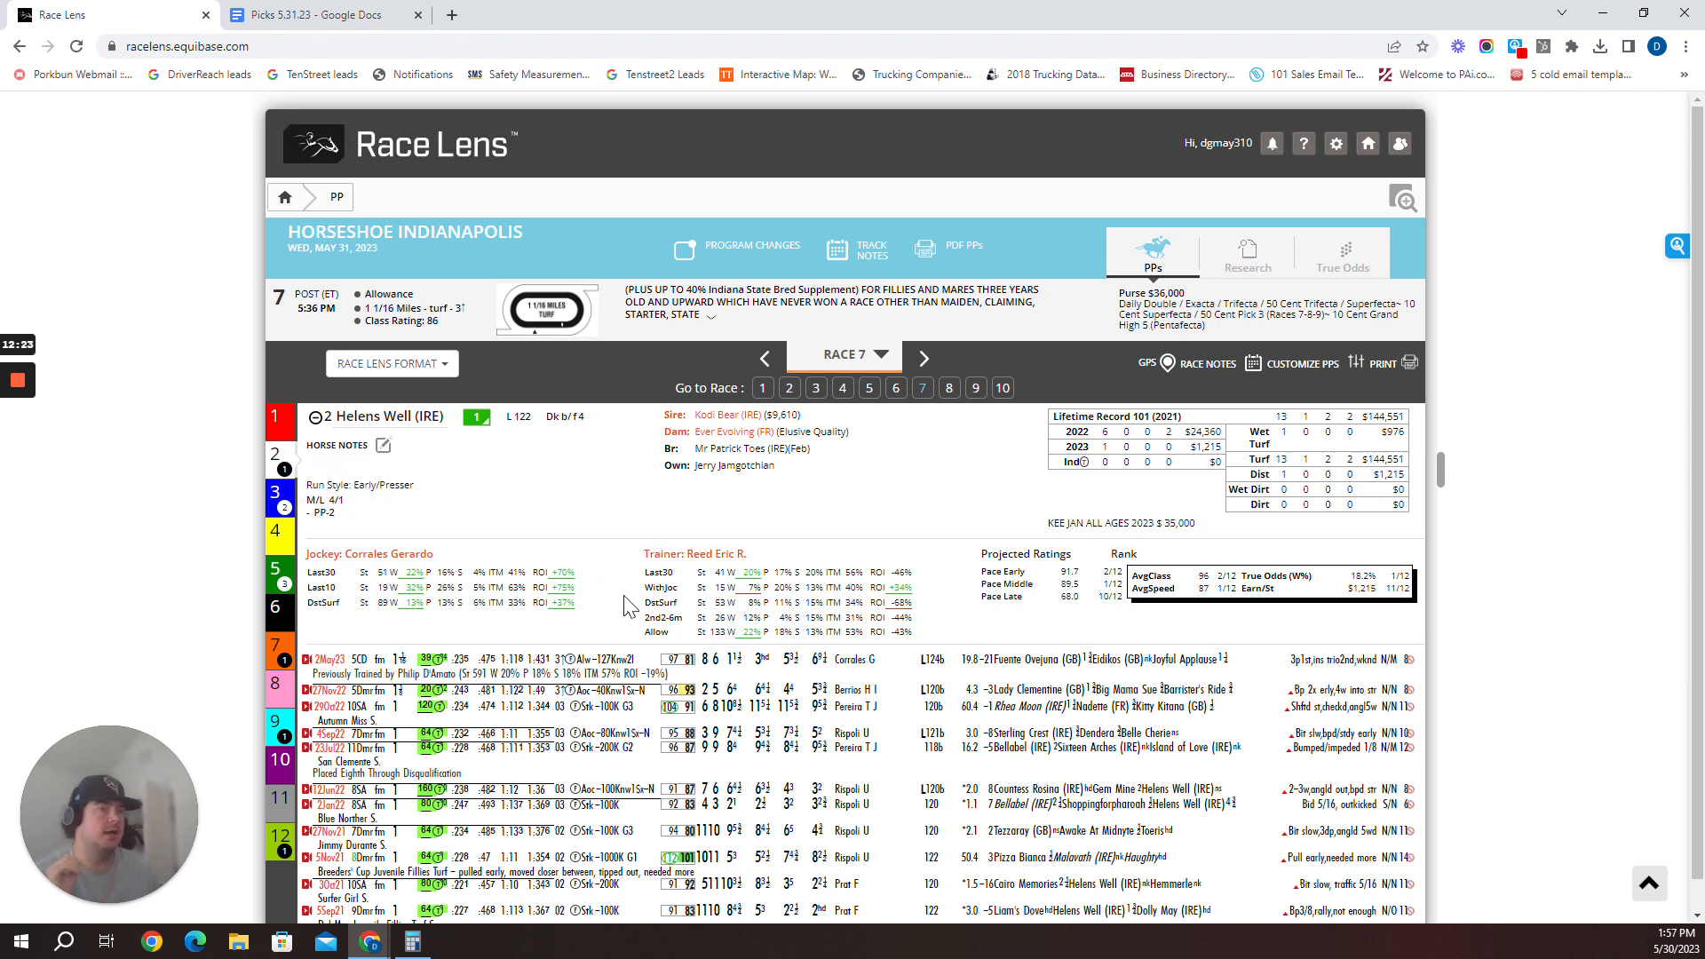
mouse_move(635, 605)
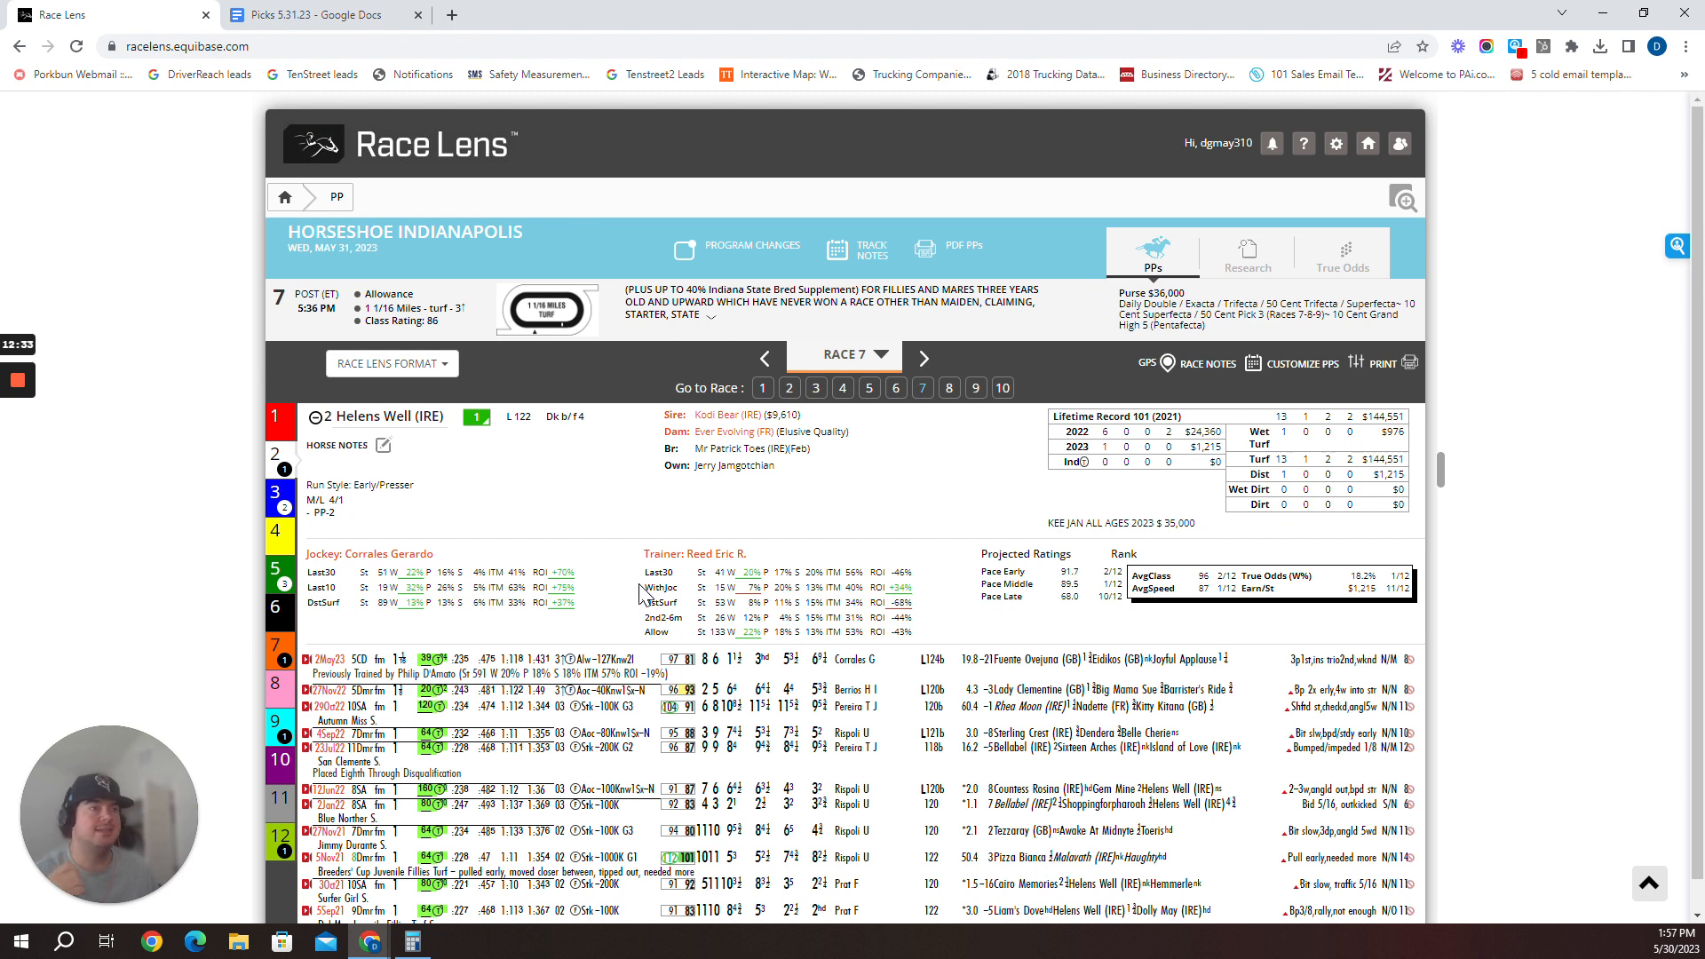
Review #2 Helens Well (IRE)'s running lines and research stats, then bring up the picks document
scroll("down", 3)
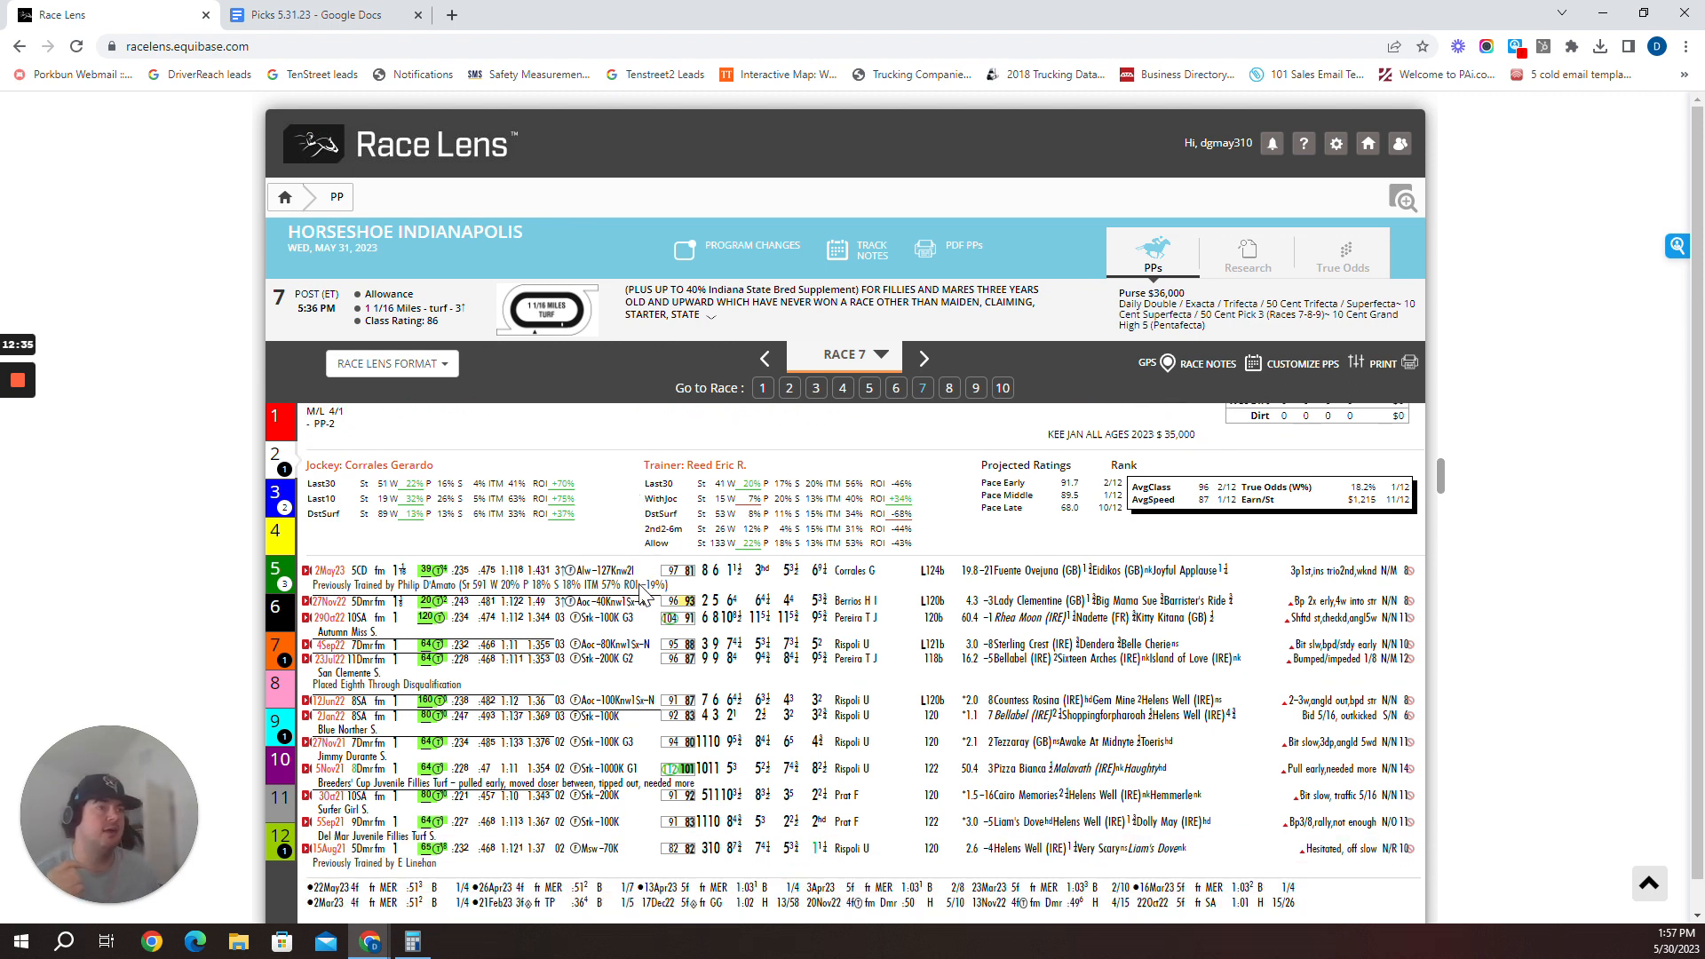
scroll("down", 3)
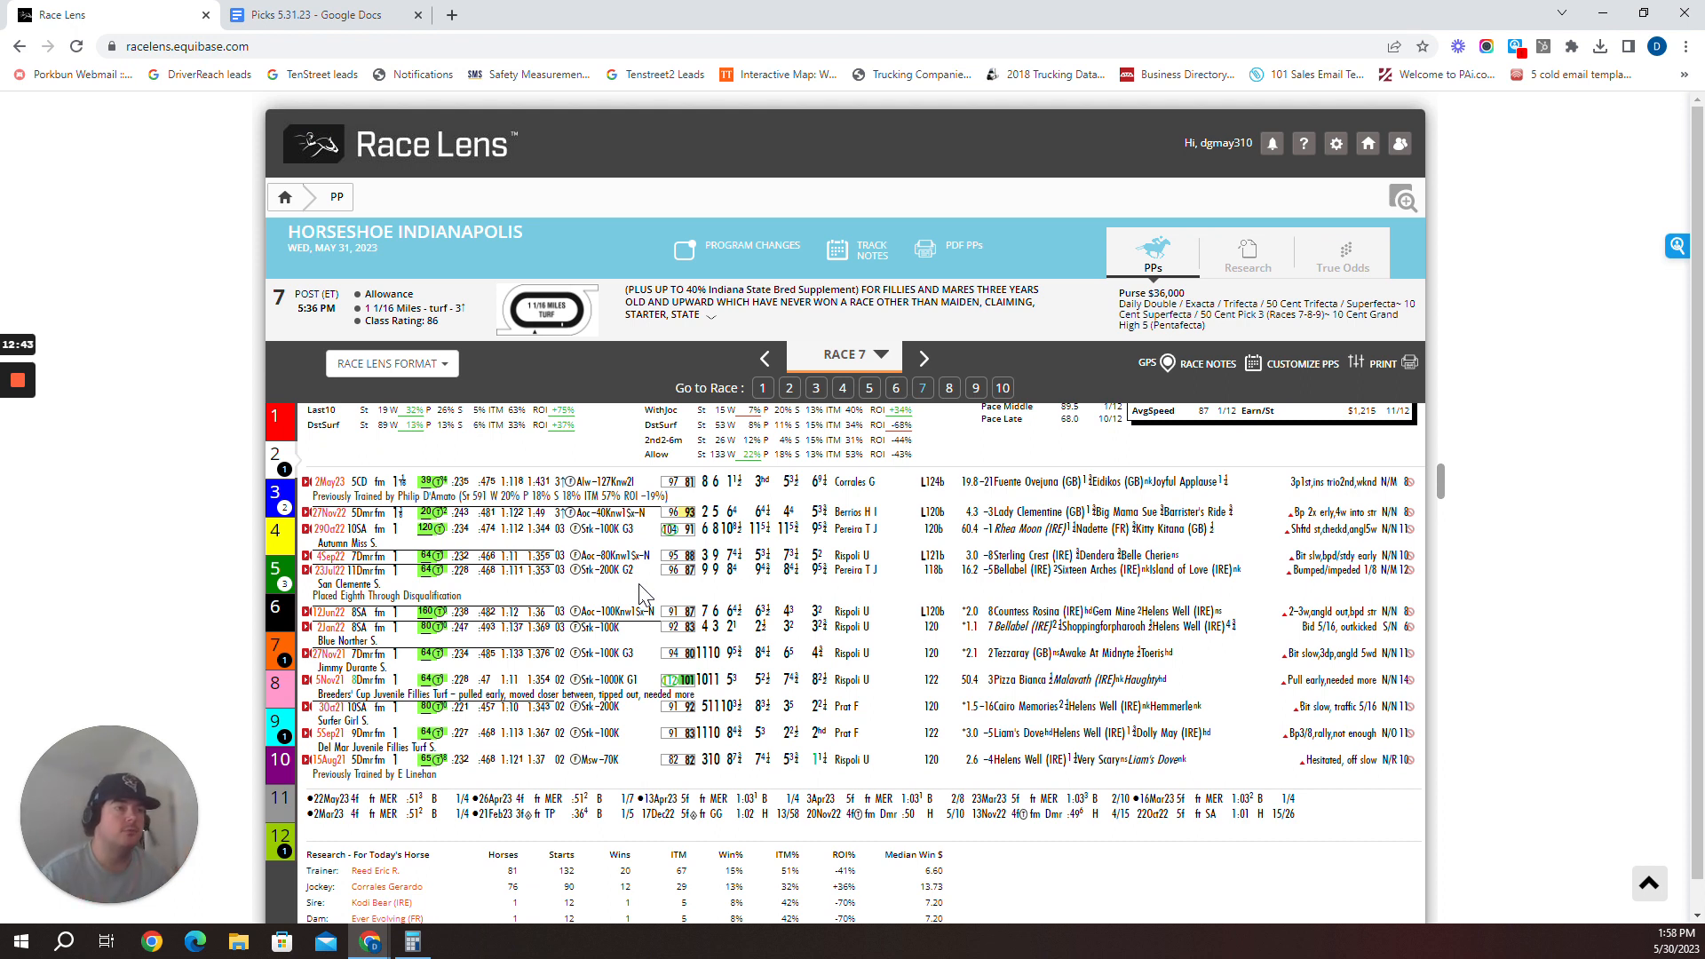
mouse_move(935, 427)
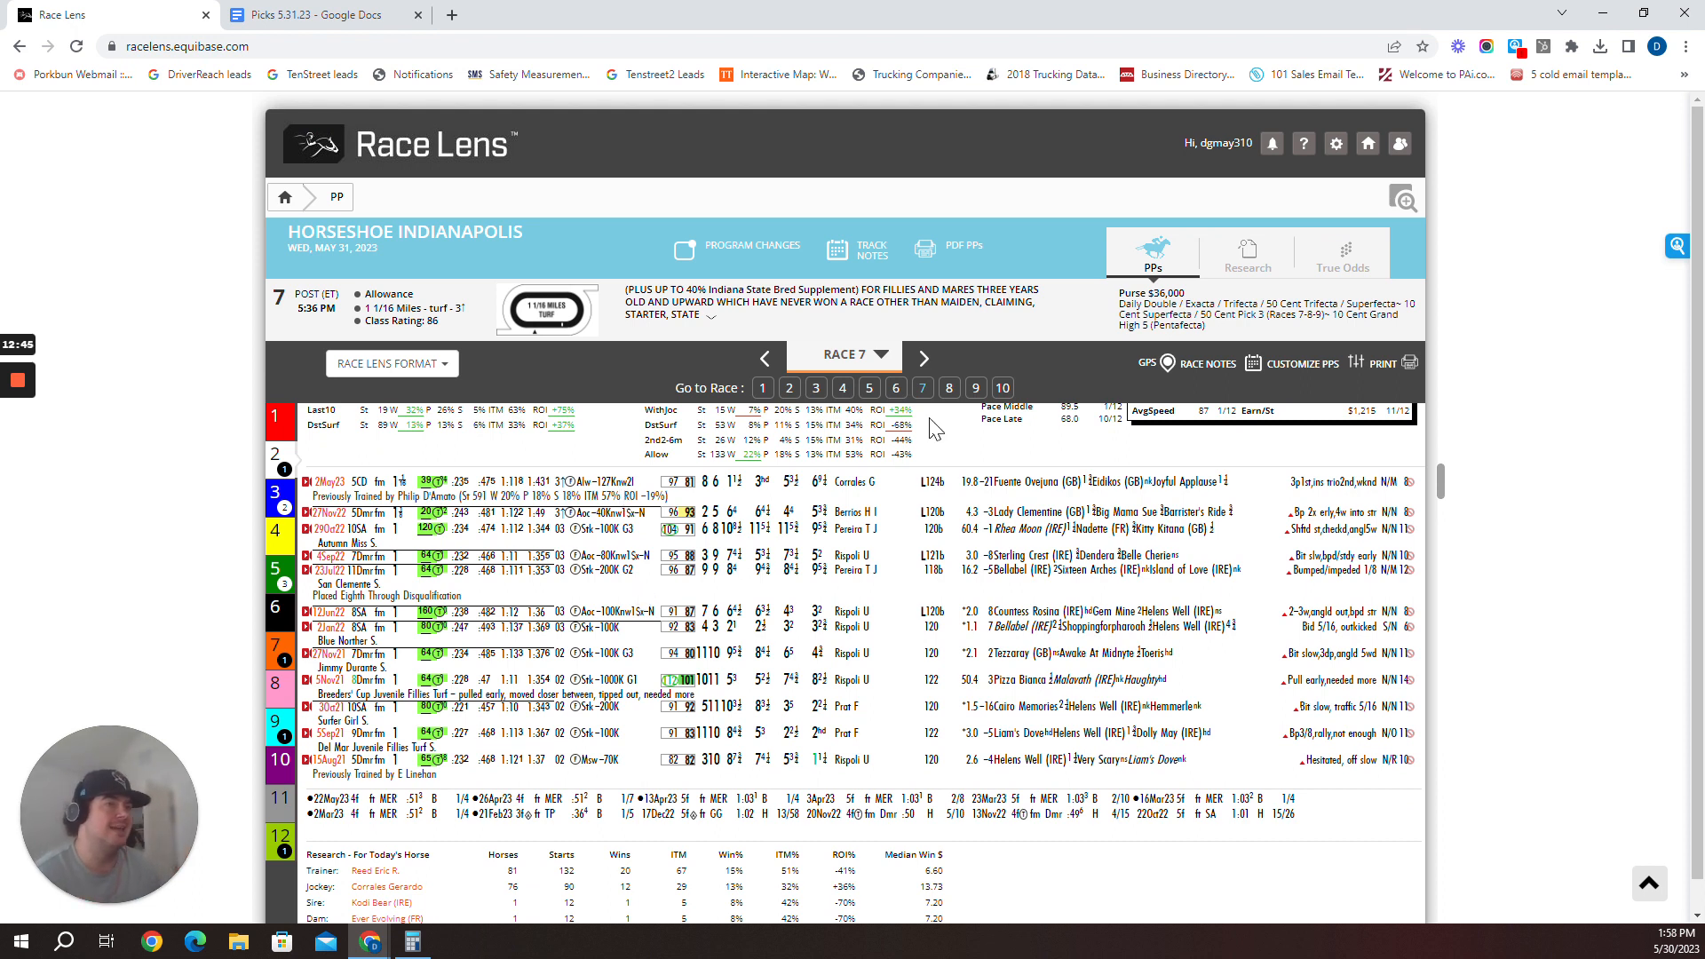
left_click(316, 14)
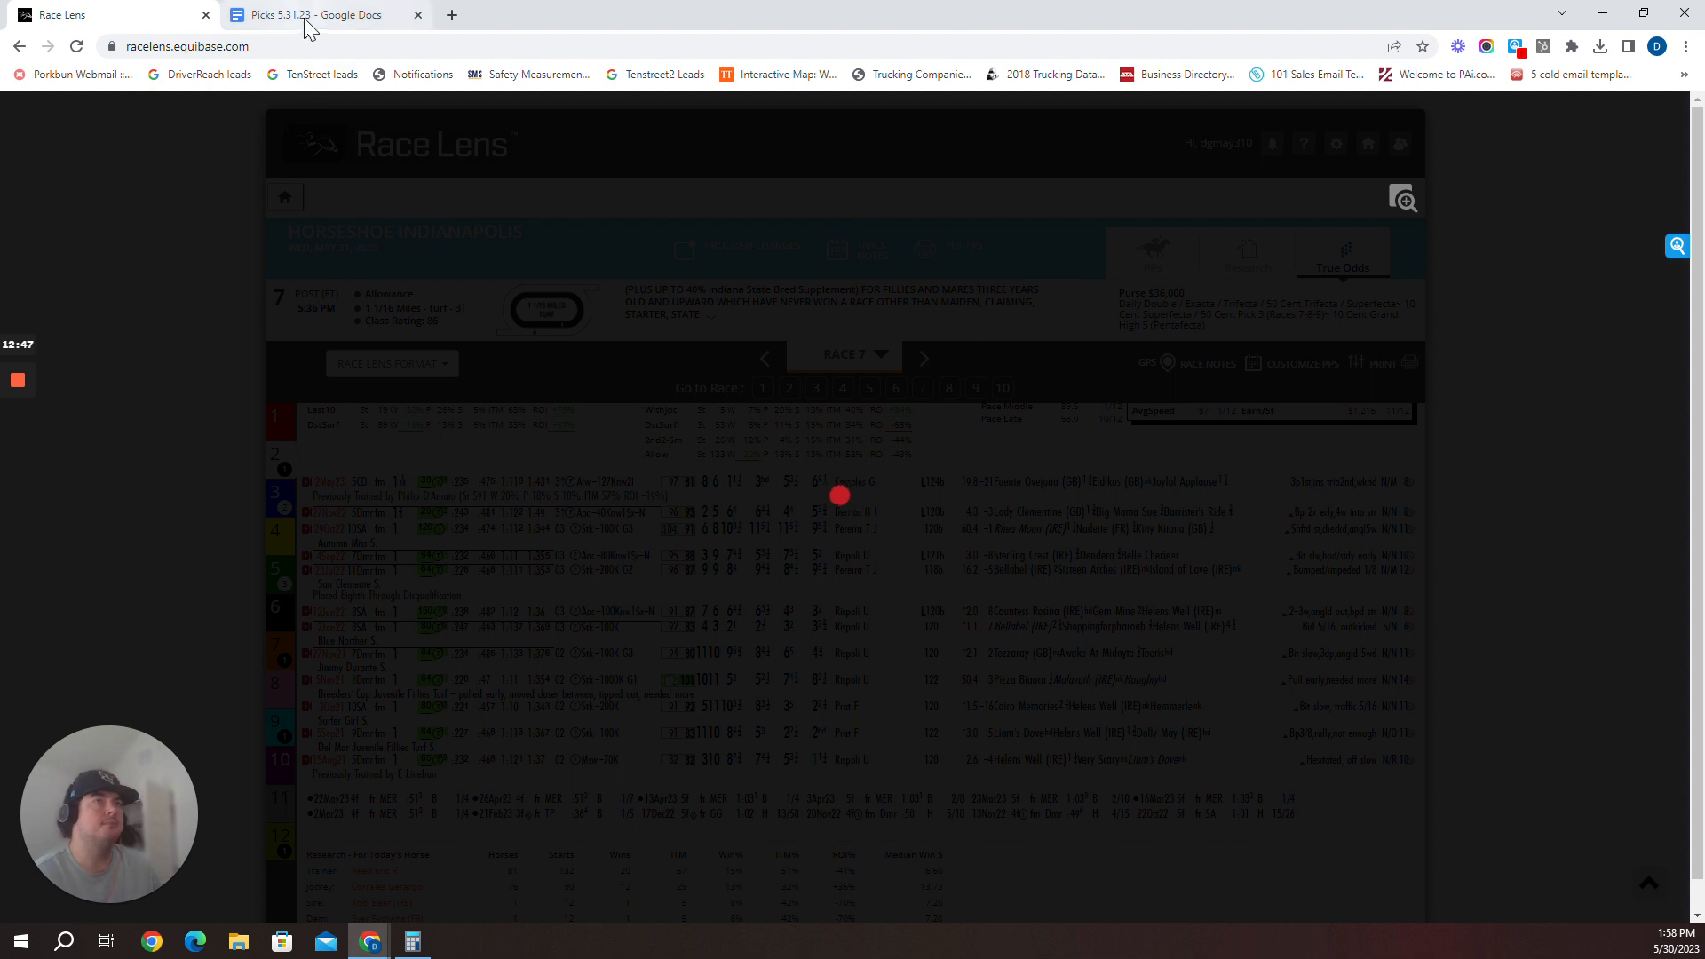
Check the Race 7: 2-12-7-5 picks line, then return to Race 7's true odds
left_click(315, 14)
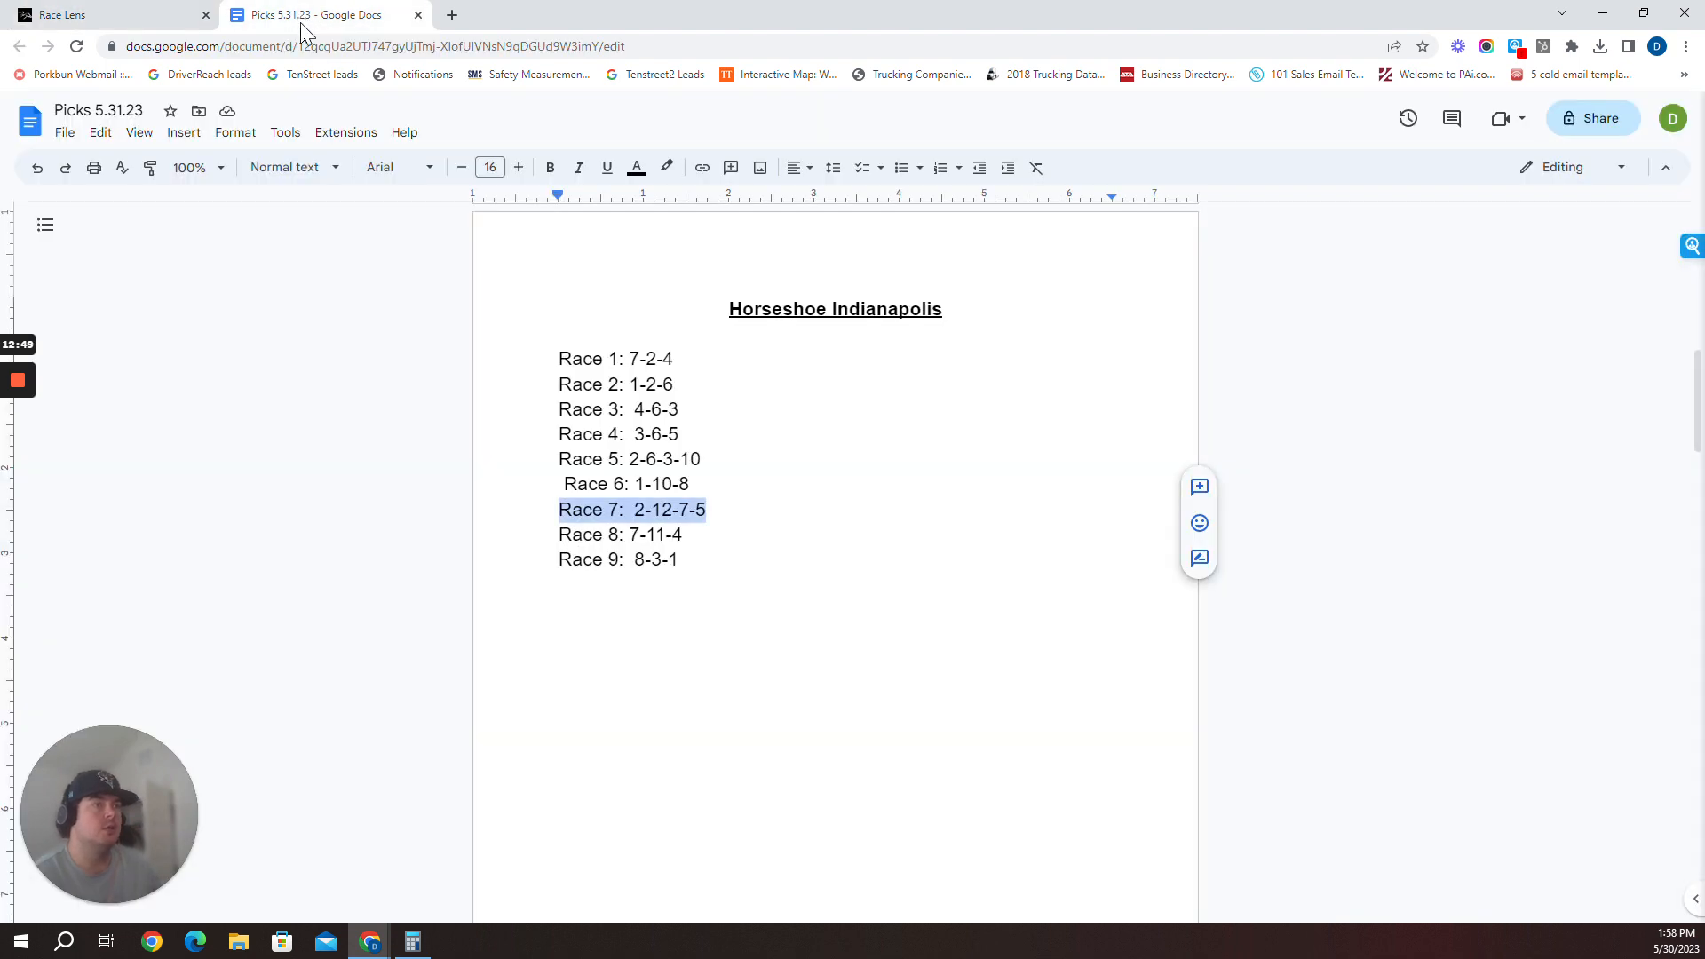
mouse_move(490, 355)
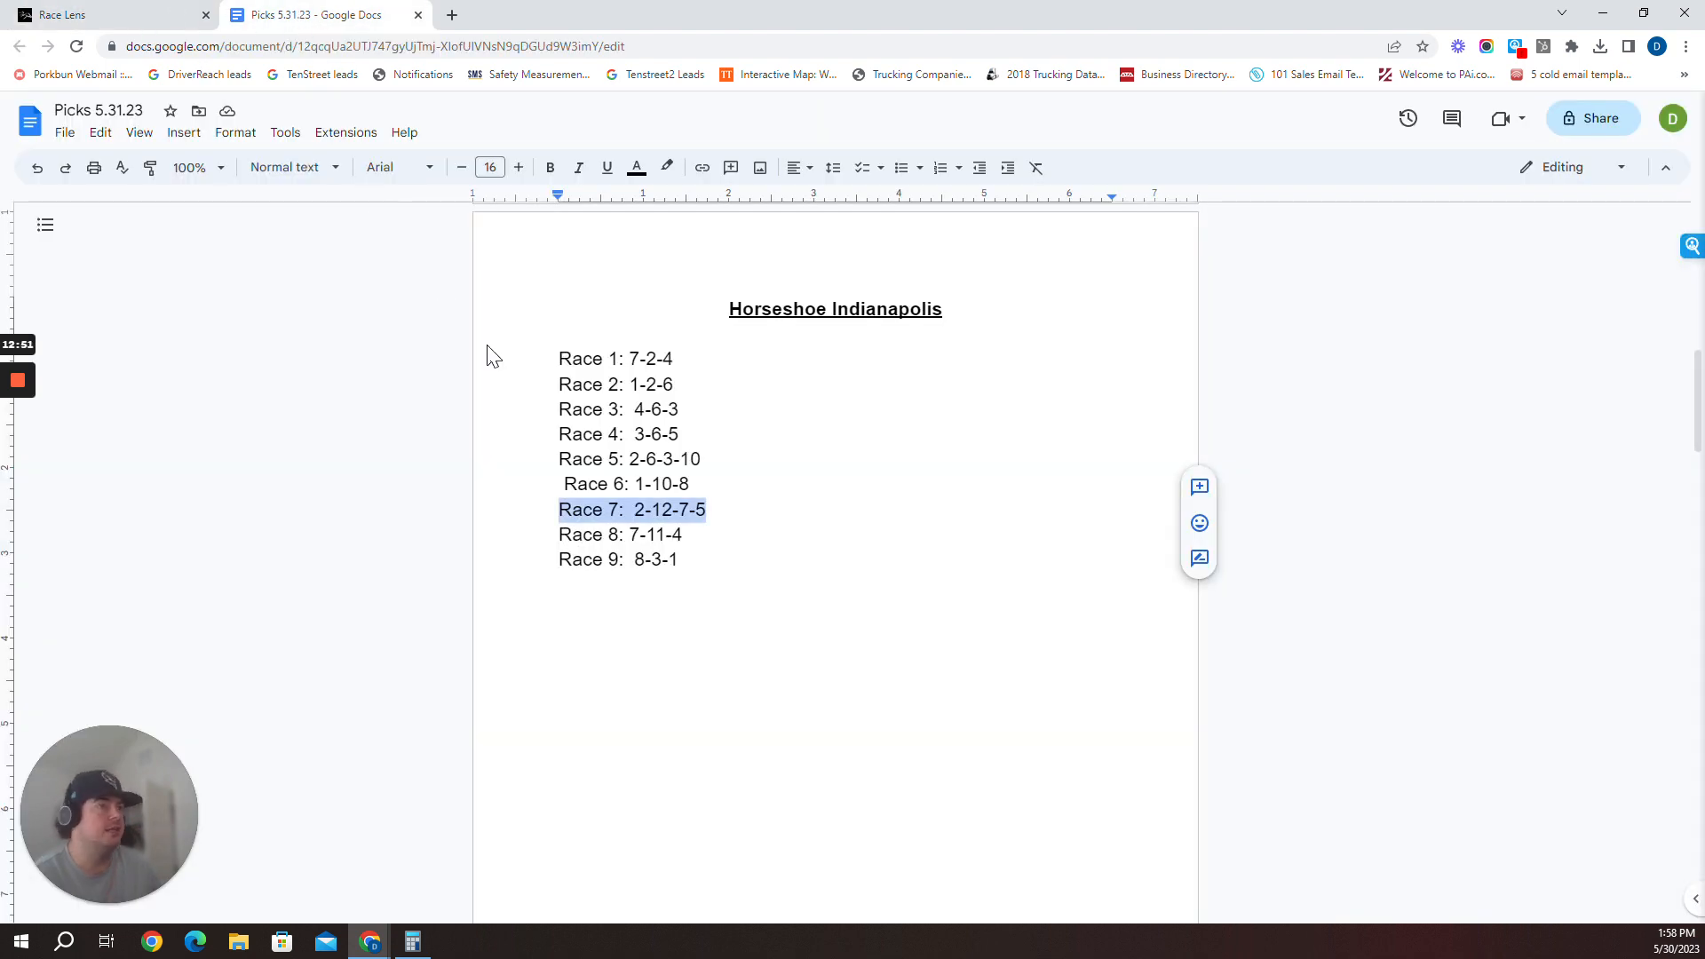
left_click(65, 14)
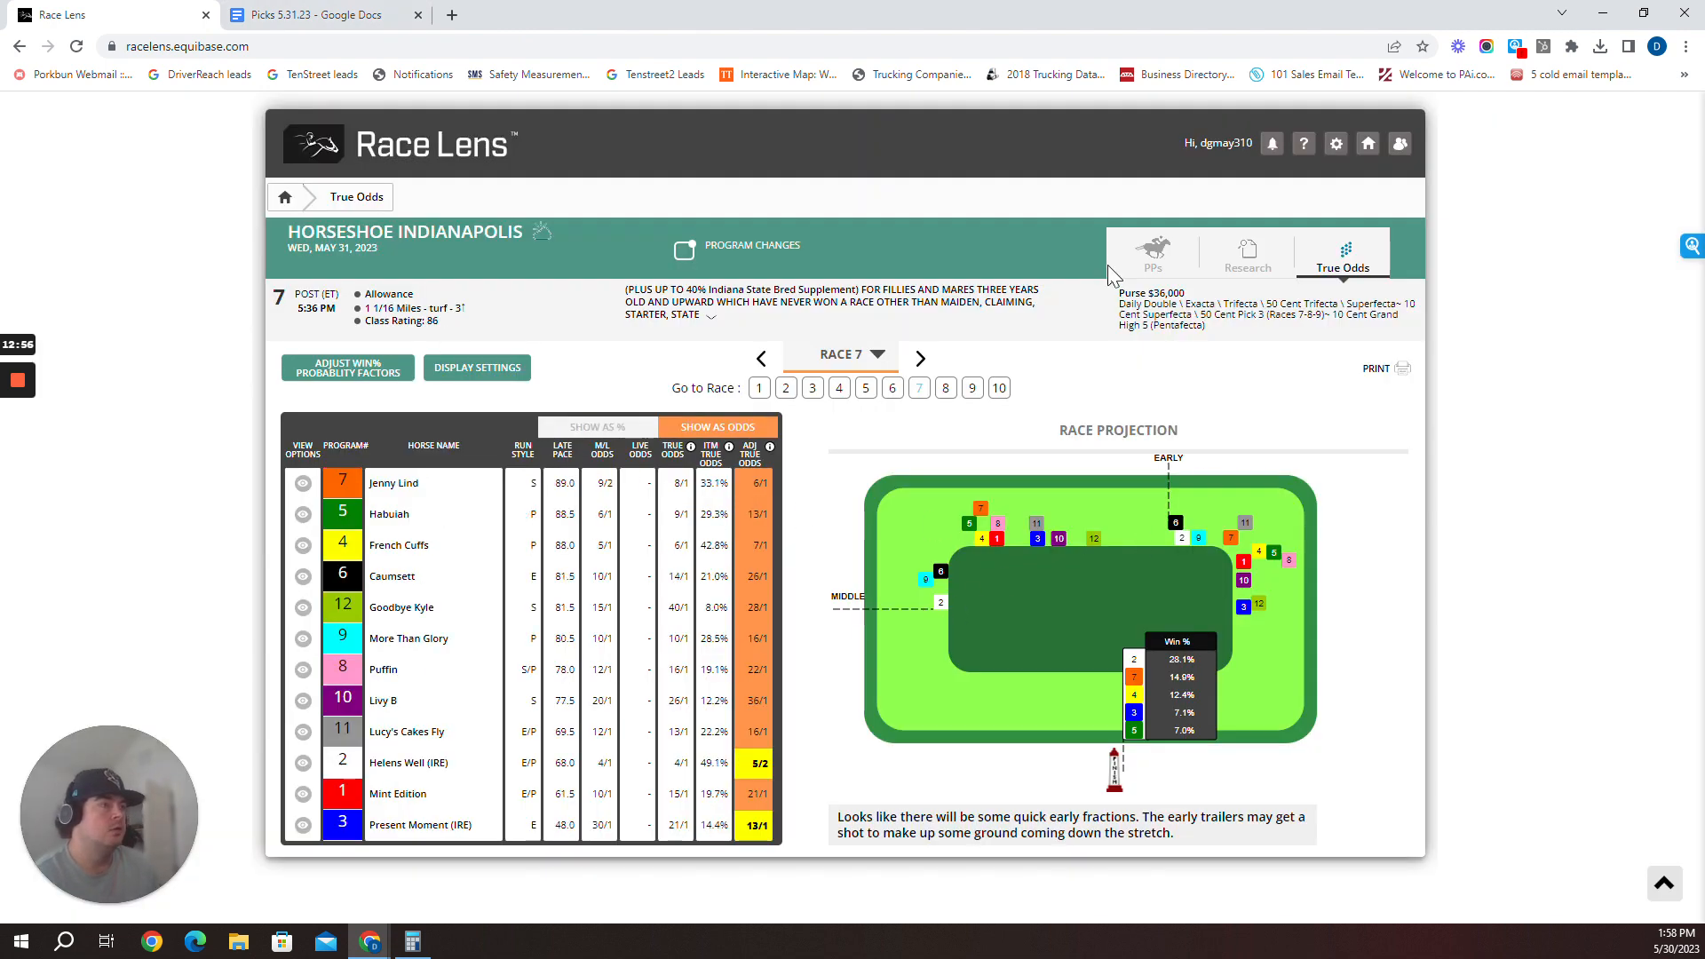
Show Race 7 past performances for #12 Goodbye Kyle with jockey, trainer and research stats
left_click(1151, 258)
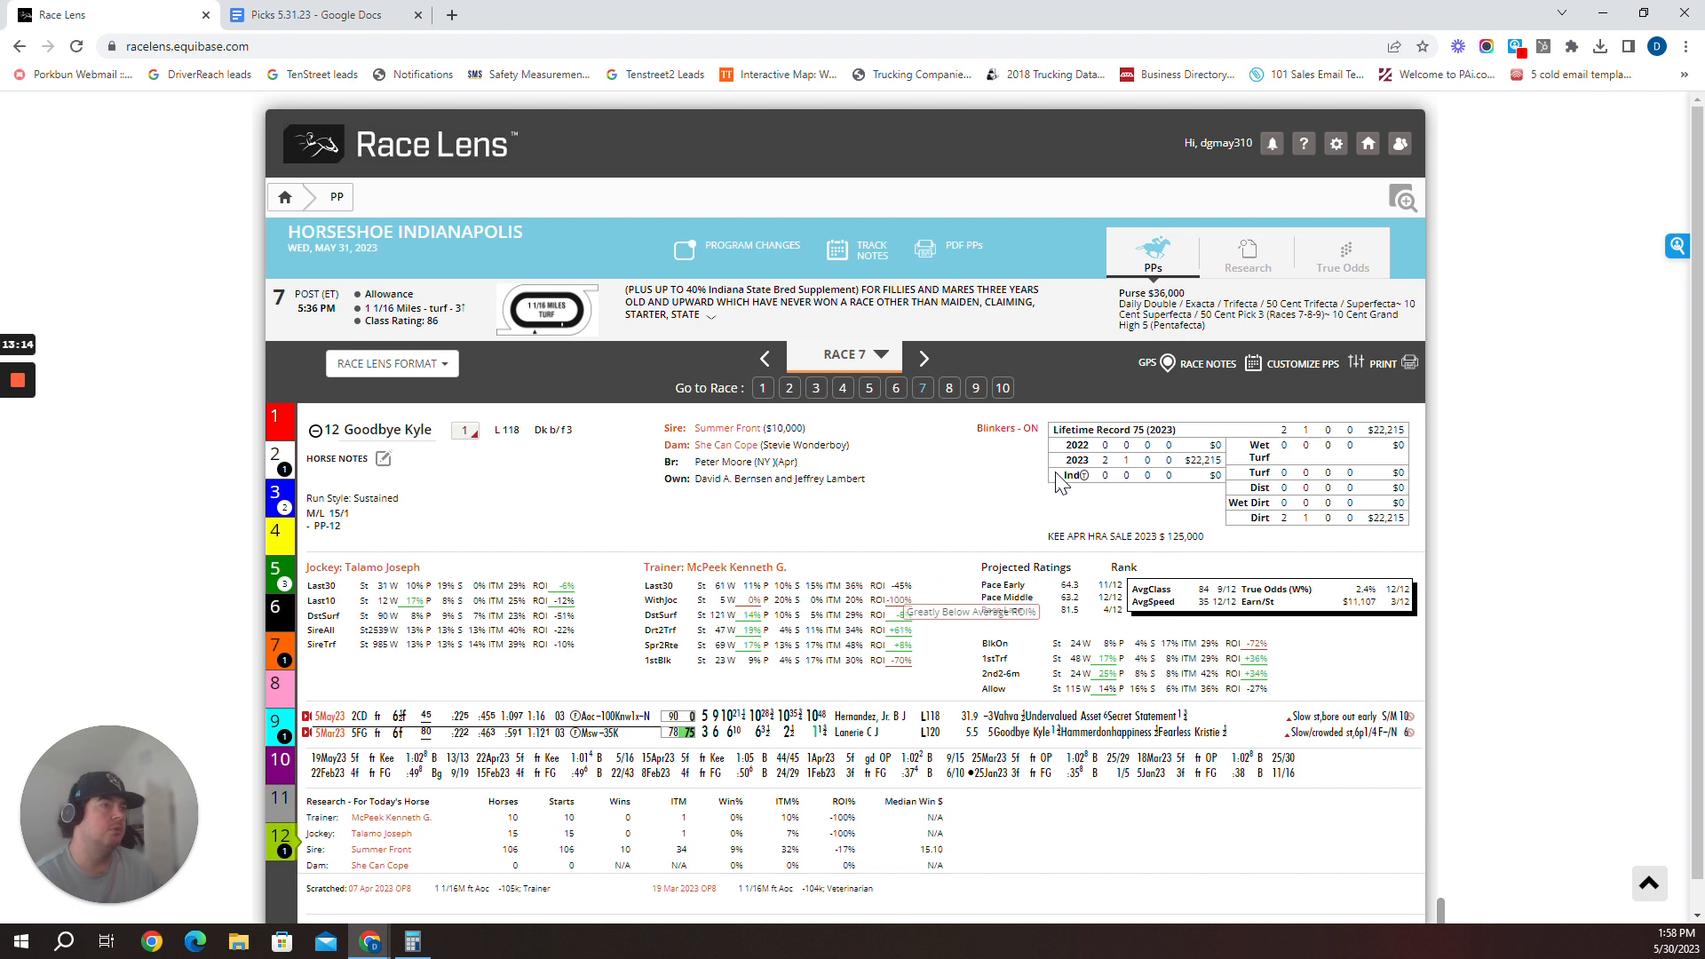
mouse_move(1063, 481)
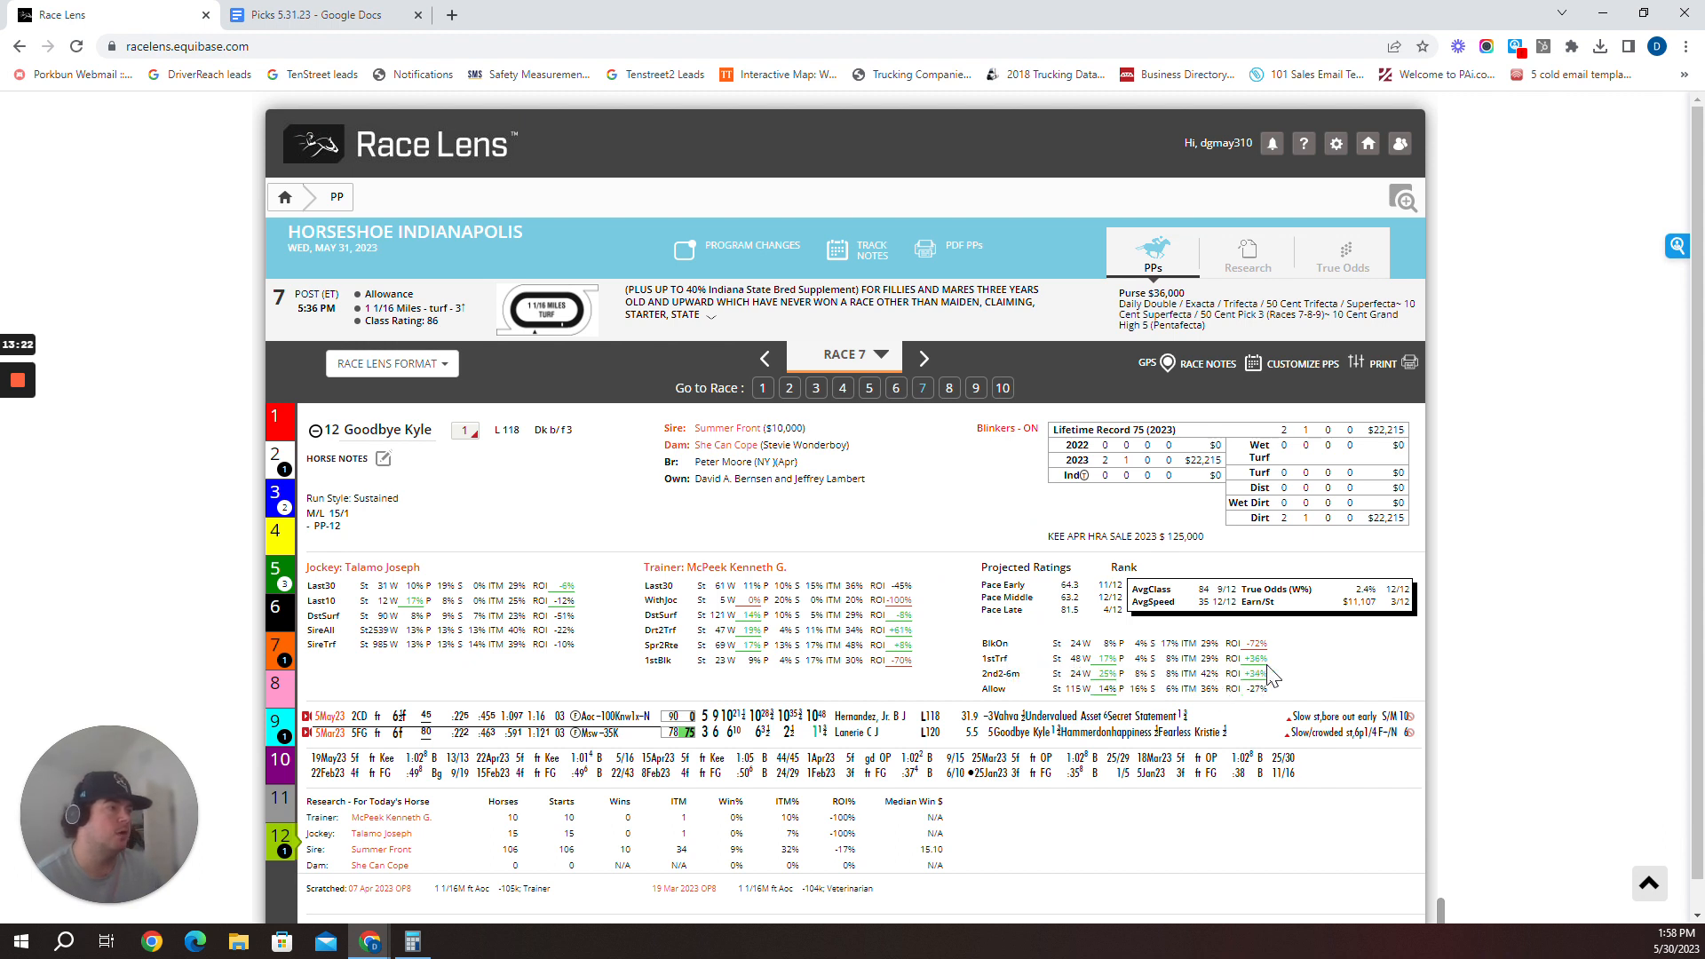
mouse_move(1115, 669)
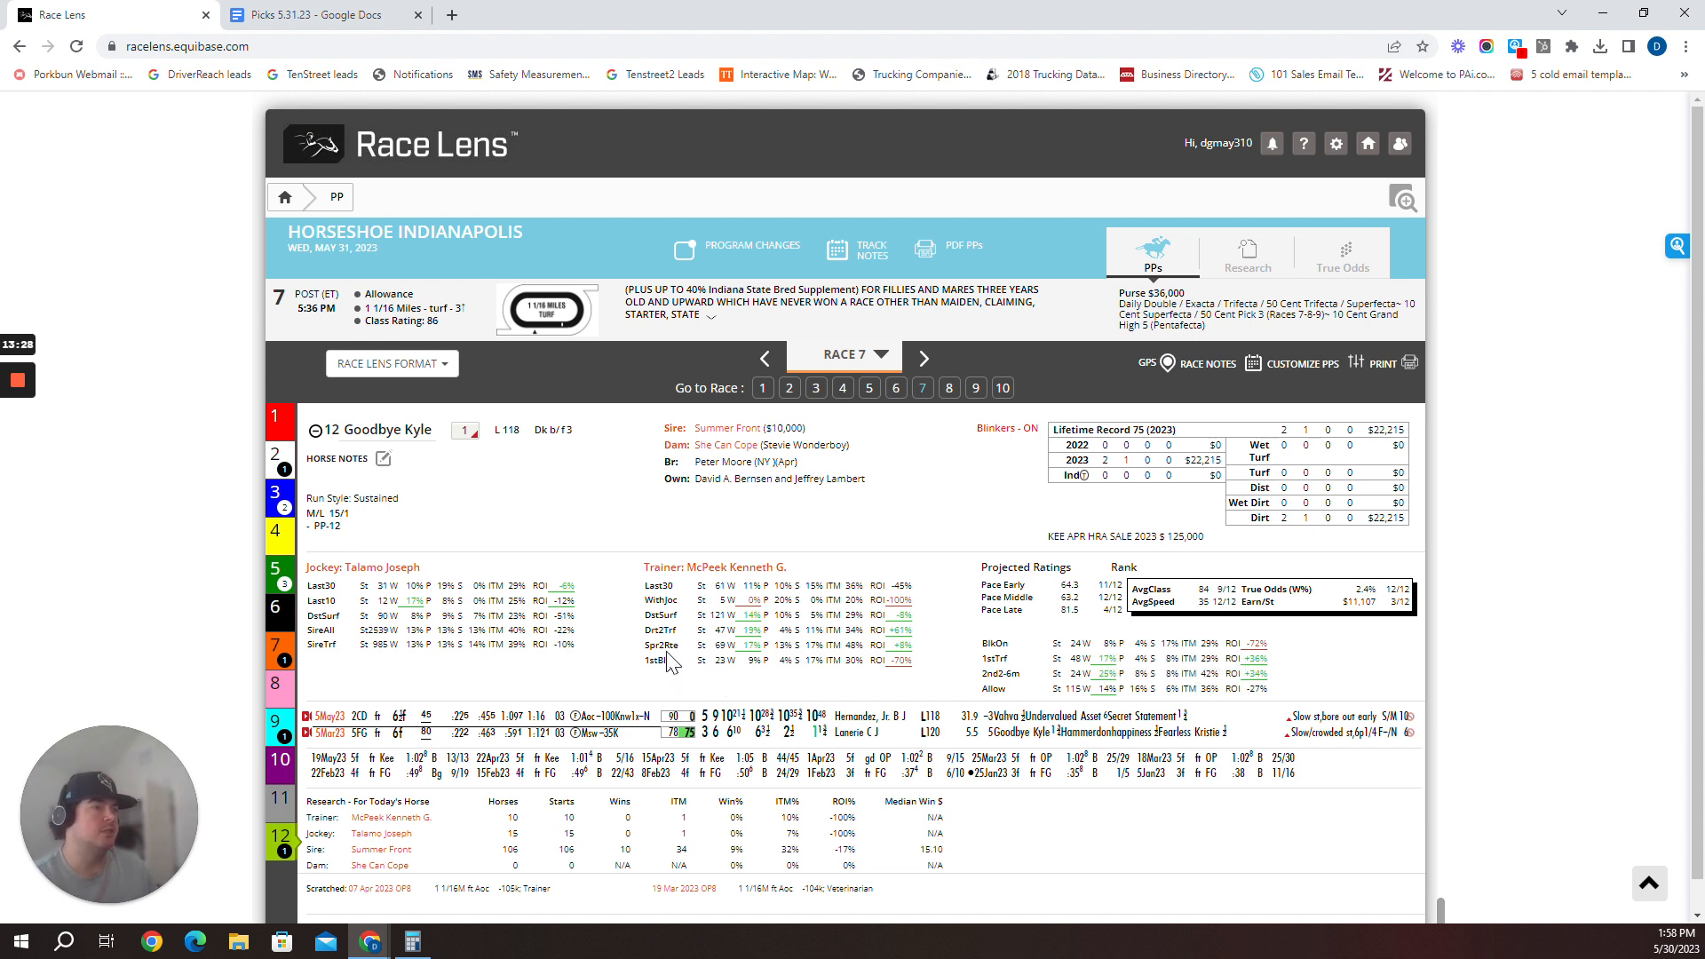
mouse_move(731, 665)
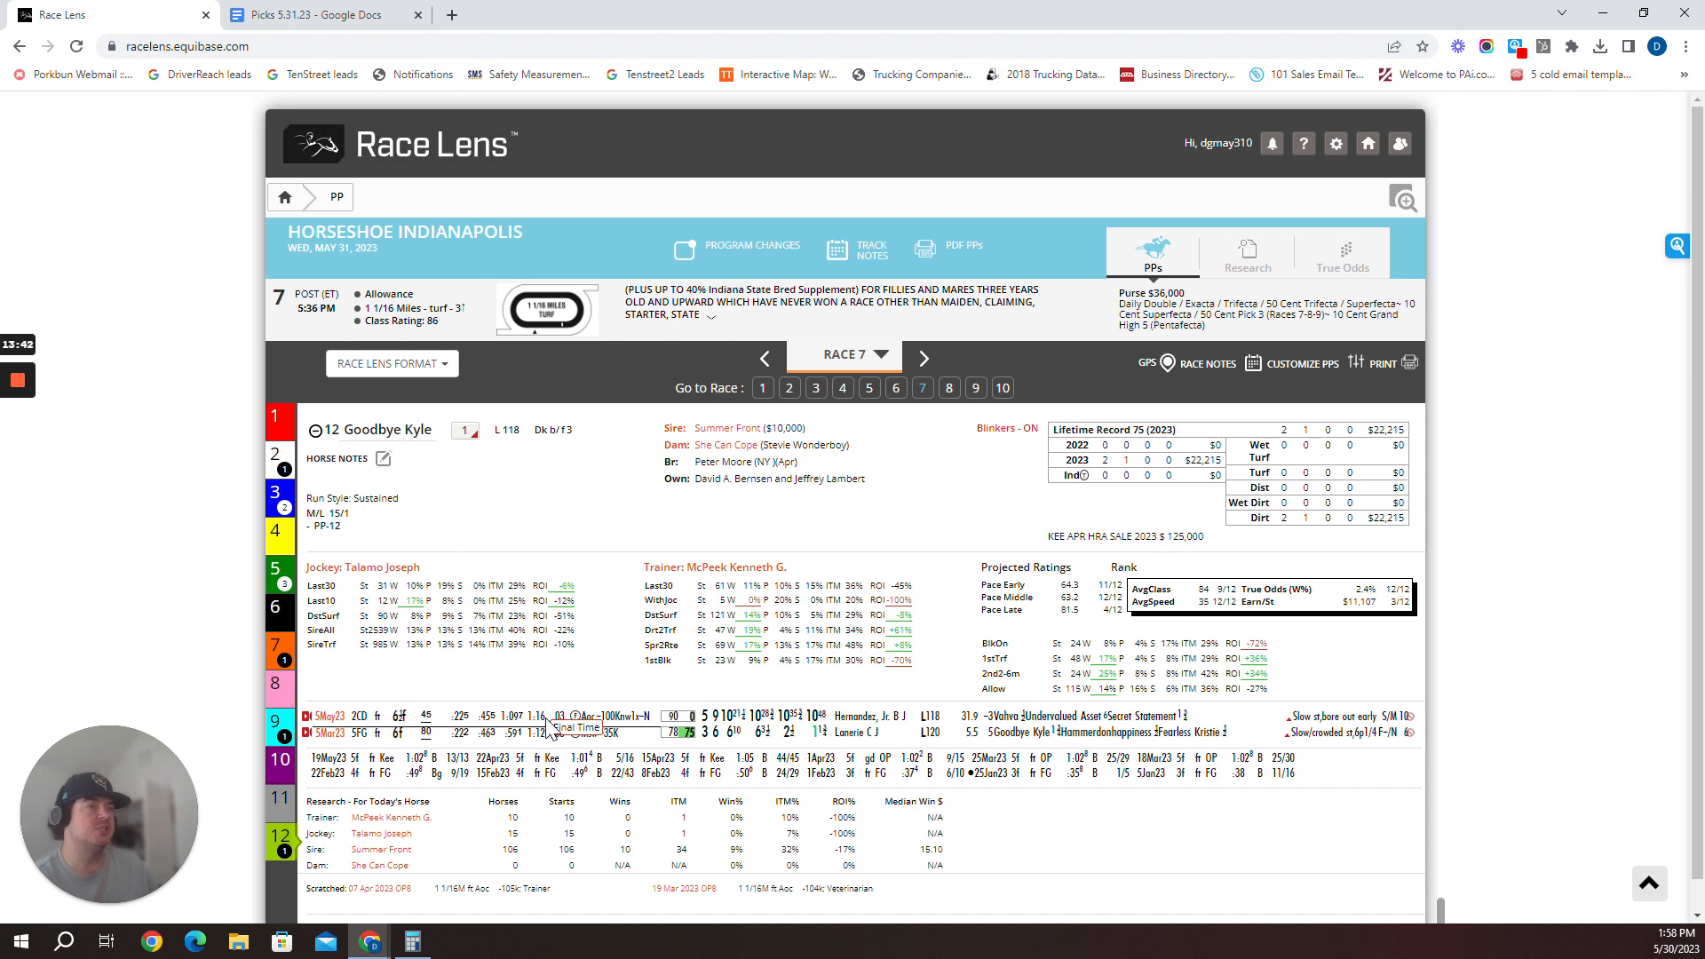
mouse_move(555, 721)
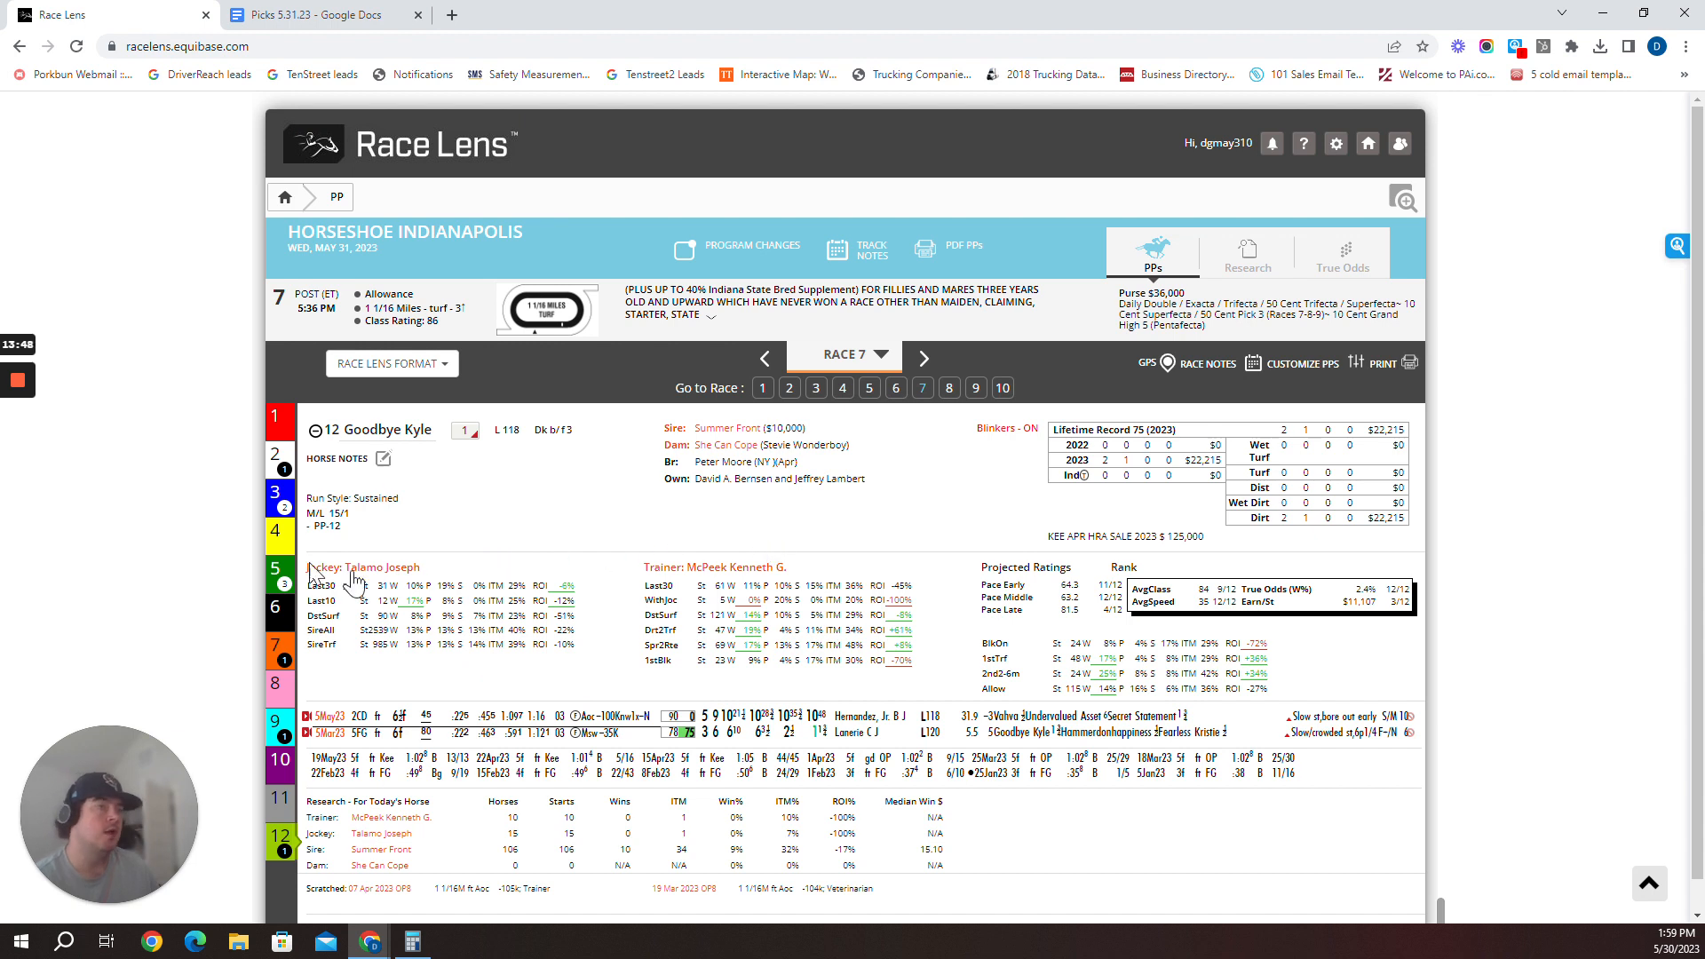
mouse_move(422, 546)
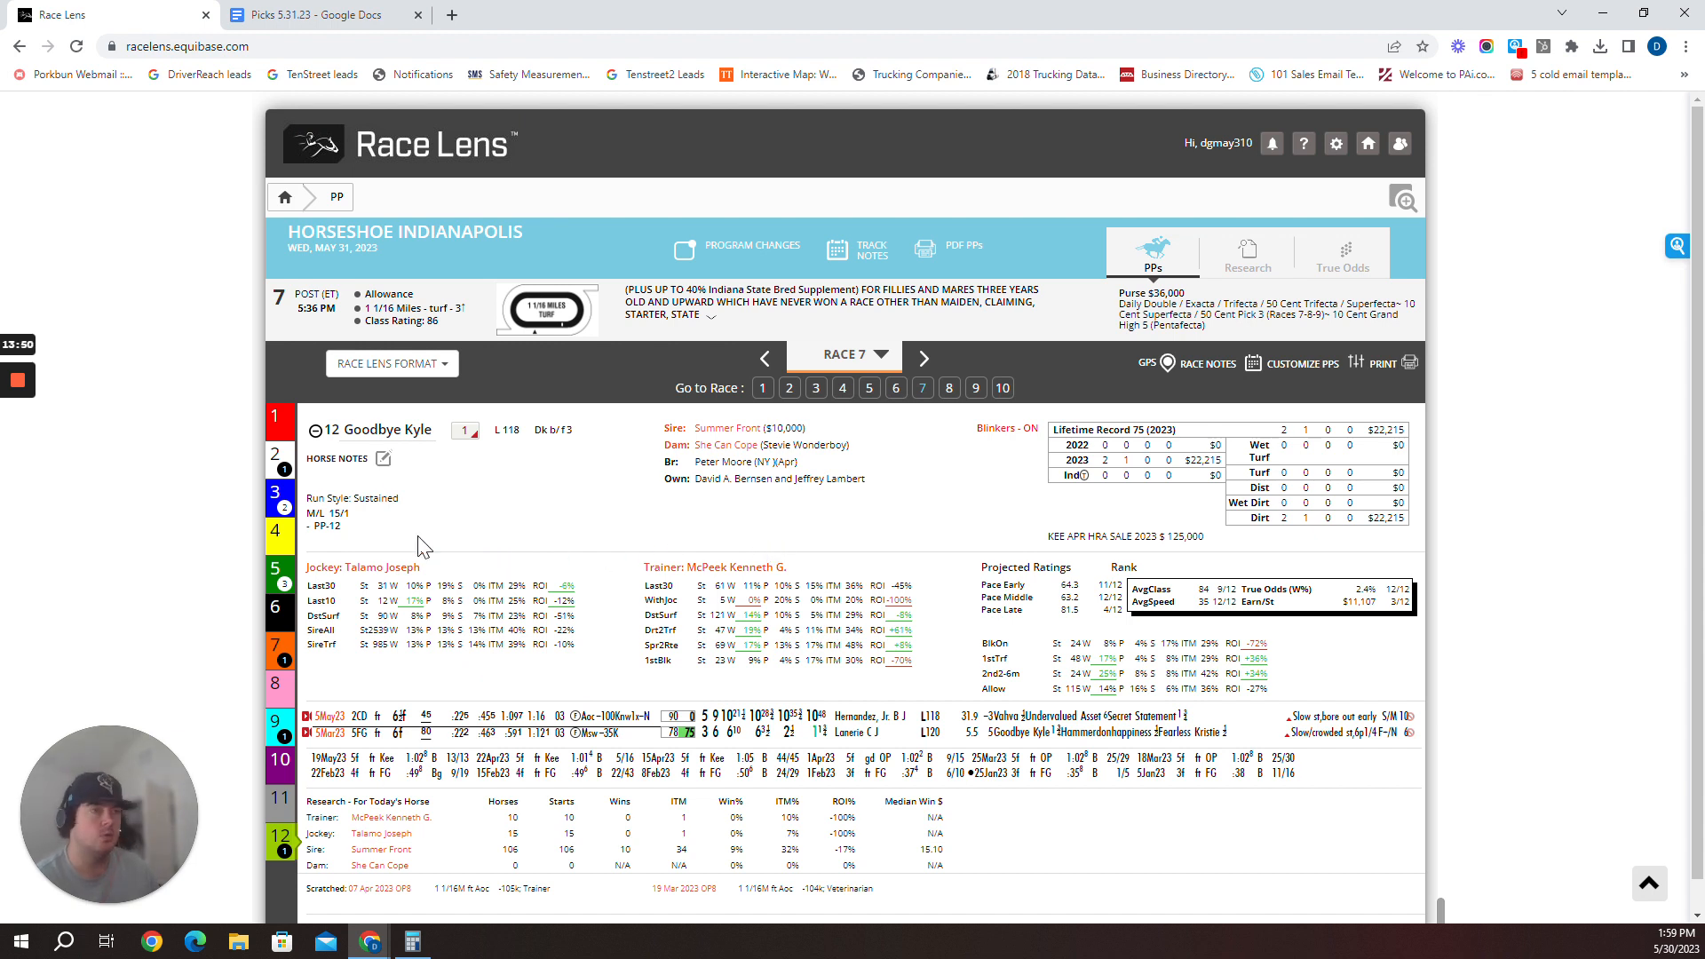
Review #7 Jenny Lind's Race 7 past performances, then recheck the Race 7: 2-12-7-5 picks
left_click(315, 14)
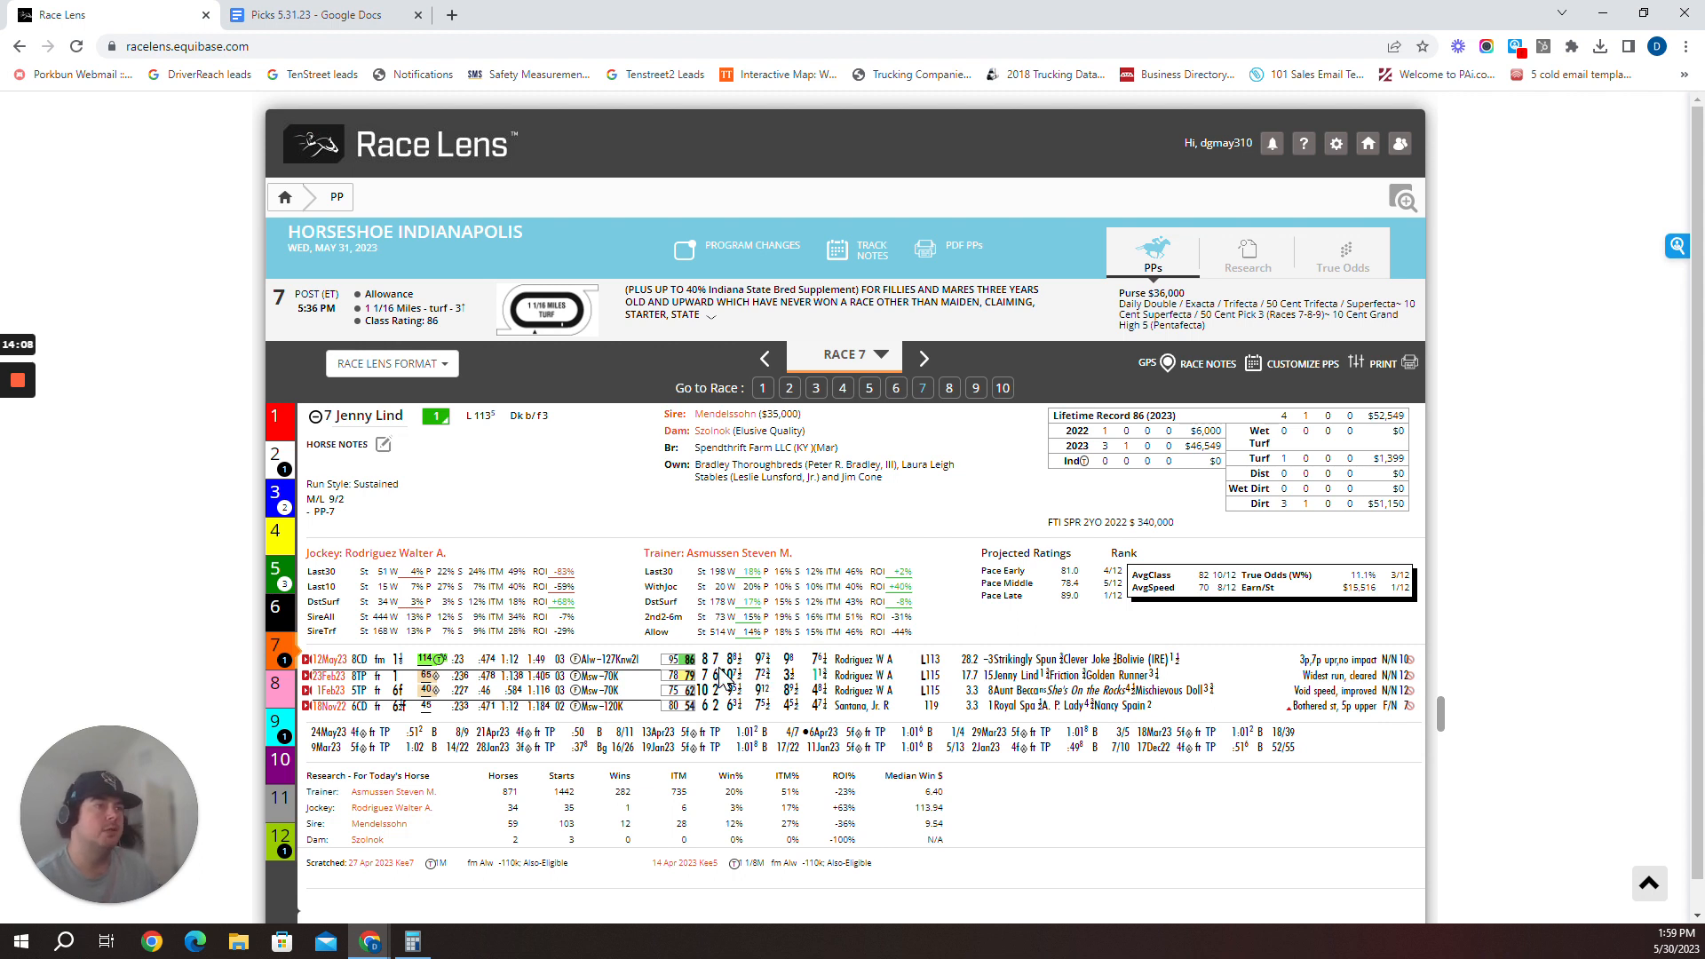
mouse_move(1101, 625)
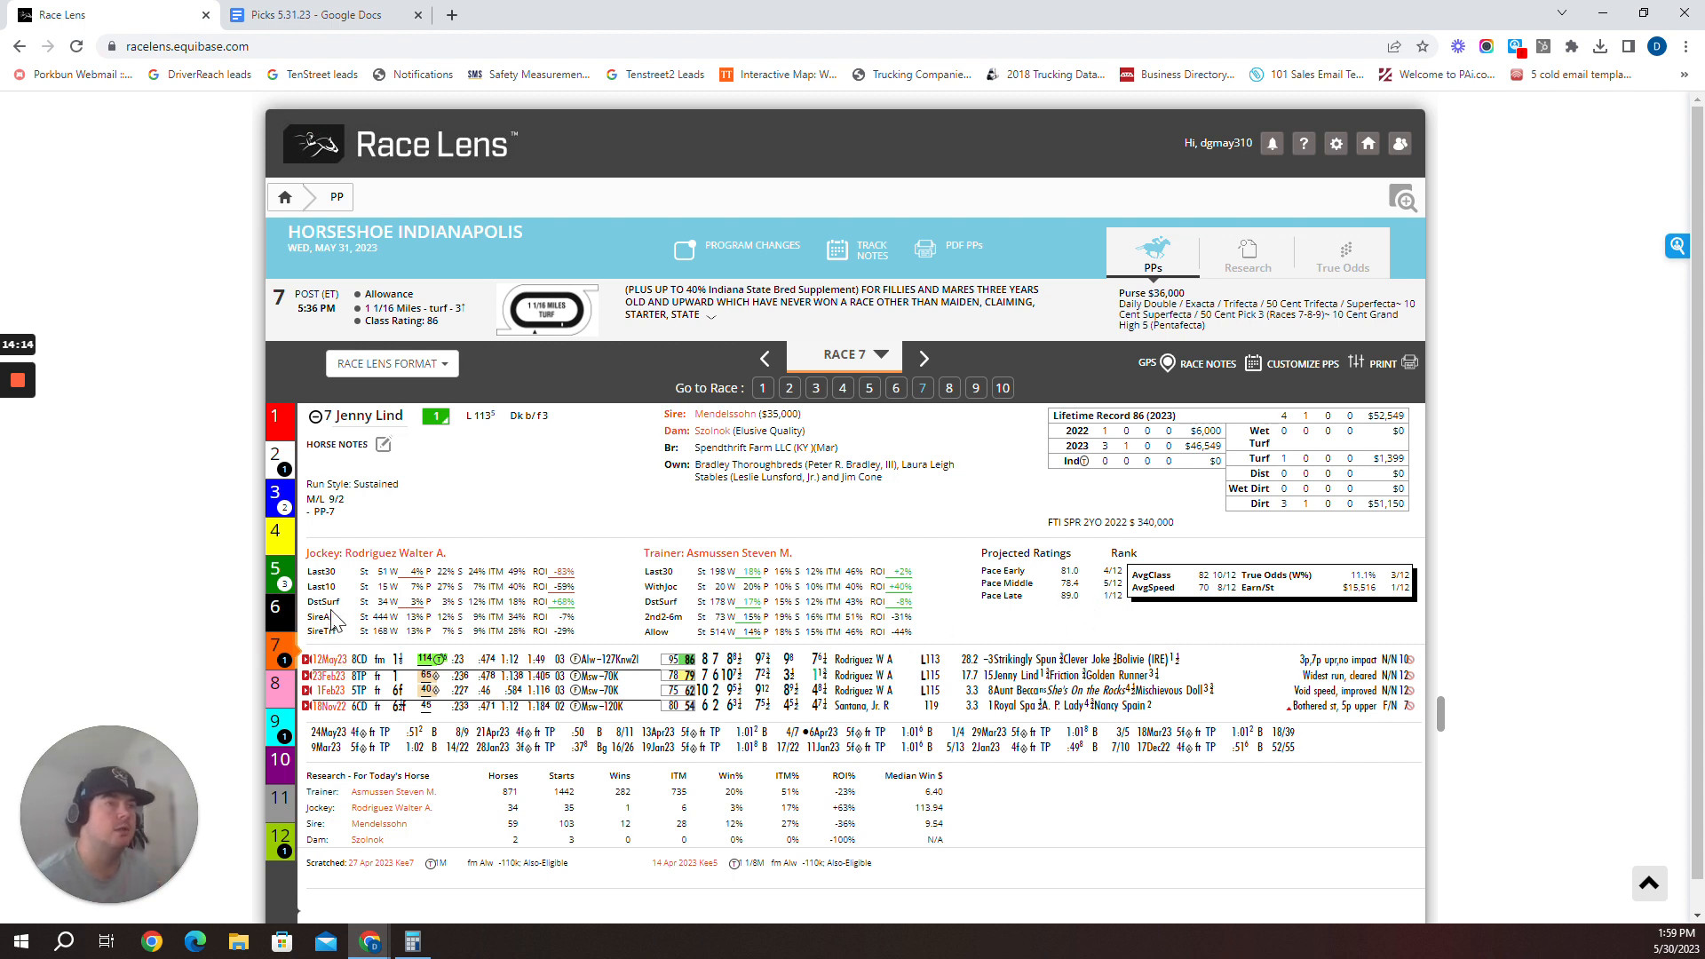
left_click(321, 15)
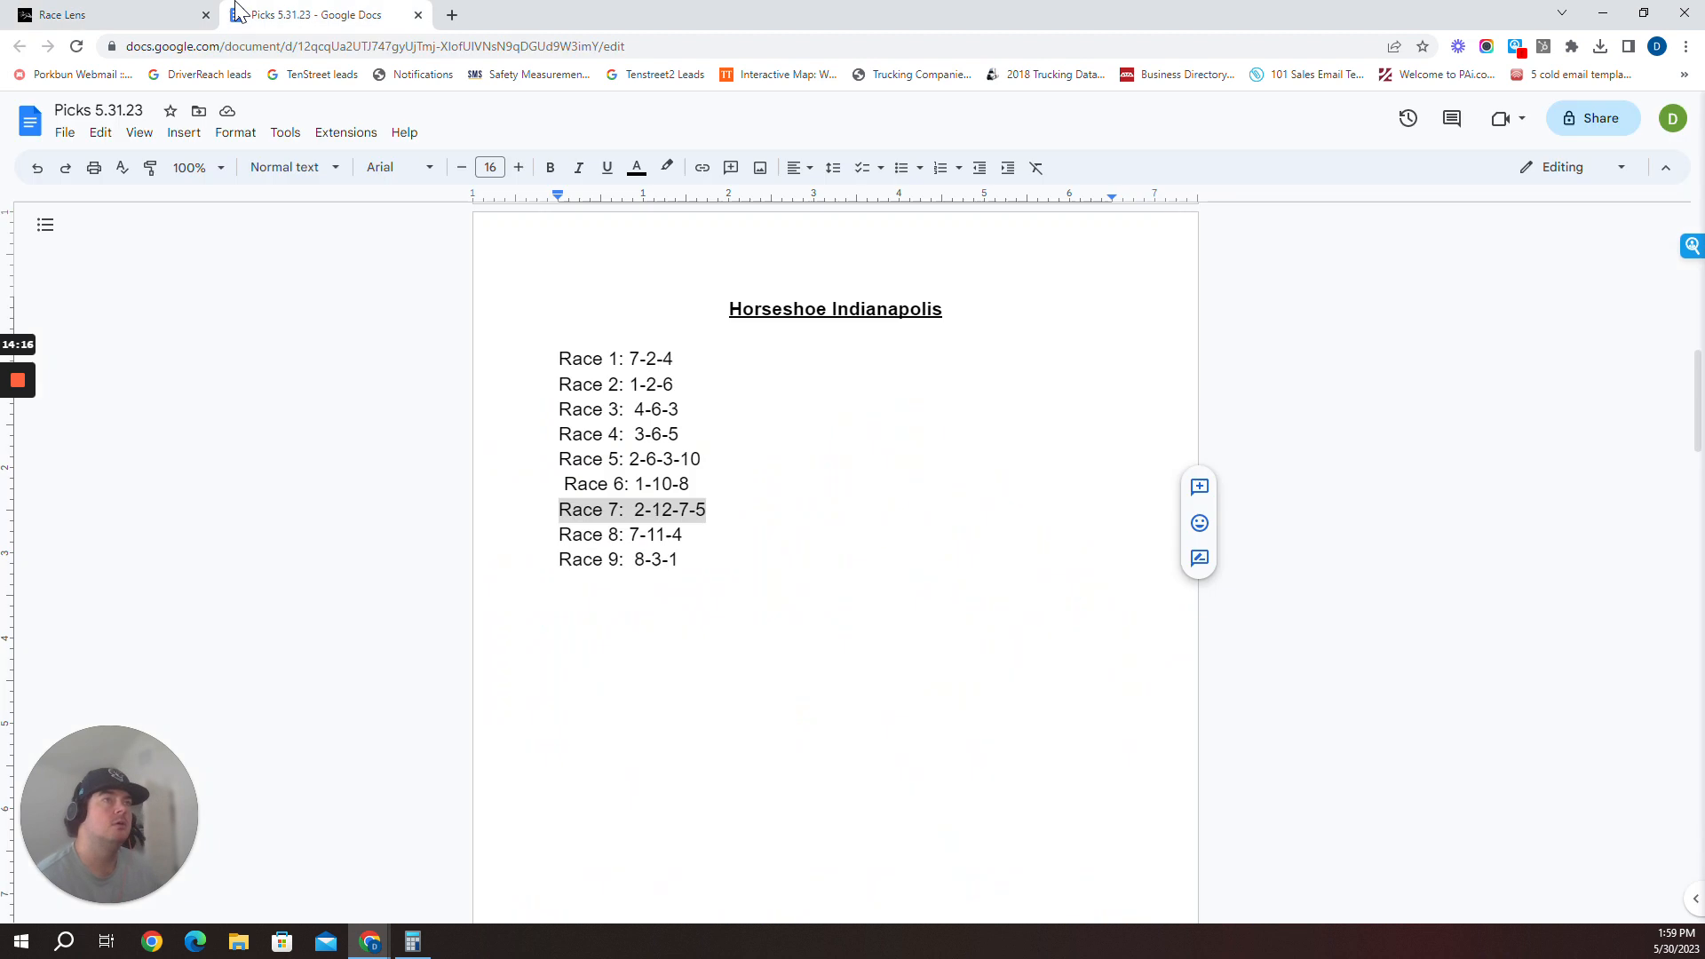
Return to Race 7's past performances and scroll down through the running lines
left_click(65, 14)
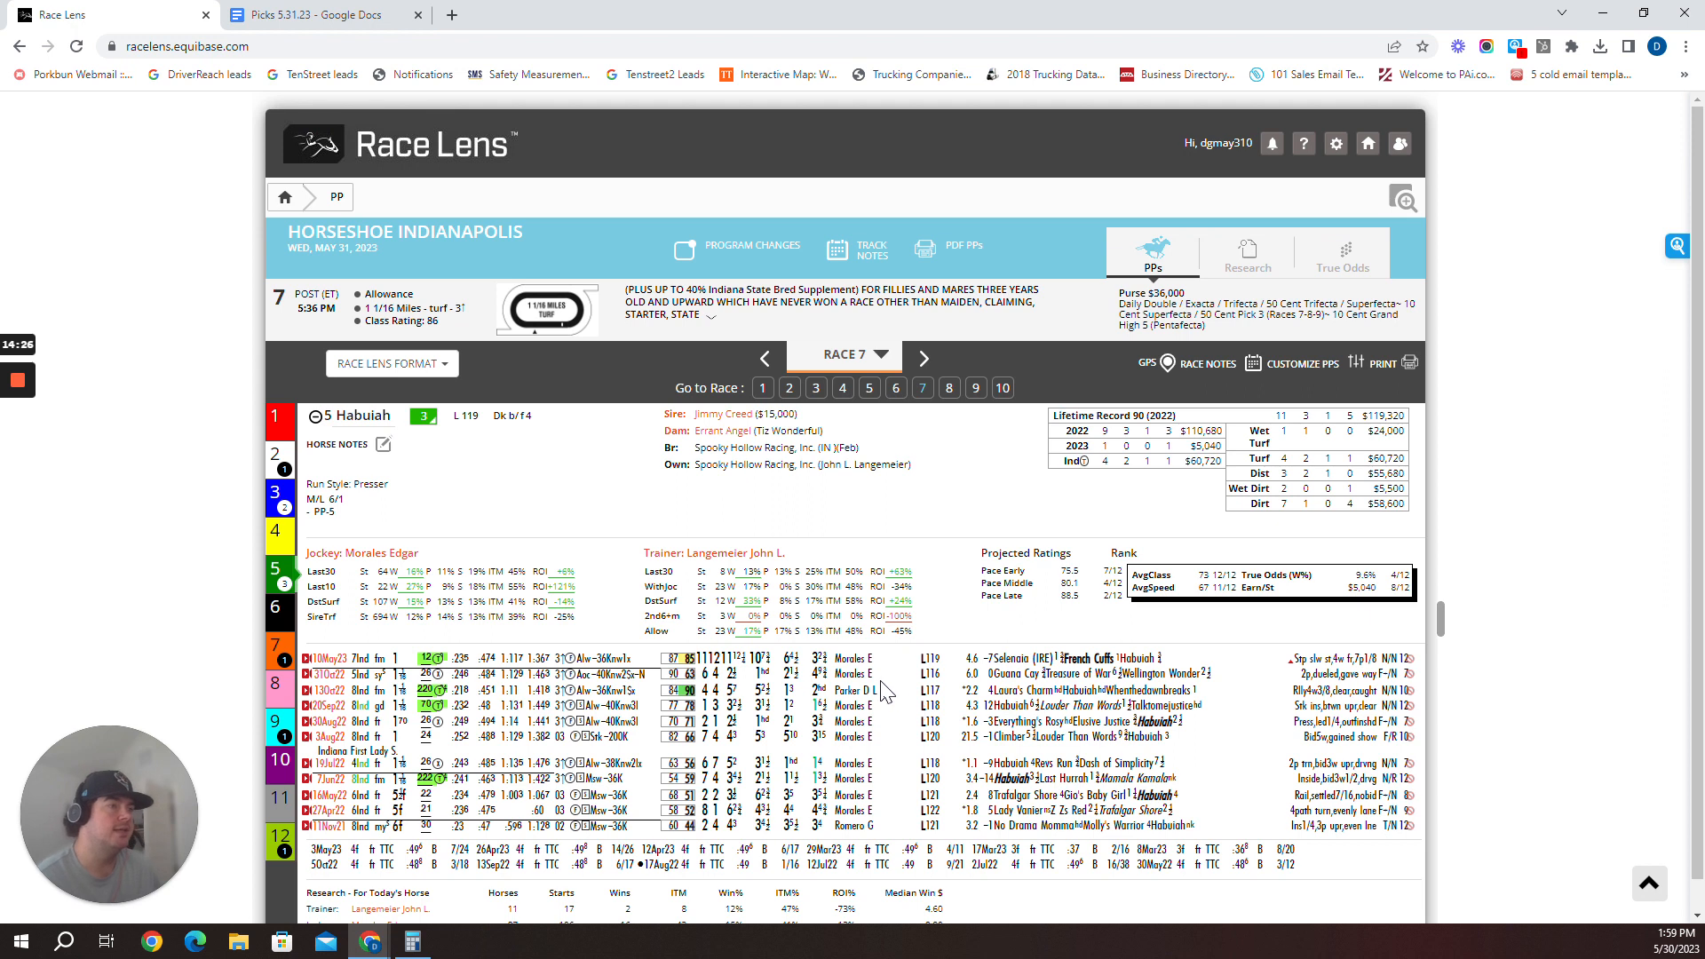
mouse_move(883, 688)
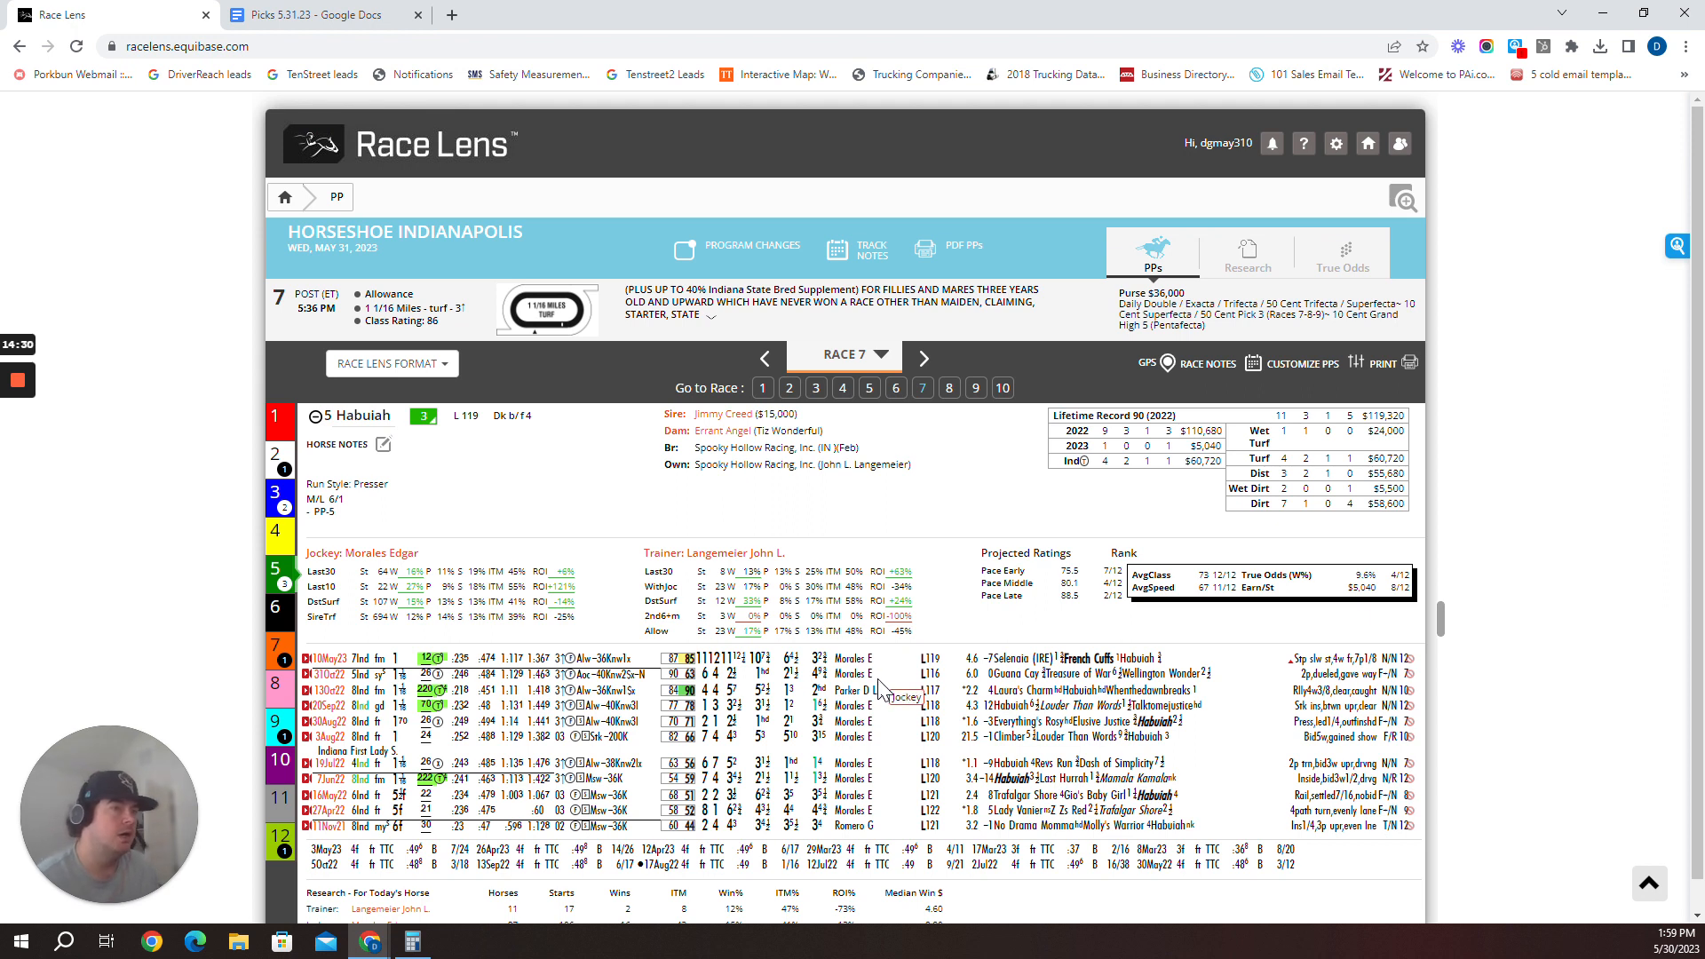
scroll("down", 3)
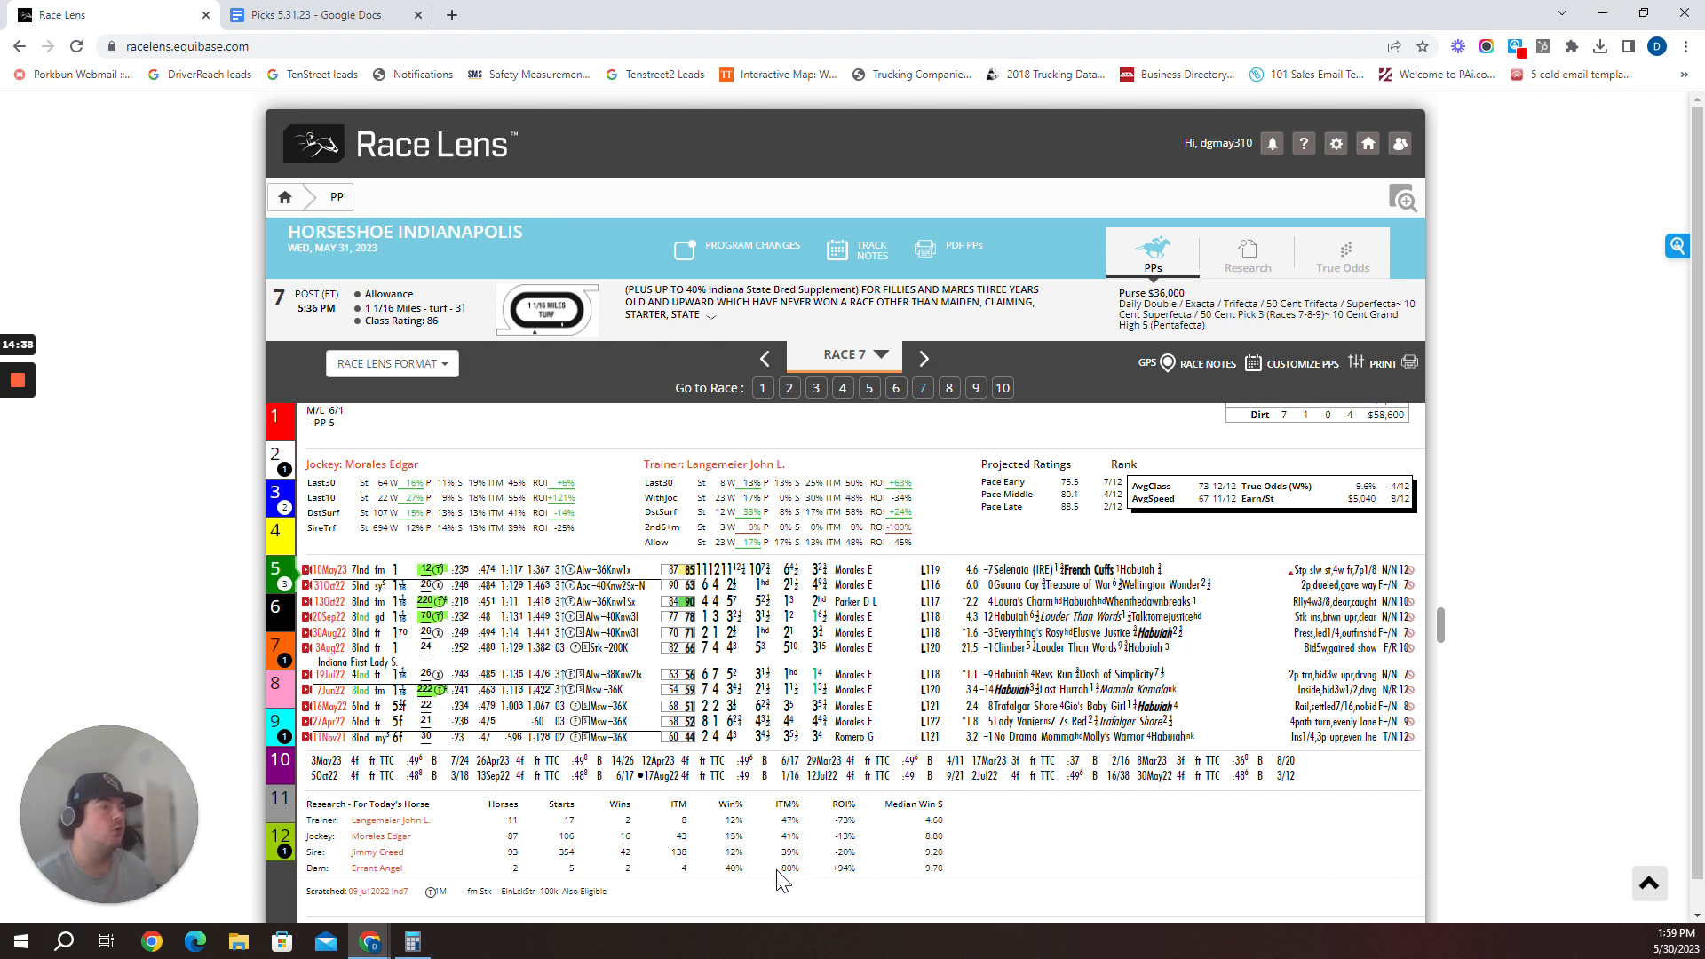
mouse_move(998, 896)
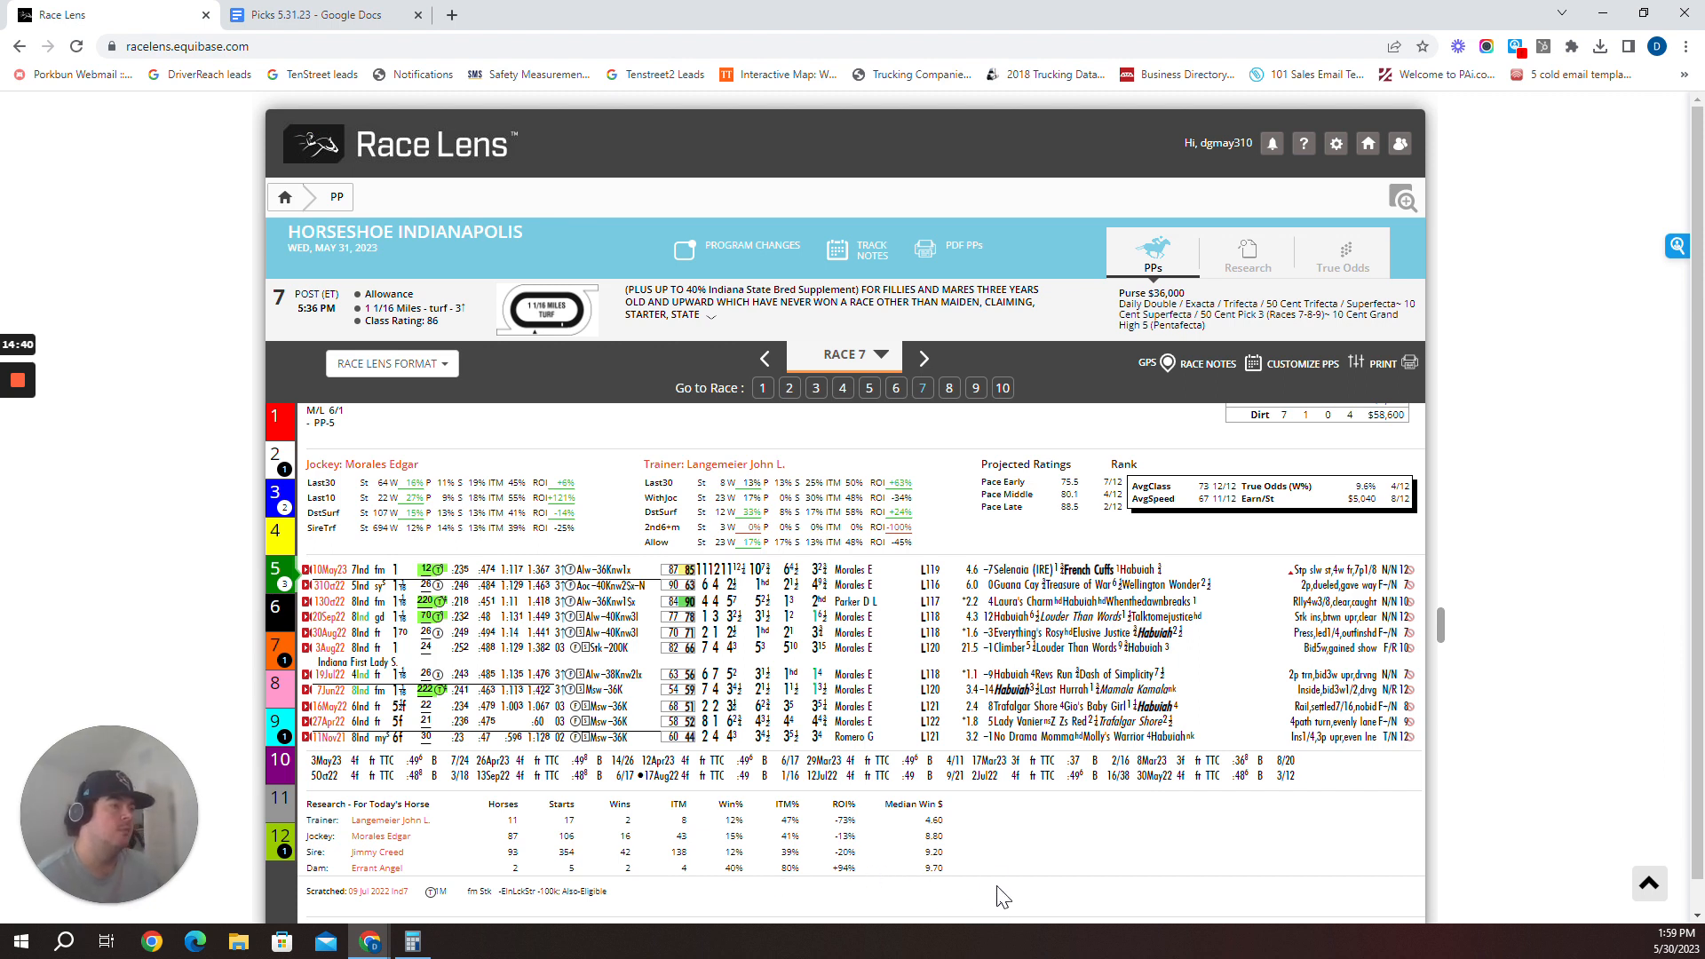
mouse_move(988, 878)
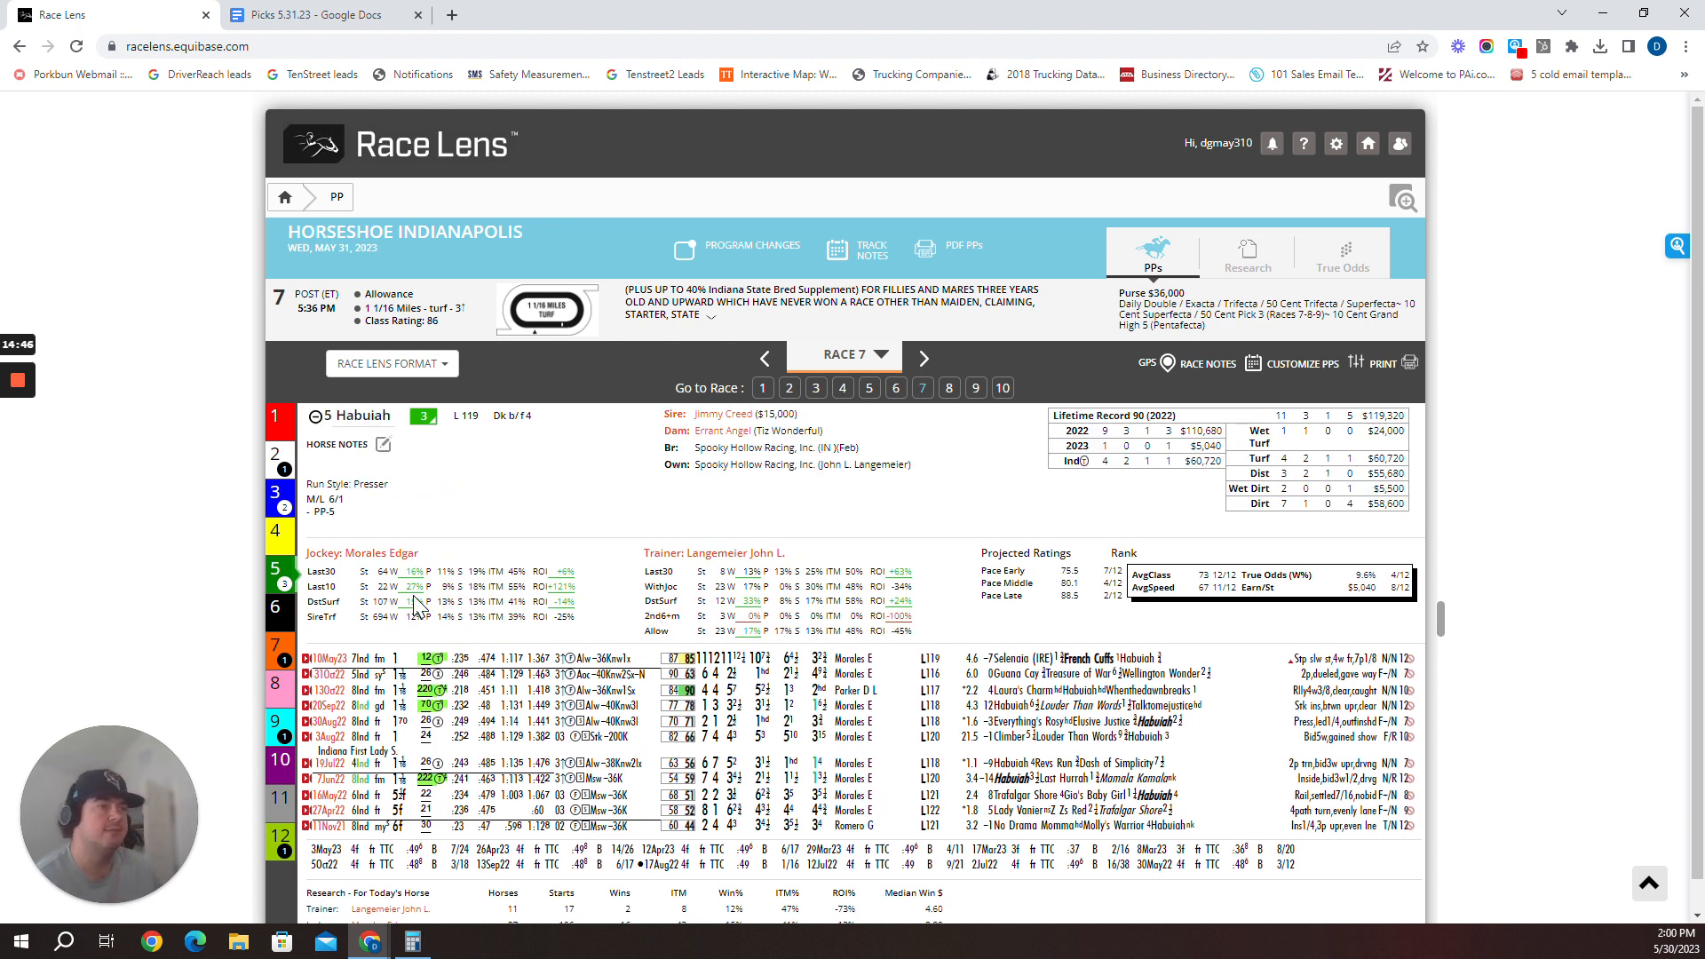
mouse_move(539, 610)
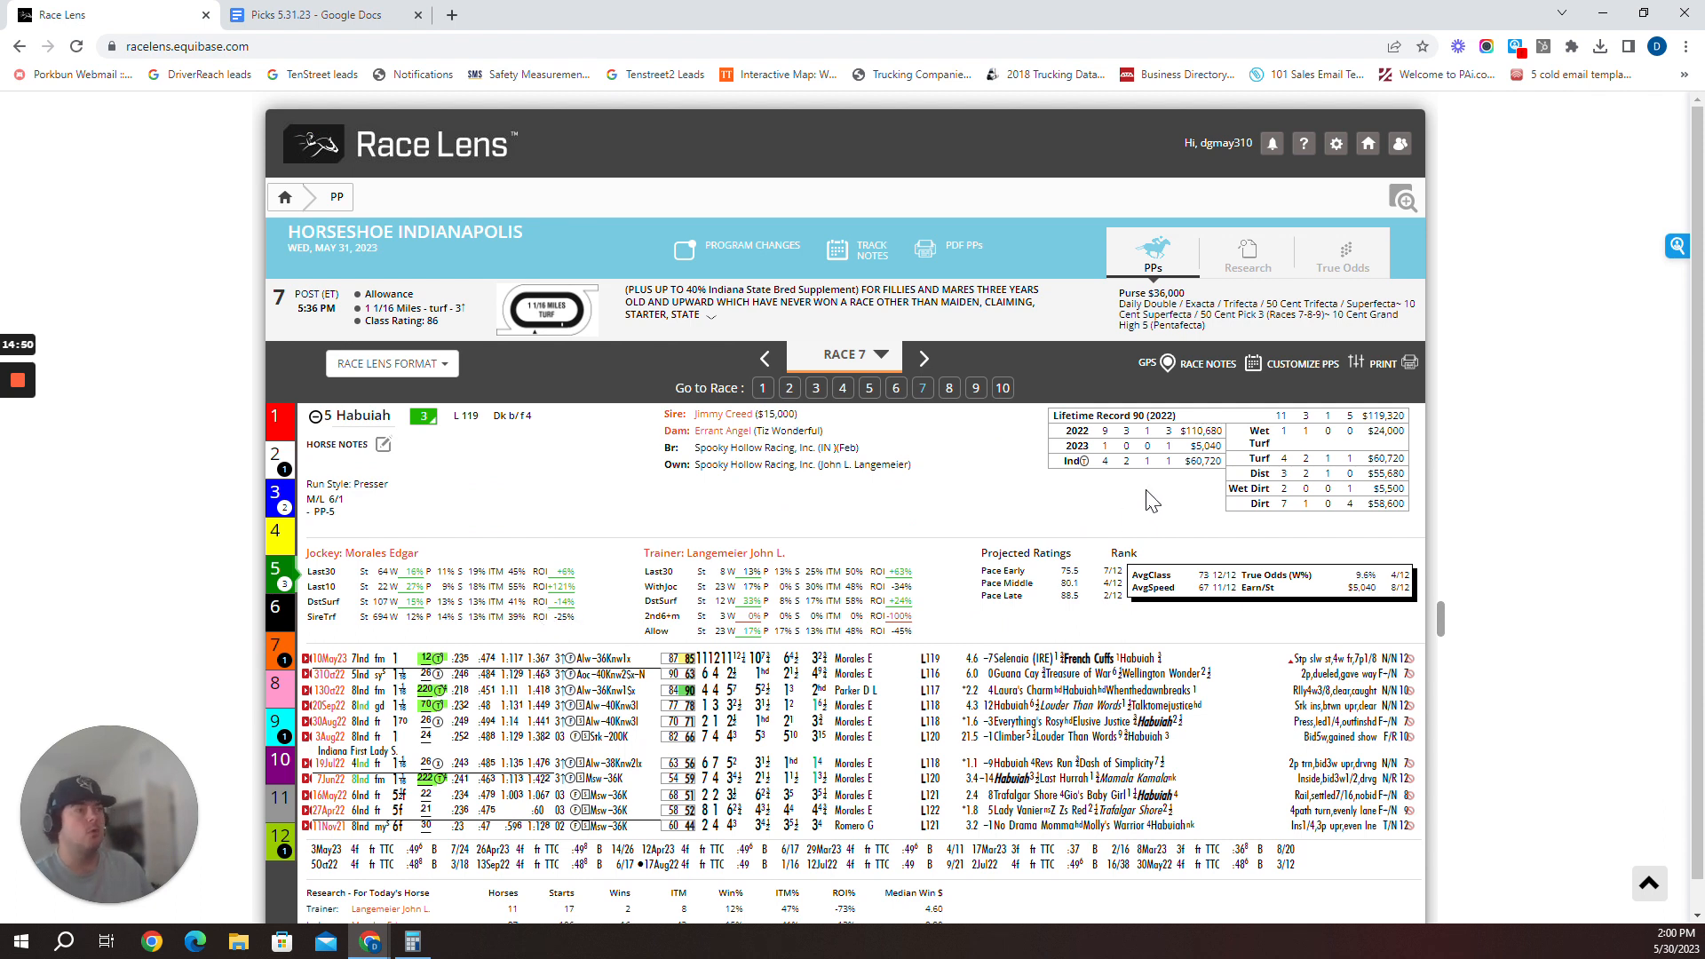
mouse_move(1152, 473)
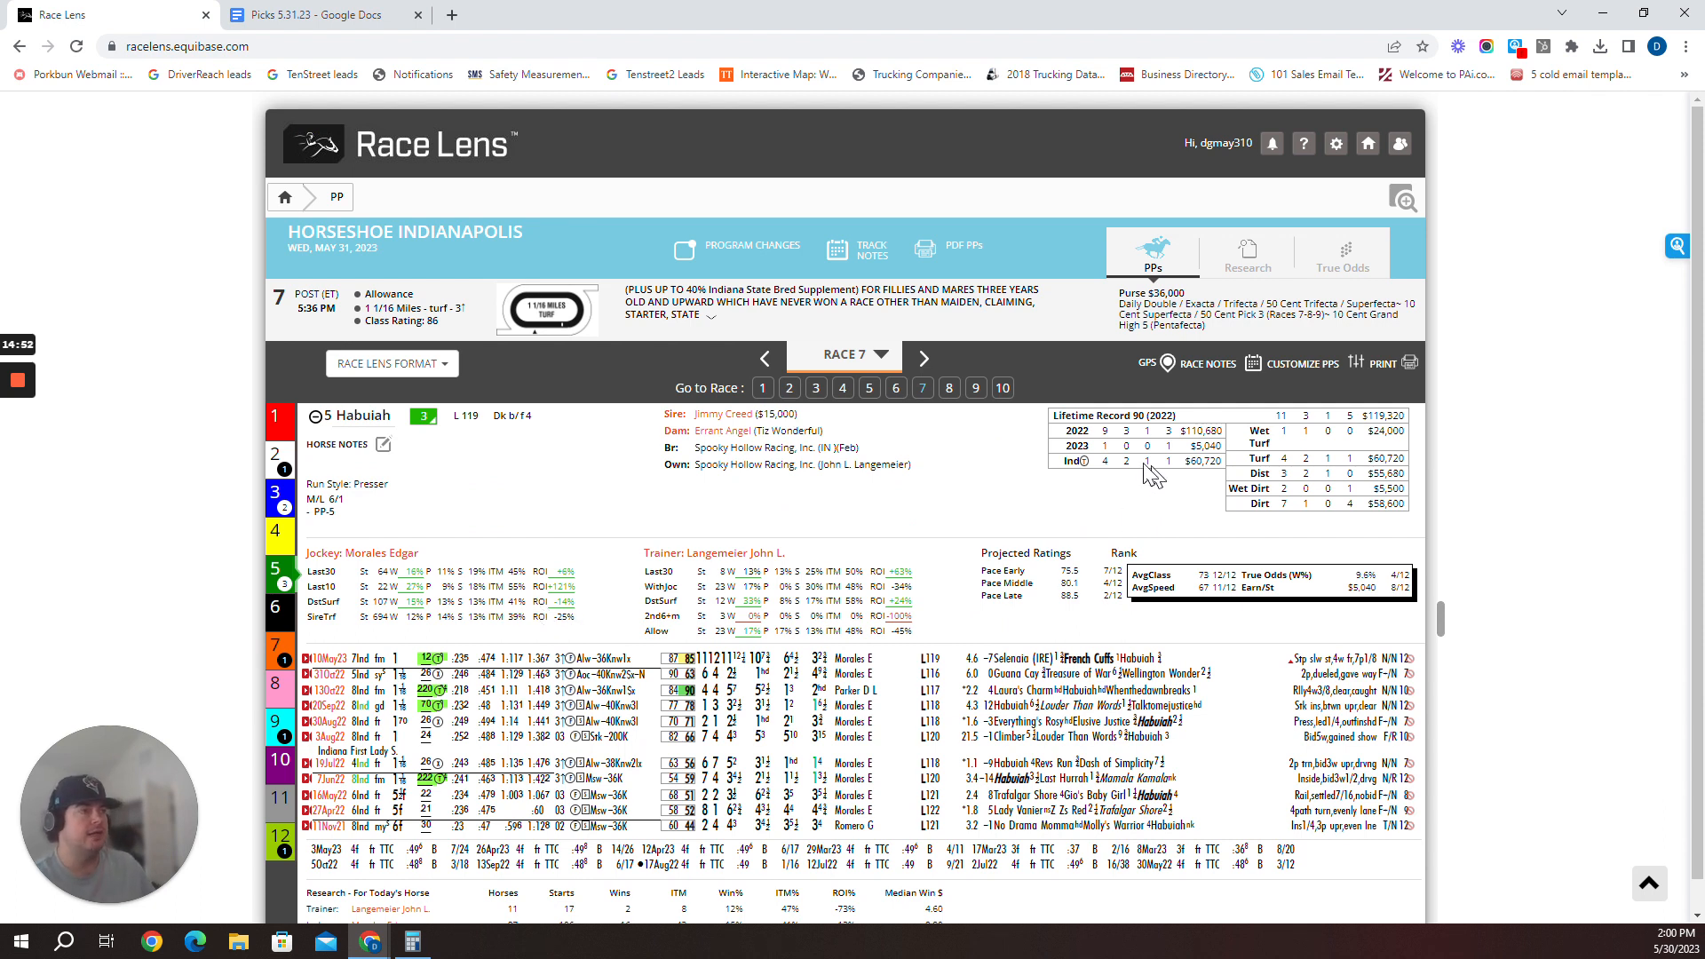
mouse_move(1342, 262)
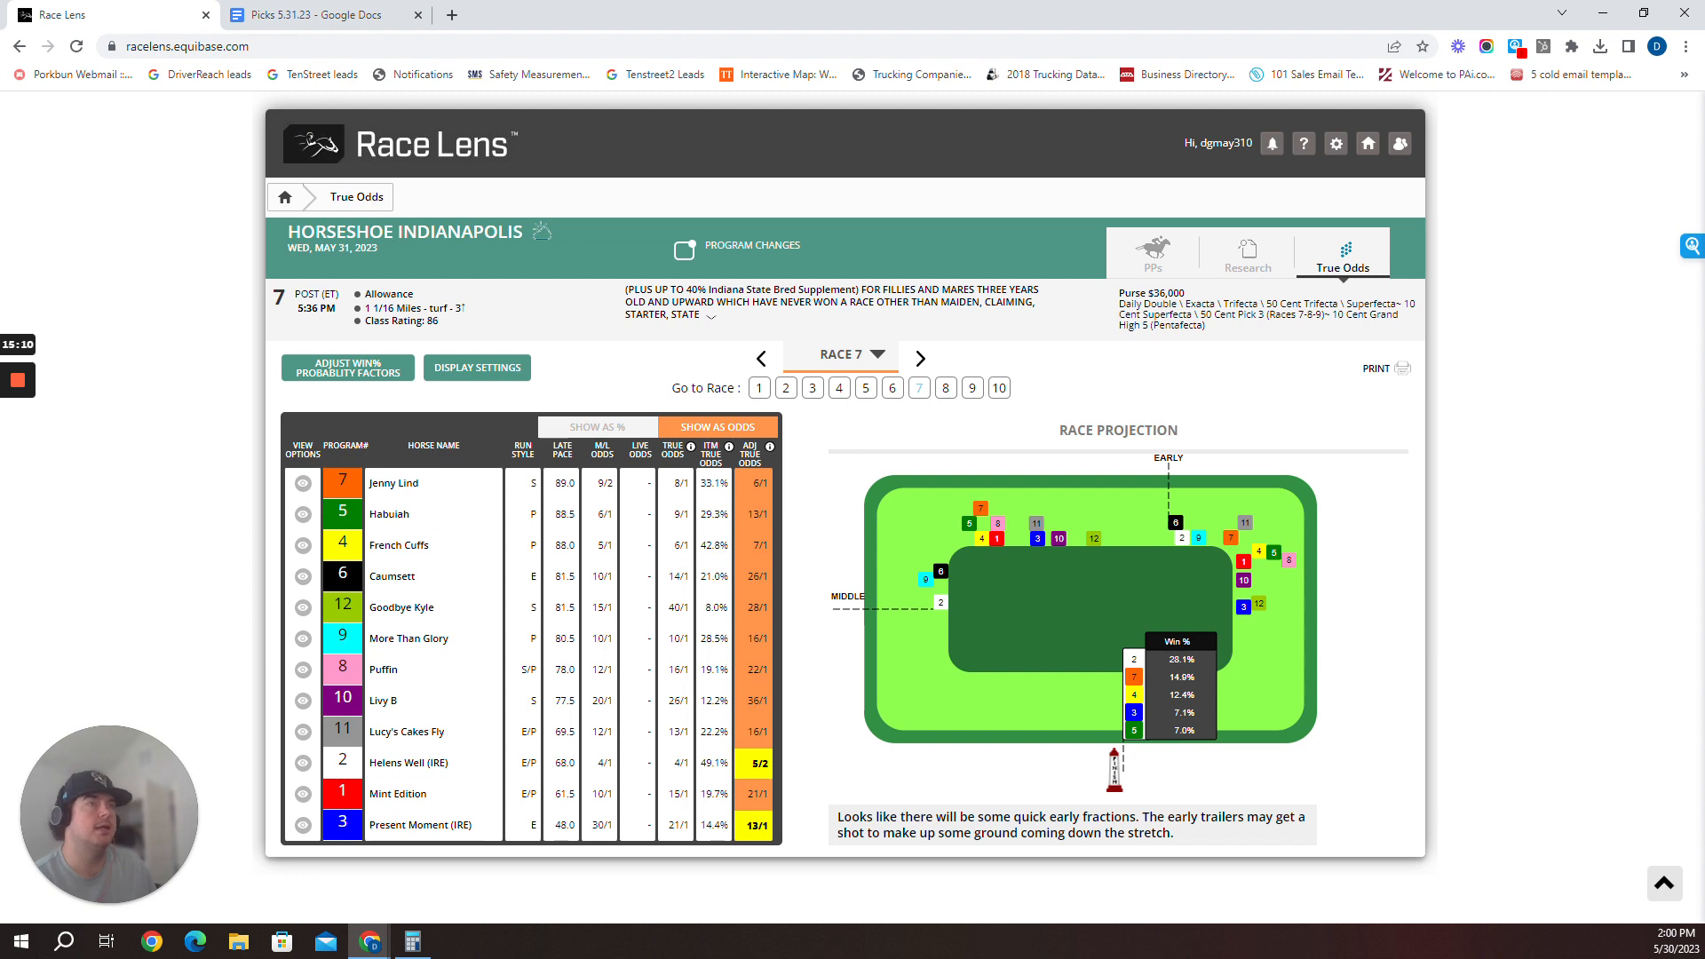
Check the picks document, then bring up Race 8's true odds led by #7 Jack's Summer
left_click(319, 14)
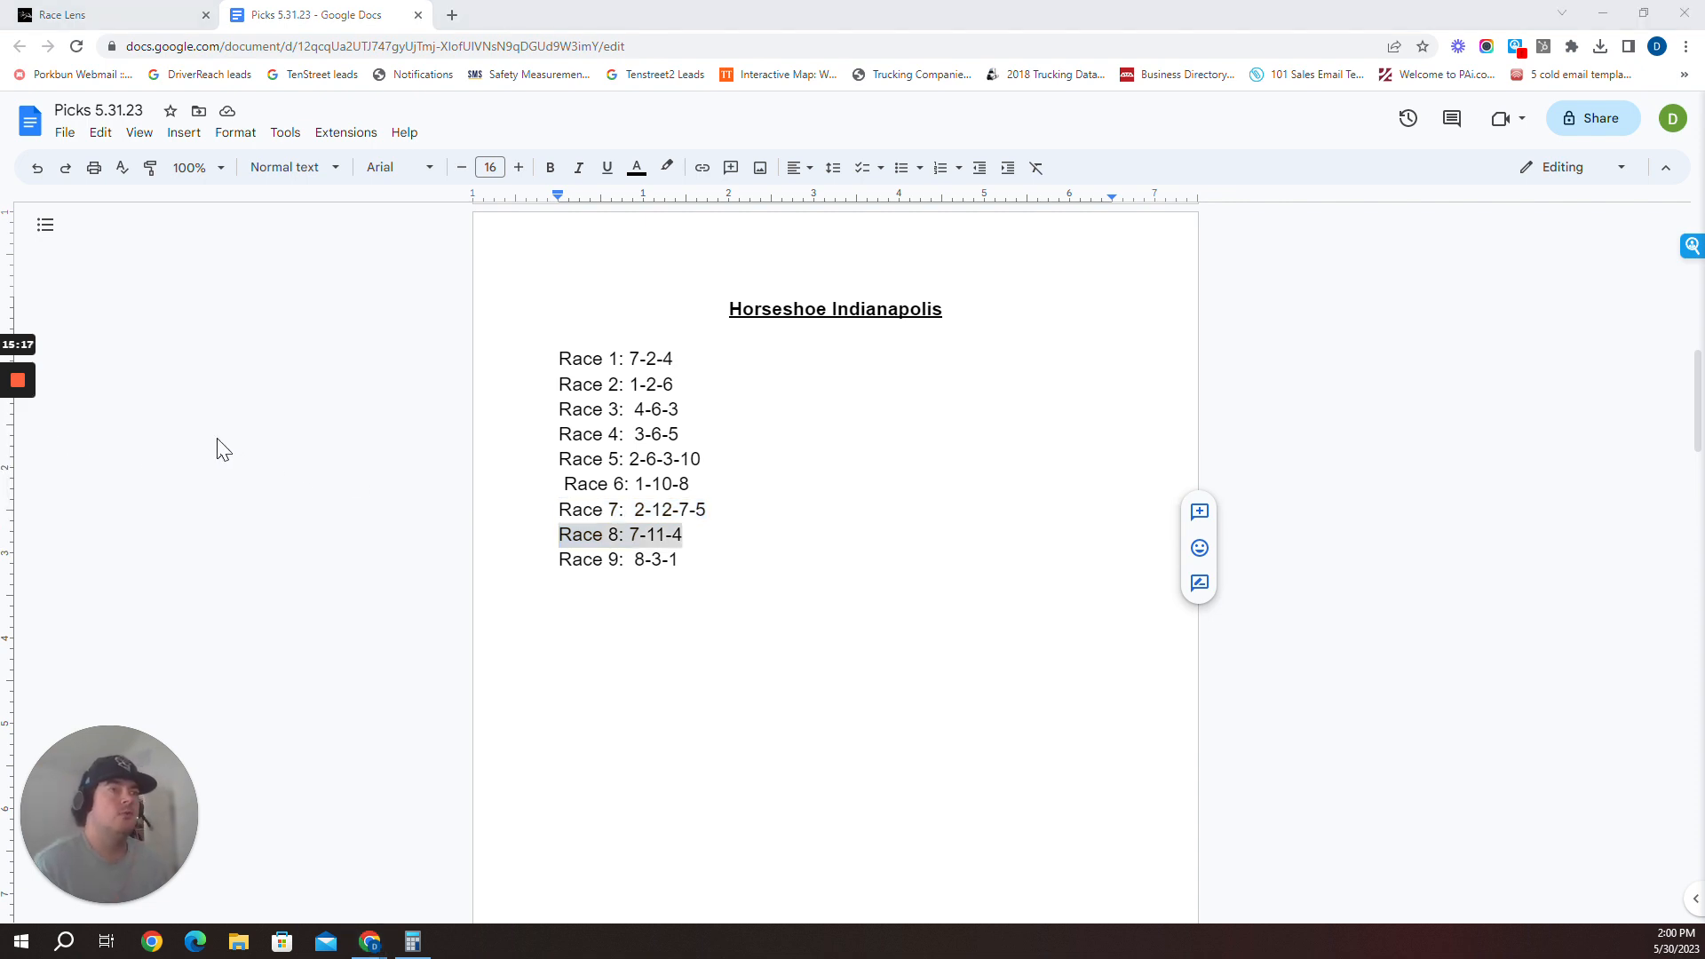
left_click(109, 14)
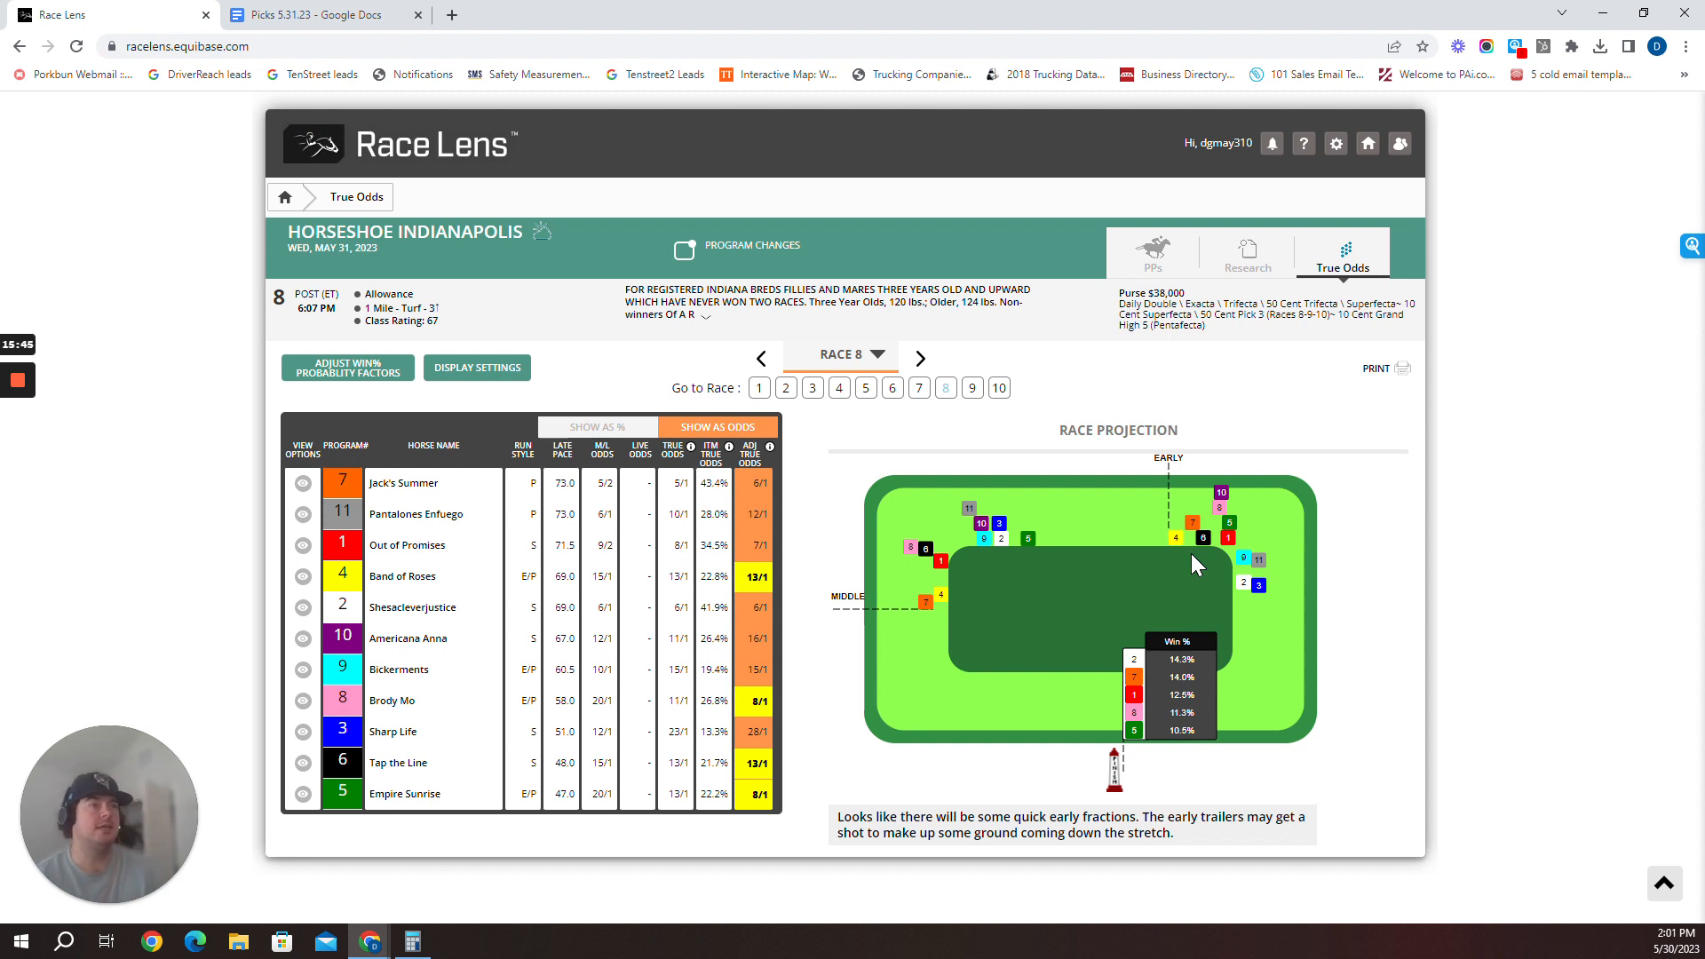
mouse_move(1172, 567)
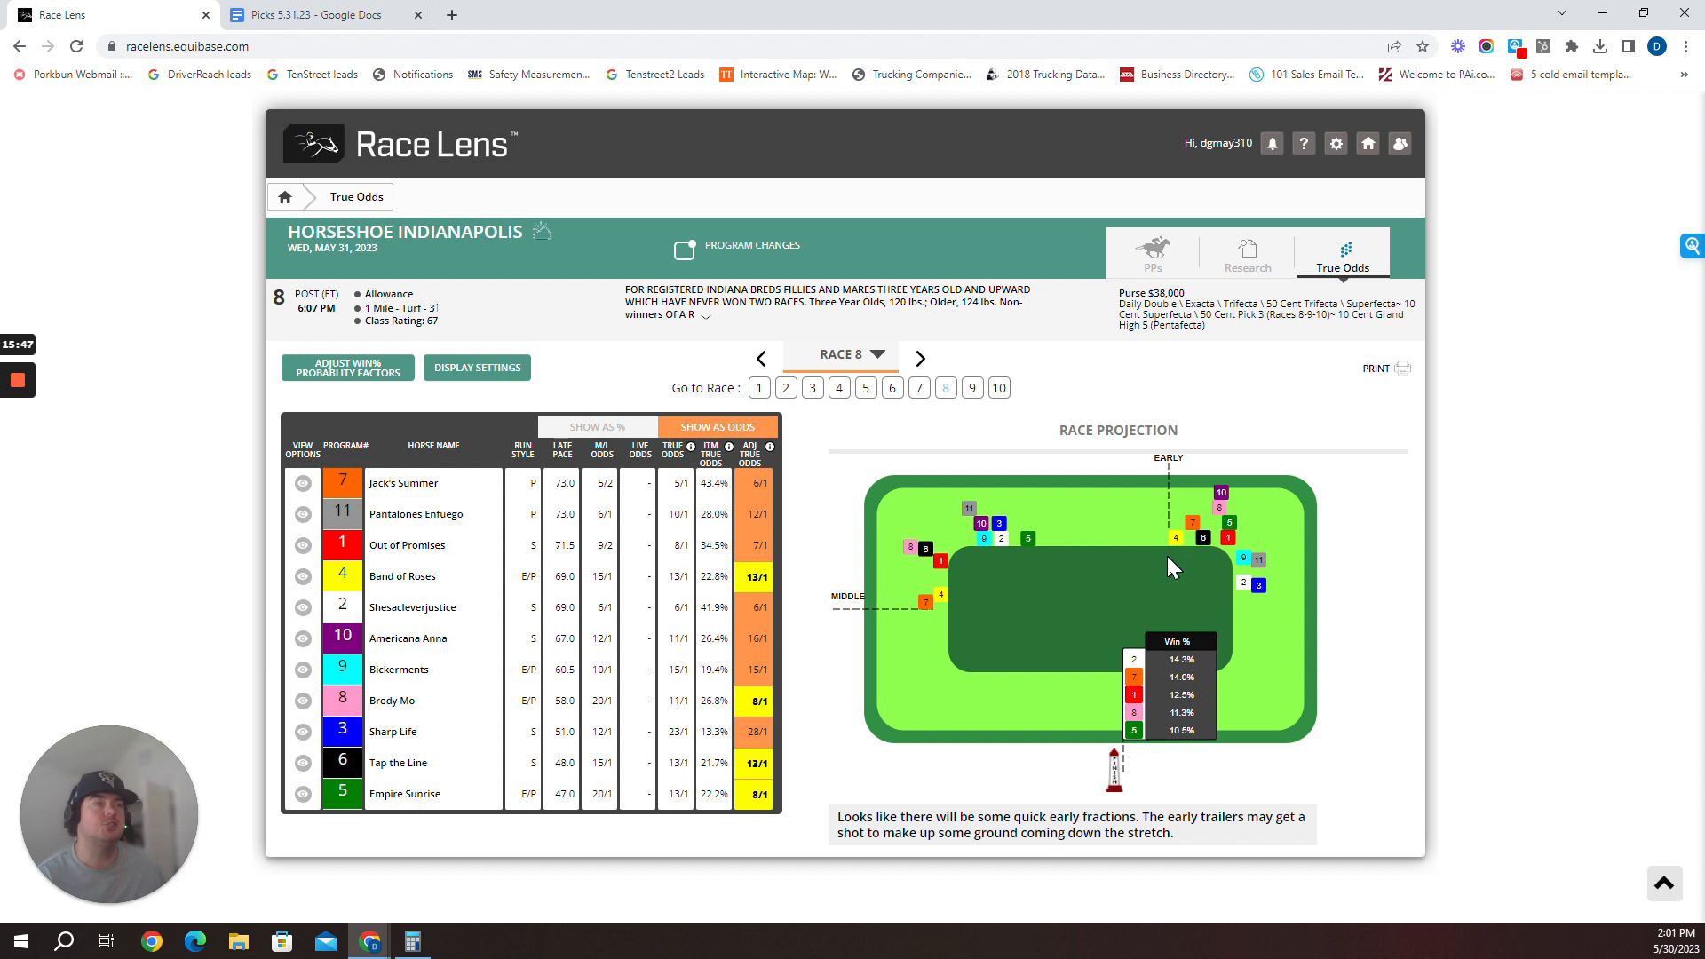
left_click(315, 14)
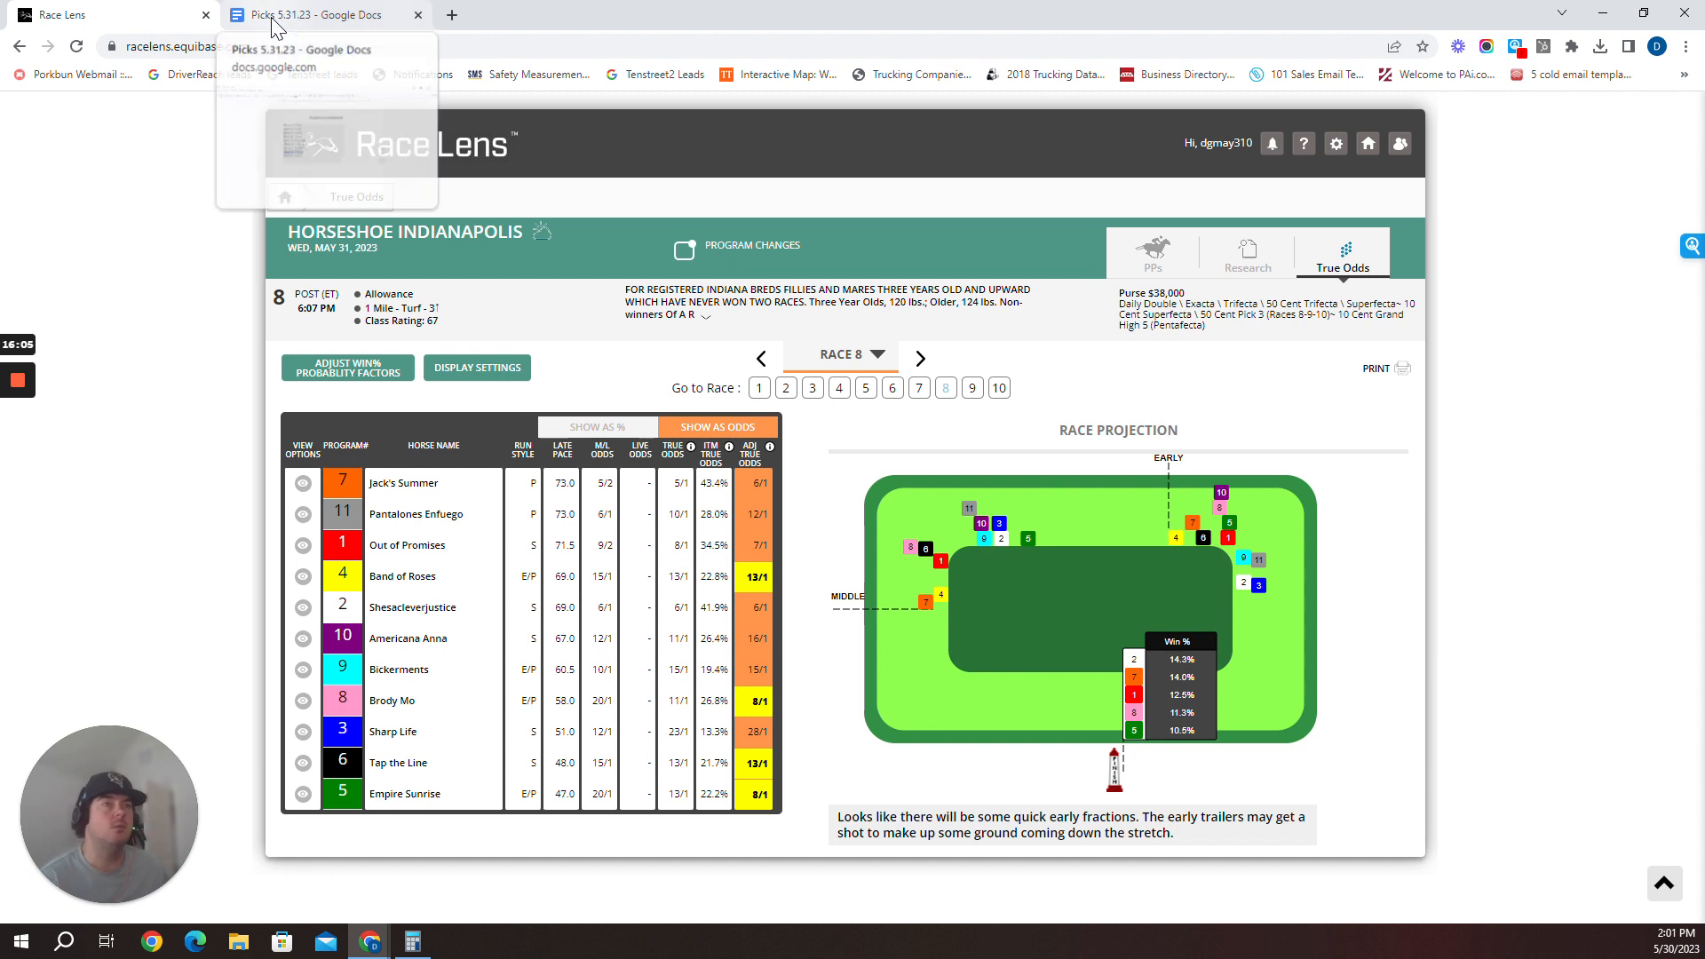
Bring up Race 9's true odds topped by #8 Dabney, then confirm picks 8-3-1 in the document
left_click(321, 14)
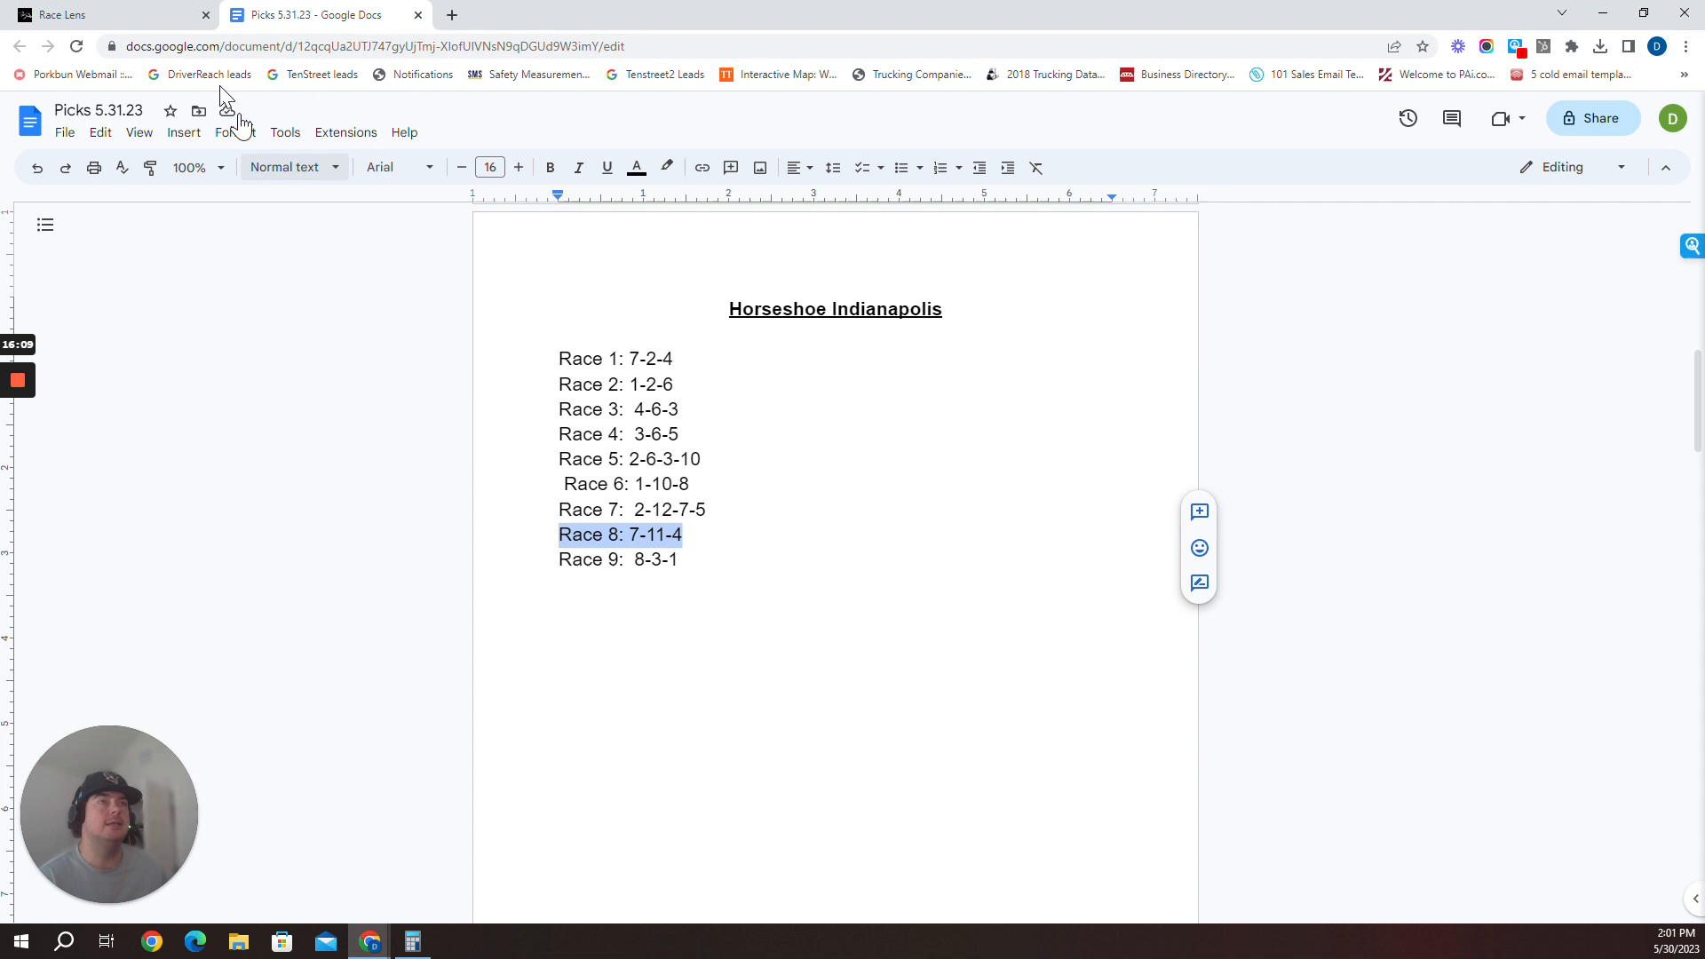
left_click(103, 14)
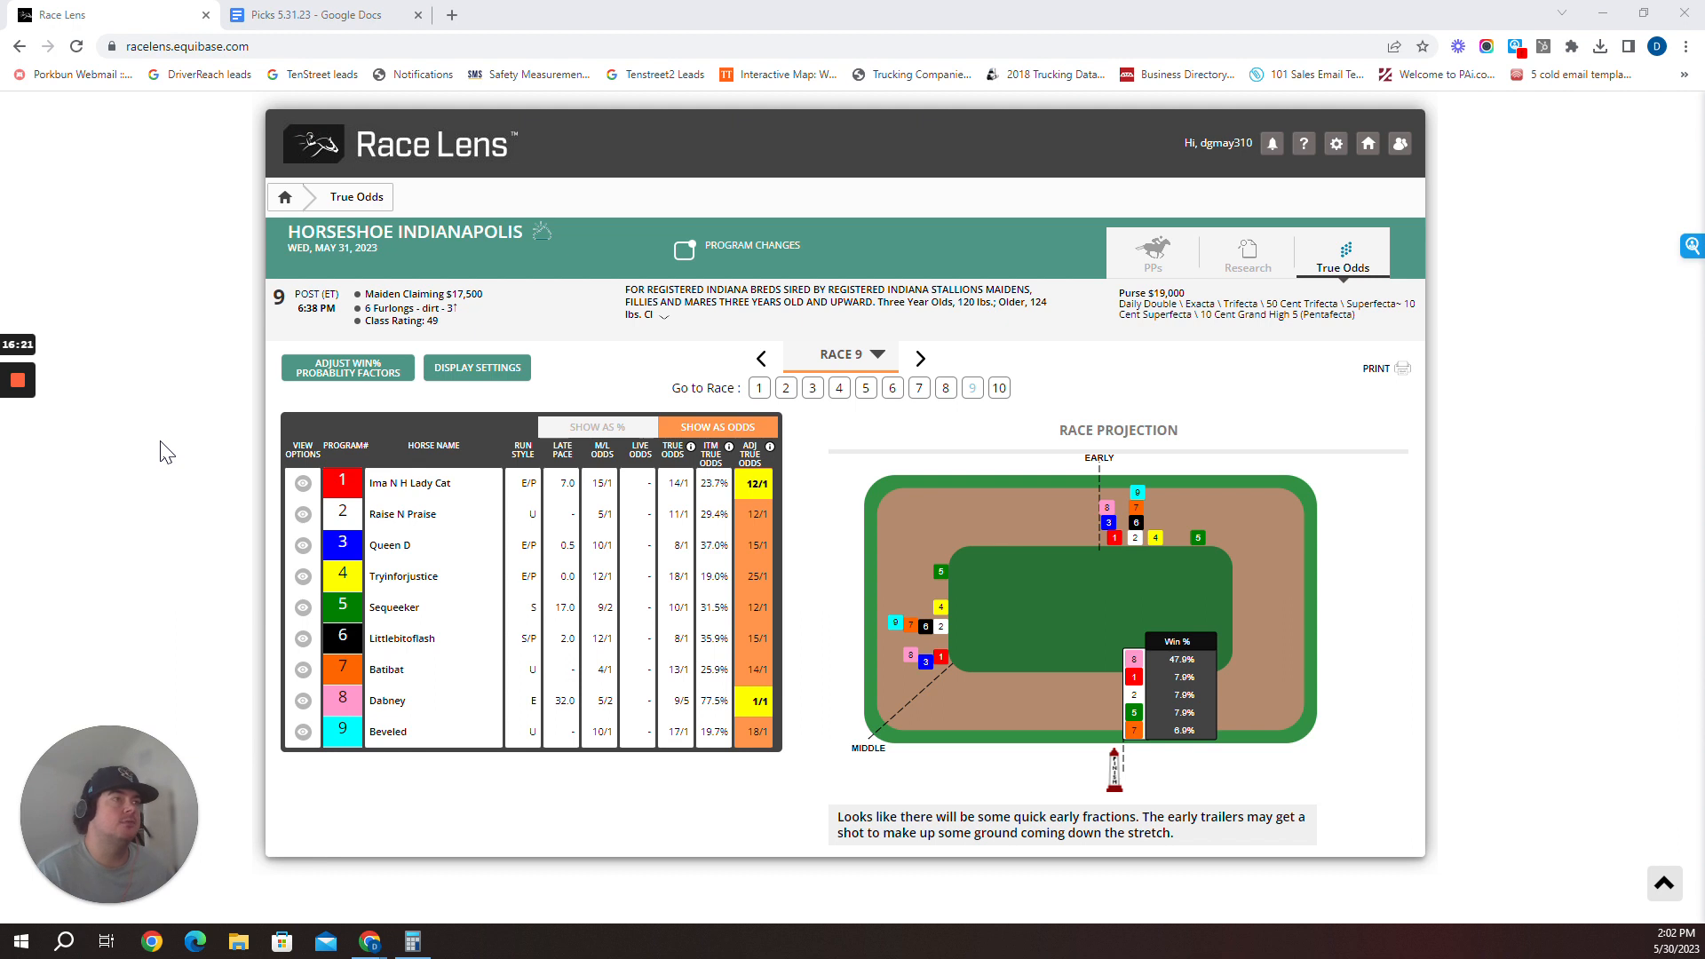
mouse_move(1115, 517)
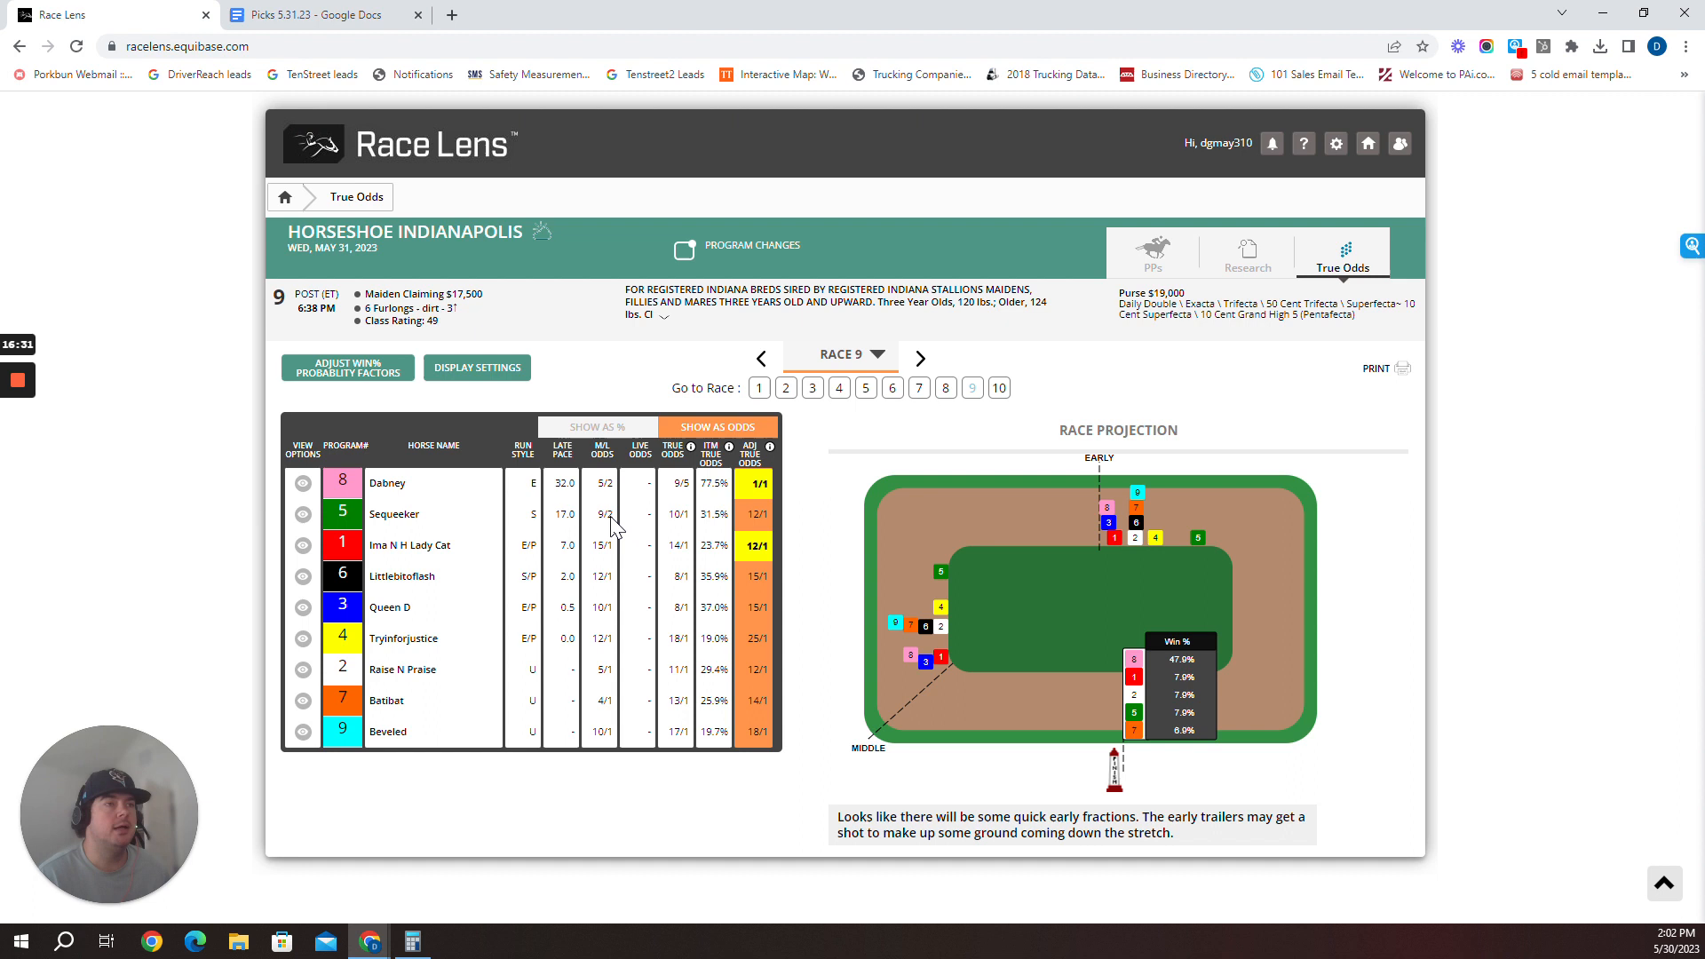
mouse_move(1104, 520)
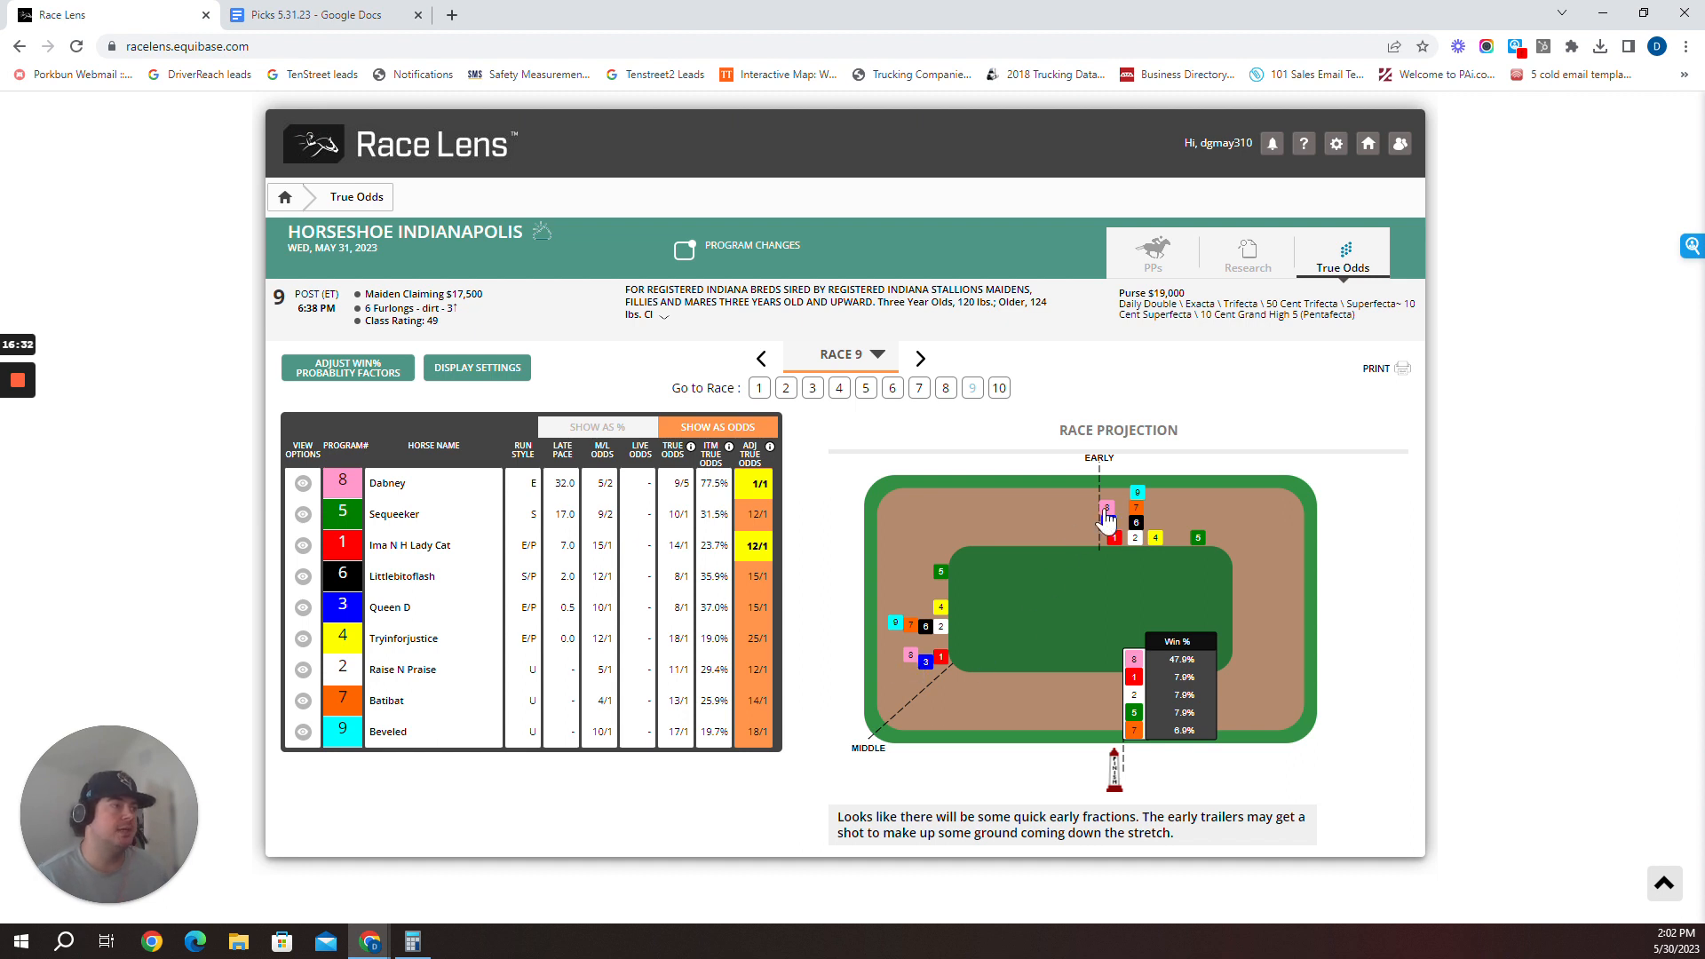
mouse_move(1101, 521)
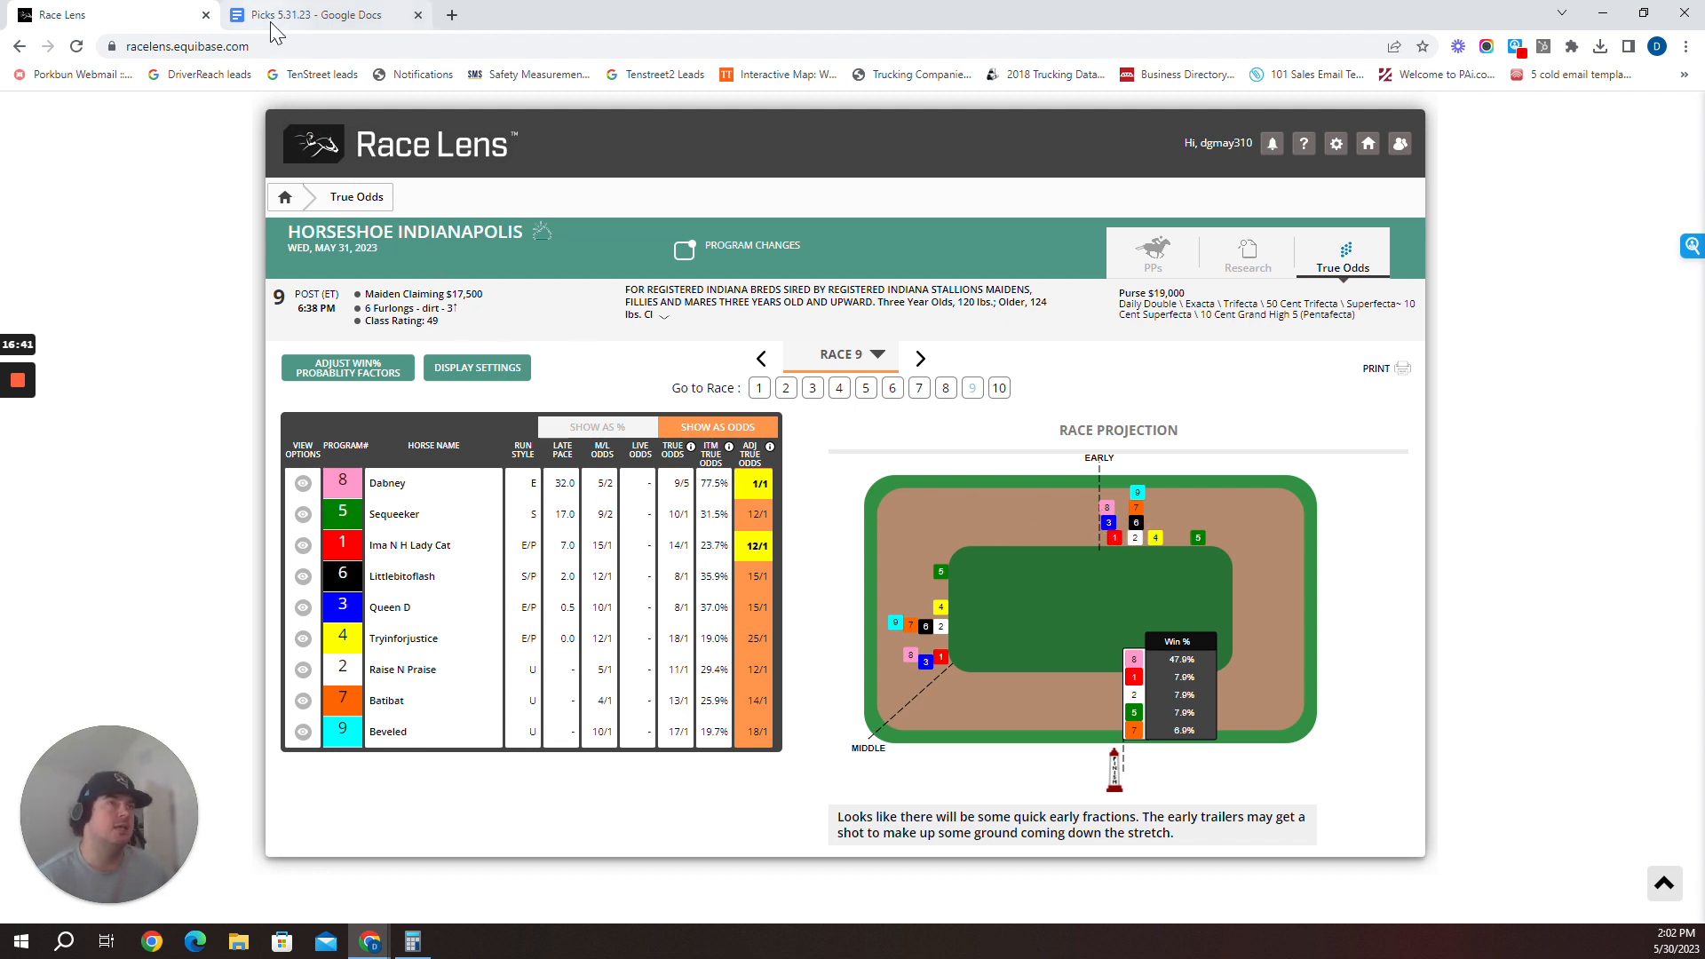
left_click(315, 14)
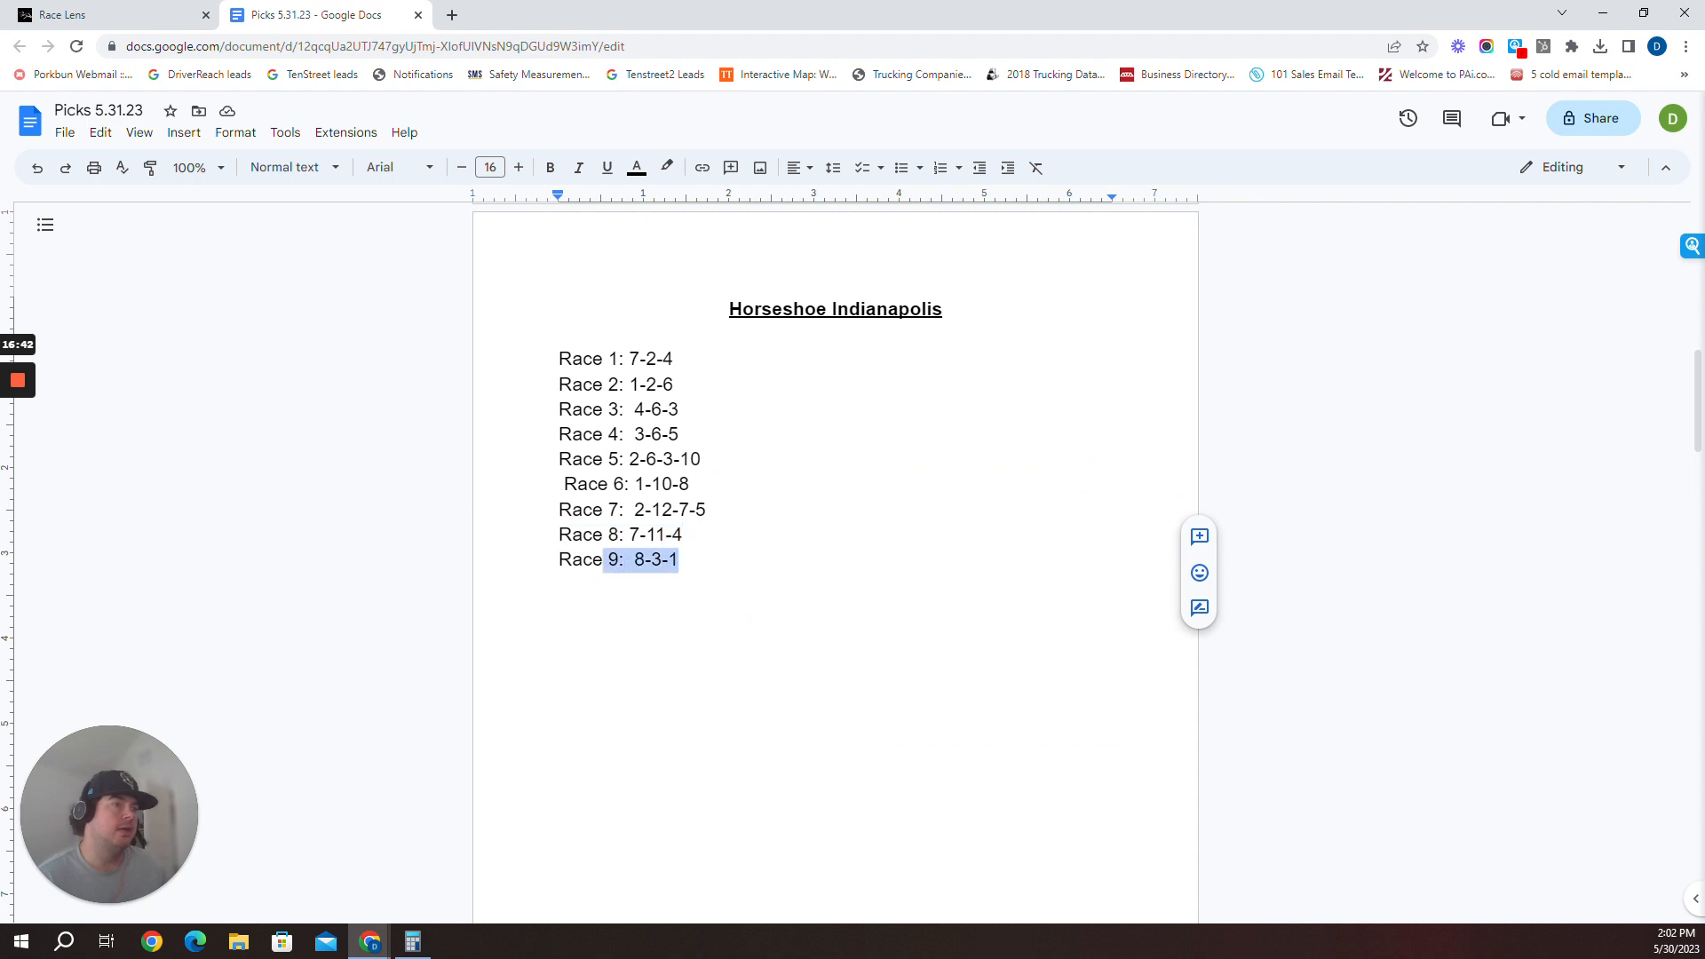
left_click(109, 14)
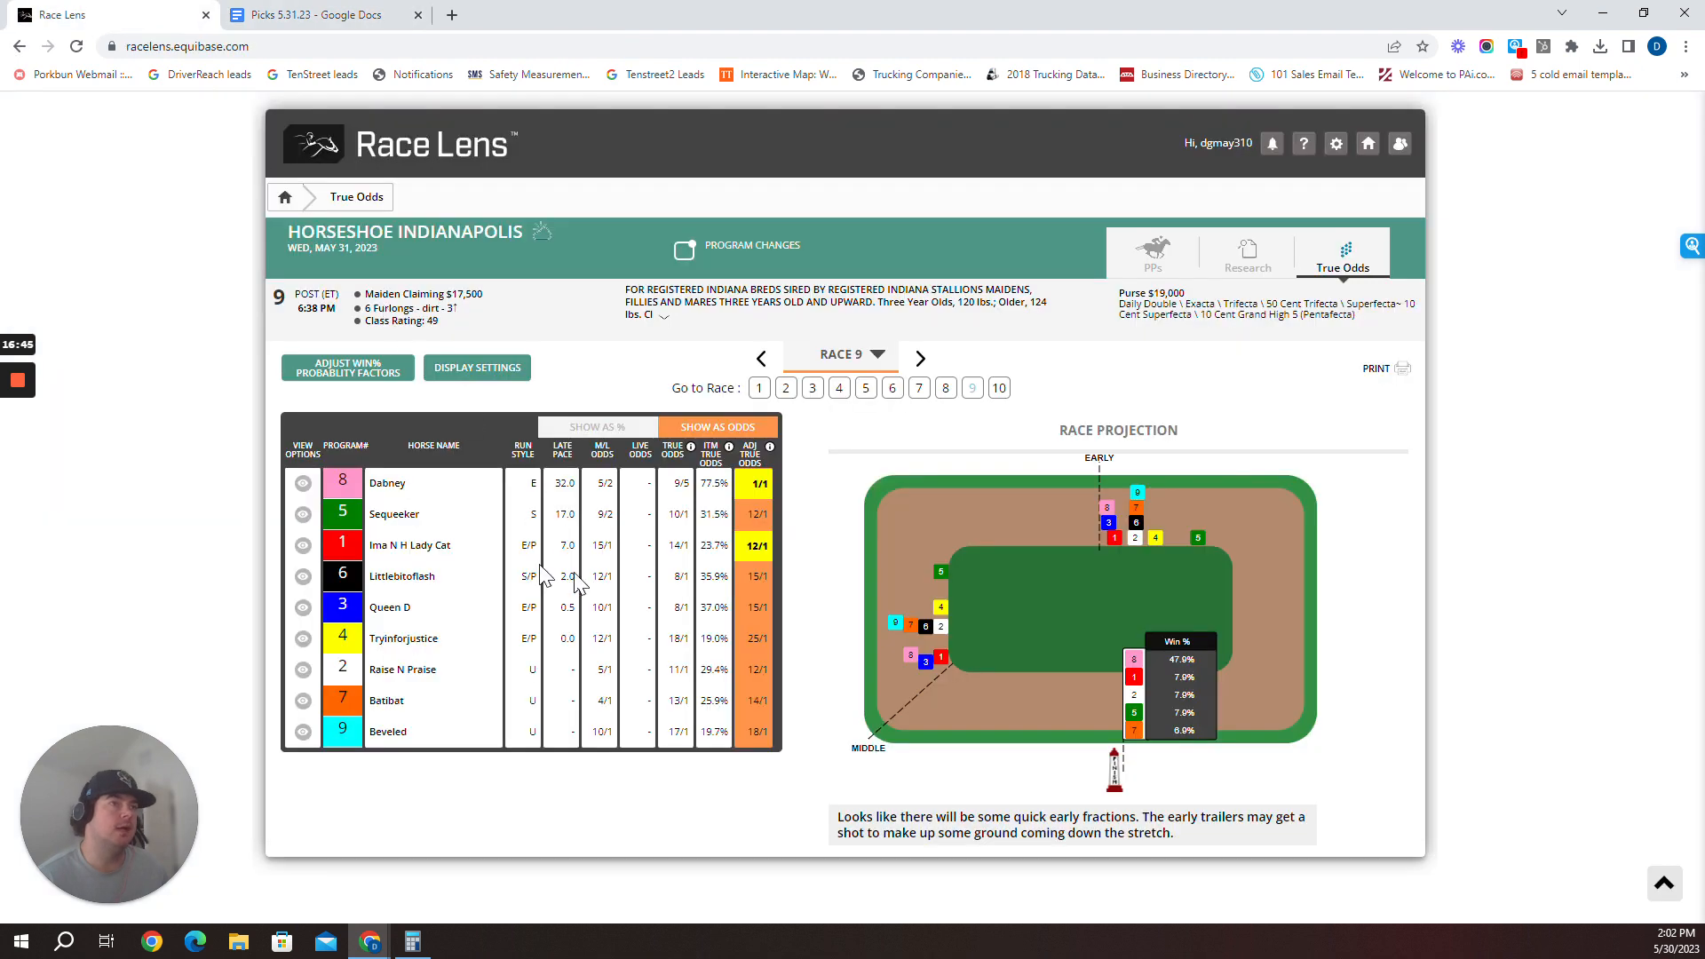
mouse_move(930, 683)
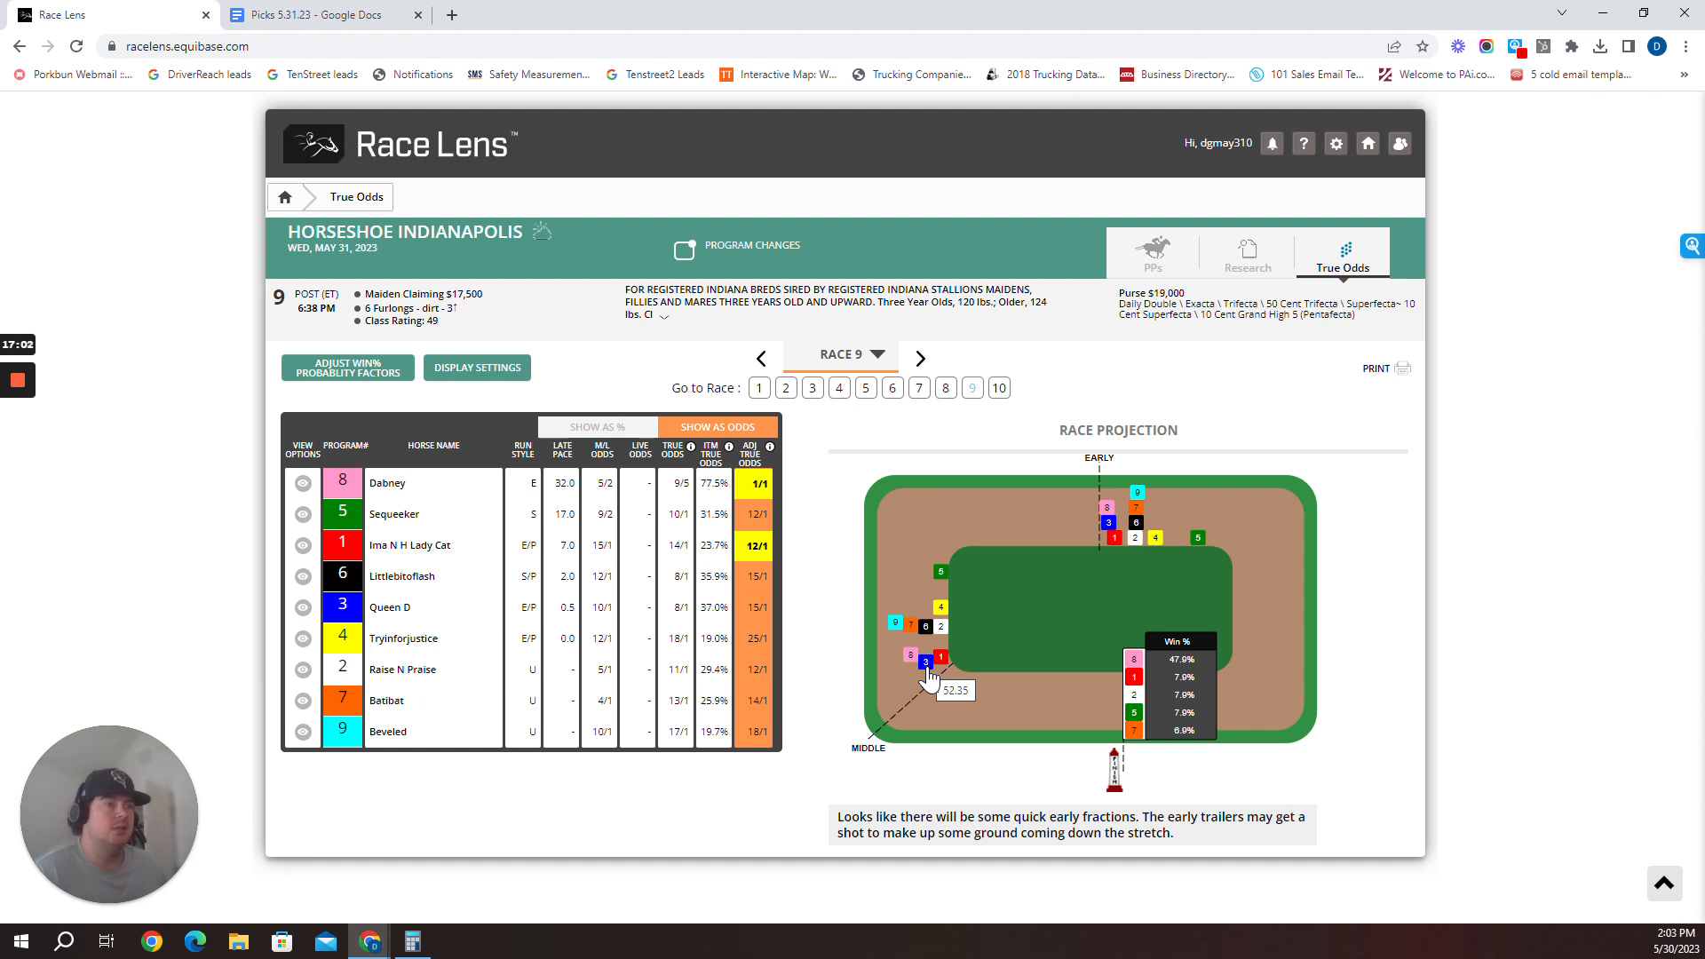
mouse_move(951, 650)
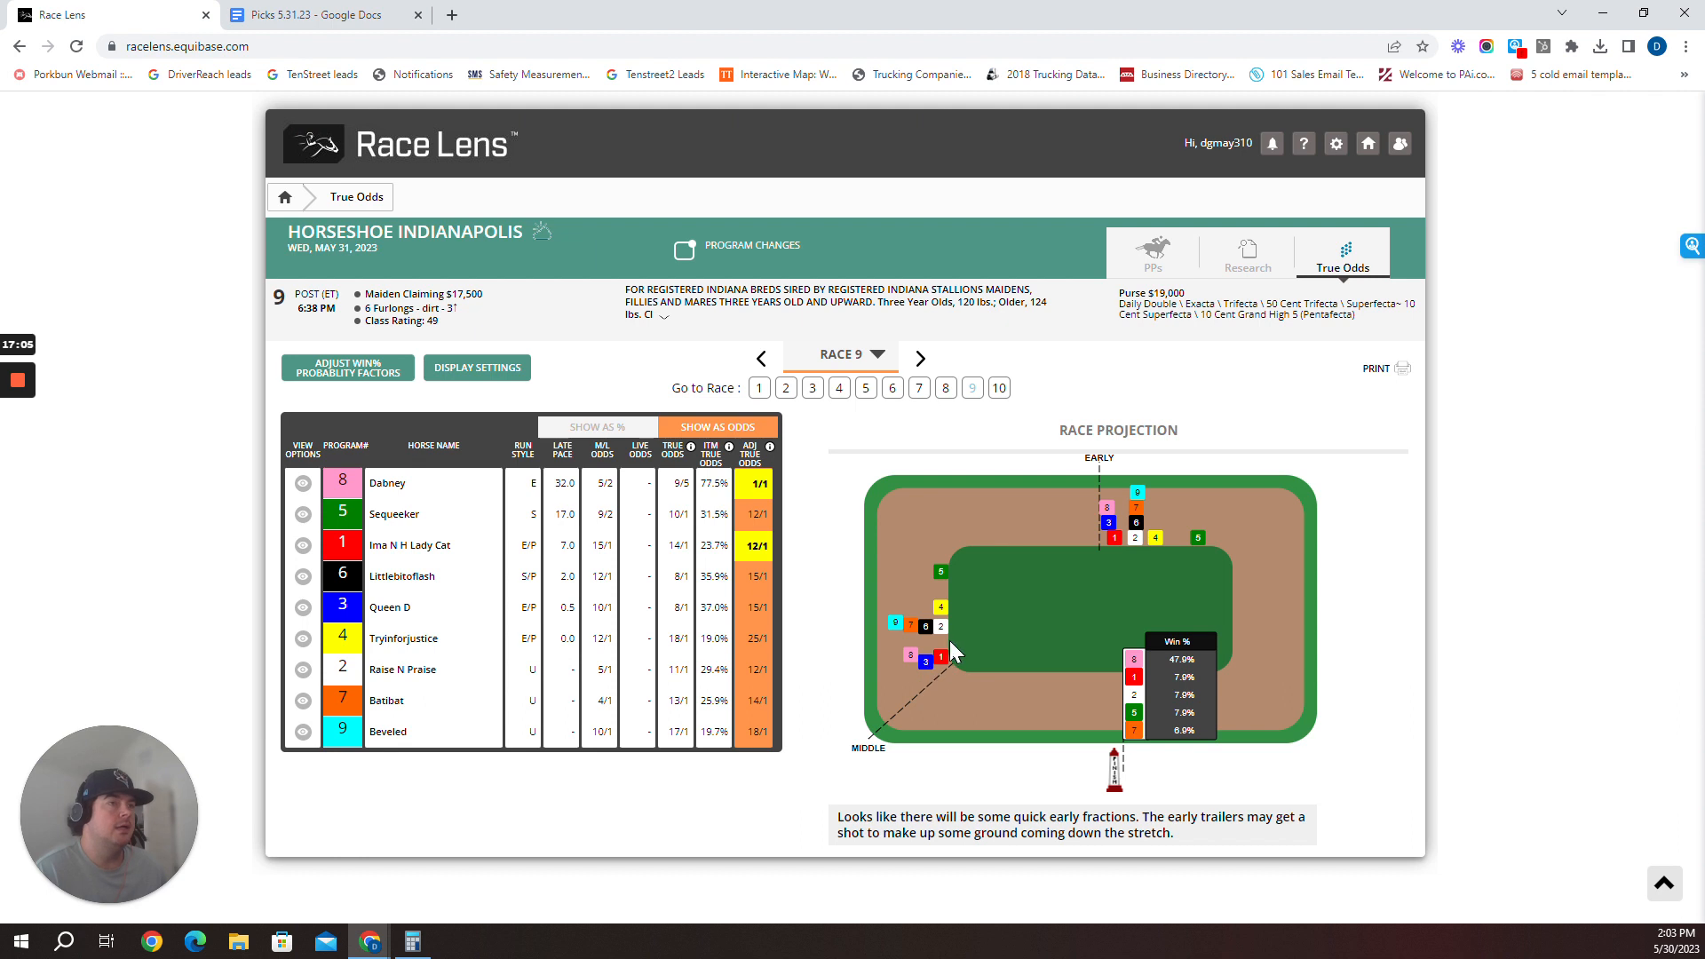
mouse_move(921, 652)
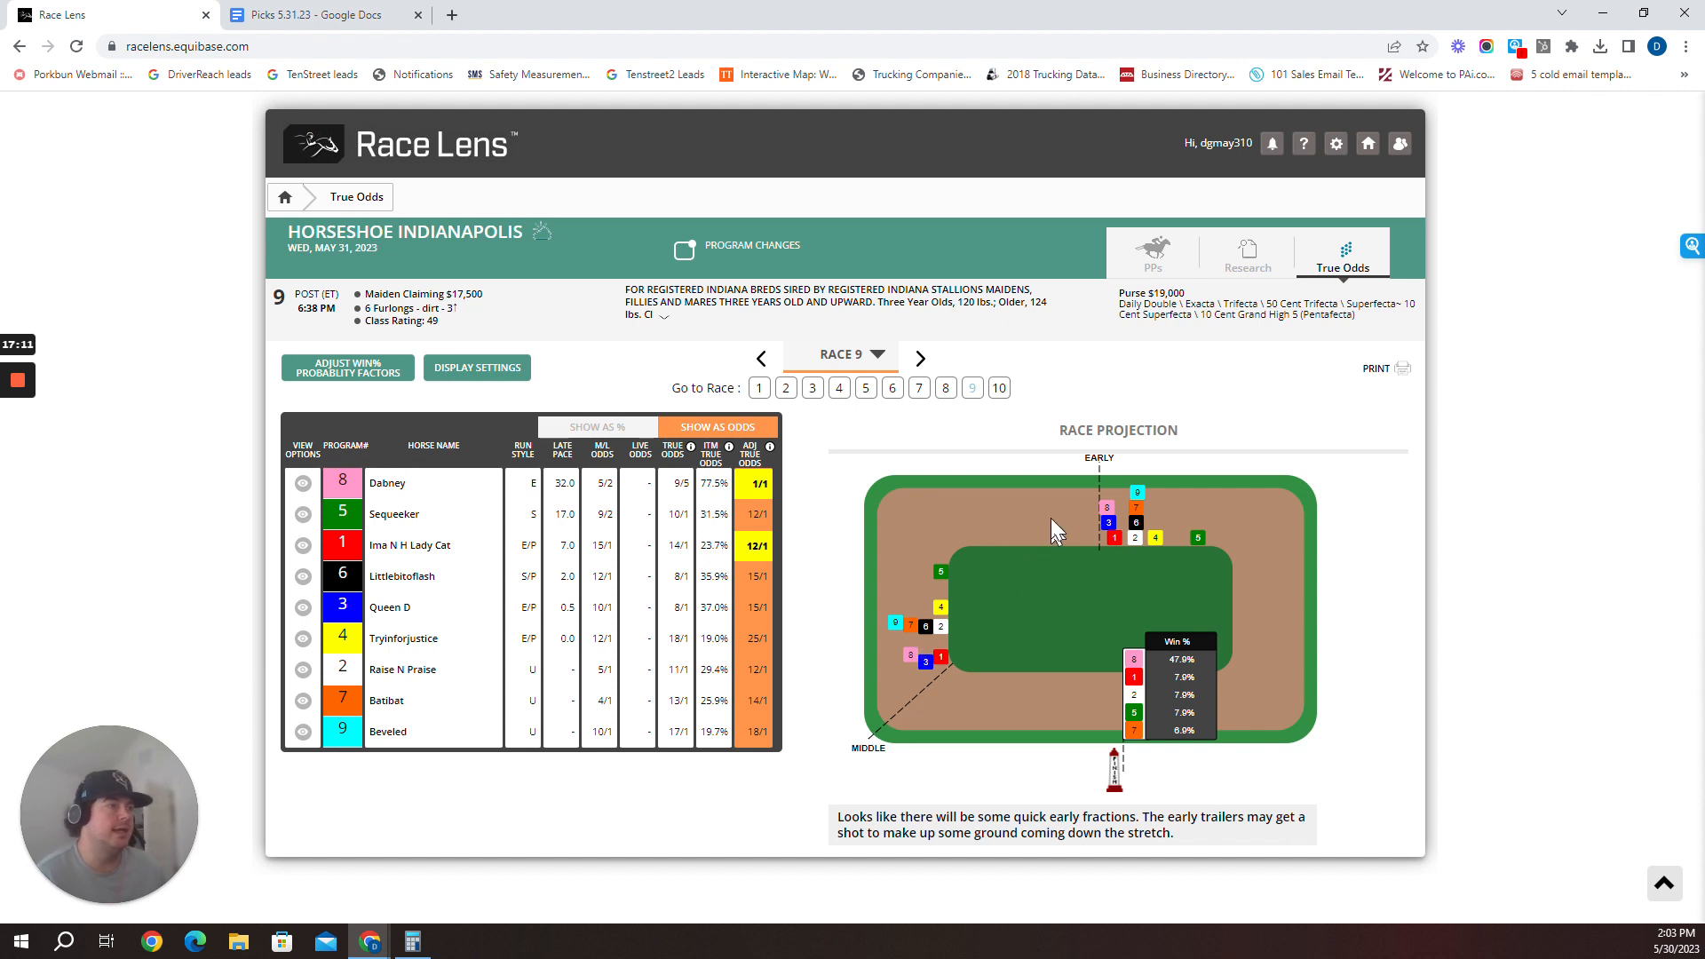
mouse_move(957, 634)
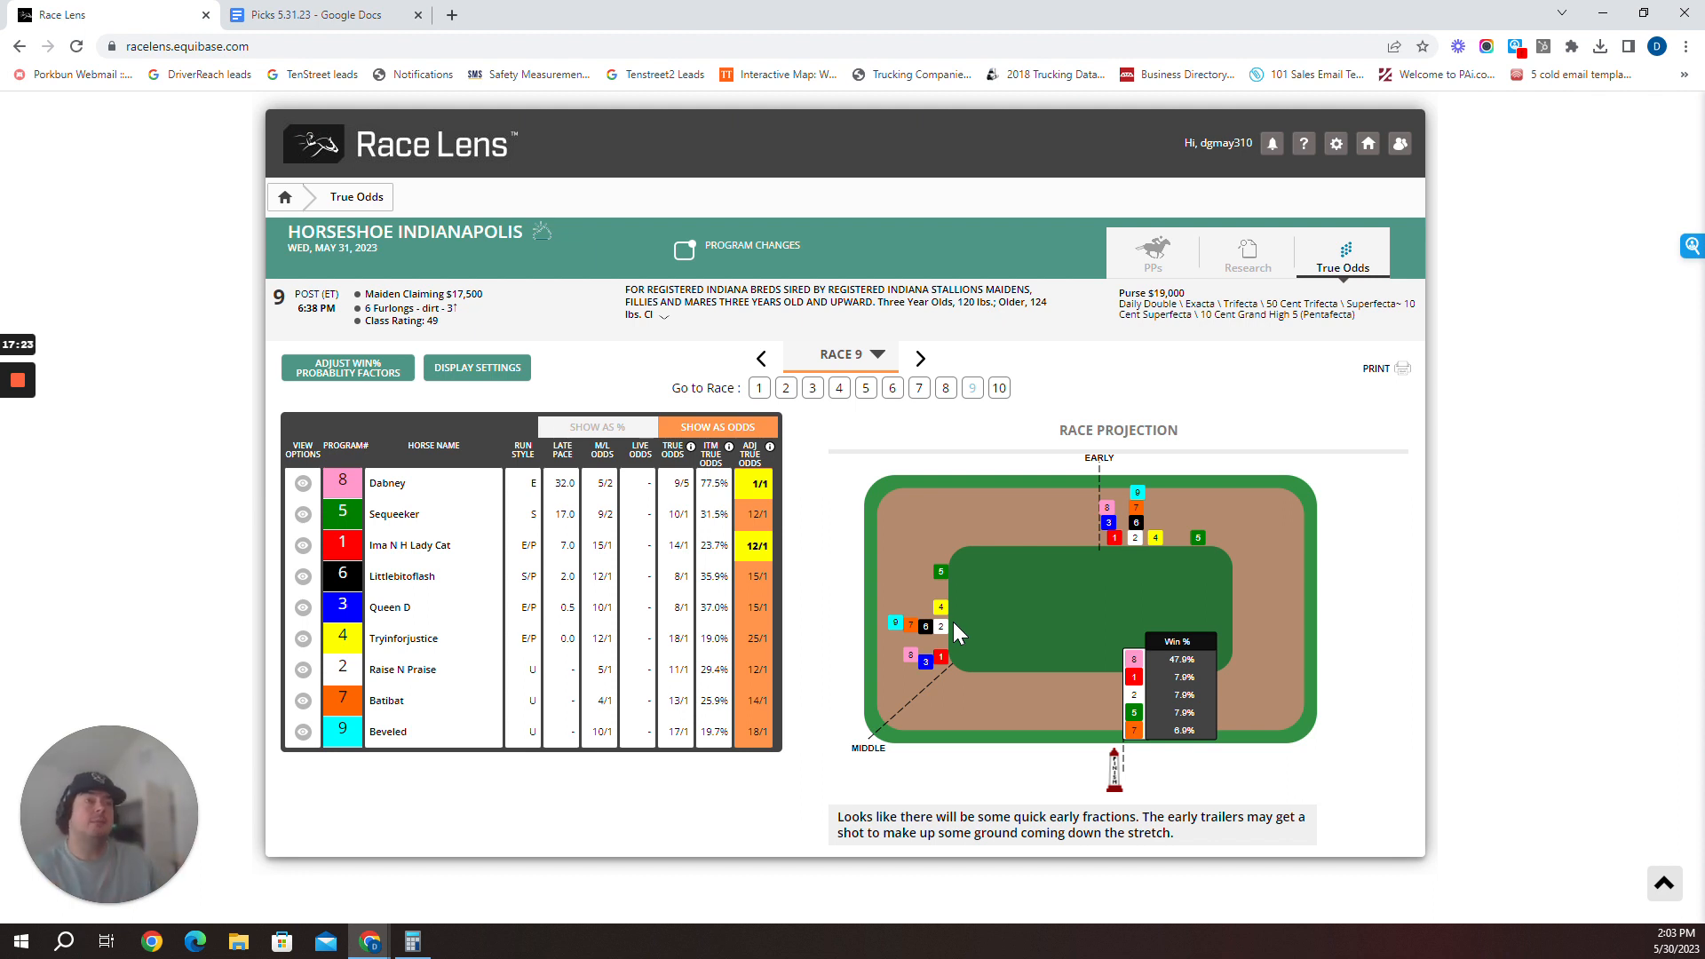
left_click(315, 15)
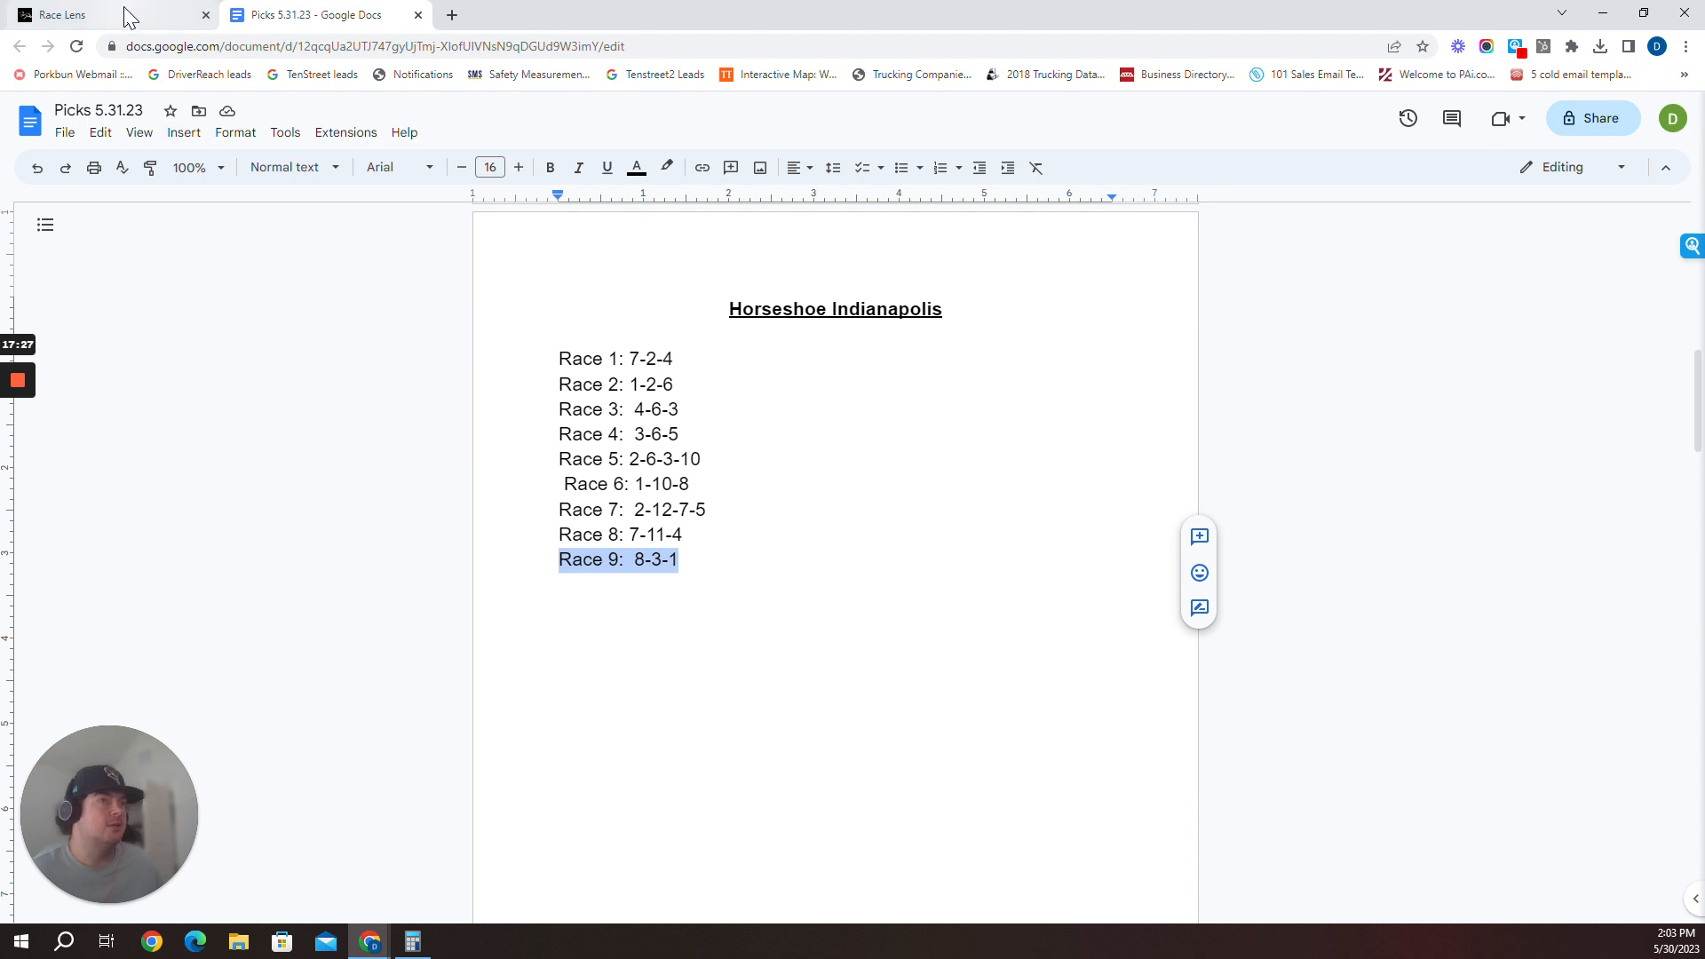
left_click(60, 14)
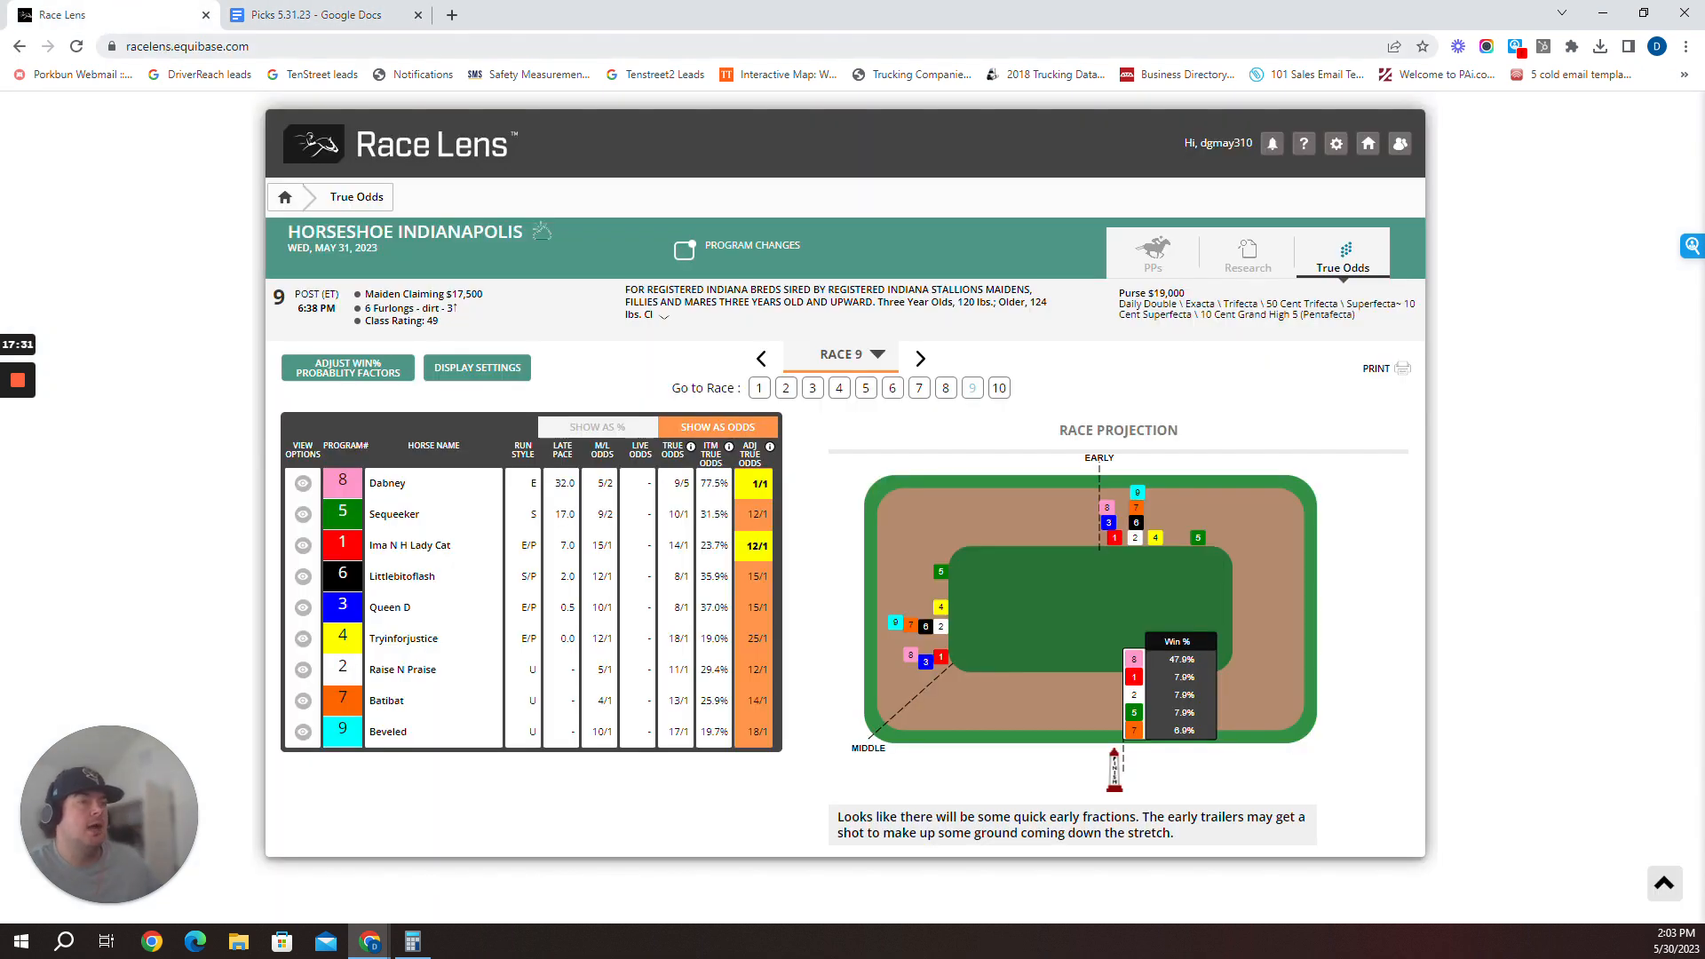
left_click(316, 14)
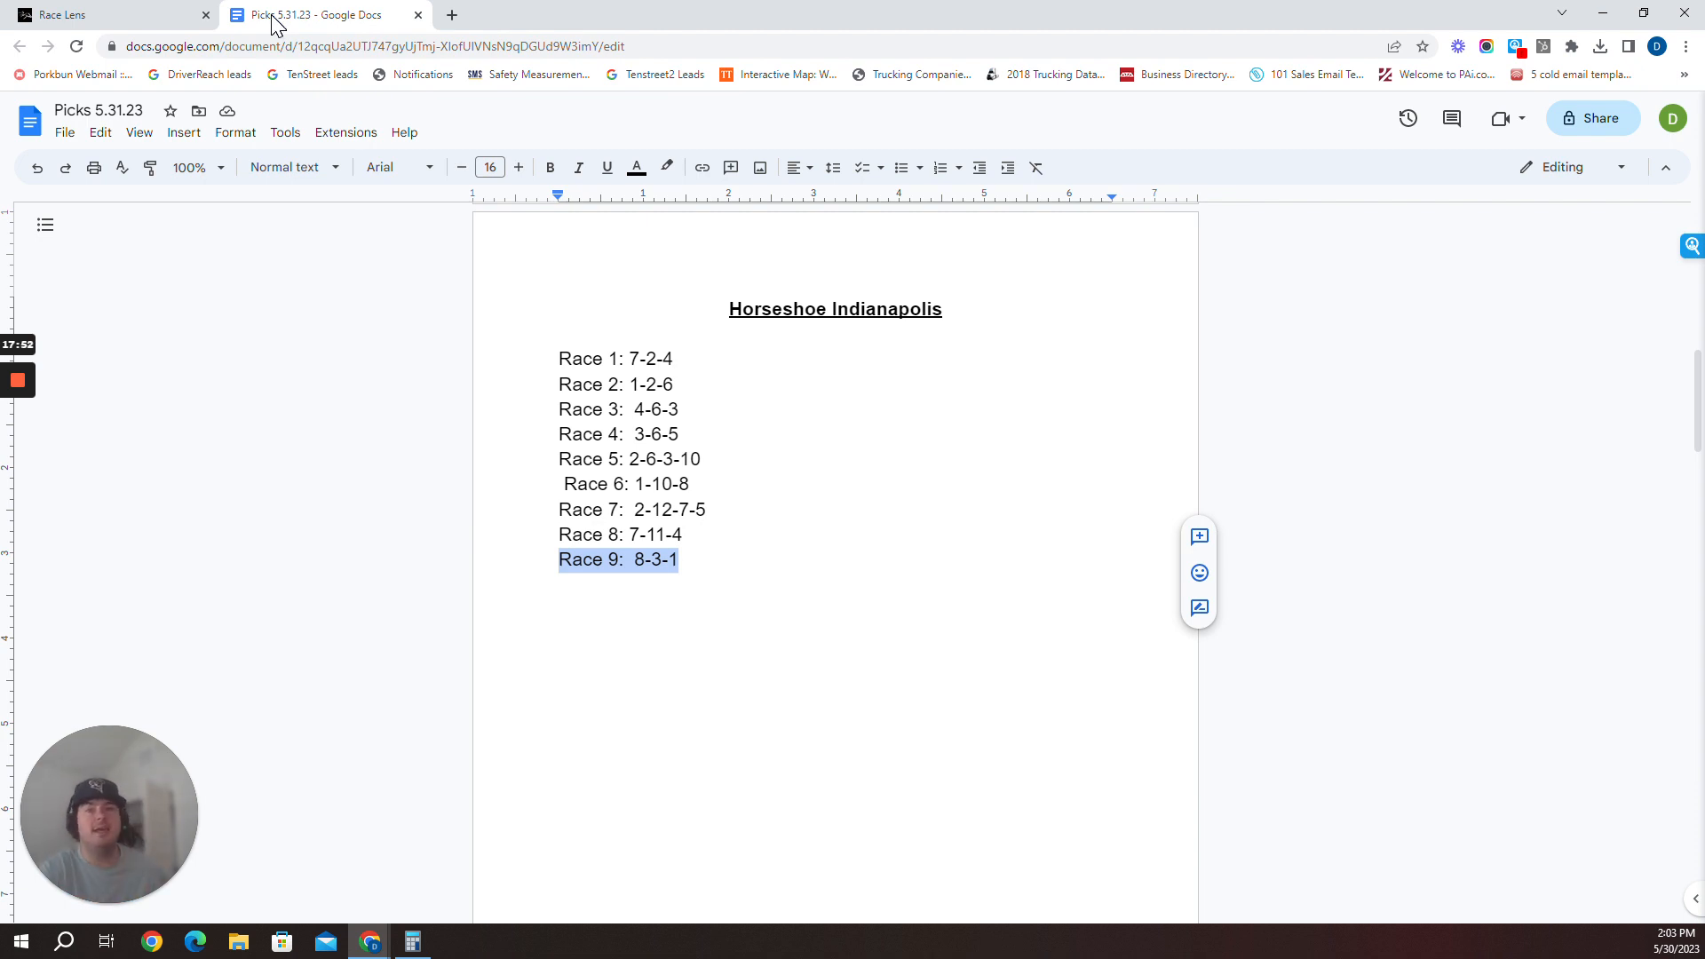
mouse_move(248, 547)
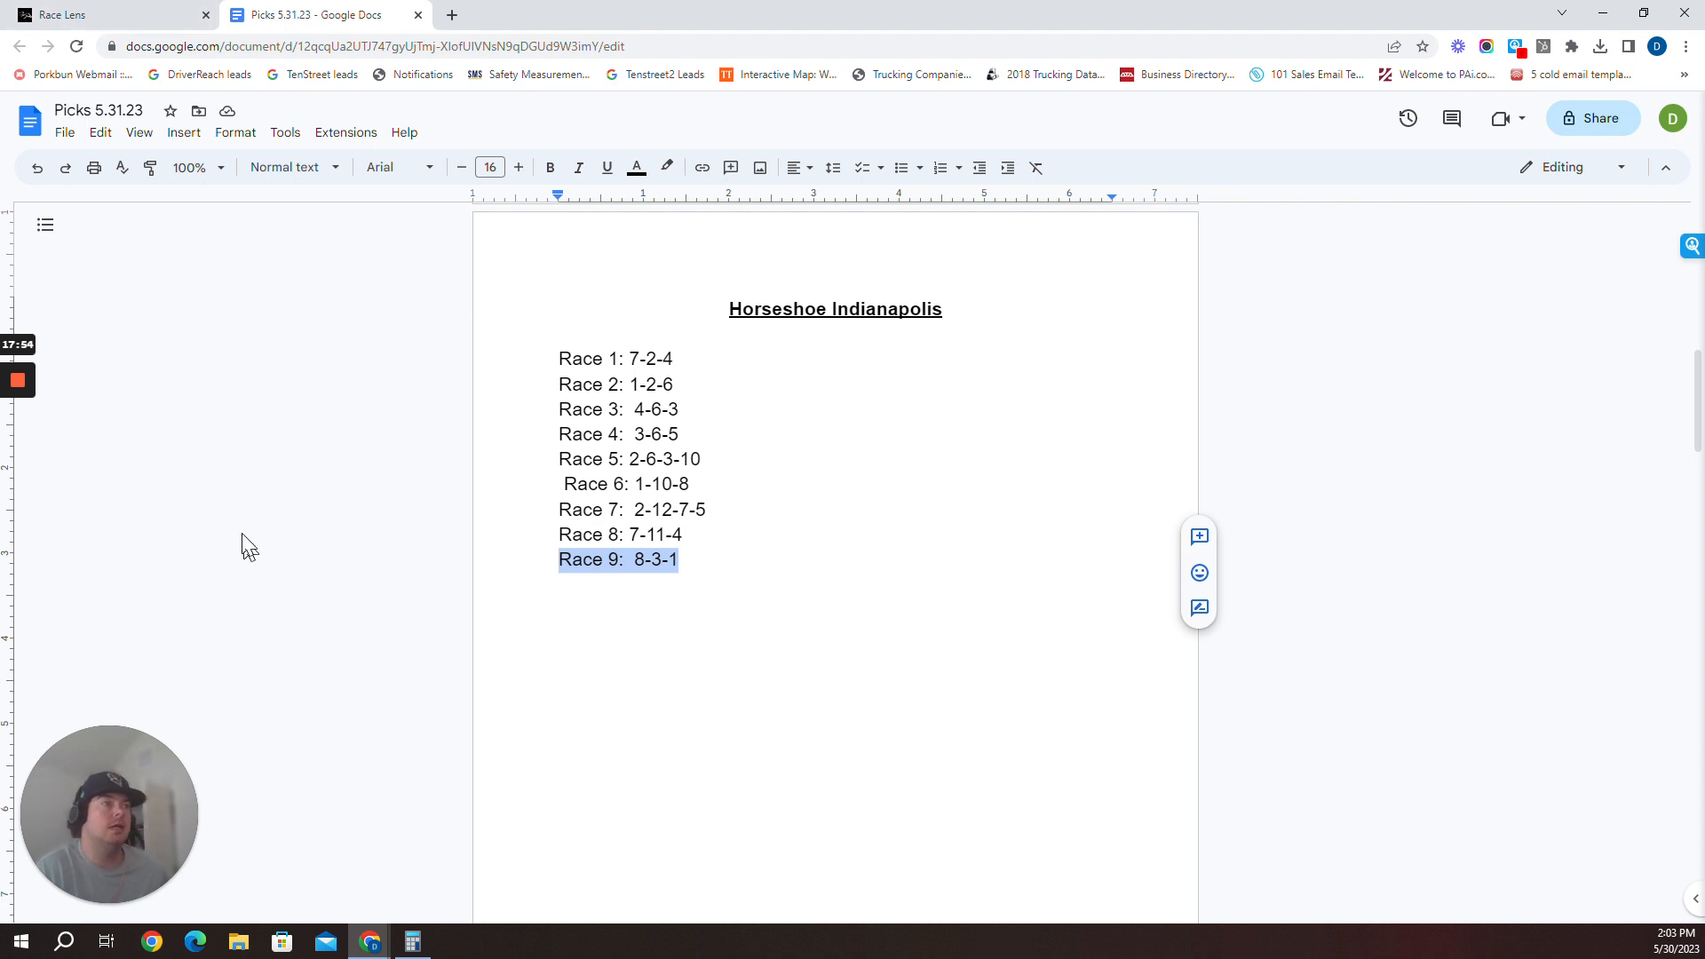